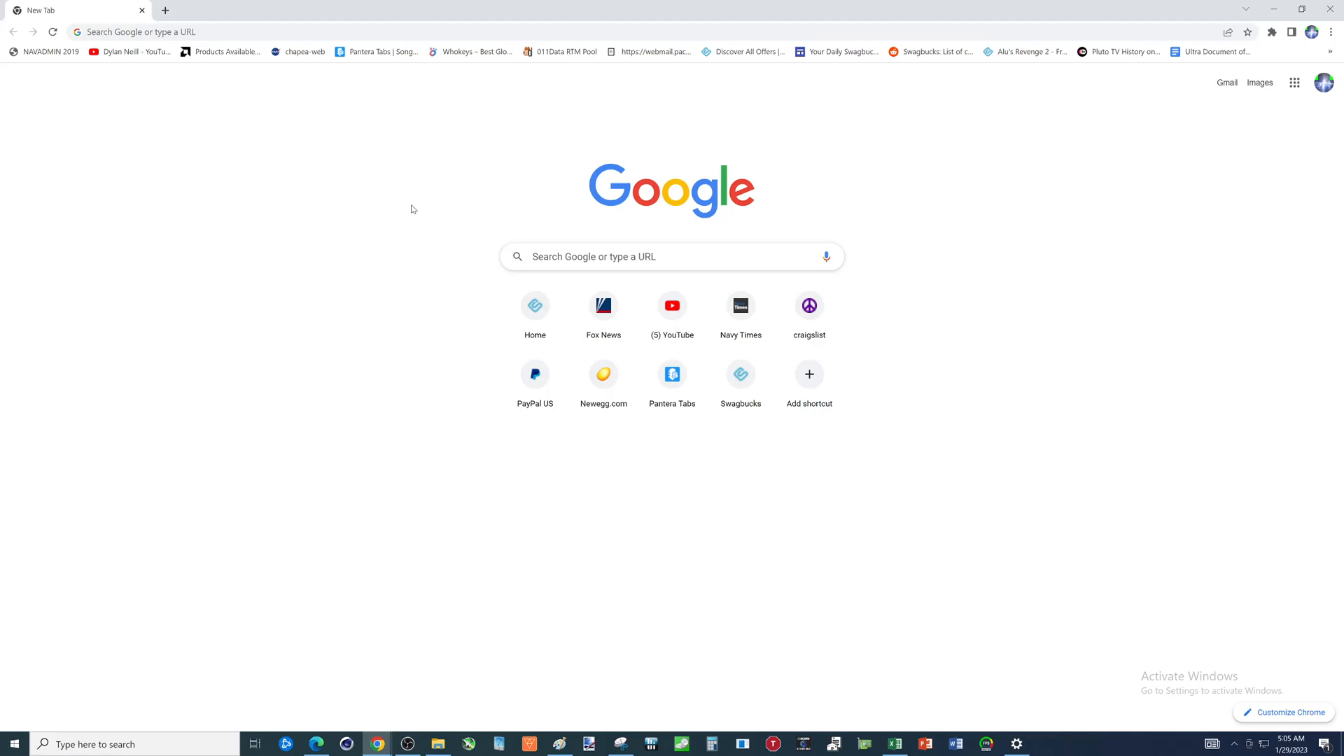
{"action": "mouse_move", "coordinate": [427, 280]}
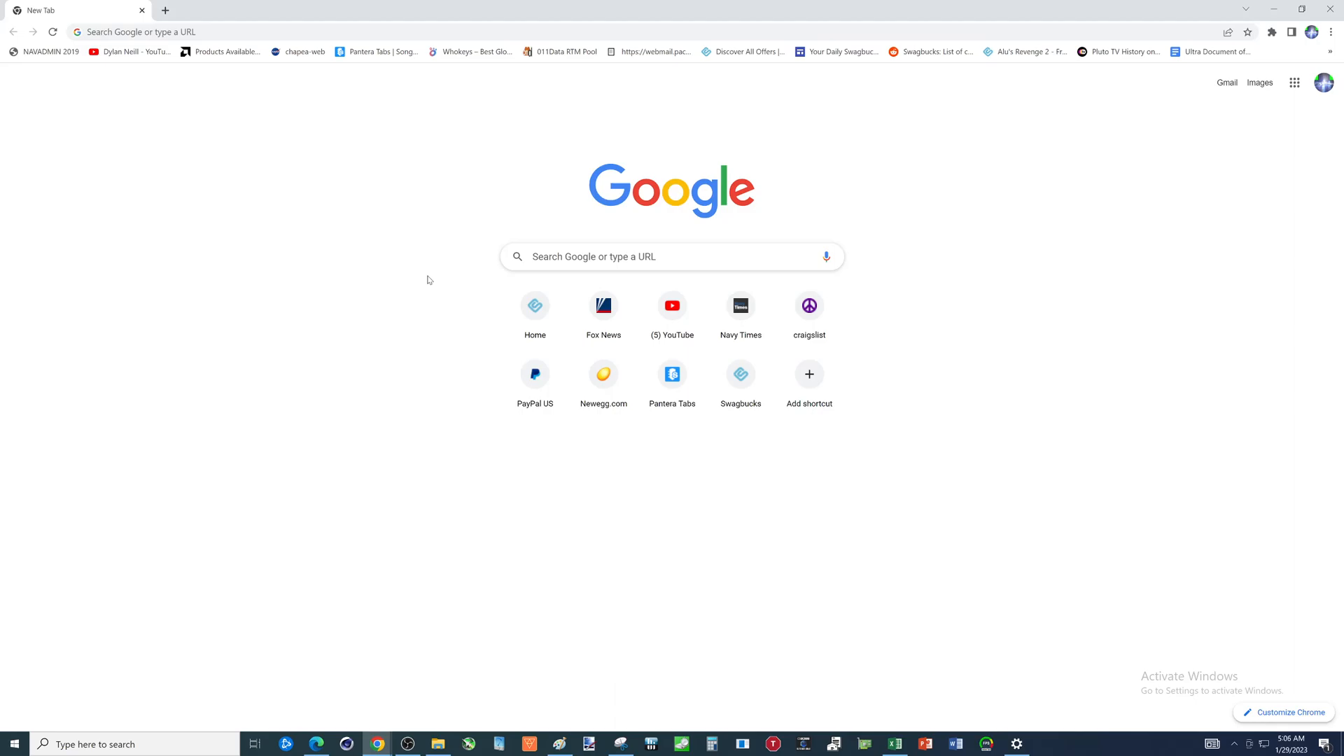
{"action": "mouse_move", "coordinate": [429, 320]}
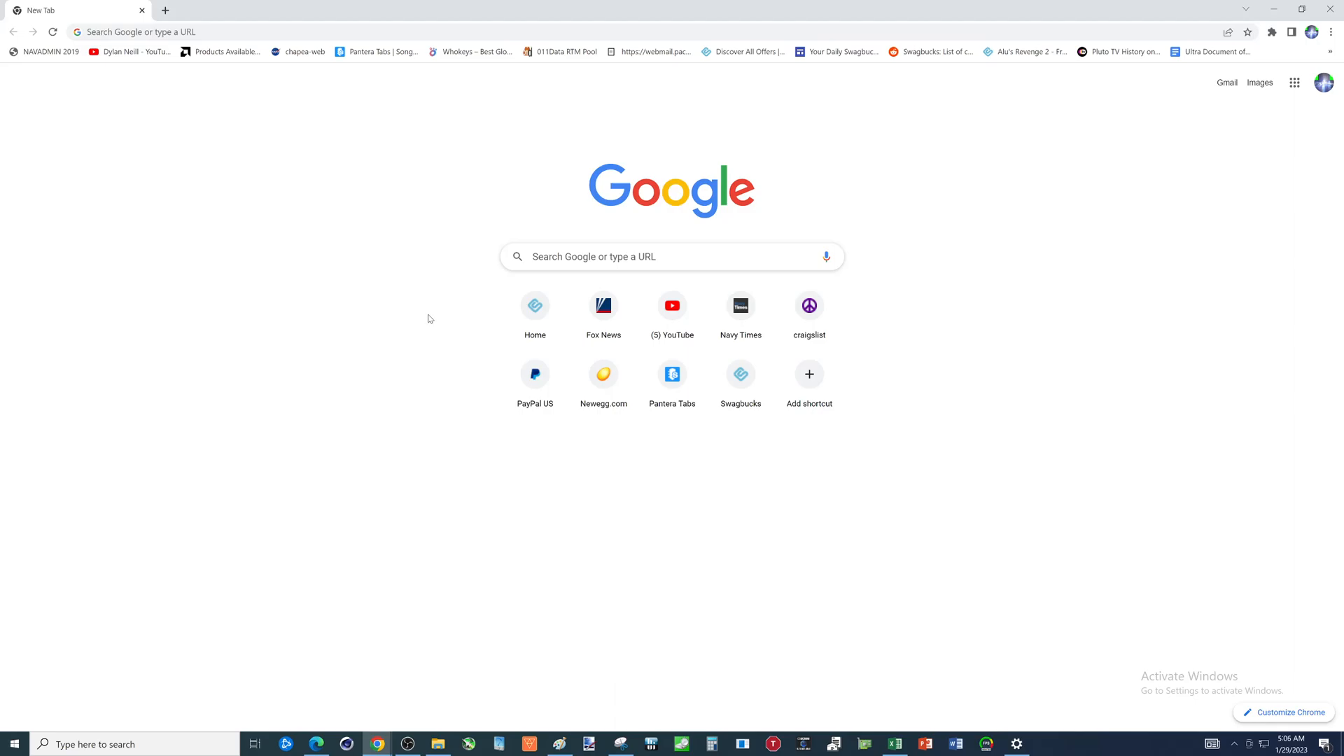
{"action": "mouse_move", "coordinate": [516, 274]}
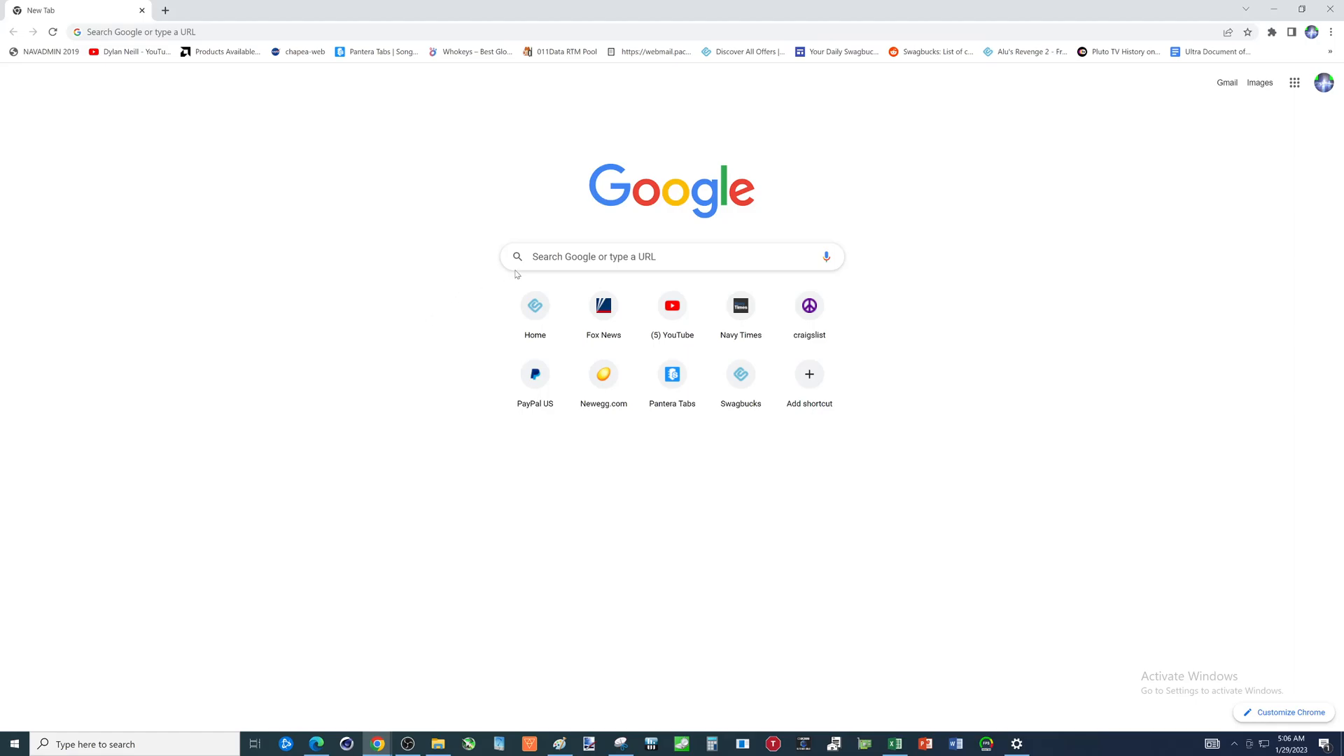
- Search Google for 'Gigabyte B760m ds3h', reverting a brief extra edit to the query
{"action": "left_click", "coordinate": [672, 257]}
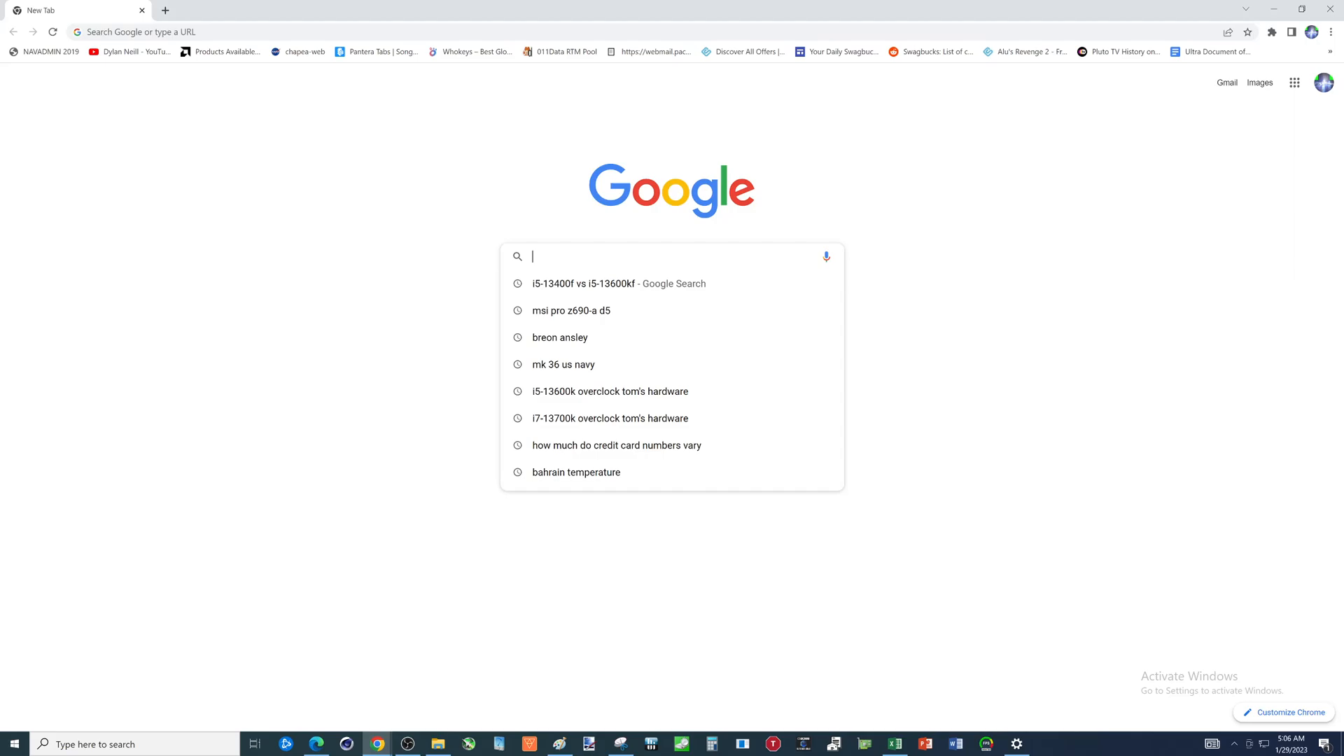
{"action": "type", "text": "Gigabyte B"}
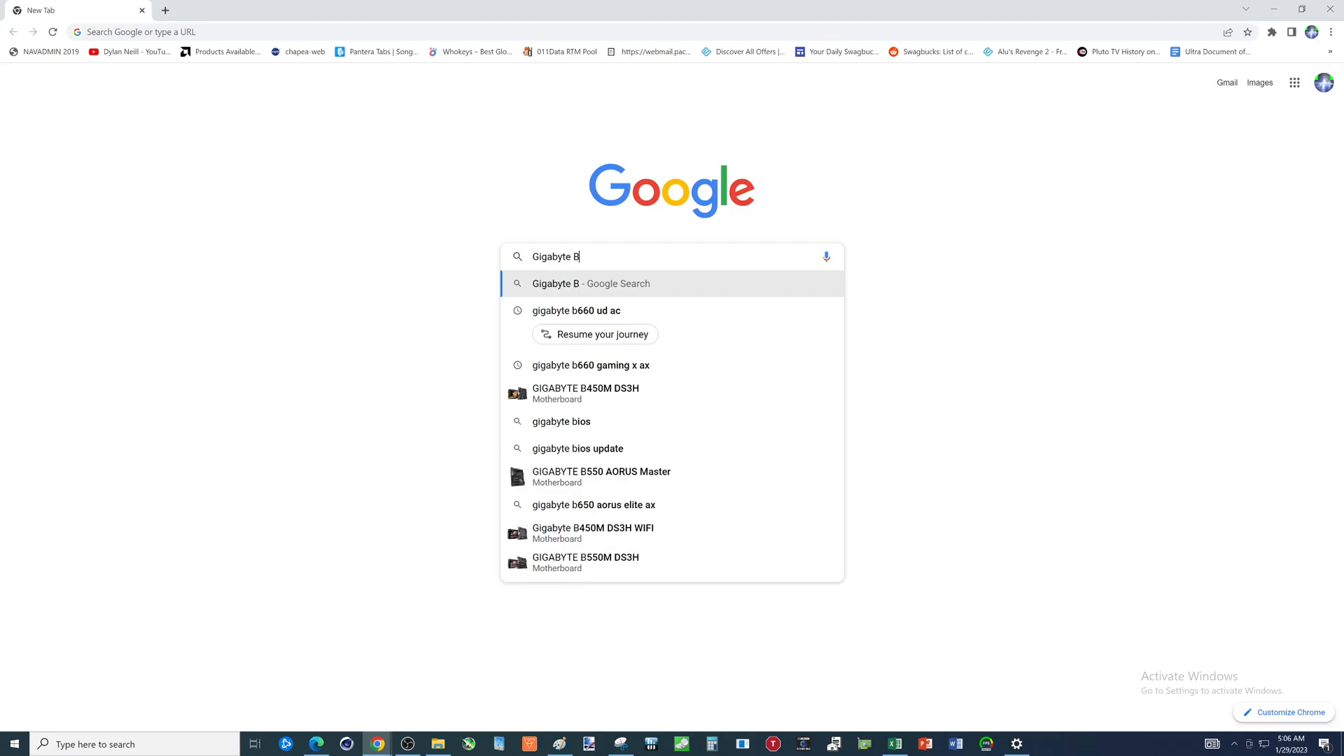
{"action": "type", "text": "760m ds3"}
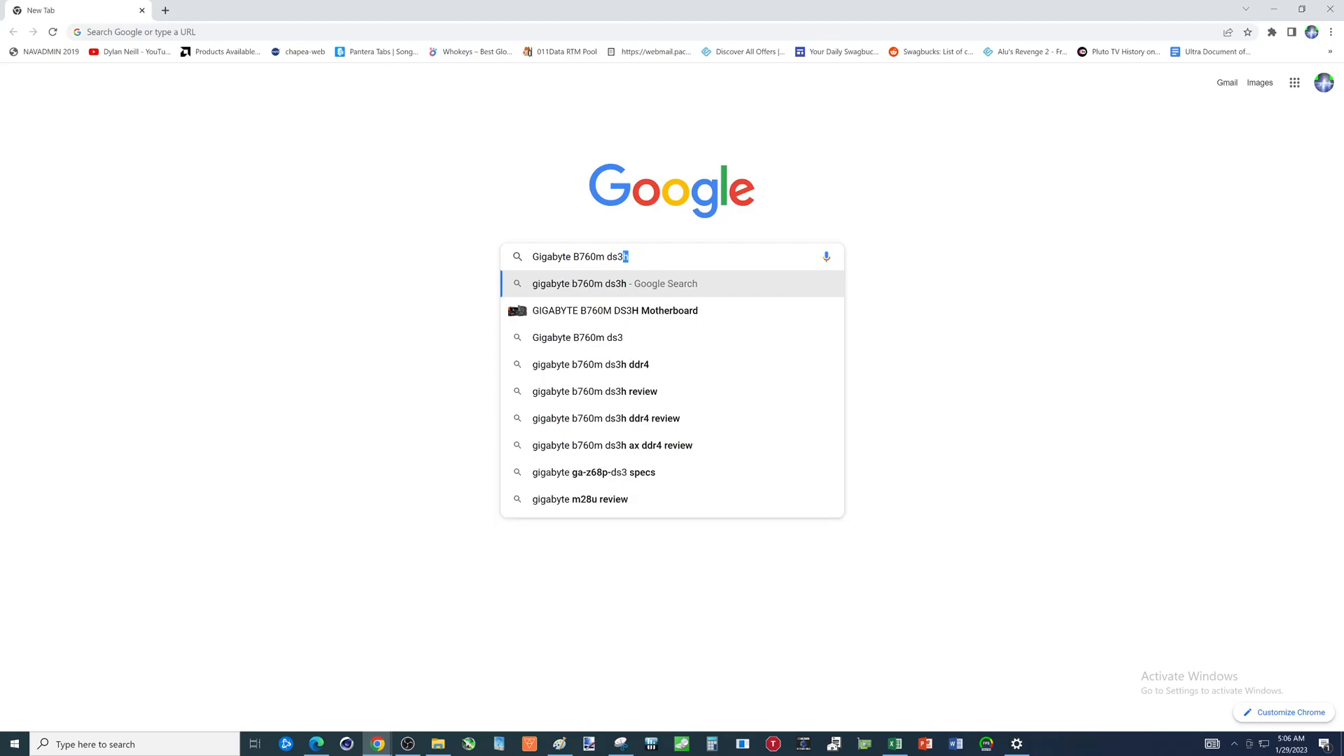
{"action": "type", "text": "h"}
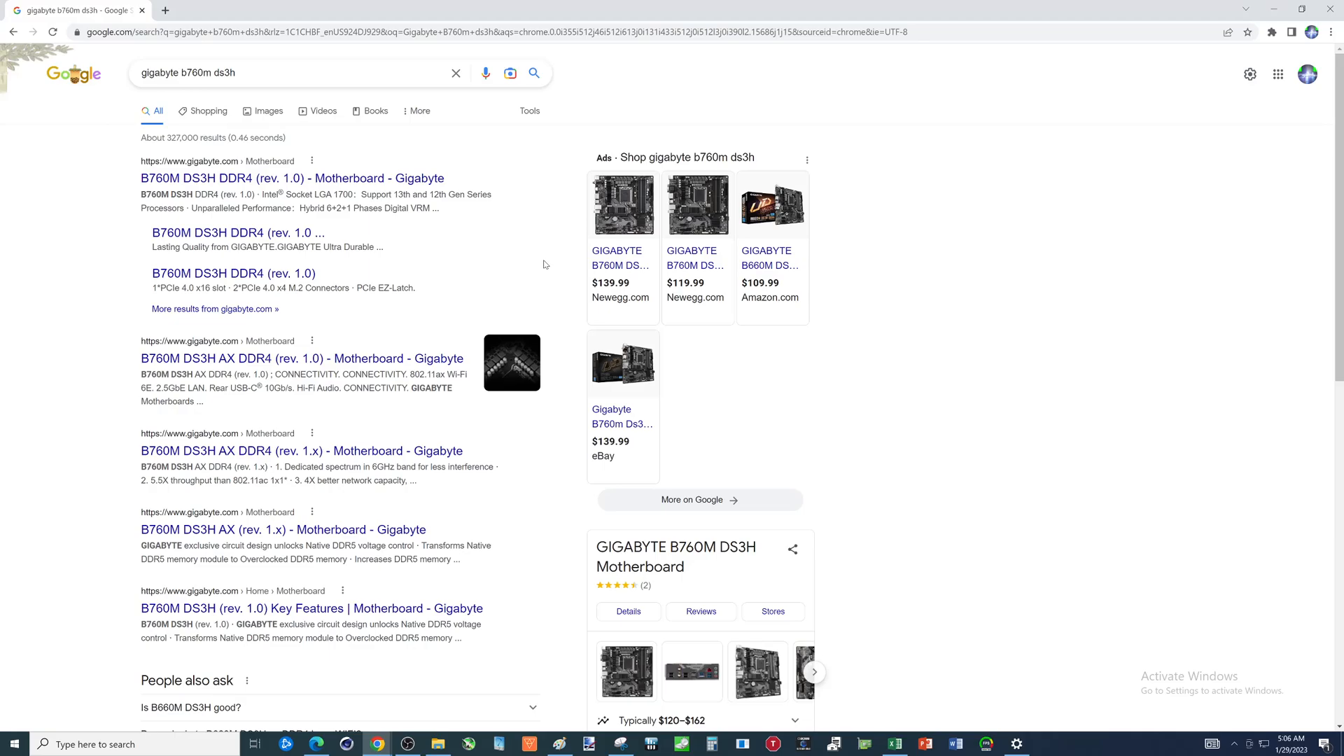
{"action": "mouse_move", "coordinate": [463, 22]}
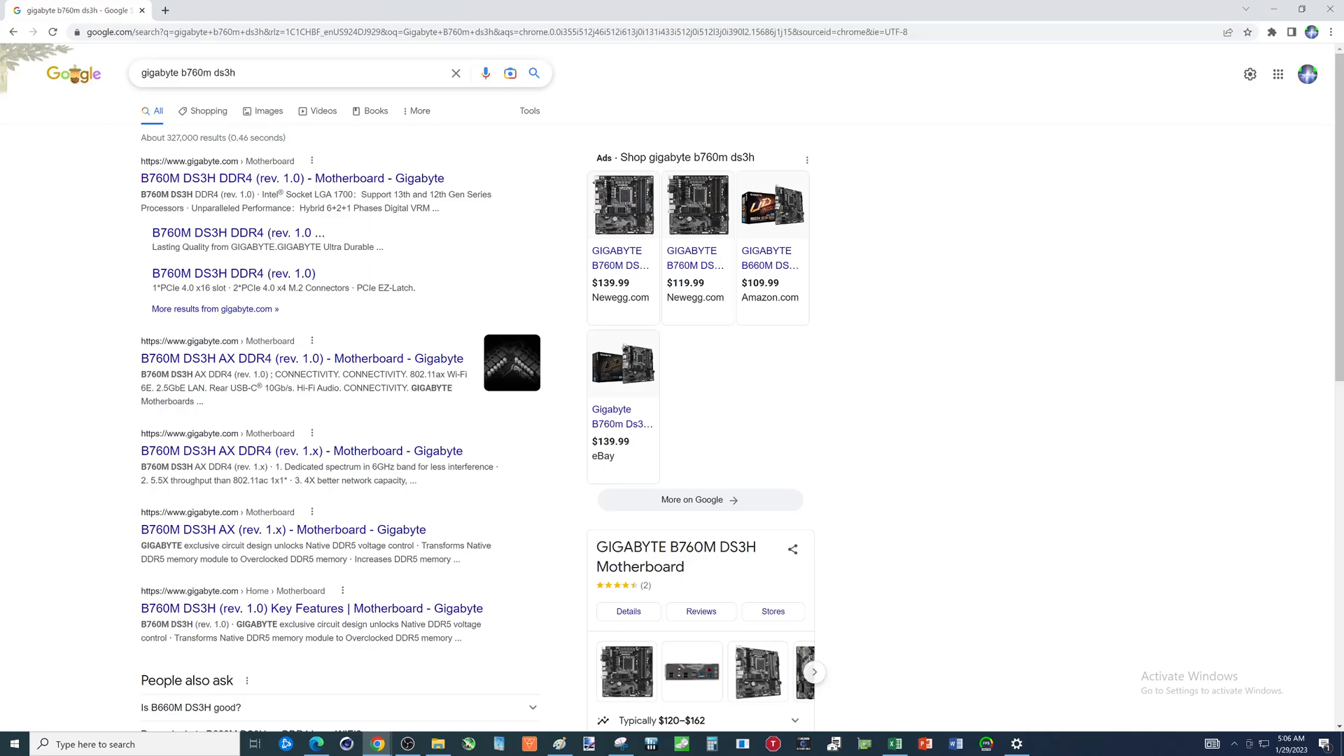
{"action": "type", "text": "ac"}
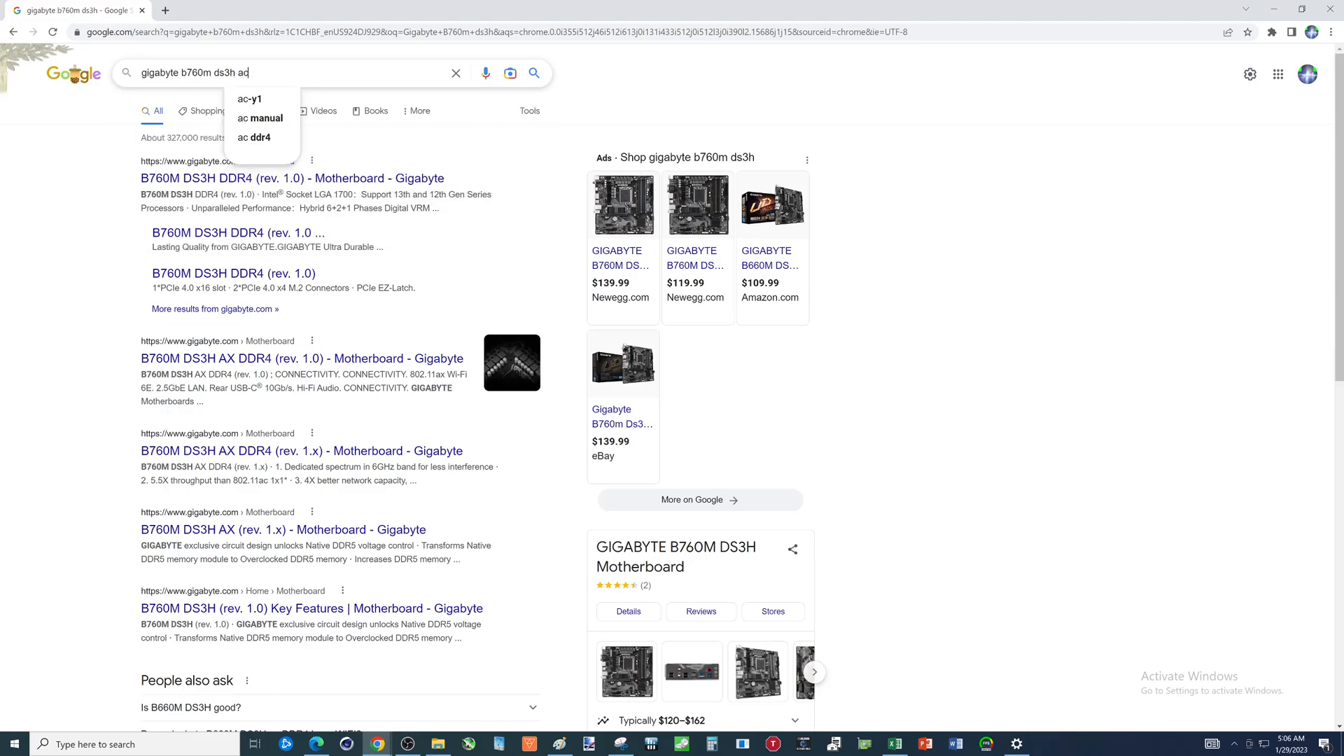
{"action": "key", "text": "Backspace"}
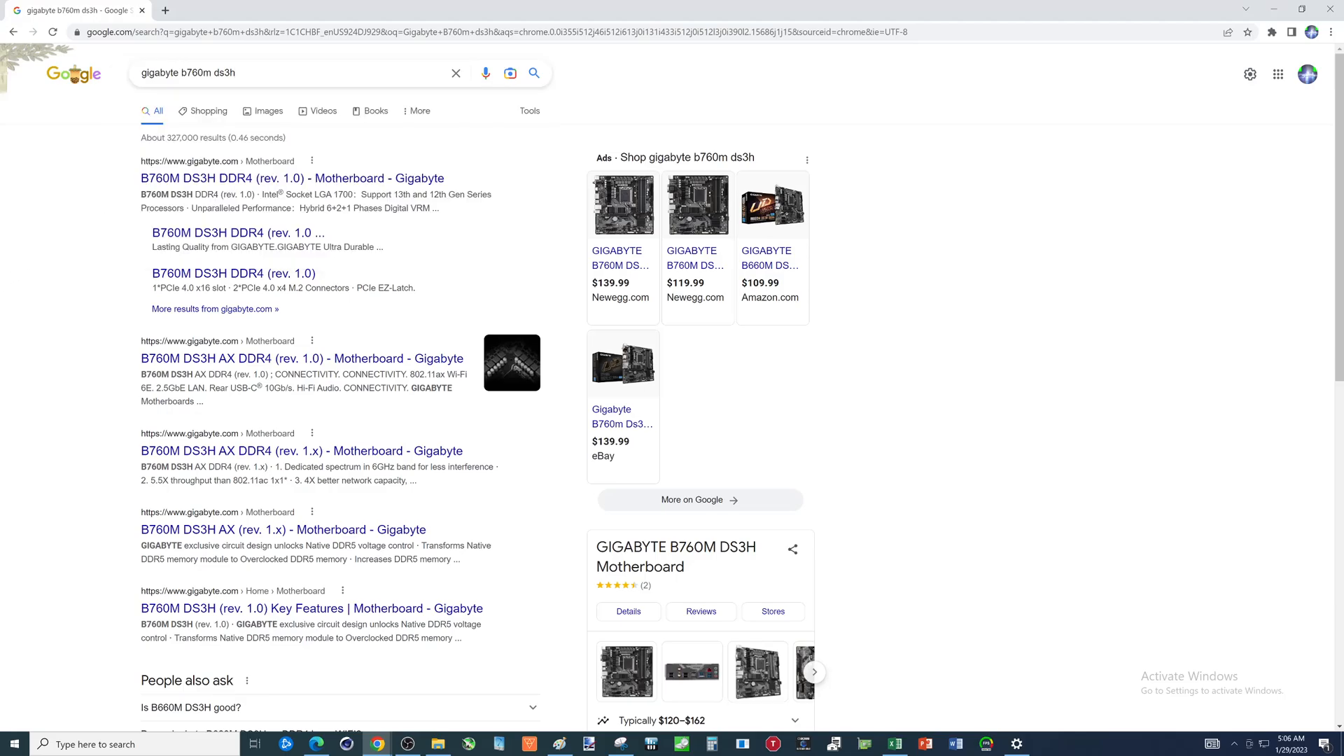
- From the results, load the B760M DS3H DDR4 (rev. 1.0) product page and head to Support
{"action": "left_click", "coordinate": [291, 179]}
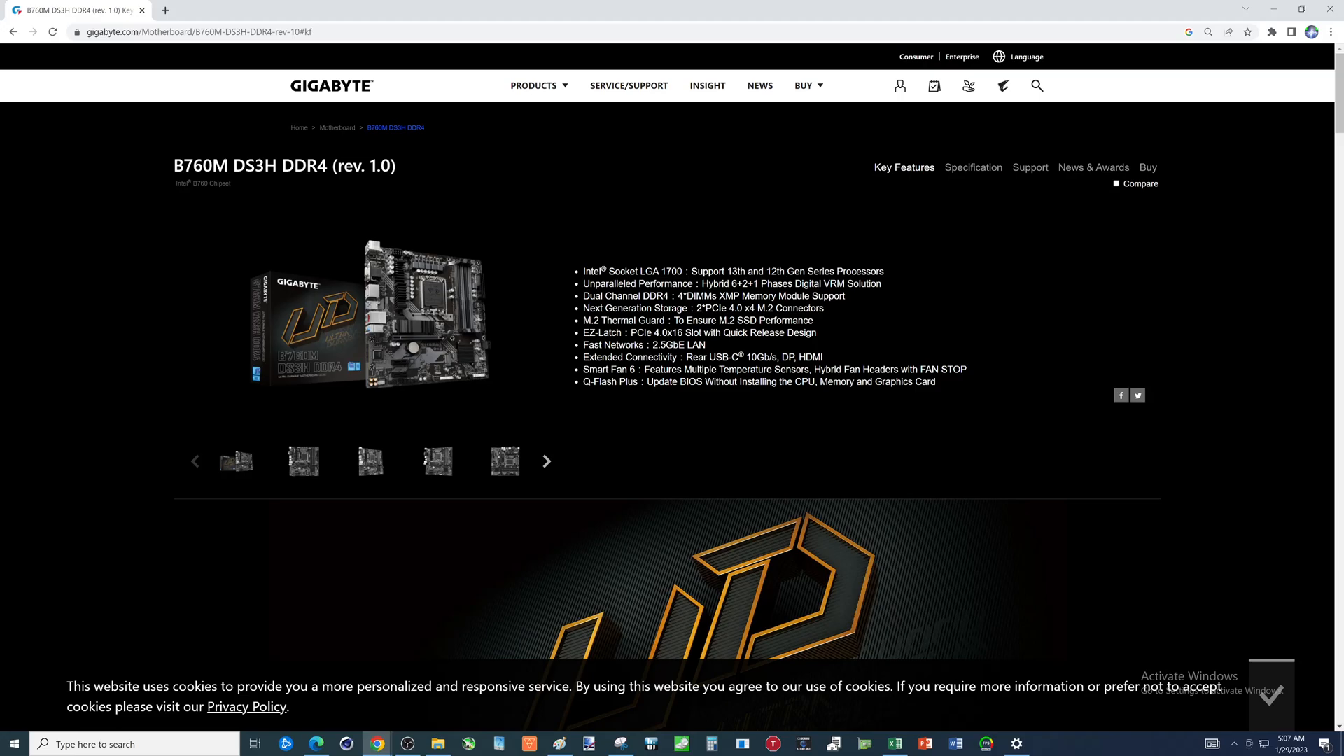
{"action": "mouse_move", "coordinate": [687, 393]}
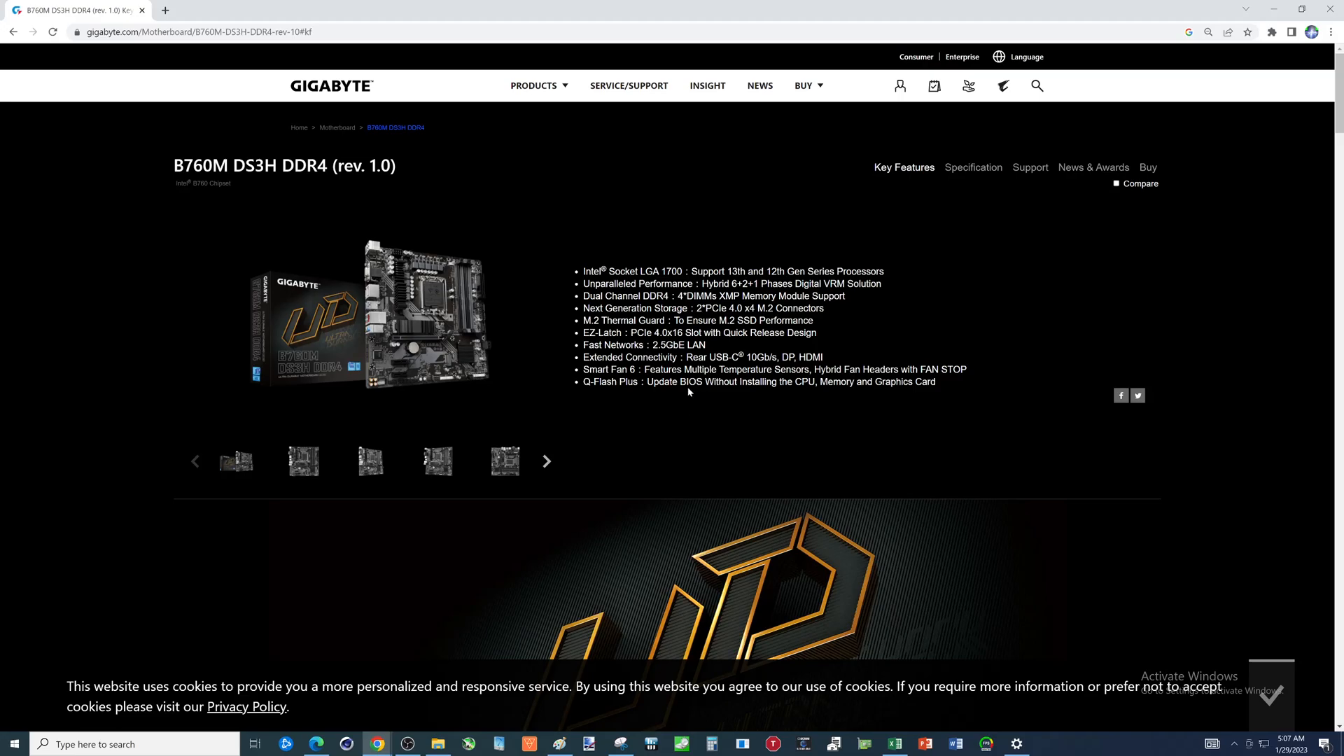
{"action": "mouse_move", "coordinate": [971, 178]}
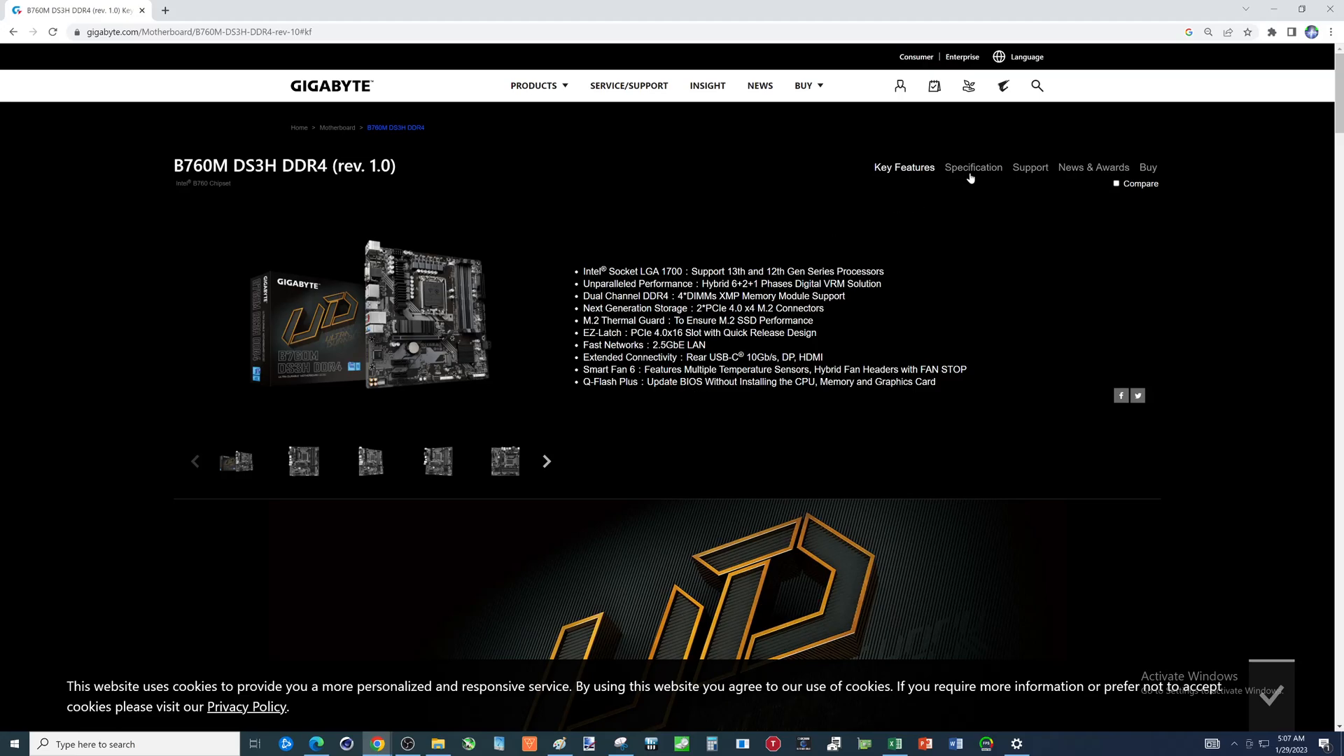
{"action": "left_click", "coordinate": [1030, 167]}
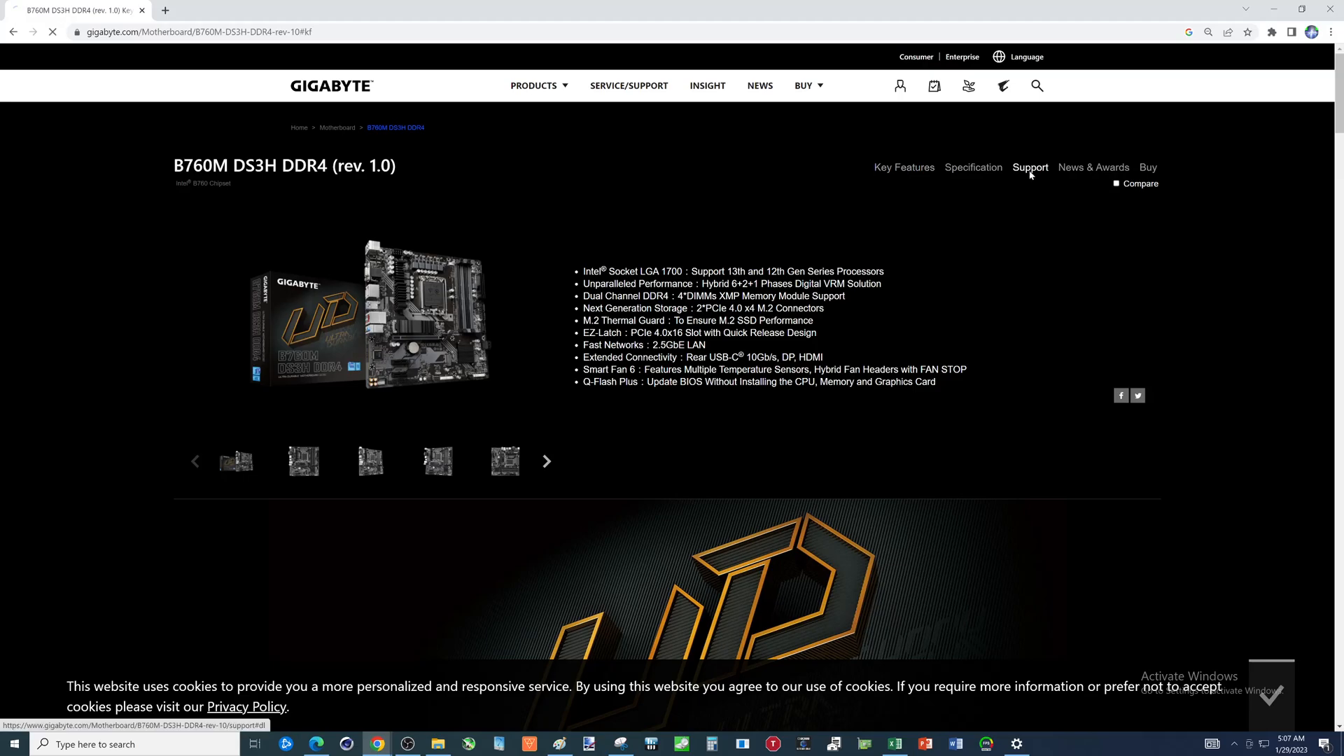
- Show the support downloads with the driver list led by Realtek HD Audio
{"action": "left_click", "coordinate": [1030, 168]}
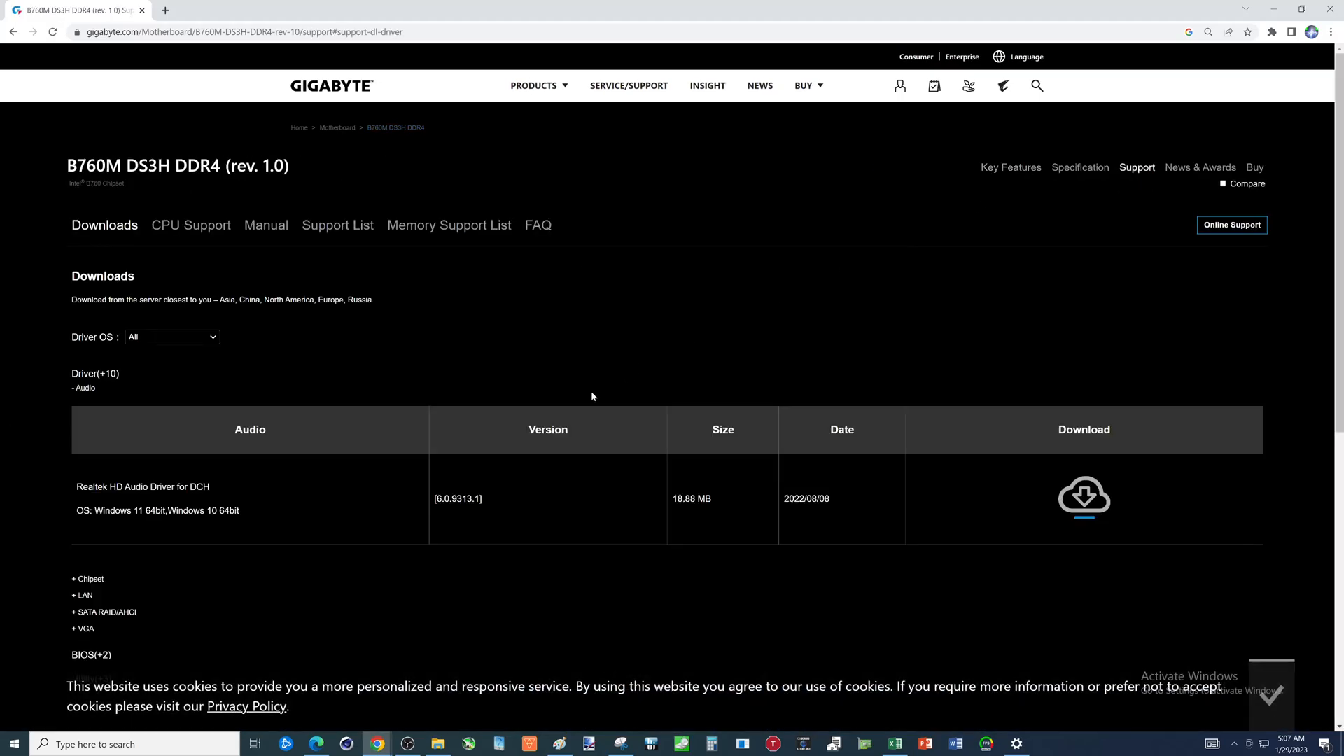
{"action": "mouse_move", "coordinate": [39, 429]}
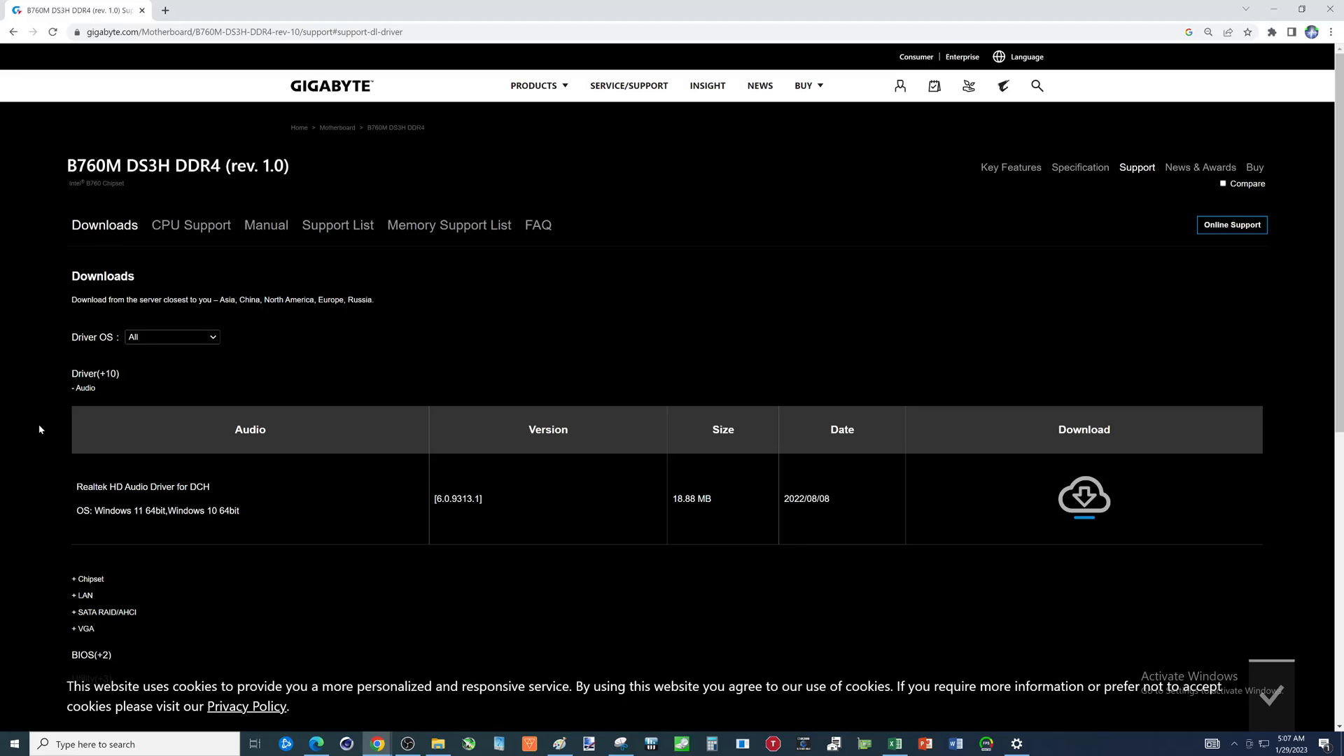
{"action": "mouse_move", "coordinate": [51, 413]}
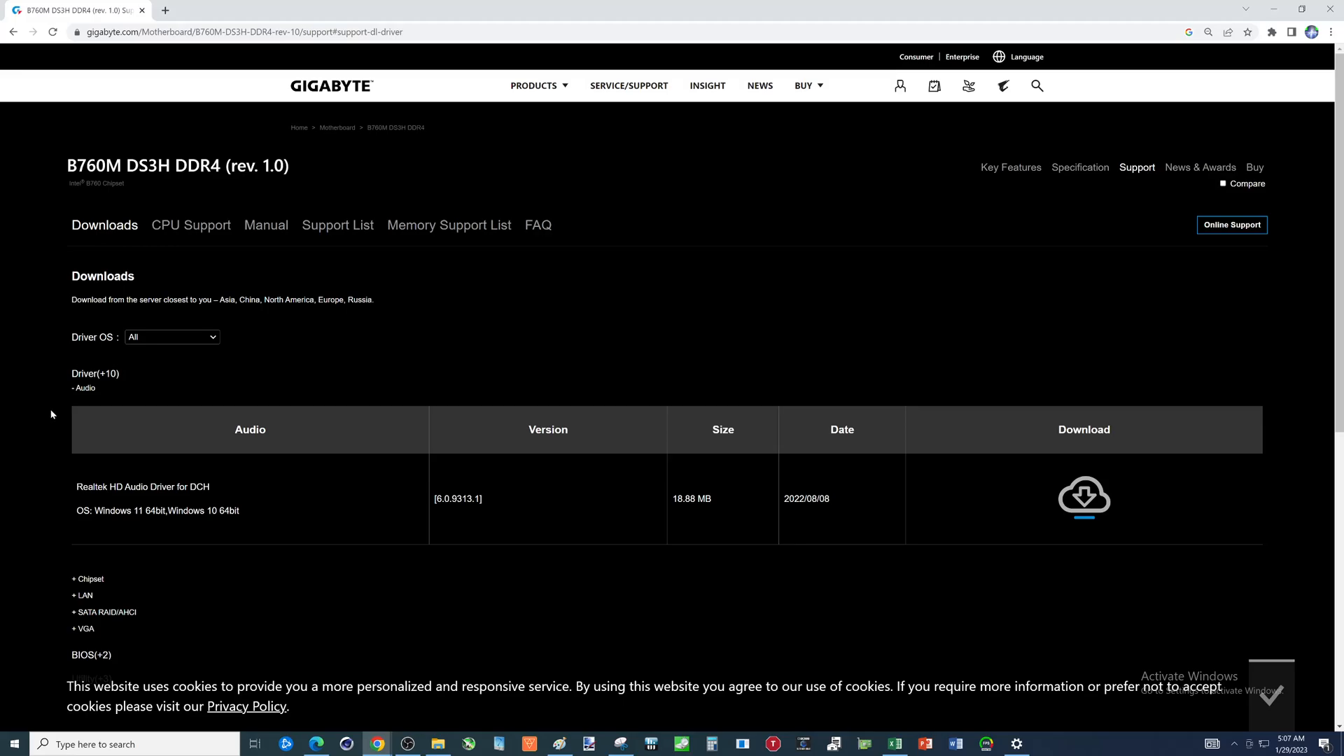
{"action": "mouse_move", "coordinate": [95, 379]}
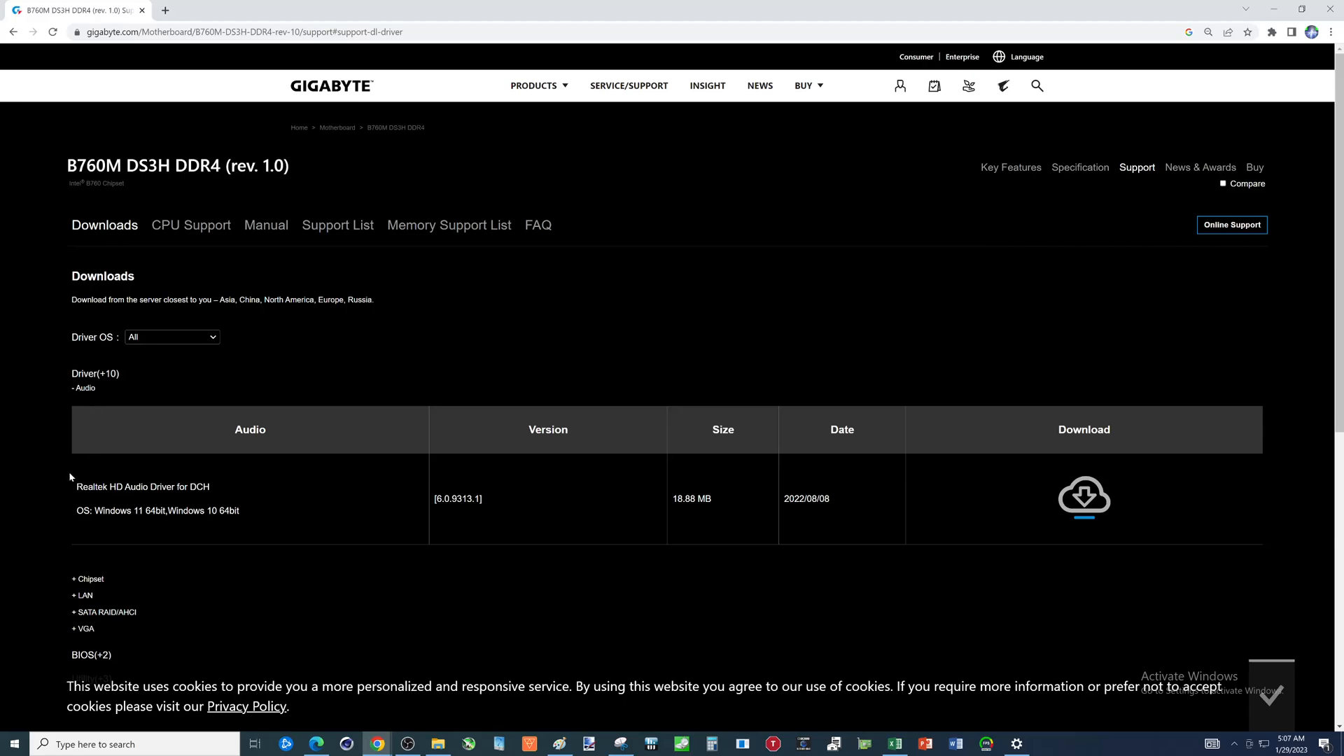
{"action": "mouse_move", "coordinate": [73, 474]}
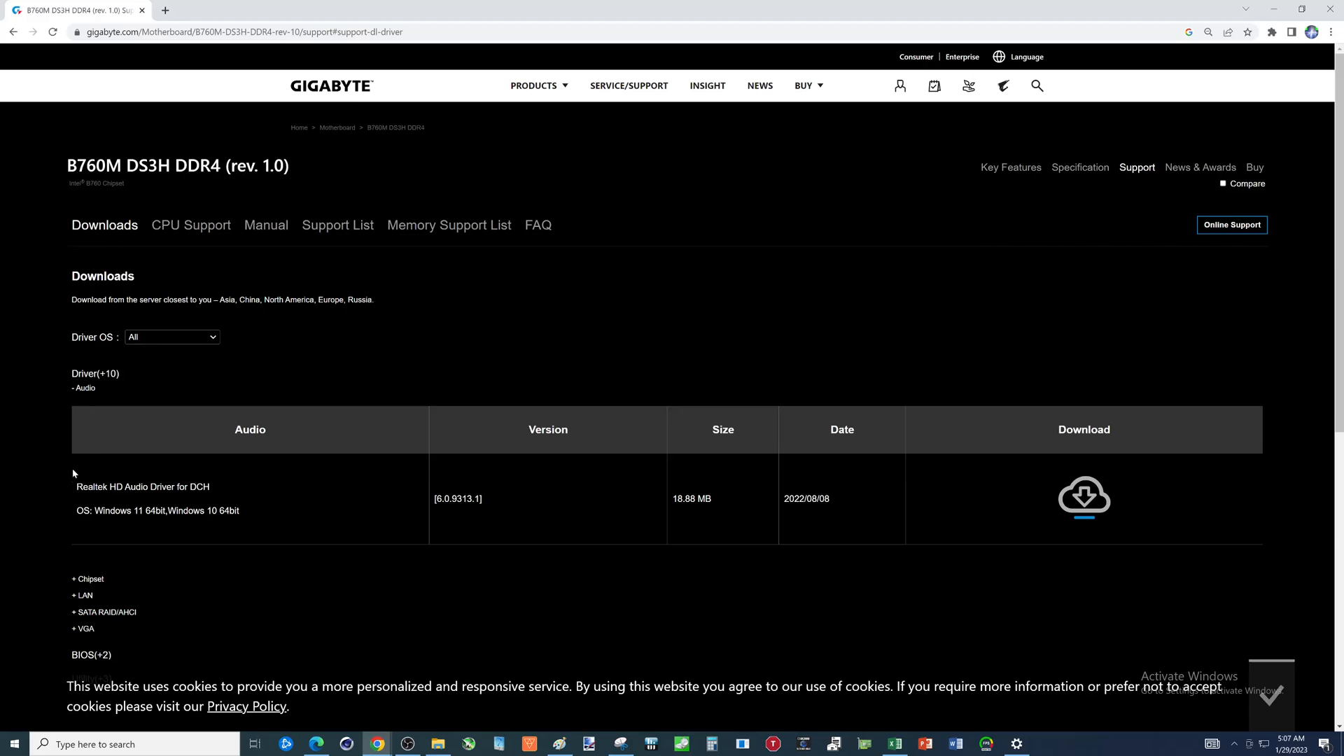
{"action": "scroll", "scroll_direction": "down", "scroll_amount": 3}
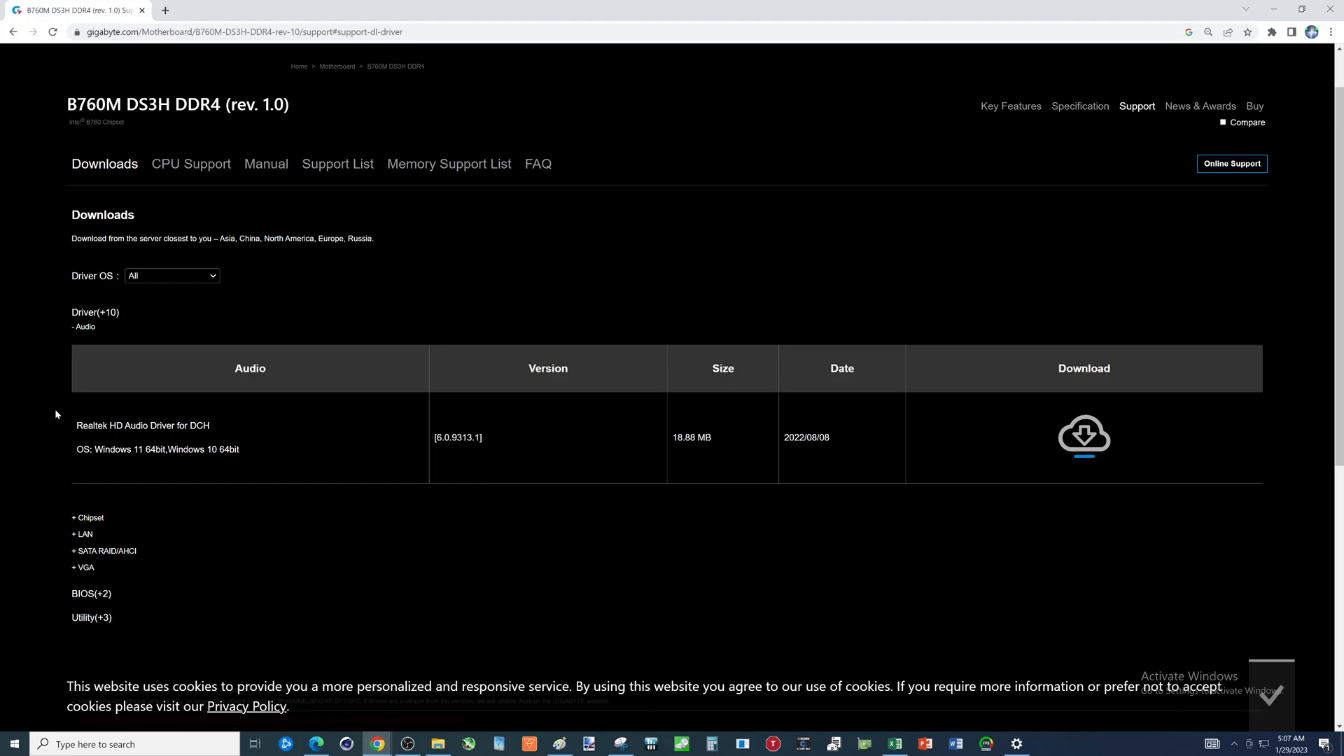
{"action": "mouse_move", "coordinate": [53, 427]}
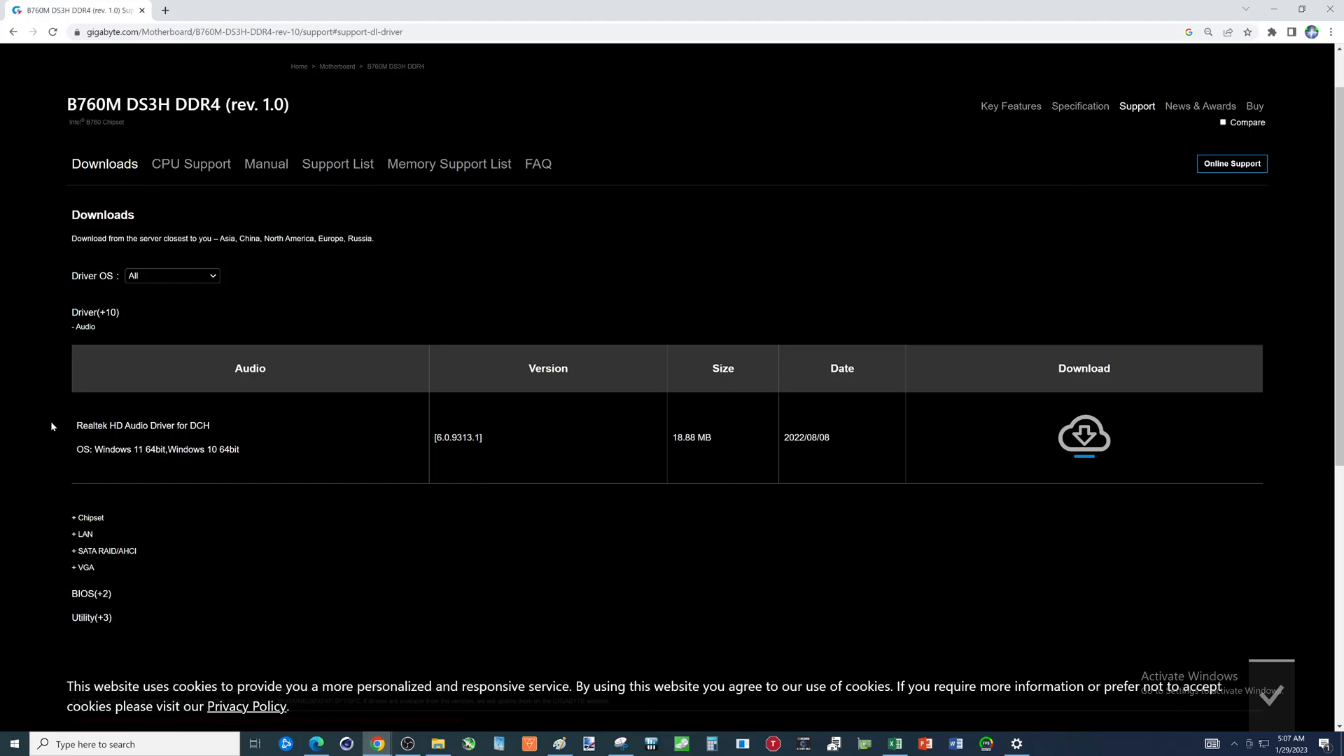
{"action": "mouse_move", "coordinate": [57, 442]}
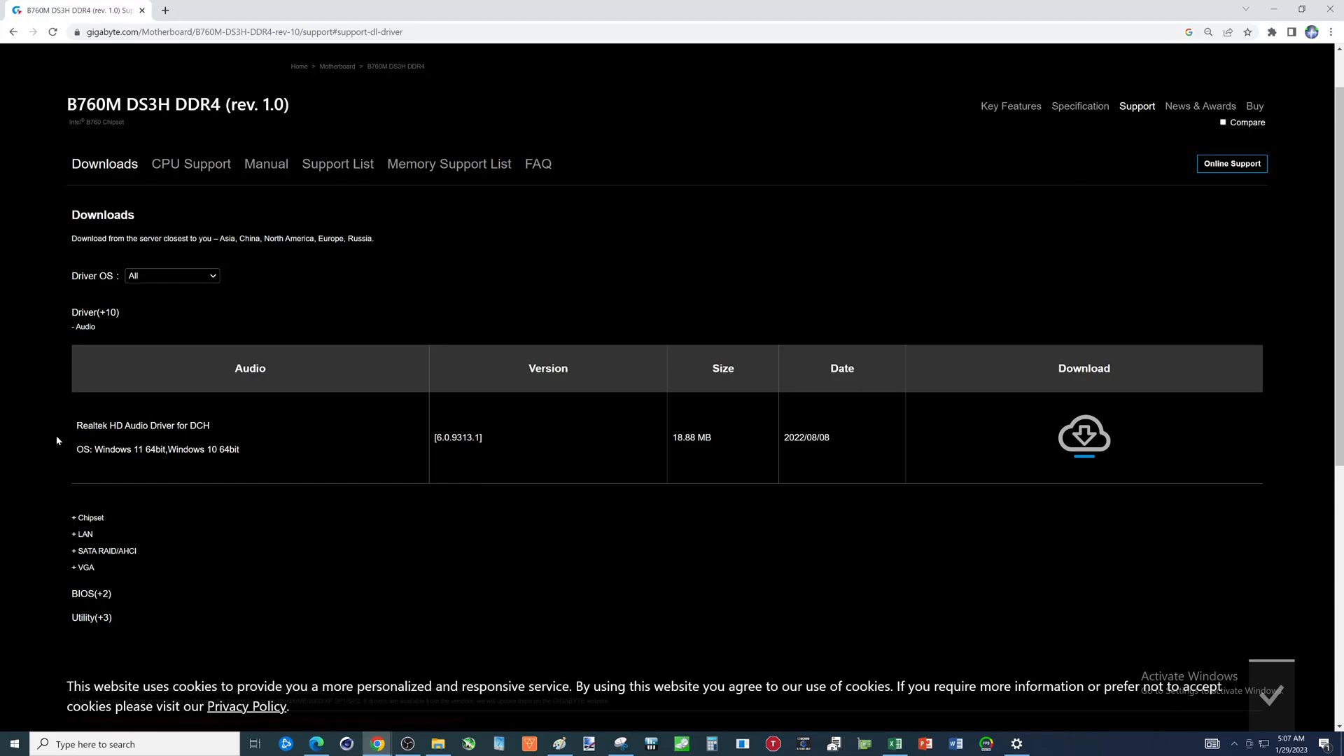
{"action": "mouse_move", "coordinate": [73, 453]}
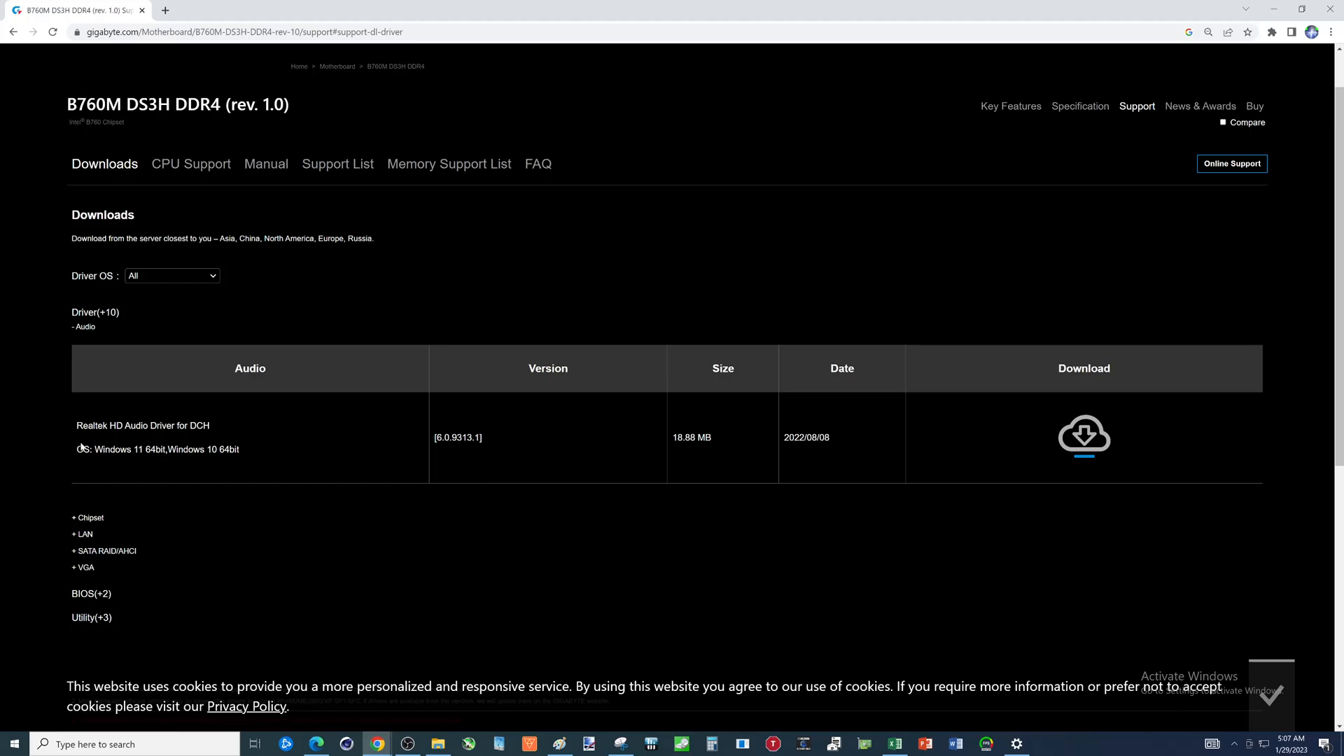
{"action": "mouse_move", "coordinate": [49, 518]}
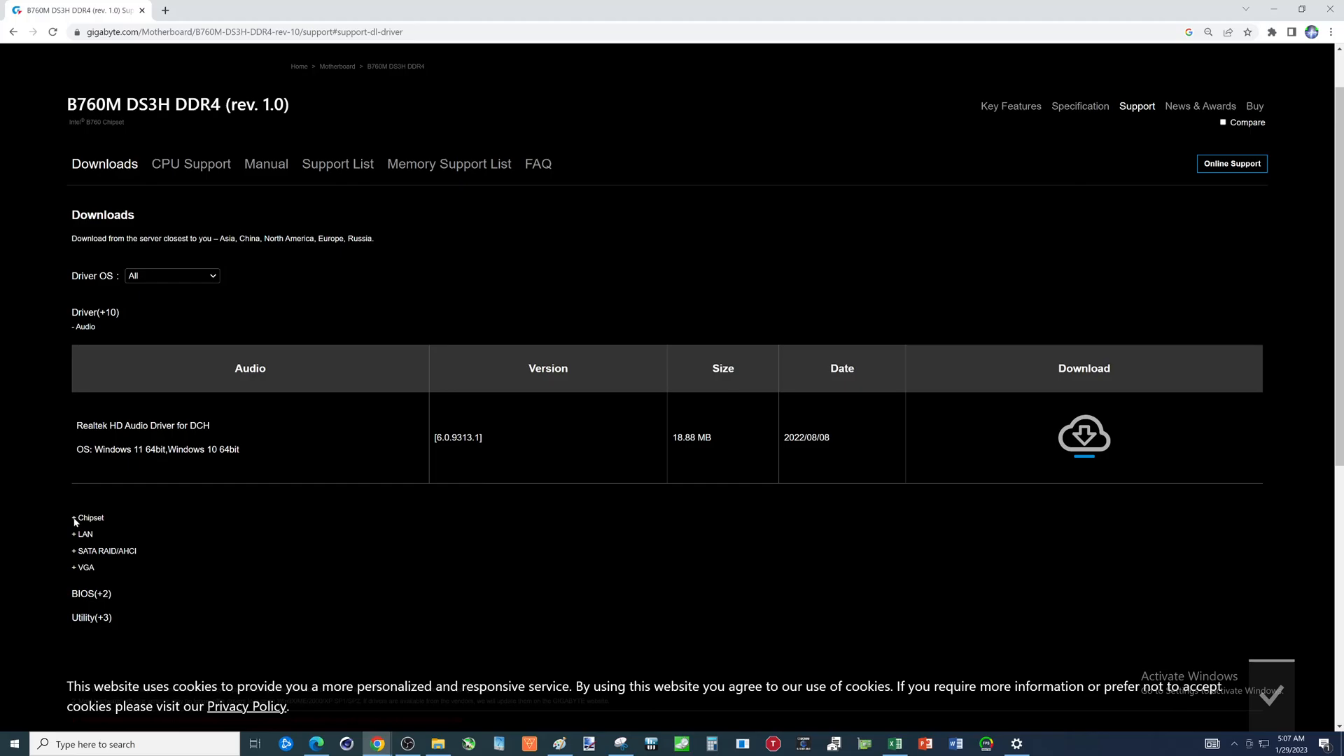
- Expand the Chipset category to review its four Intel chipset drivers
{"action": "left_click", "coordinate": [87, 517]}
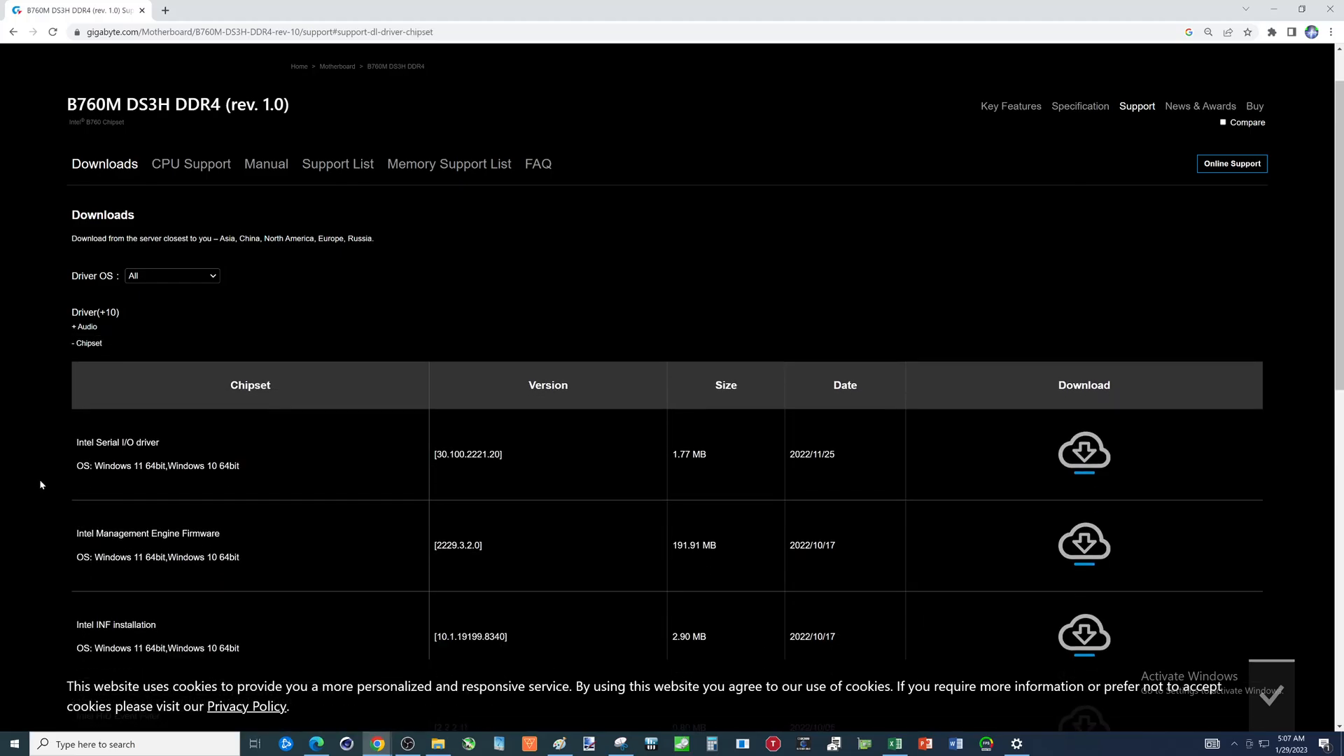
{"action": "mouse_move", "coordinate": [47, 462]}
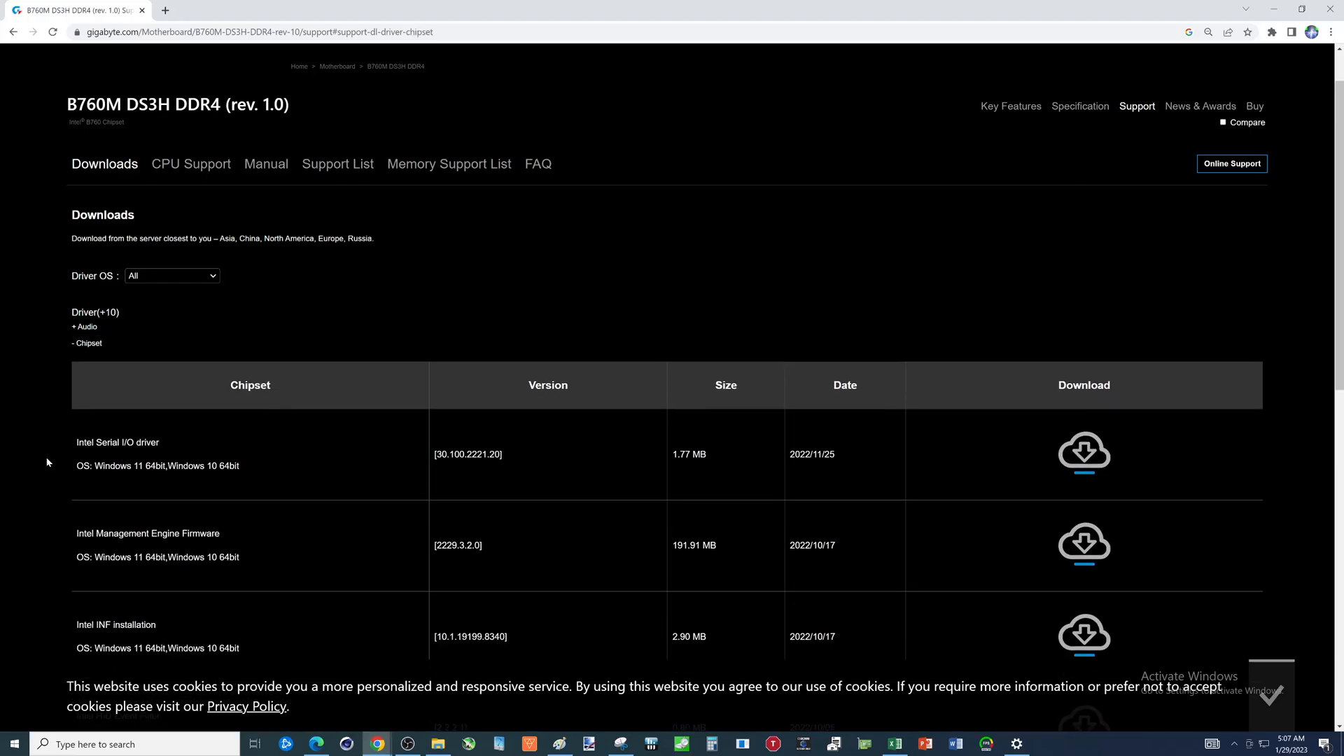
{"action": "scroll", "scroll_direction": "down", "scroll_amount": 3}
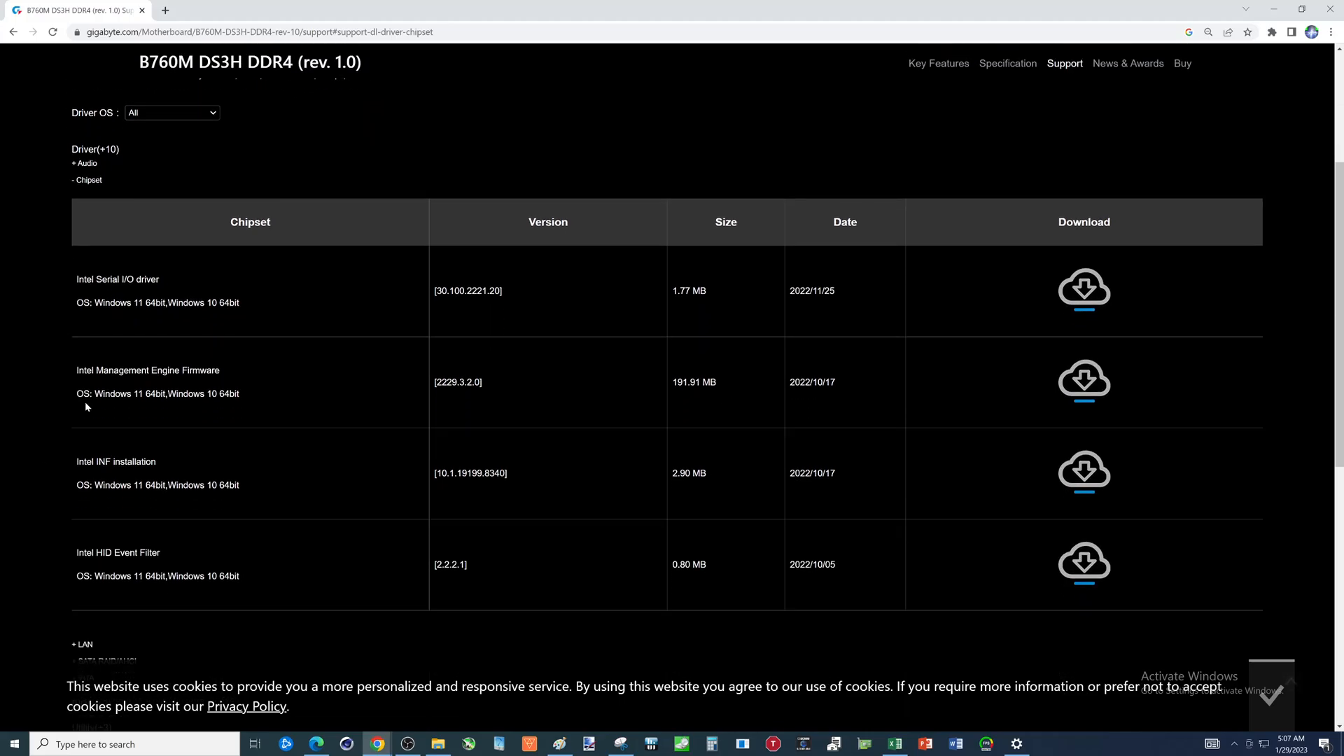
{"action": "mouse_move", "coordinate": [93, 386]}
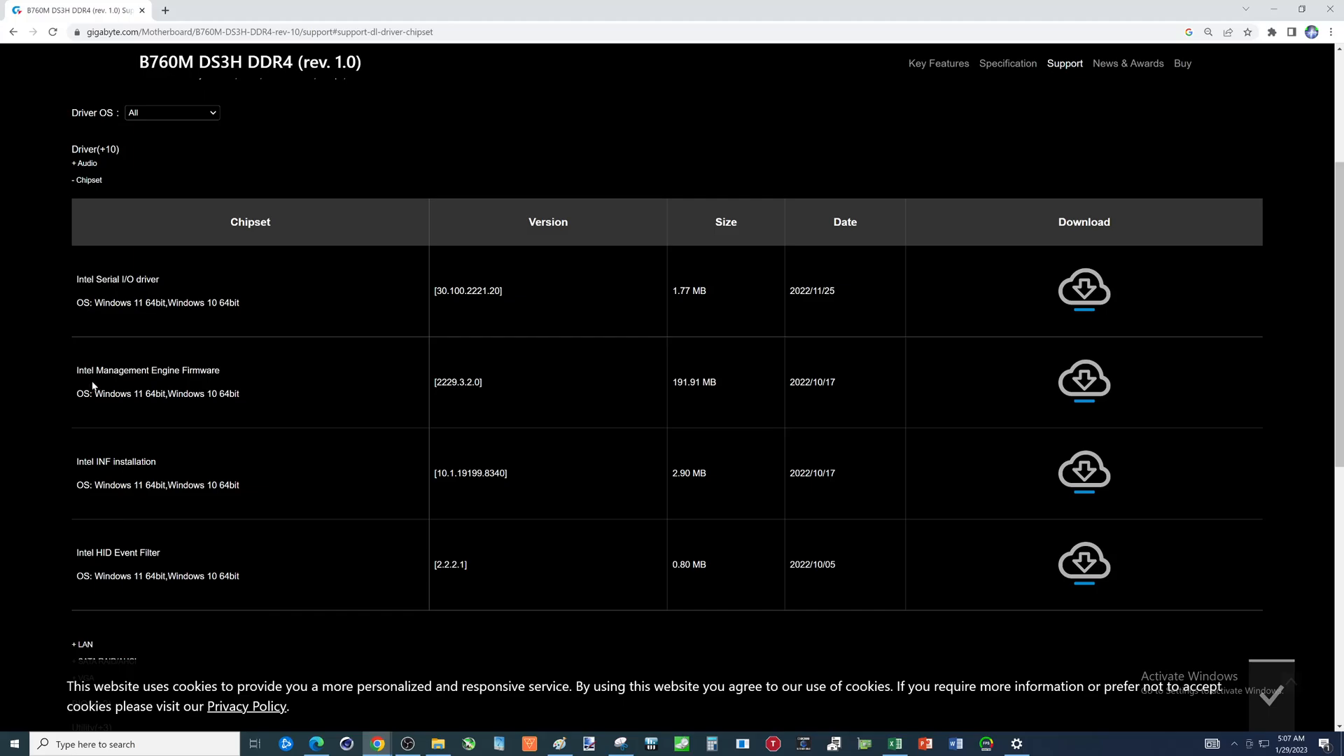
{"action": "scroll", "scroll_direction": "up", "scroll_amount": 3}
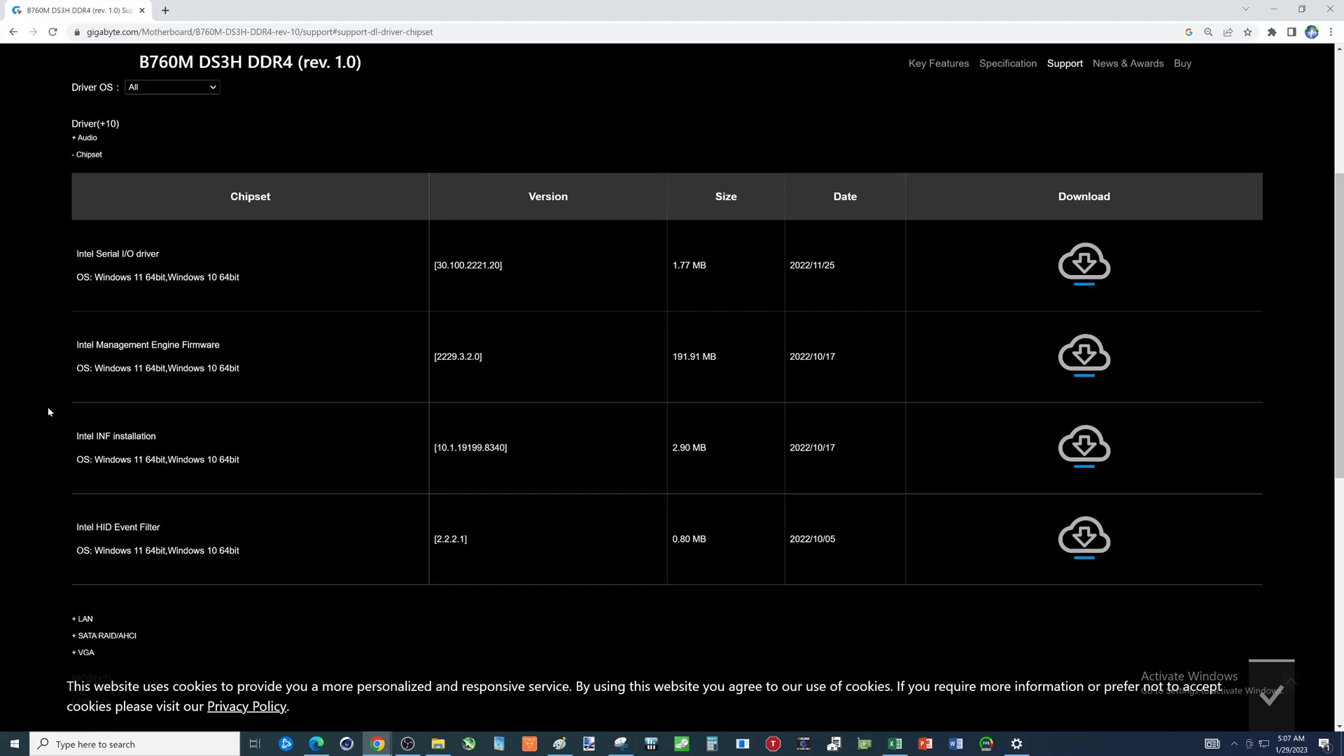
{"action": "scroll", "scroll_direction": "down", "scroll_amount": 3}
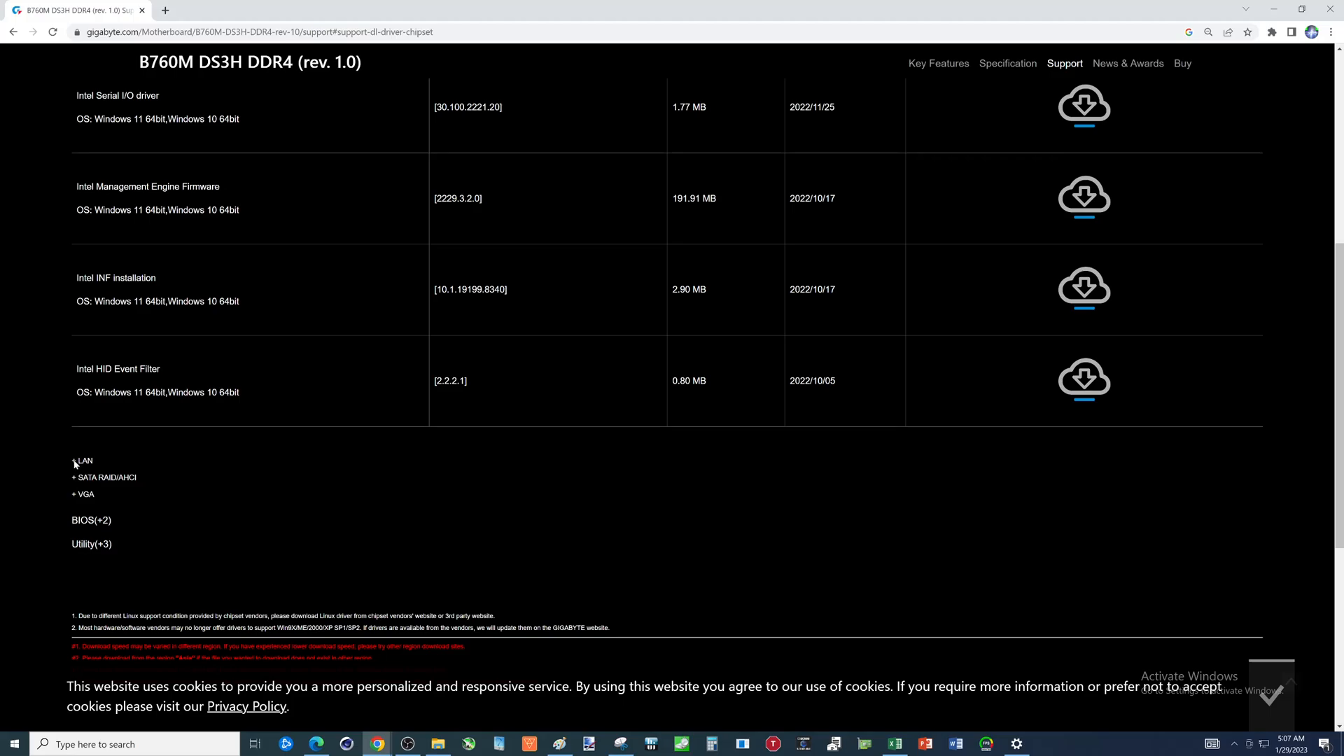
{"action": "left_click", "coordinate": [83, 461]}
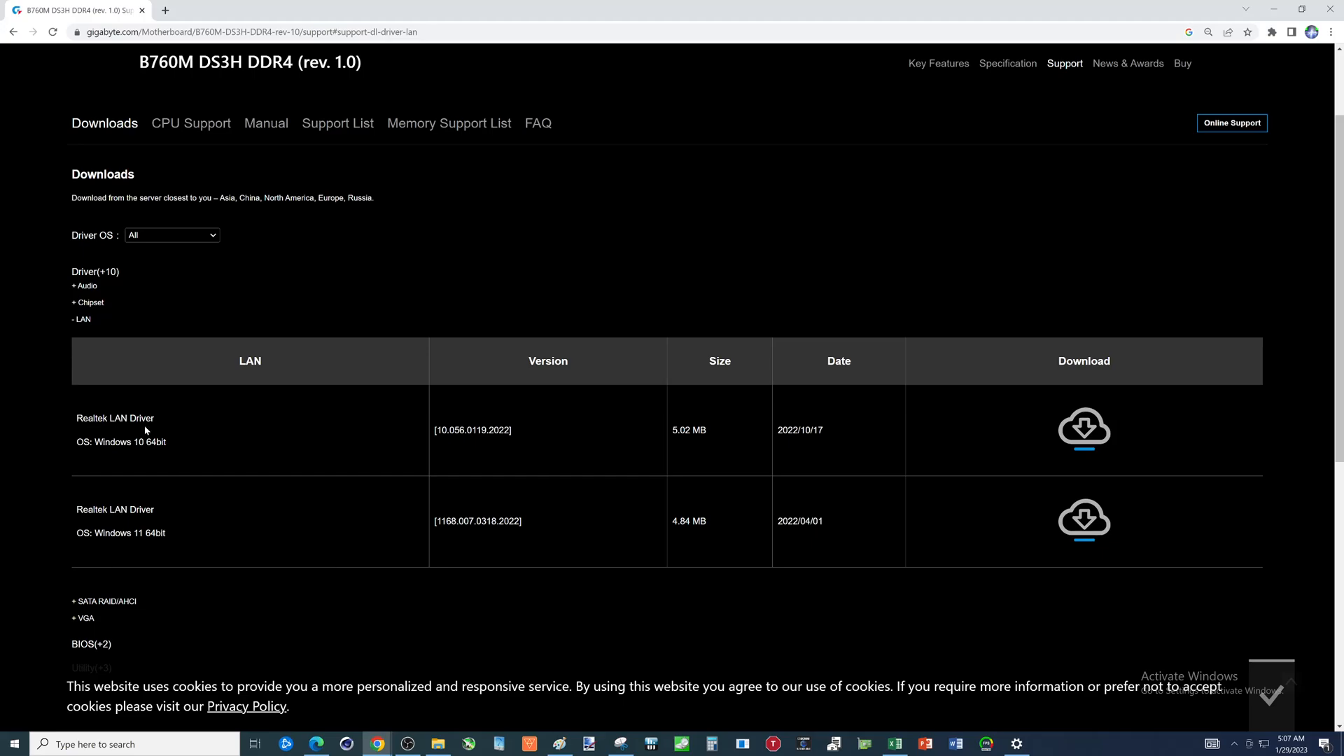
{"action": "mouse_move", "coordinate": [131, 524]}
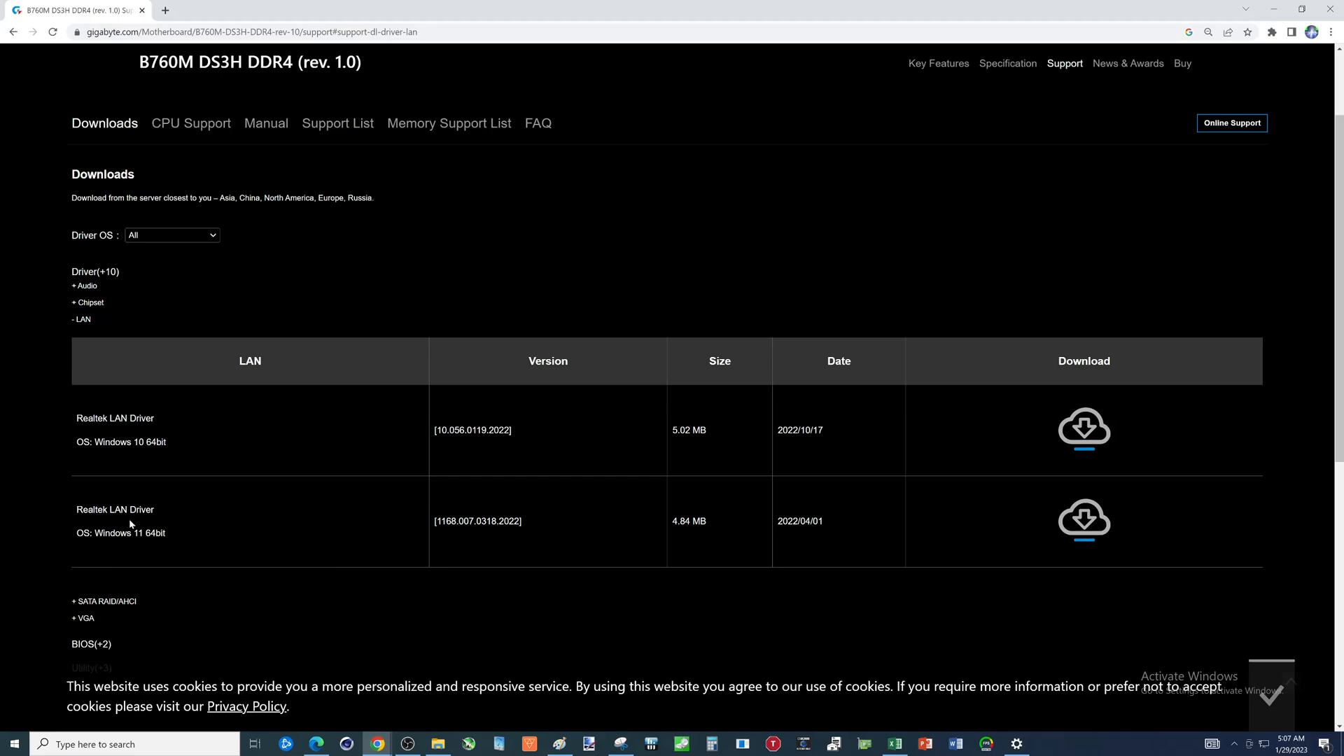
{"action": "mouse_move", "coordinate": [133, 435]}
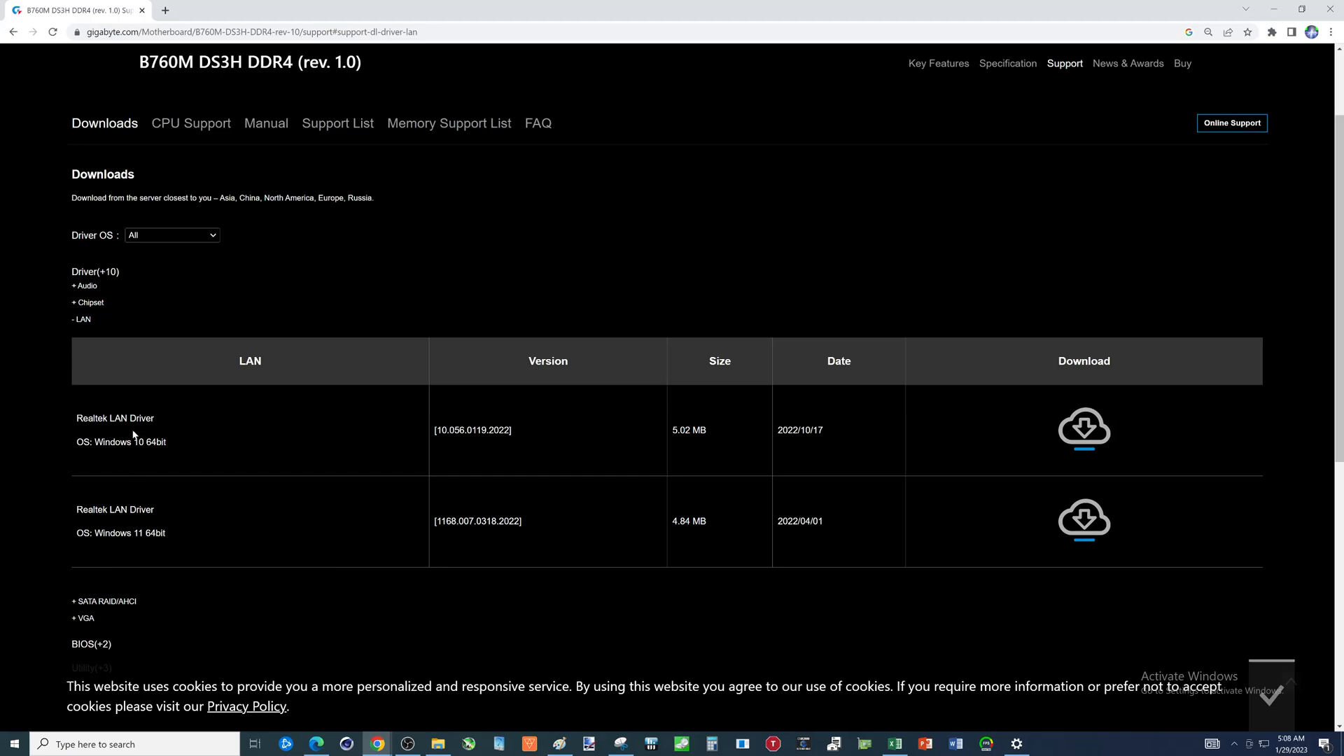
{"action": "mouse_move", "coordinate": [531, 488]}
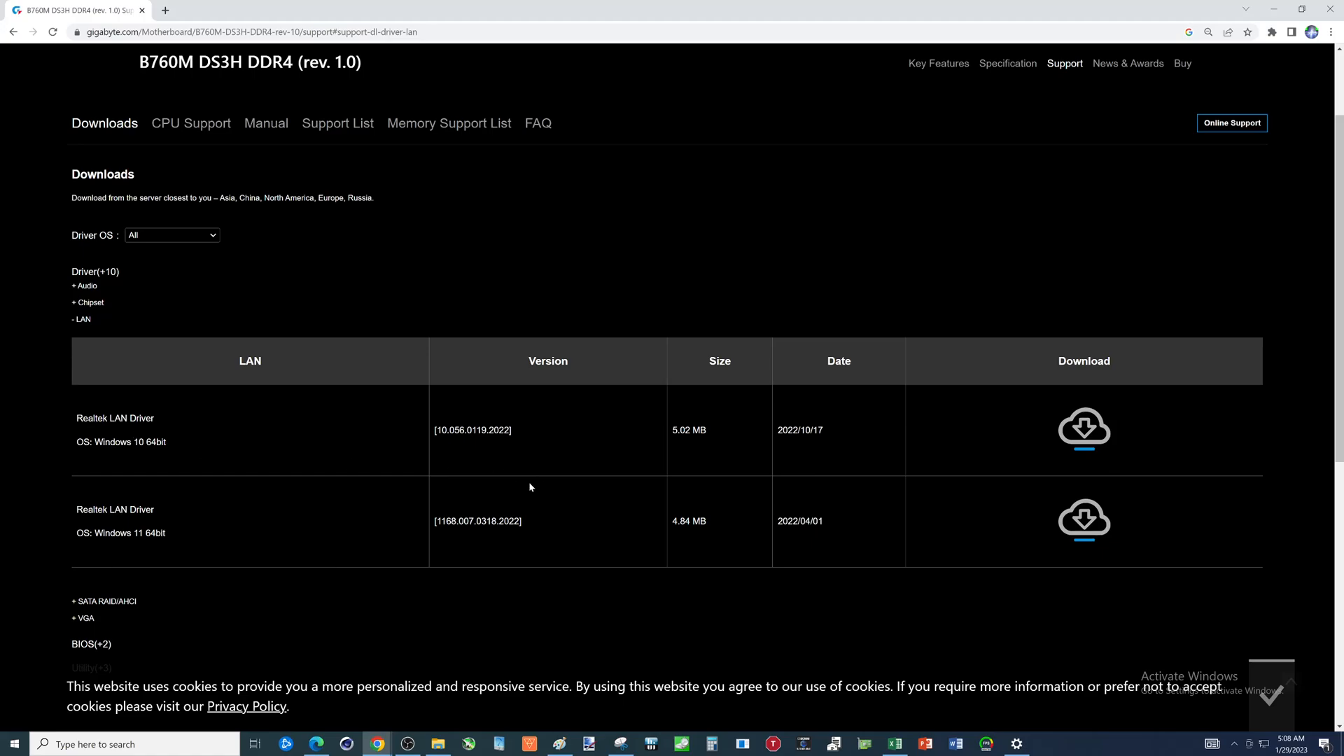
{"action": "mouse_move", "coordinate": [1035, 443]}
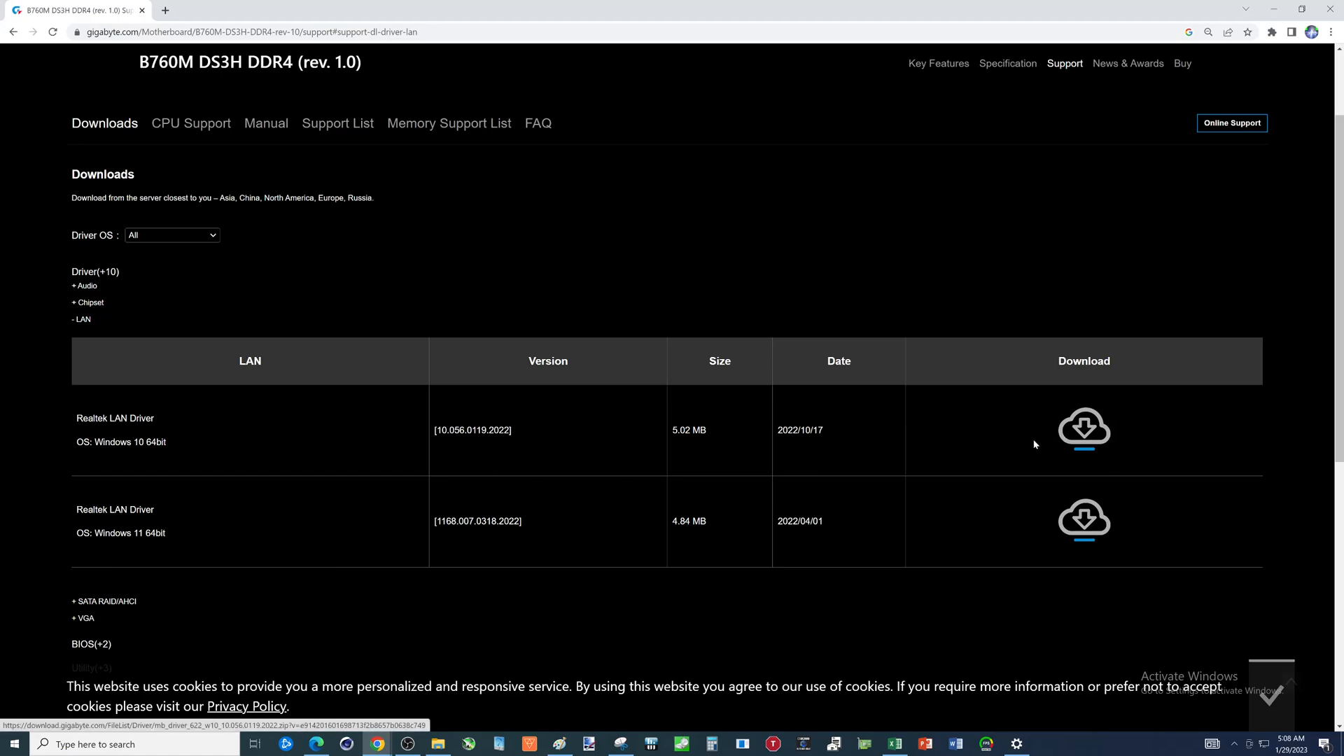
{"action": "scroll", "scroll_direction": "down", "scroll_amount": 3}
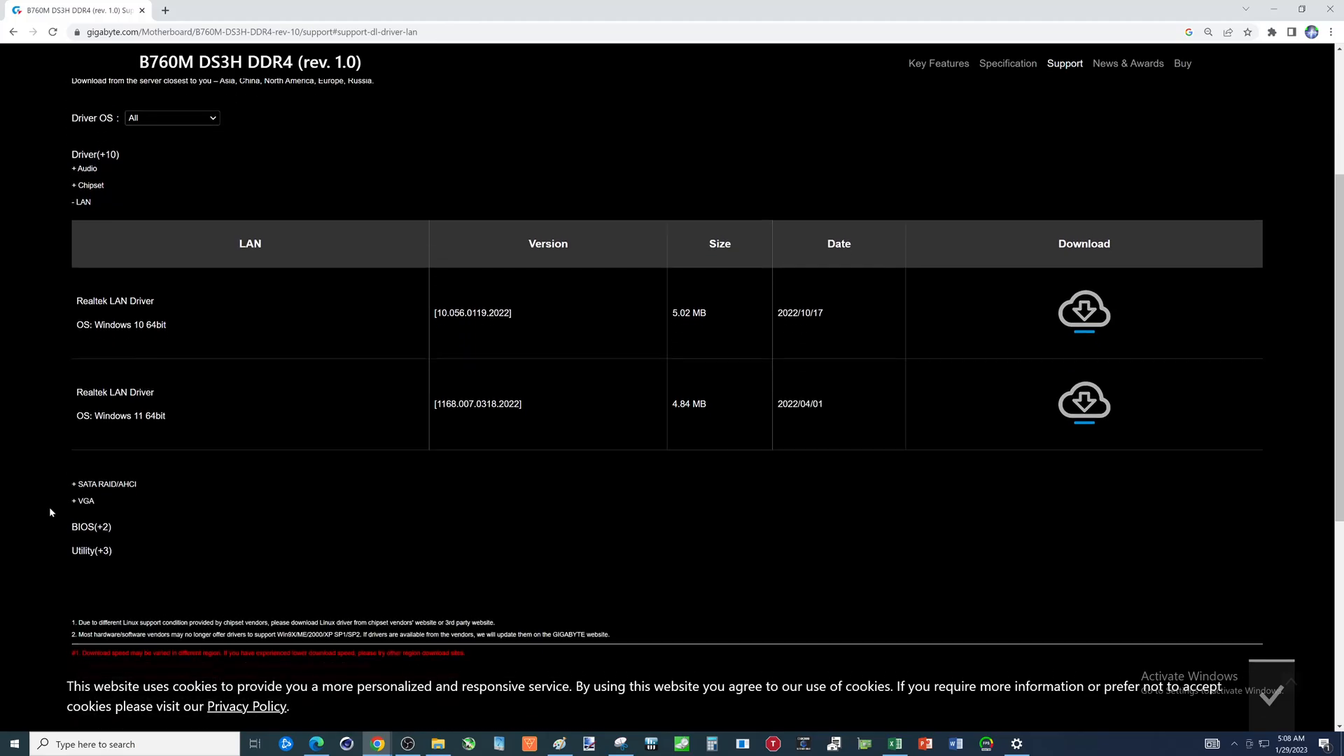
- Expand the SATA RAID/AHCI drivers, then the VGA category with the Intel Graphic Driver
{"action": "left_click", "coordinate": [103, 484]}
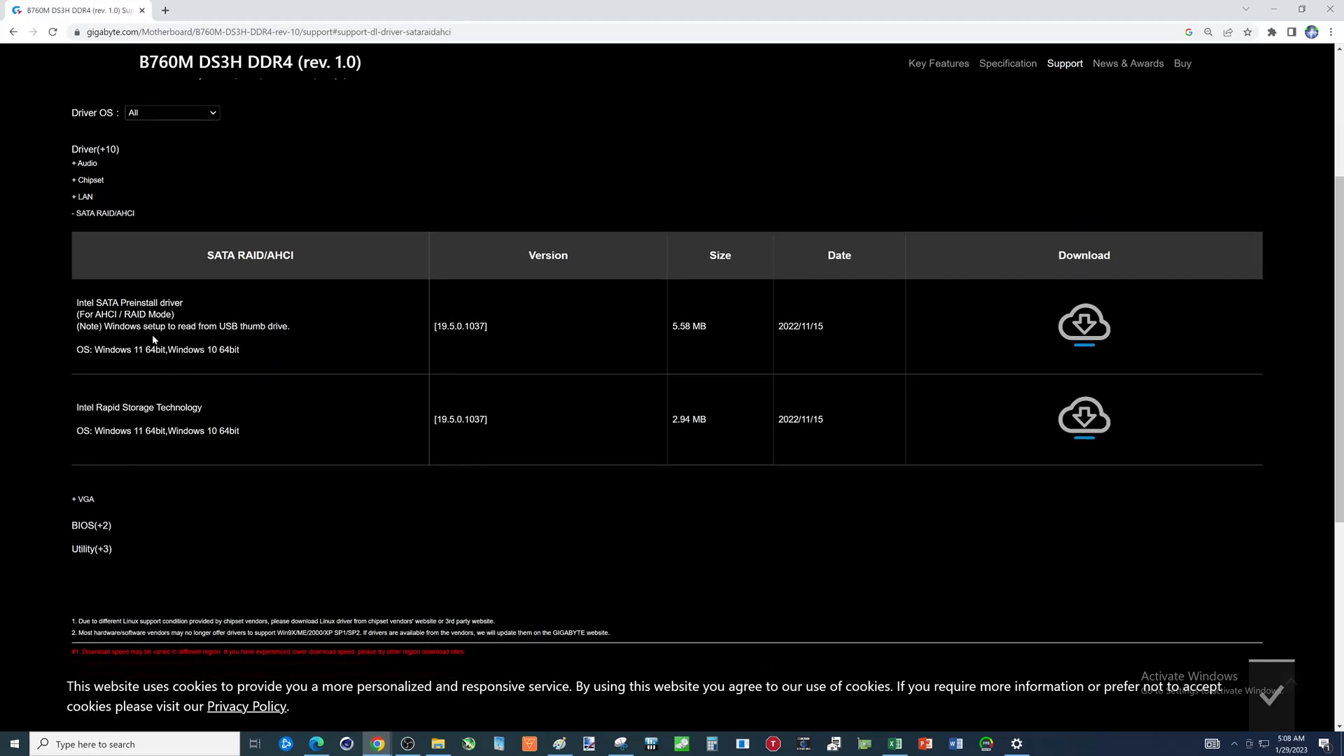
{"action": "mouse_move", "coordinate": [284, 352]}
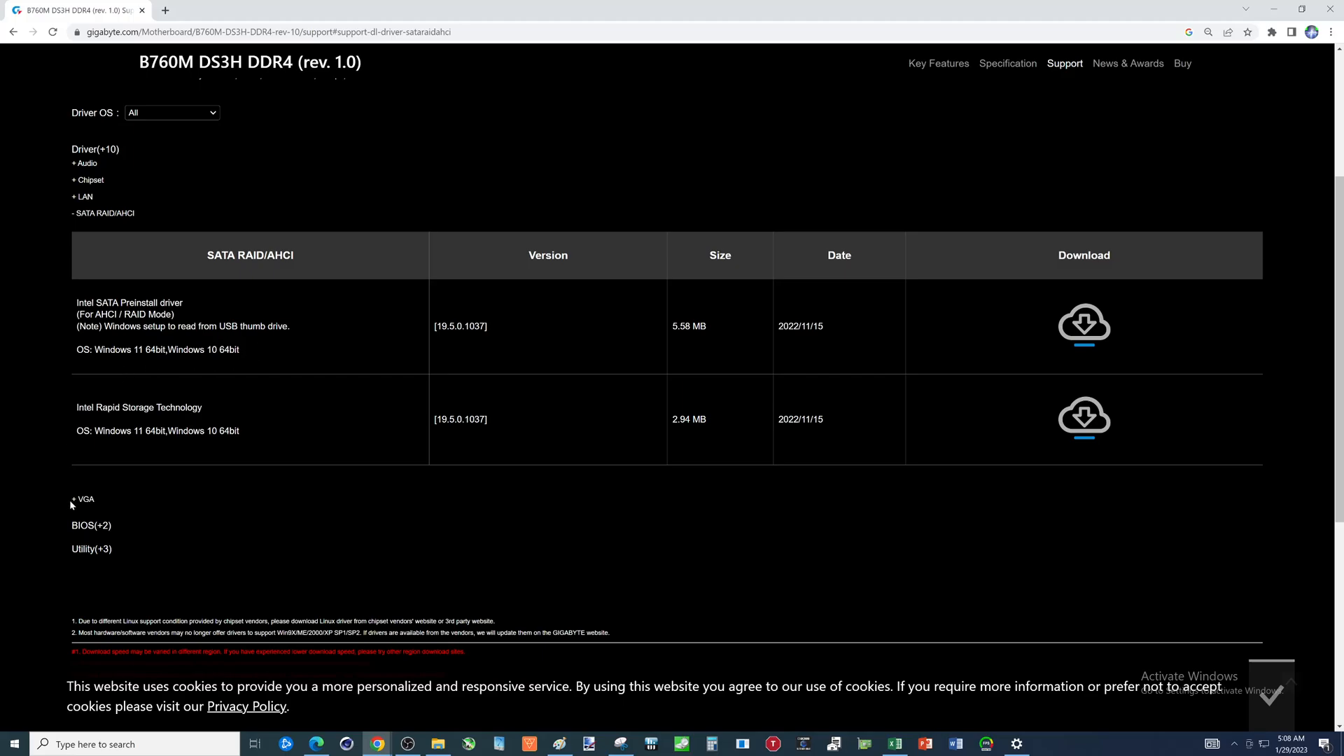
{"action": "left_click", "coordinate": [82, 499]}
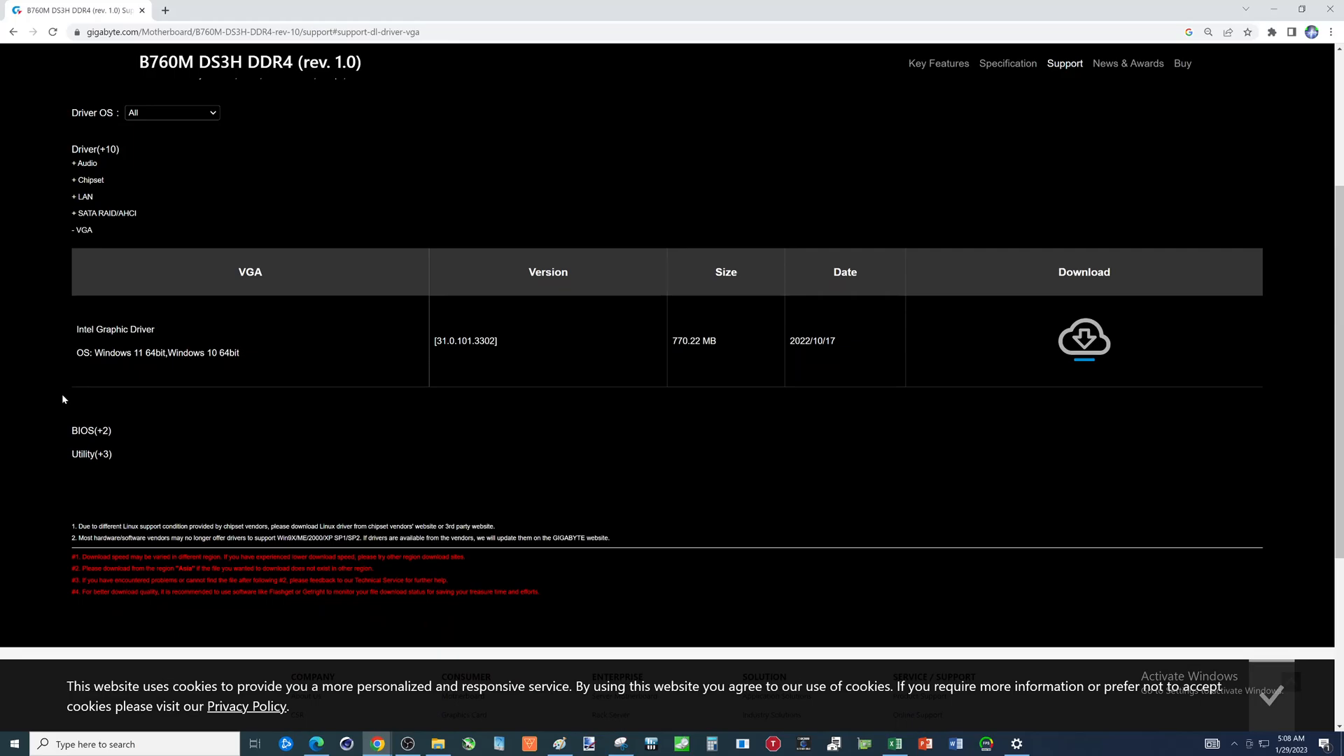
{"action": "mouse_move", "coordinate": [819, 352]}
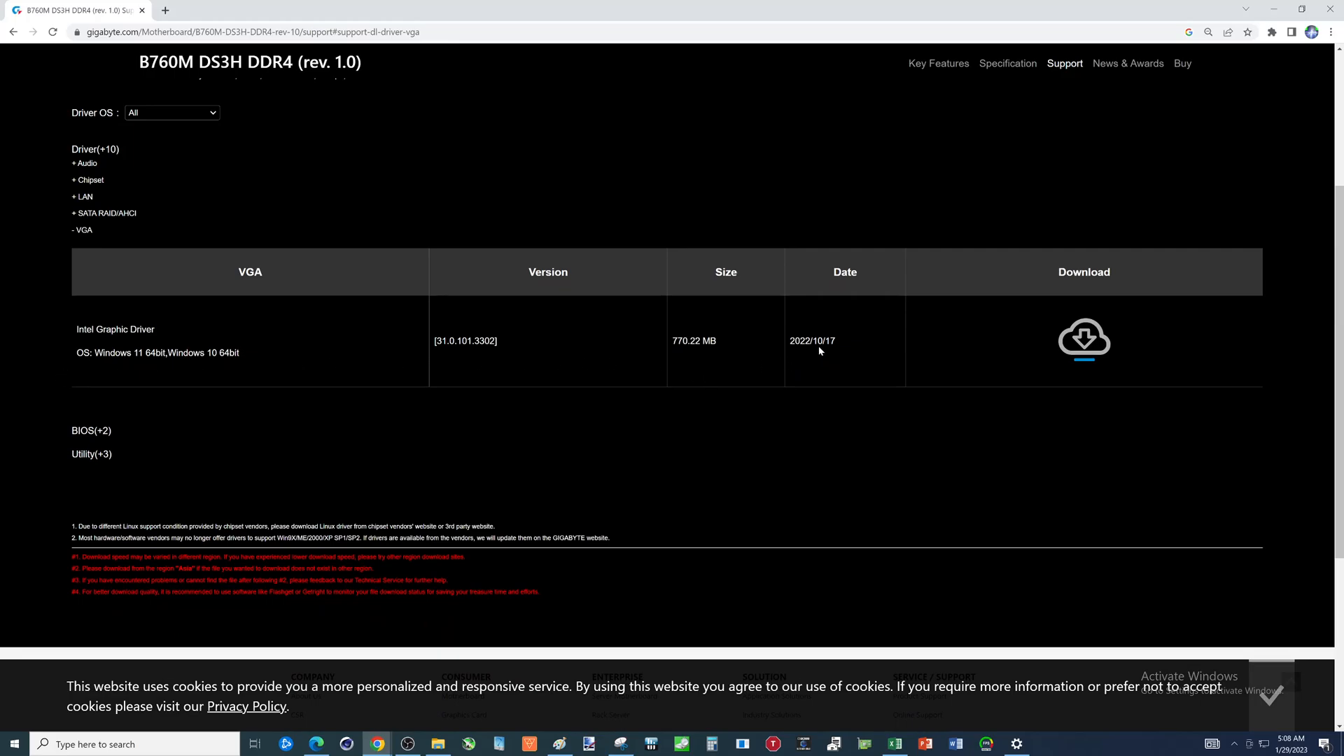
{"action": "mouse_move", "coordinate": [325, 352]}
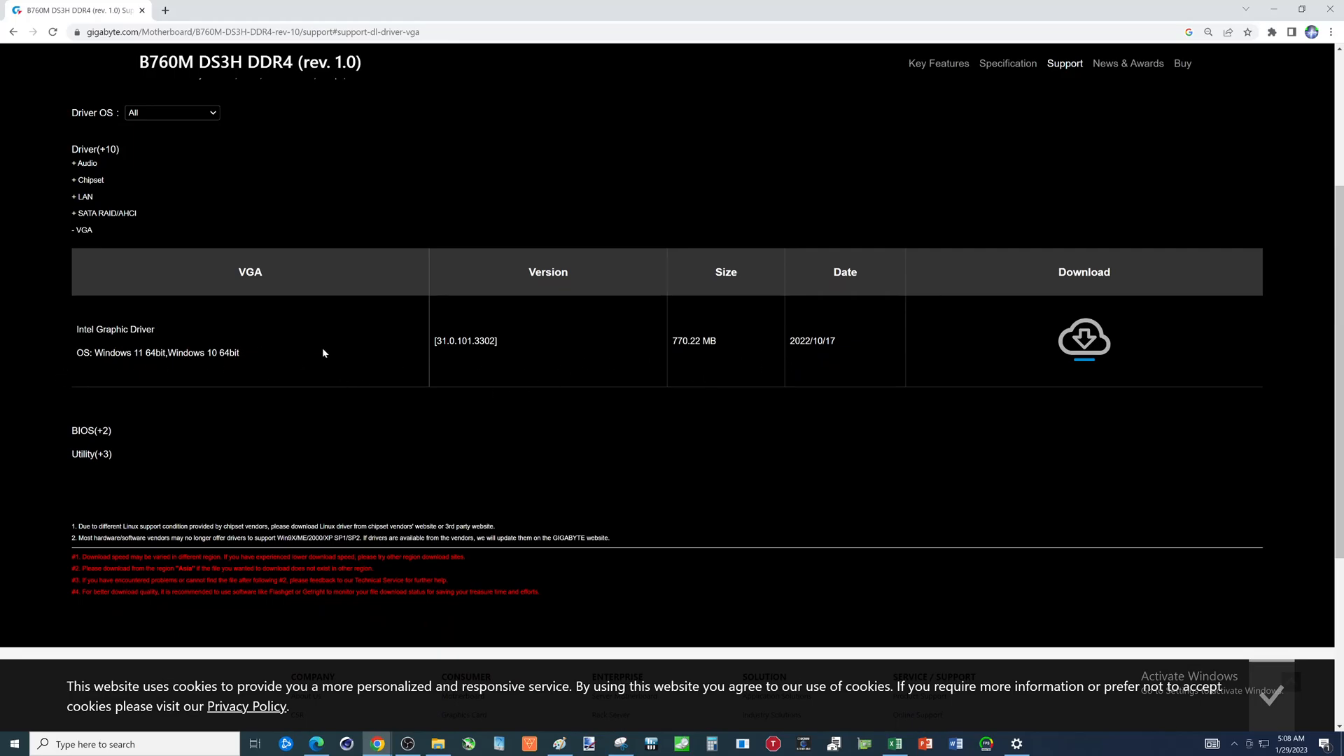
{"action": "mouse_move", "coordinate": [129, 342]}
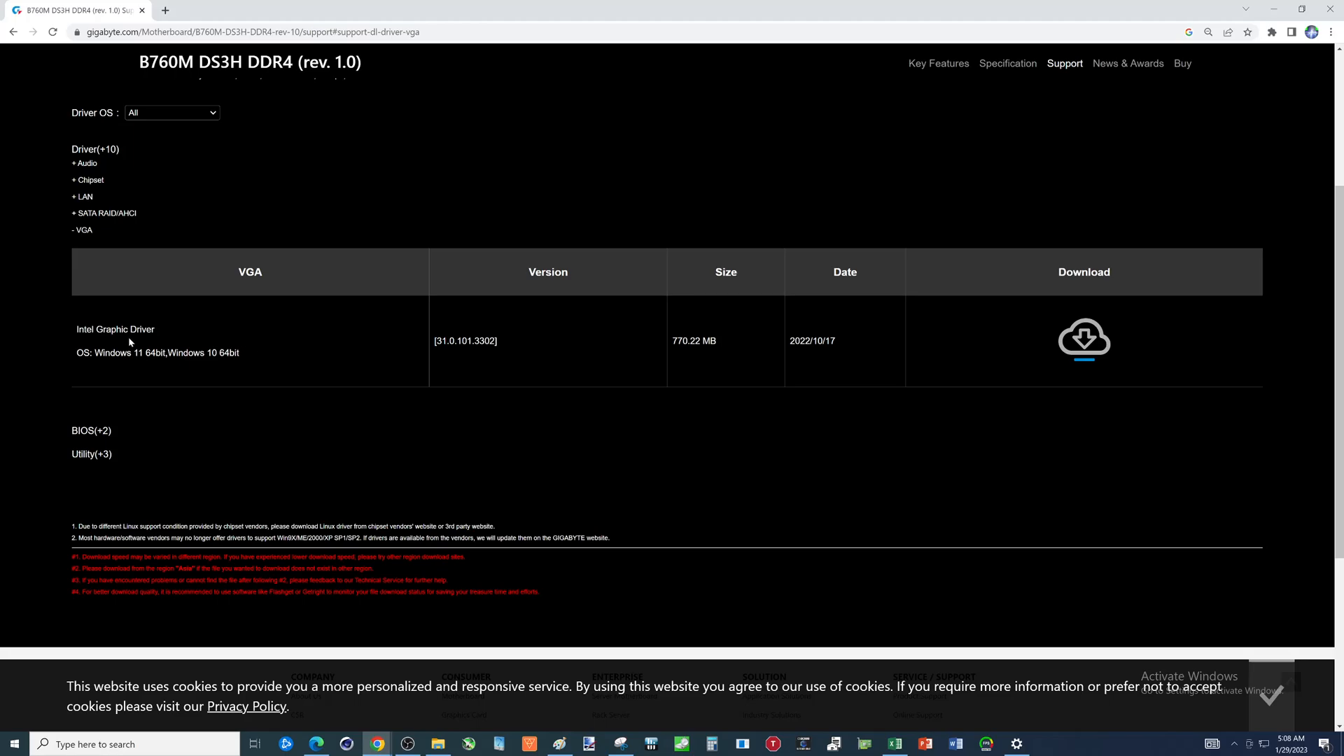
{"action": "mouse_move", "coordinate": [91, 430]}
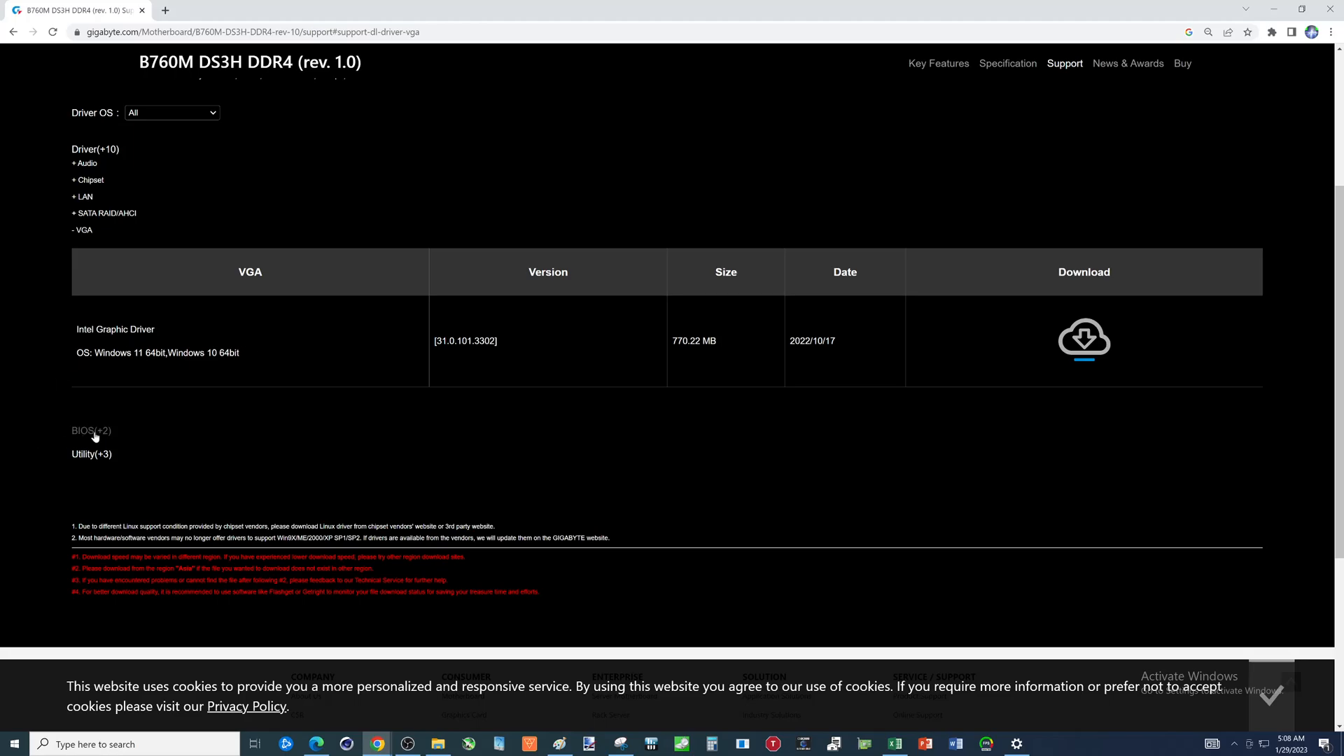
- Expand the BIOS downloads listing versions F2d and F1
{"action": "left_click", "coordinate": [89, 431]}
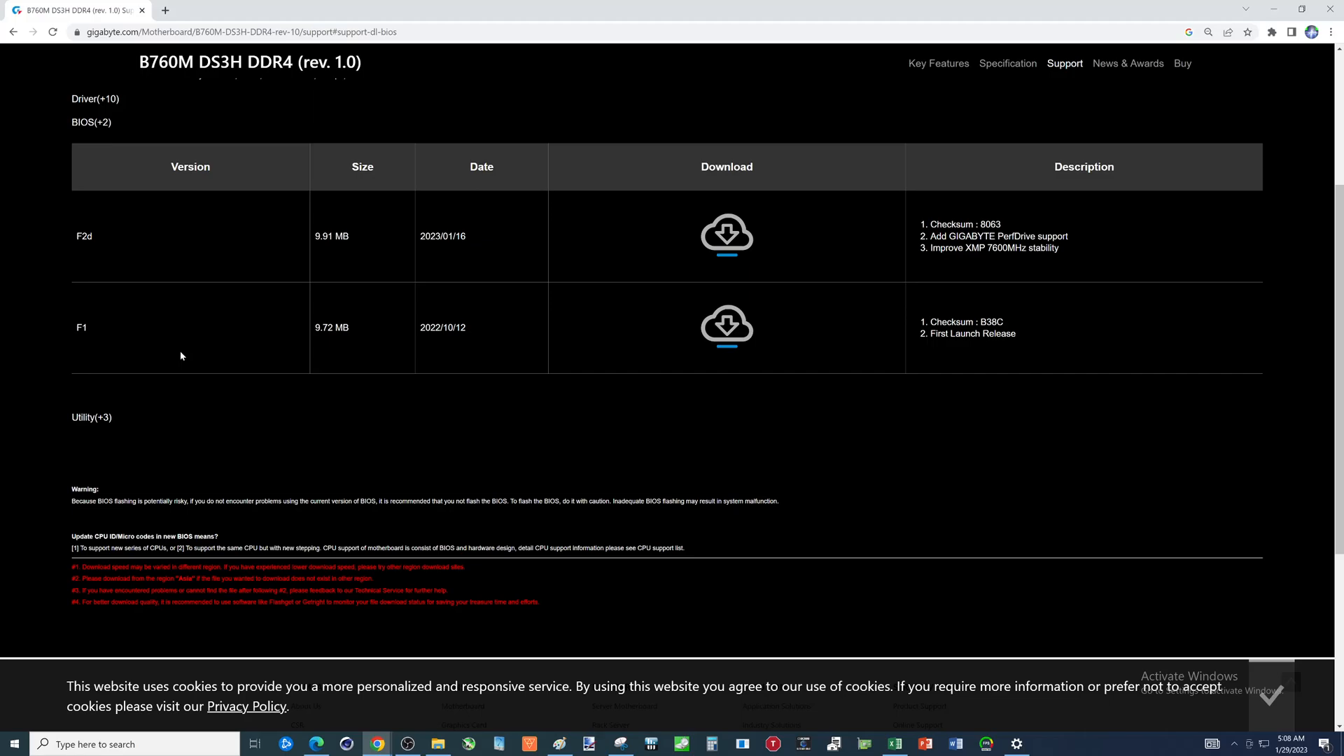
{"action": "mouse_move", "coordinate": [383, 326]}
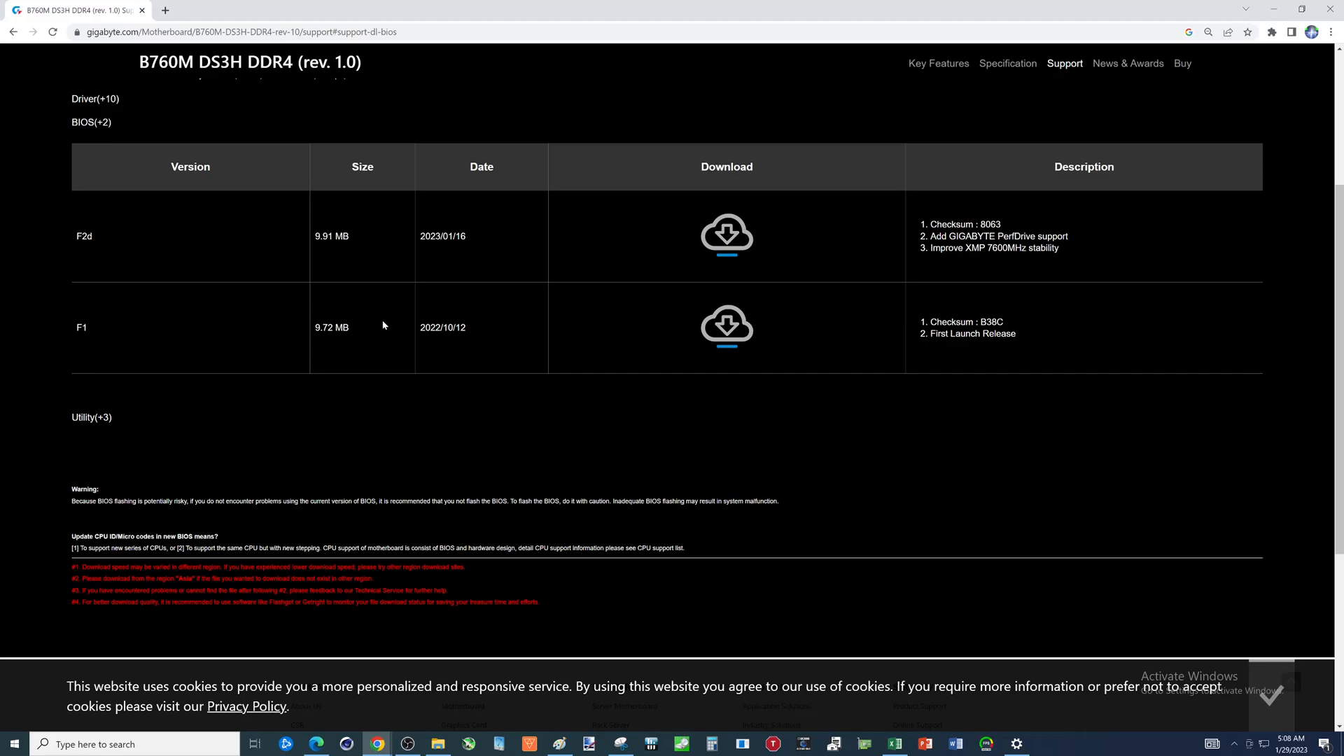
{"action": "mouse_move", "coordinate": [765, 248]}
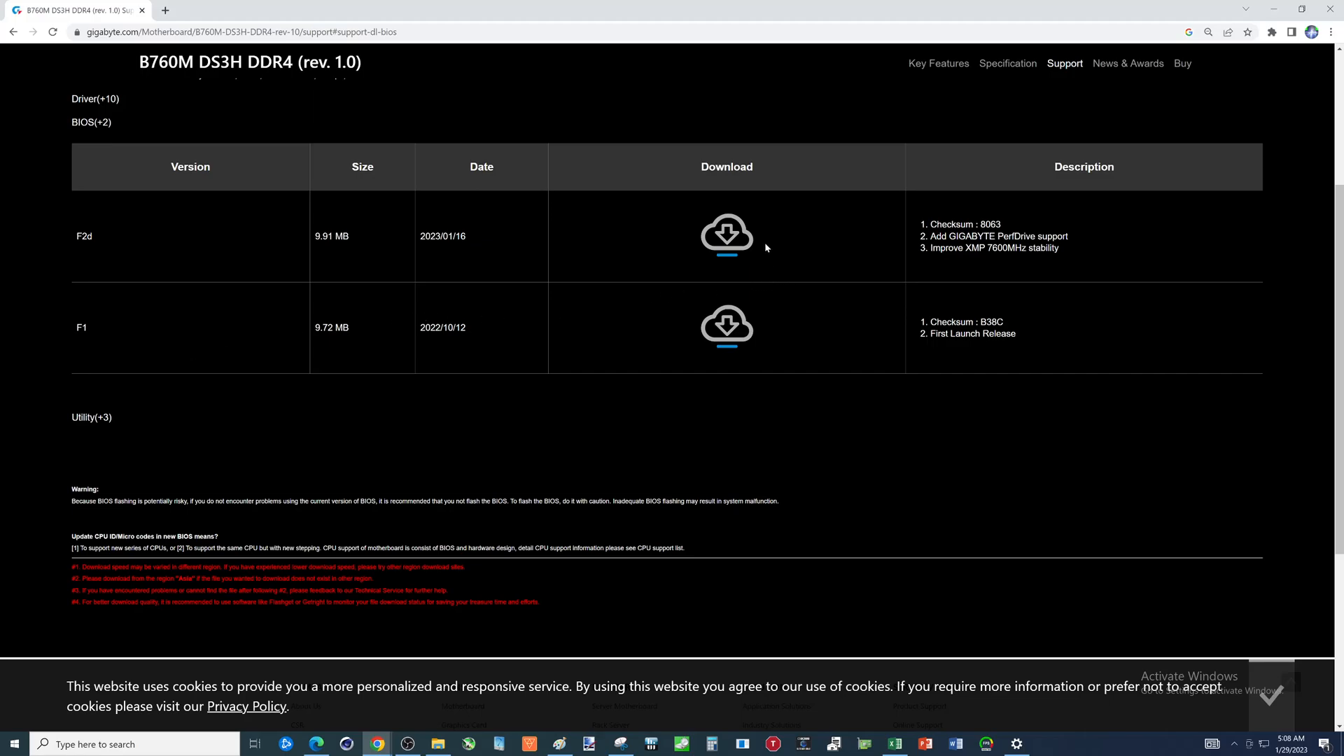
{"action": "mouse_move", "coordinate": [467, 330]}
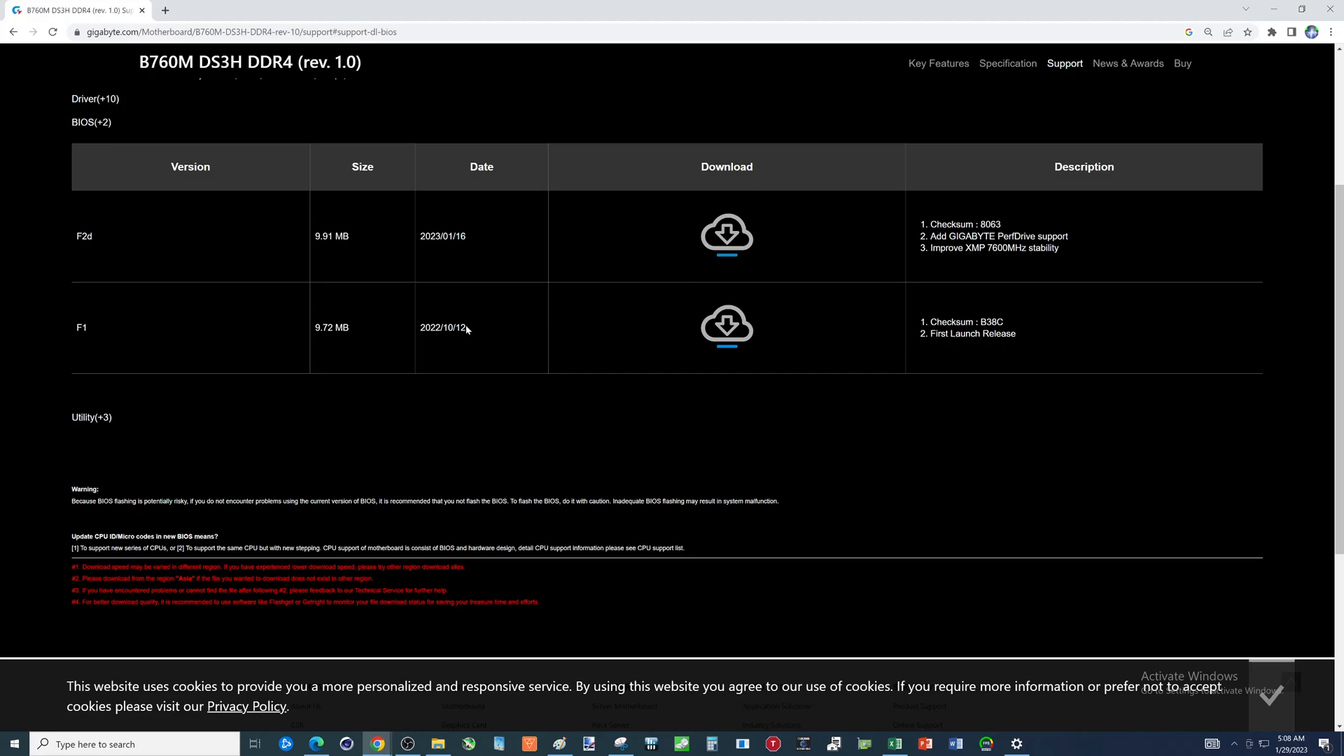
{"action": "mouse_move", "coordinate": [570, 255]}
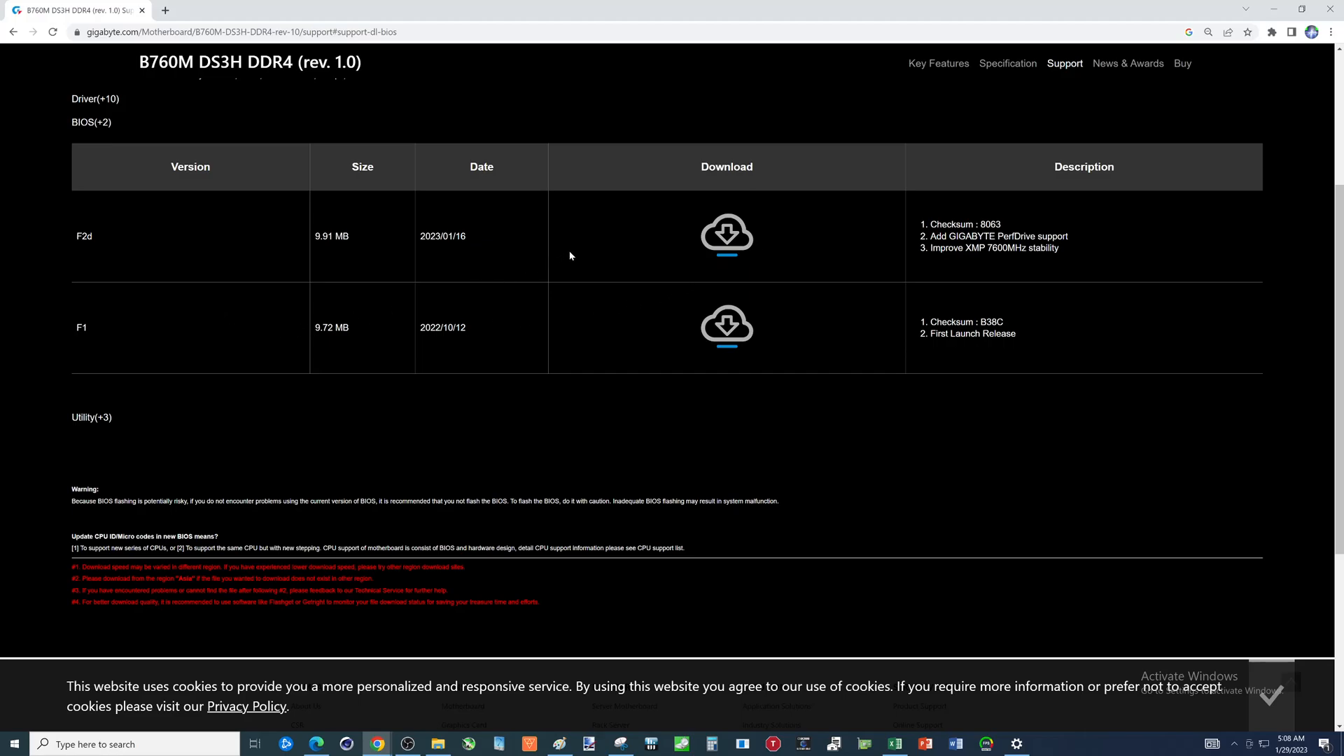
{"action": "mouse_move", "coordinate": [731, 268]}
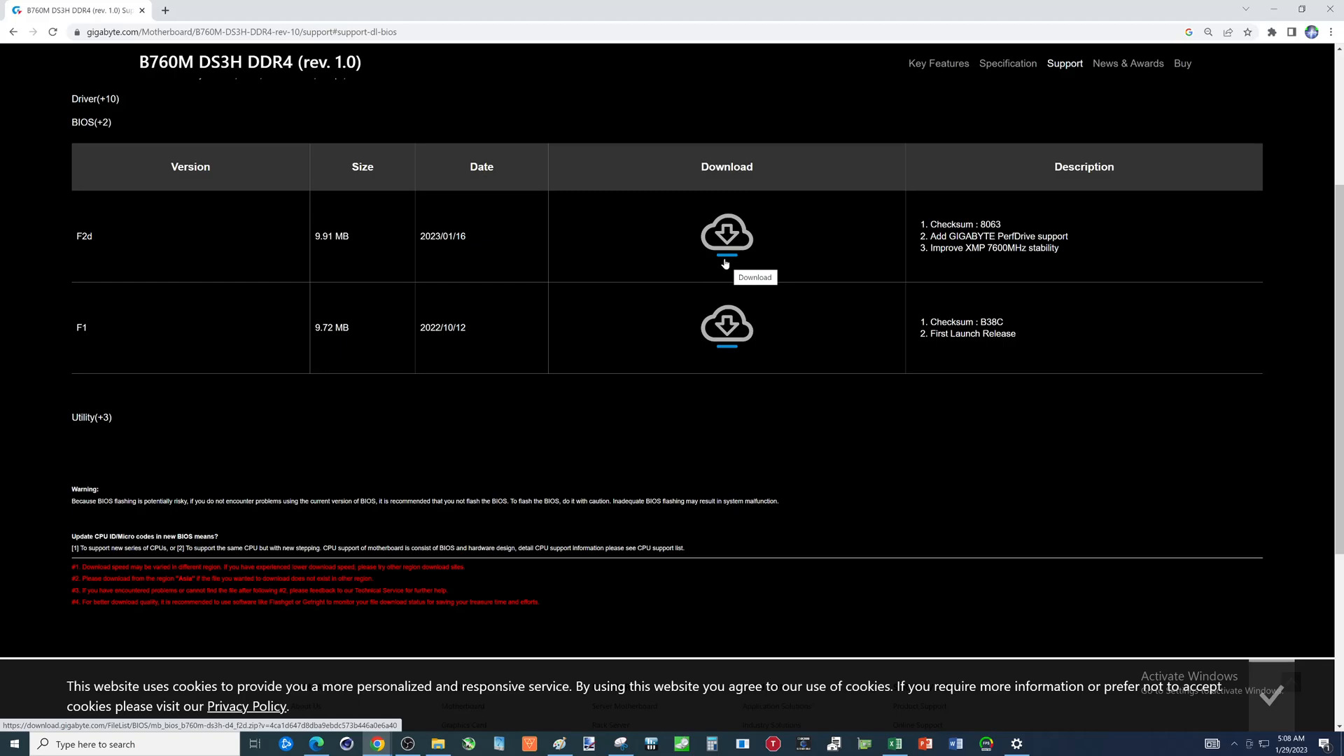
{"action": "mouse_move", "coordinate": [287, 380]}
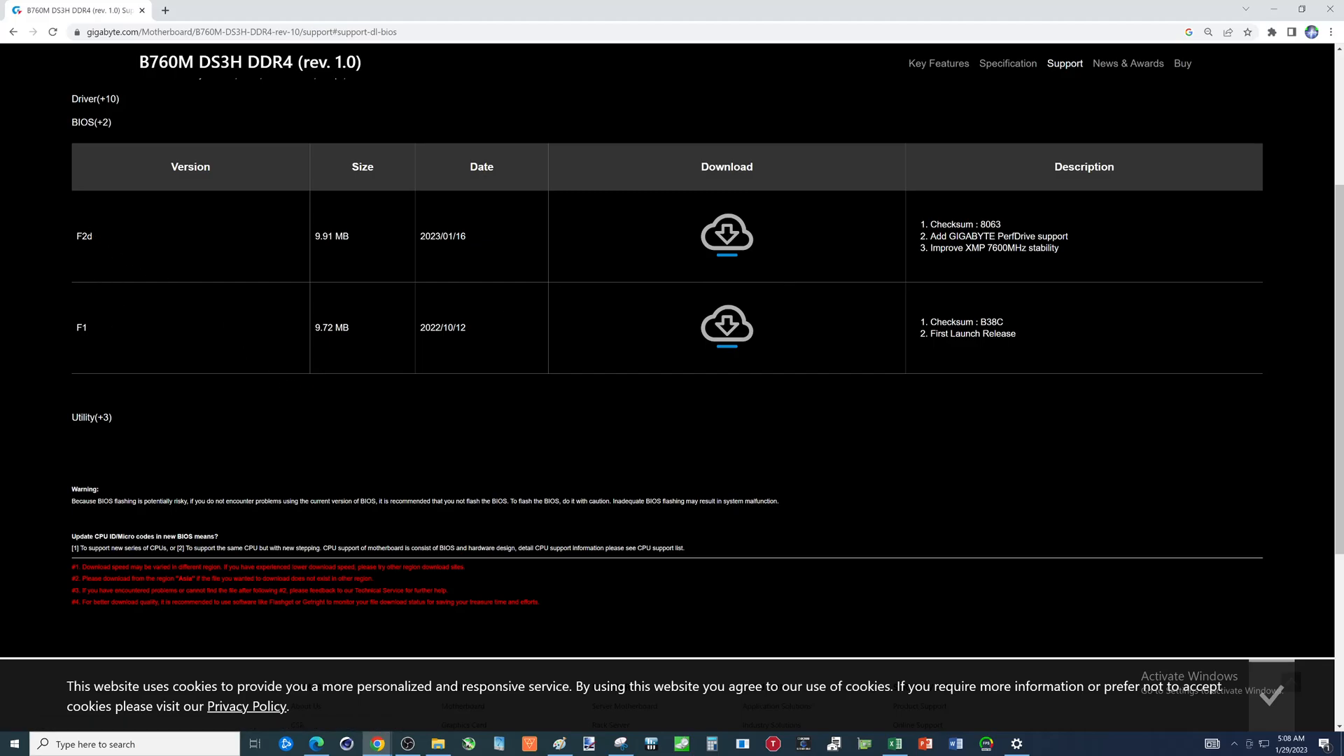
{"action": "mouse_move", "coordinate": [77, 186]}
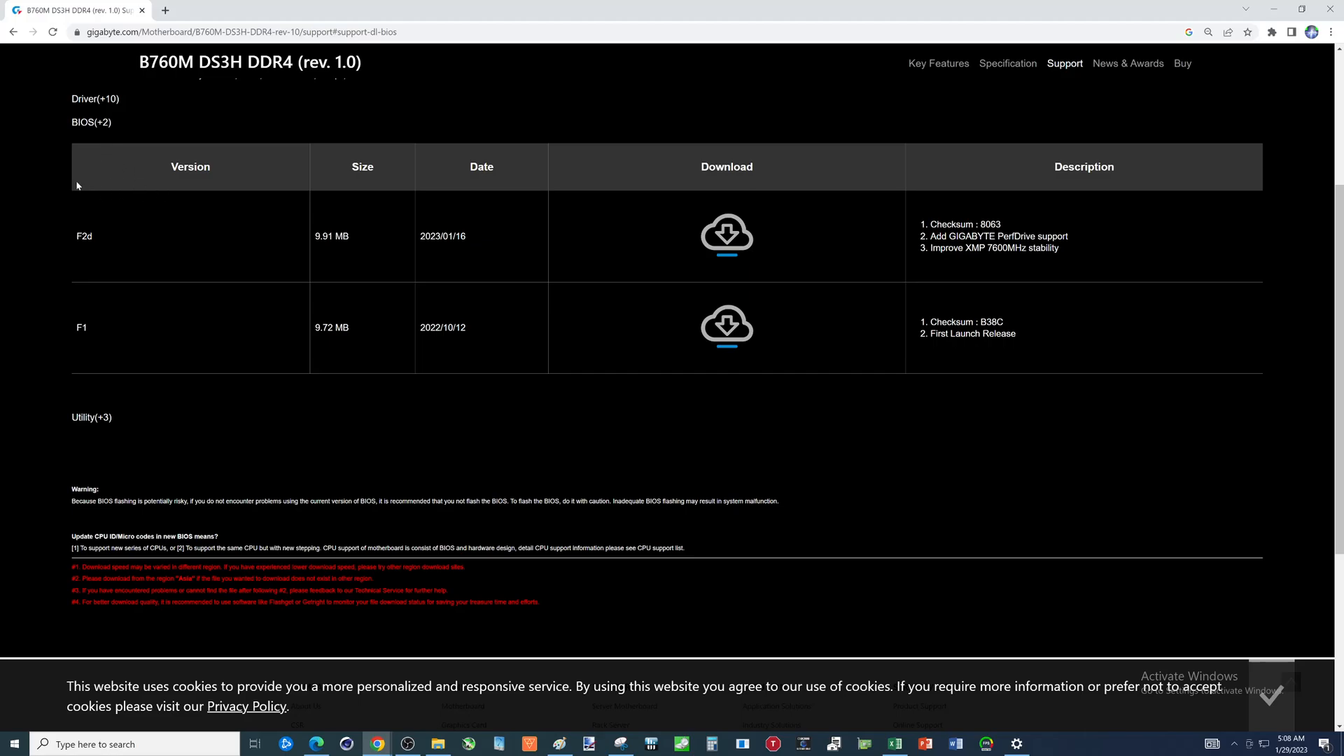
{"action": "mouse_move", "coordinate": [81, 194]}
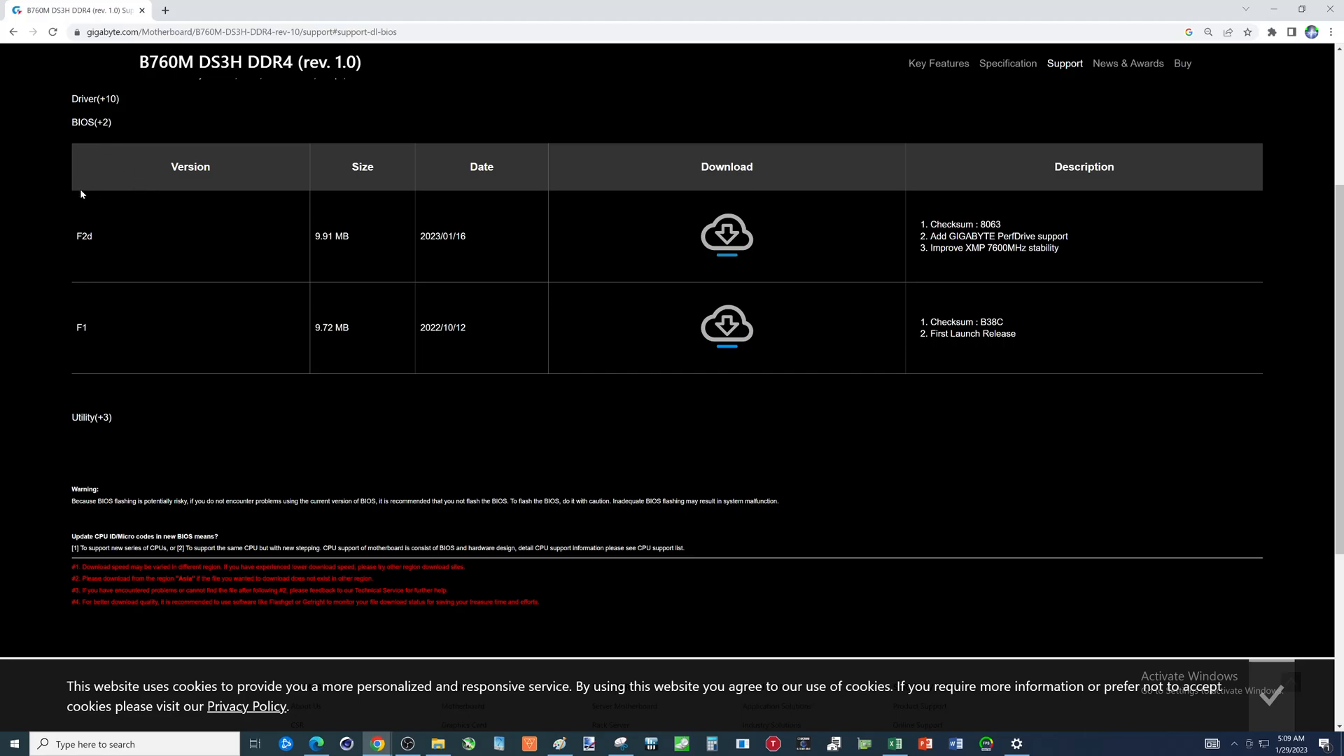
{"action": "mouse_move", "coordinate": [249, 280]}
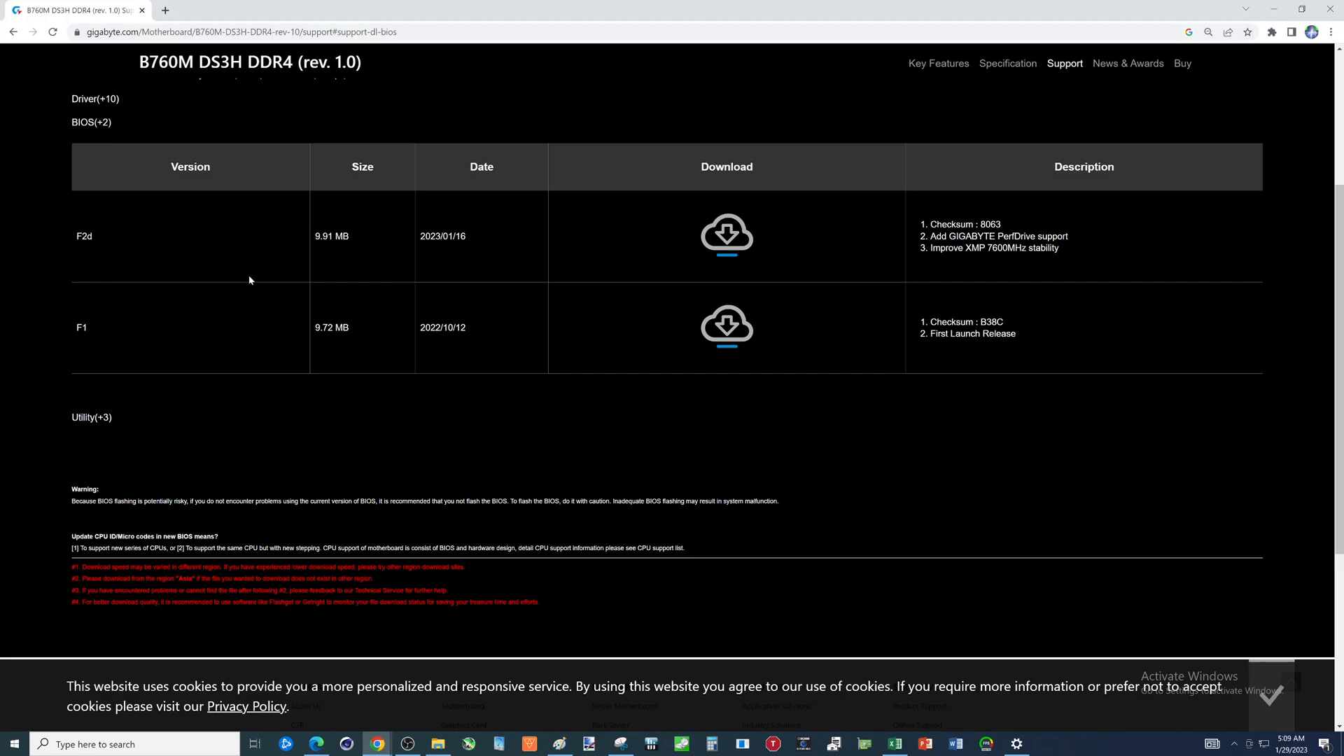
{"action": "mouse_move", "coordinate": [925, 346]}
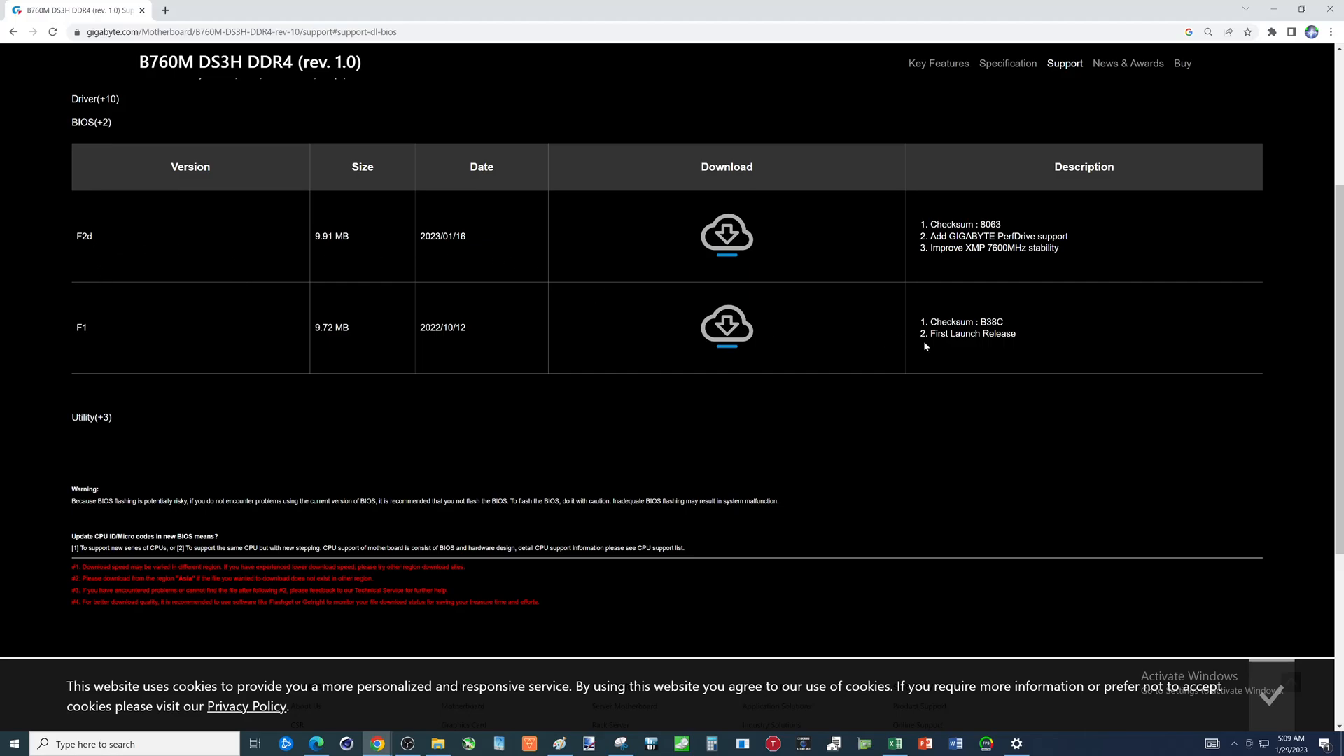
{"action": "mouse_move", "coordinate": [925, 347]}
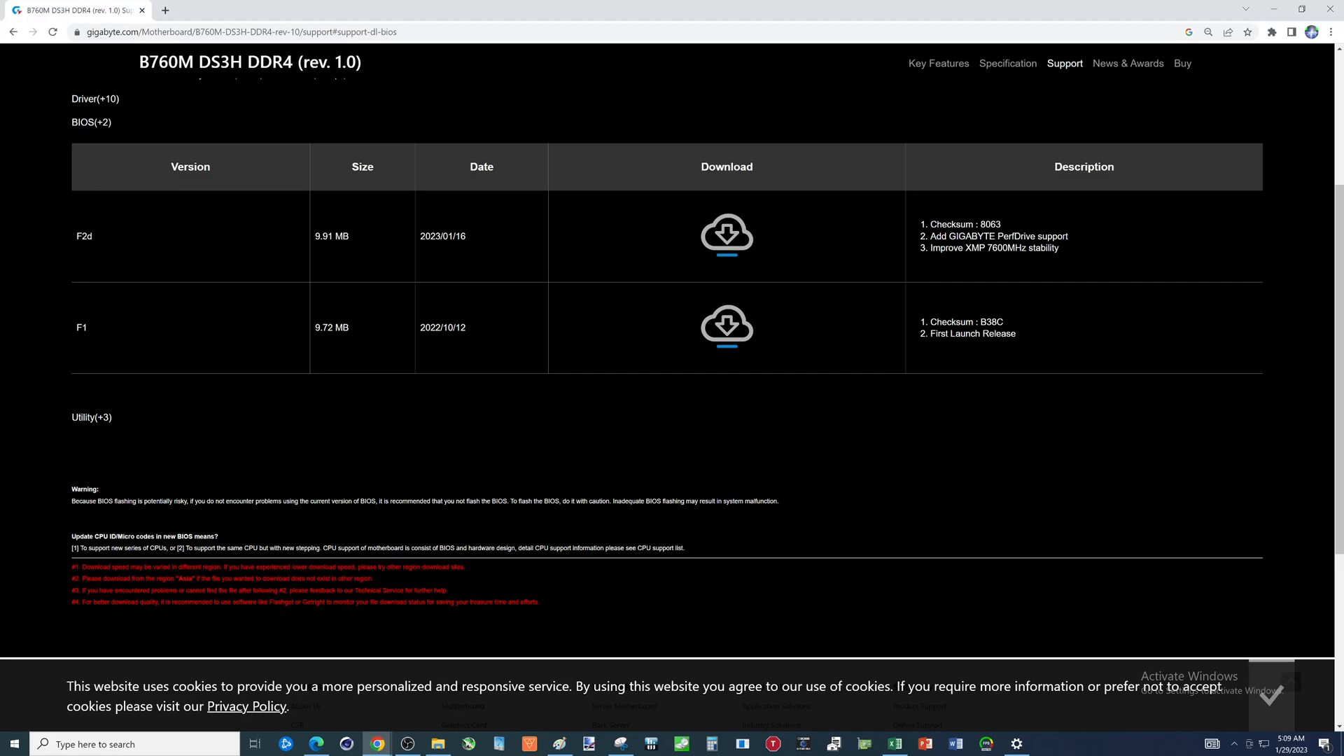
{"action": "mouse_move", "coordinate": [378, 234]}
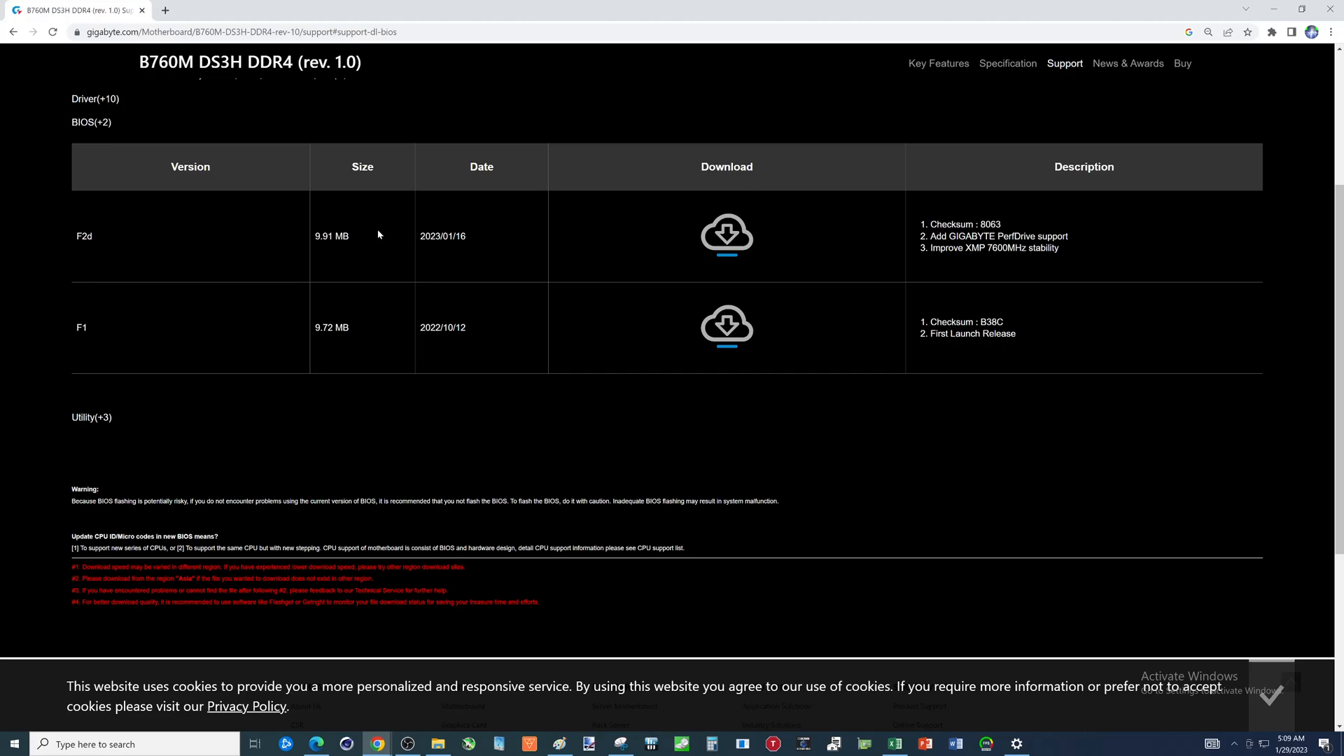
{"action": "mouse_move", "coordinate": [446, 245]}
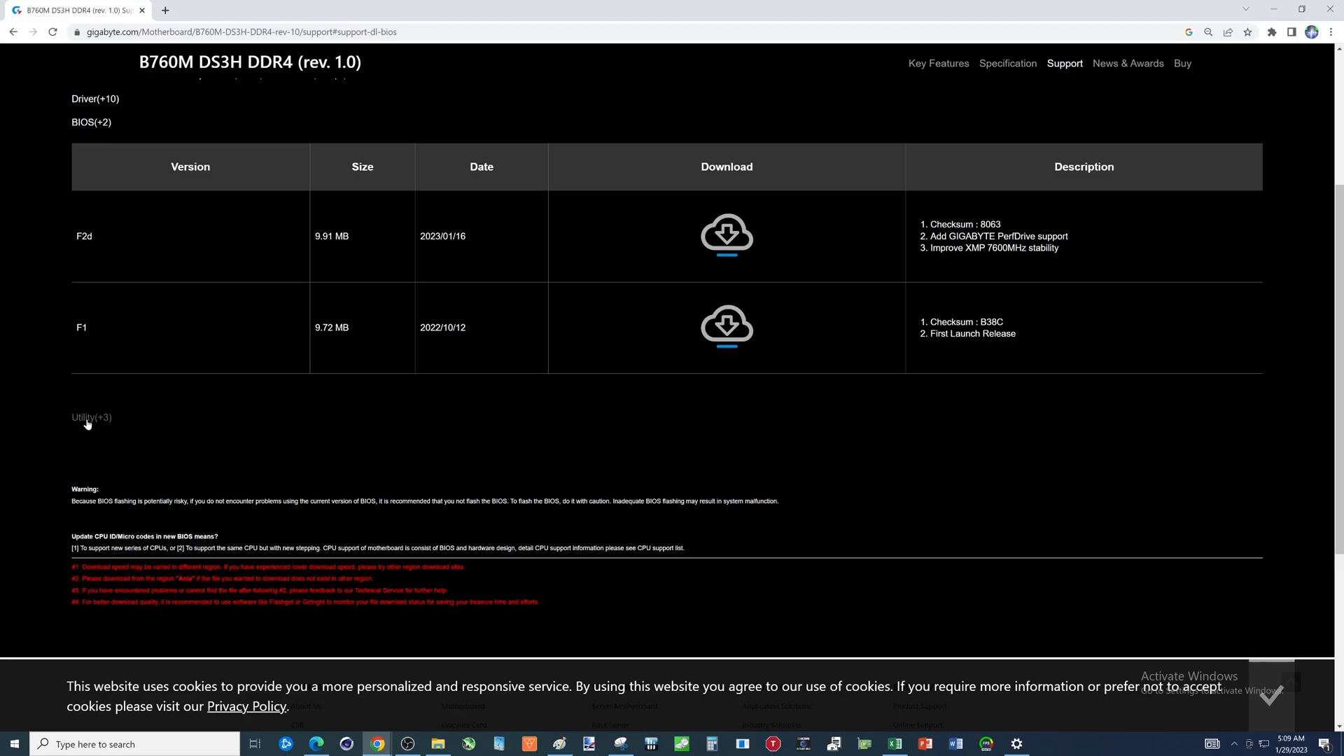
{"action": "left_click", "coordinate": [91, 417]}
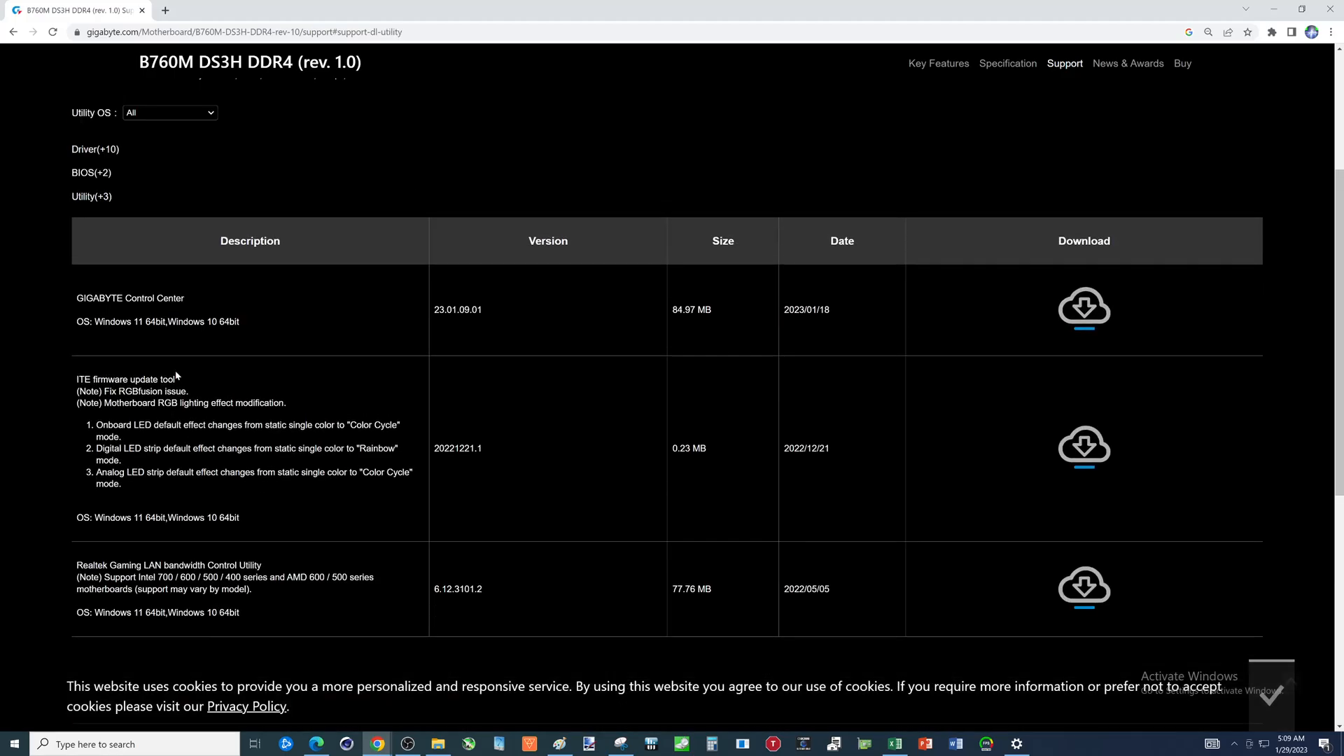
{"action": "mouse_move", "coordinate": [228, 274]}
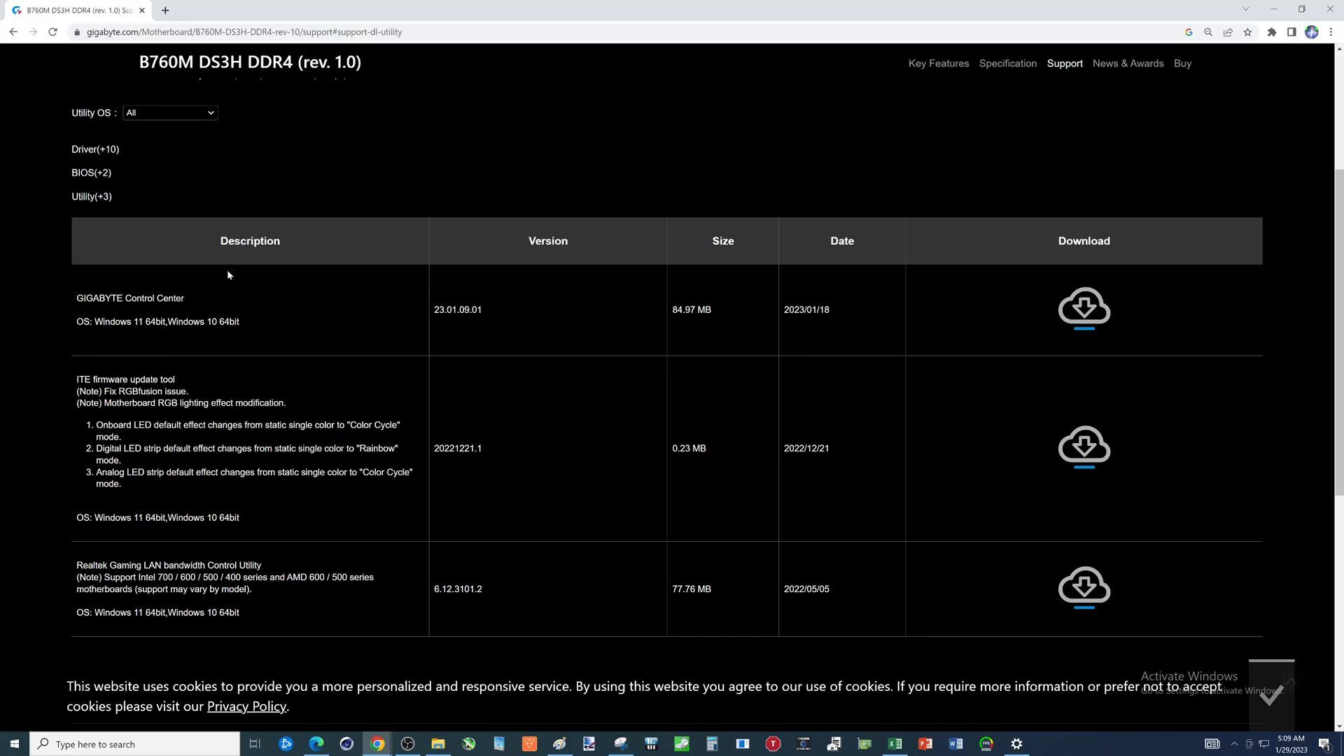
{"action": "mouse_move", "coordinate": [230, 268]}
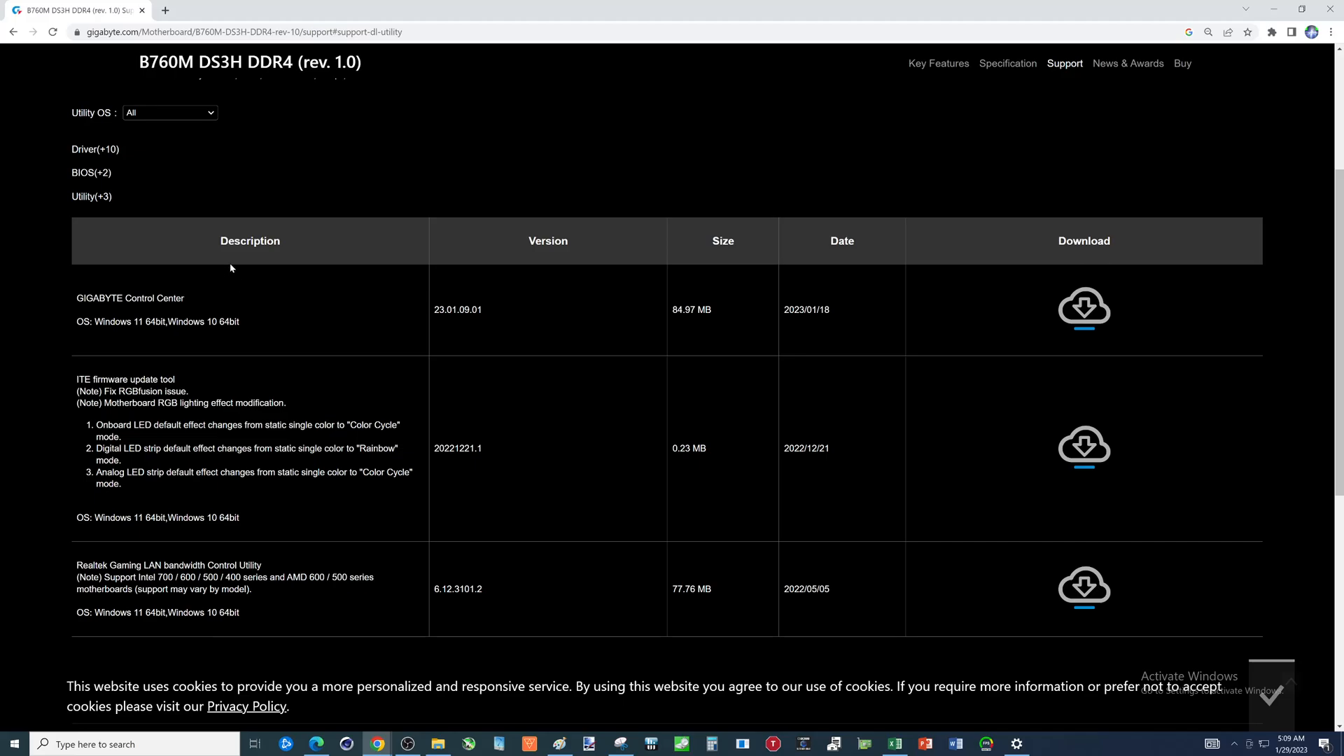
{"action": "mouse_move", "coordinate": [96, 308]}
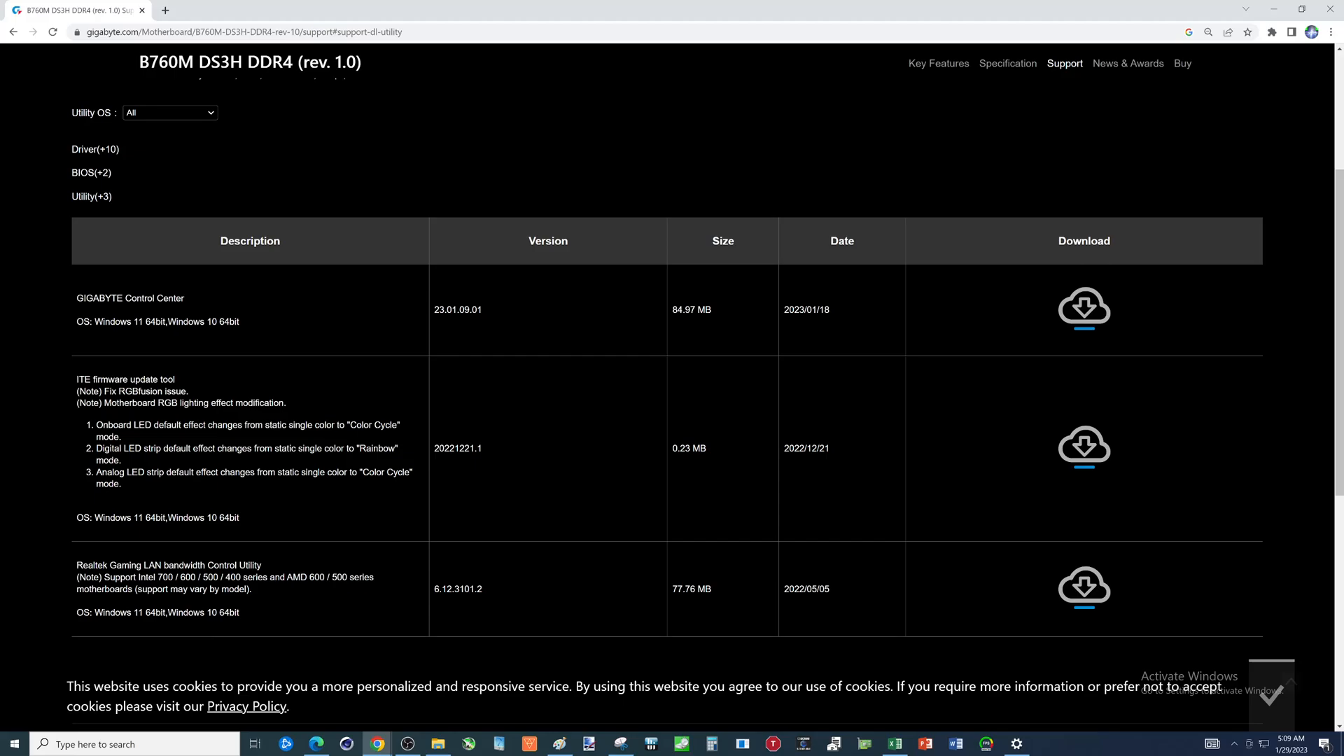
{"action": "mouse_move", "coordinate": [160, 311]}
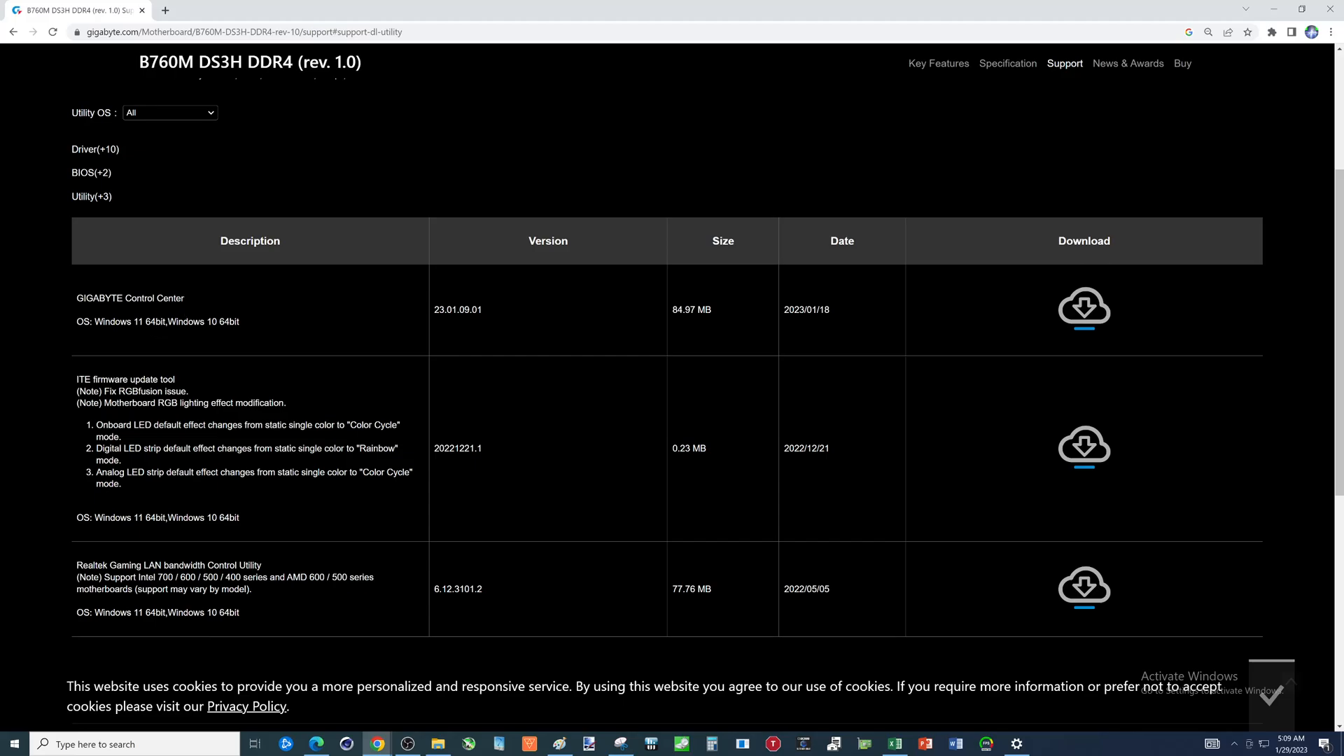
{"action": "mouse_move", "coordinate": [165, 319]}
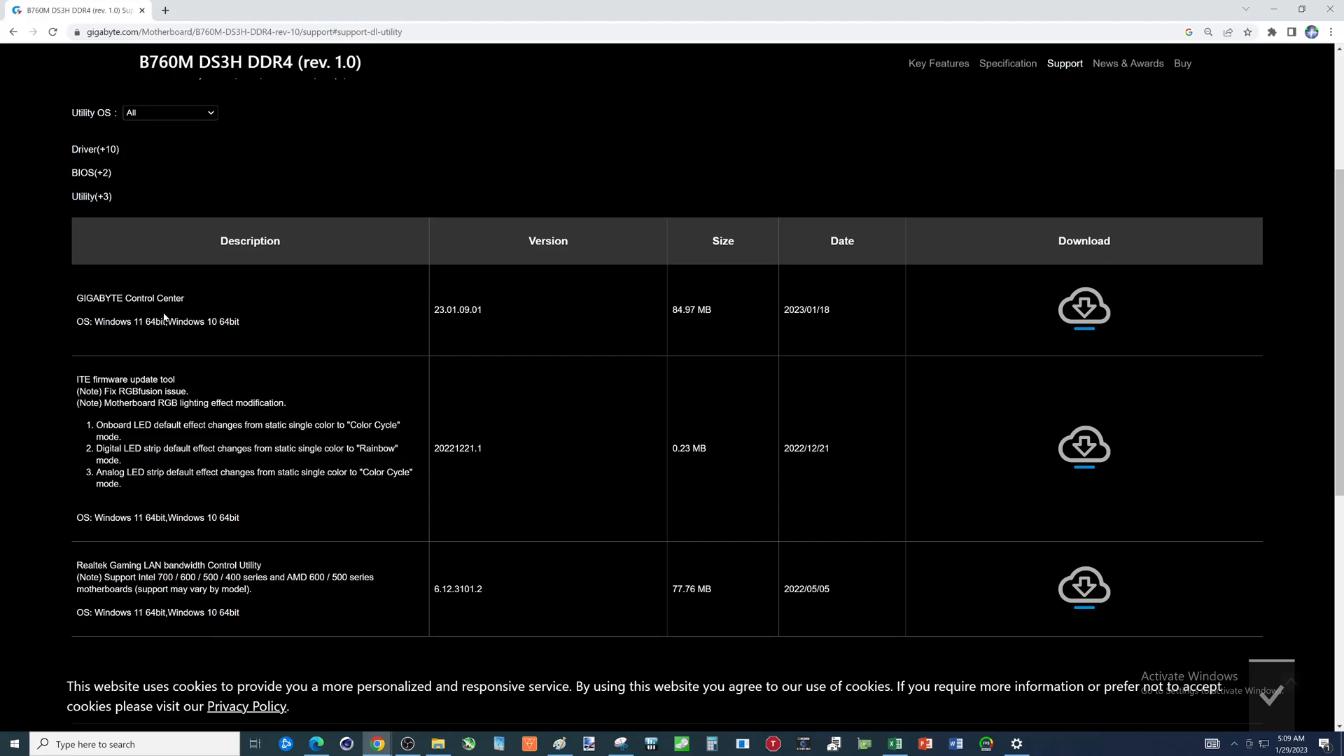
{"action": "mouse_move", "coordinate": [650, 356]}
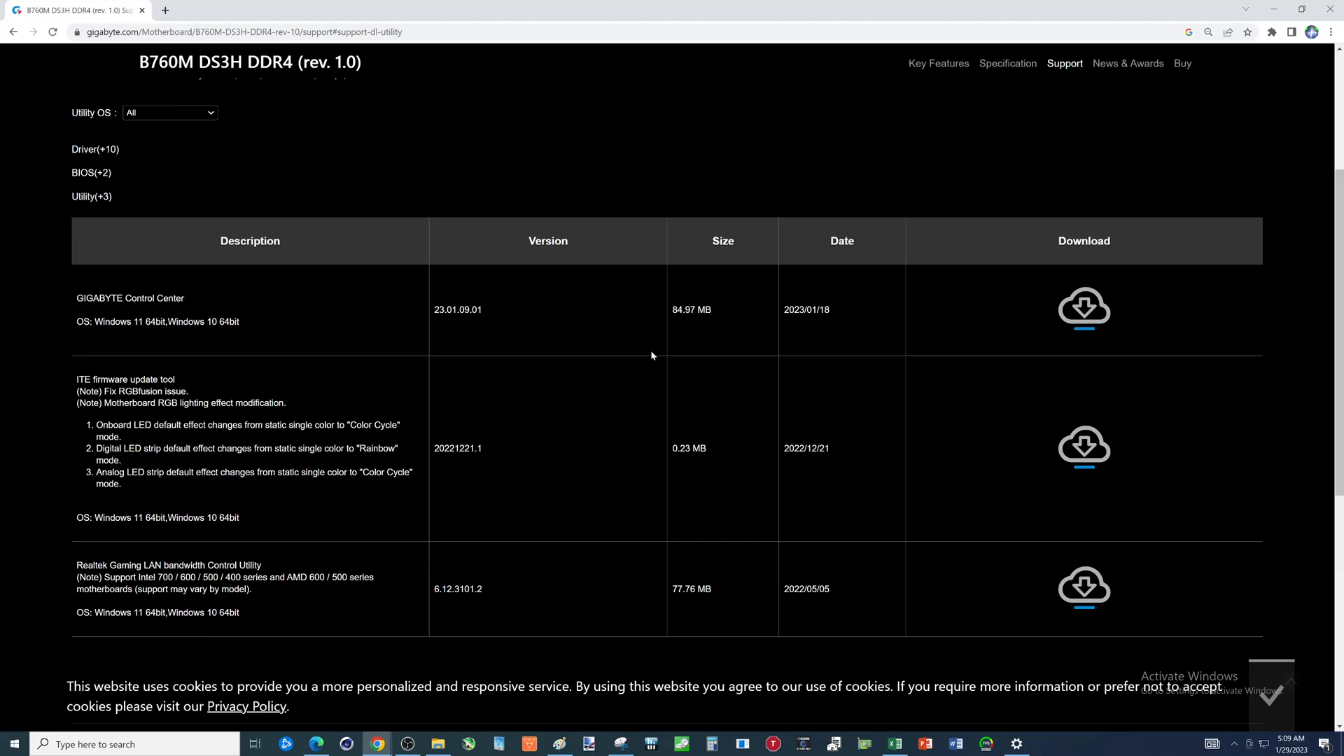
{"action": "mouse_move", "coordinate": [1043, 326]}
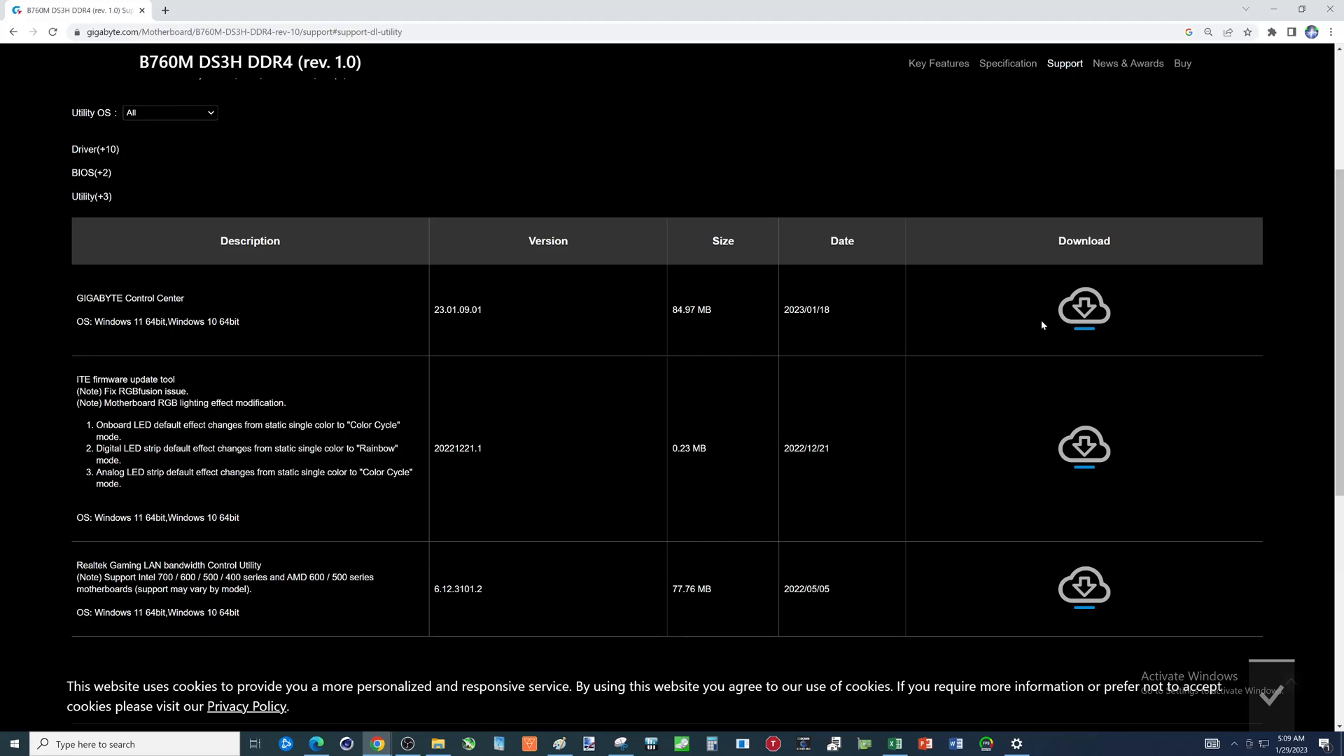
{"action": "mouse_move", "coordinate": [114, 336]}
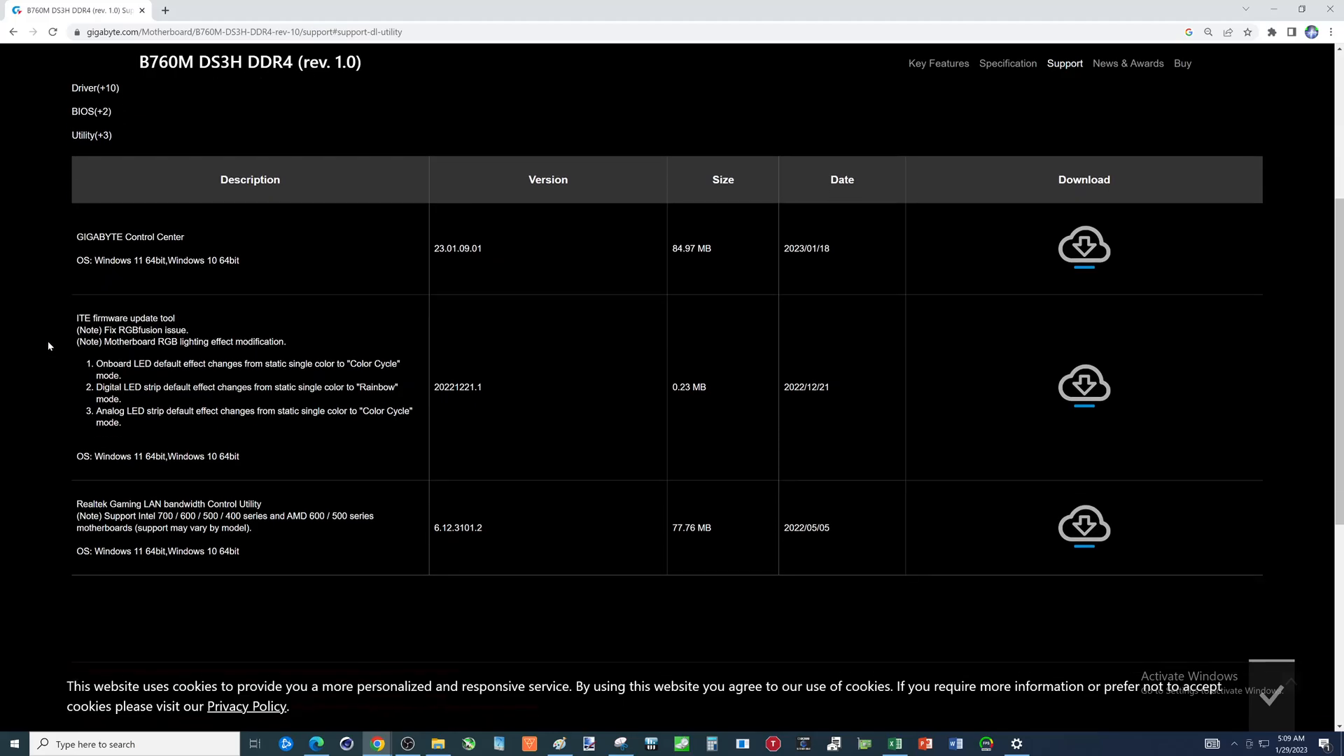
{"action": "scroll", "scroll_direction": "down", "scroll_amount": 3}
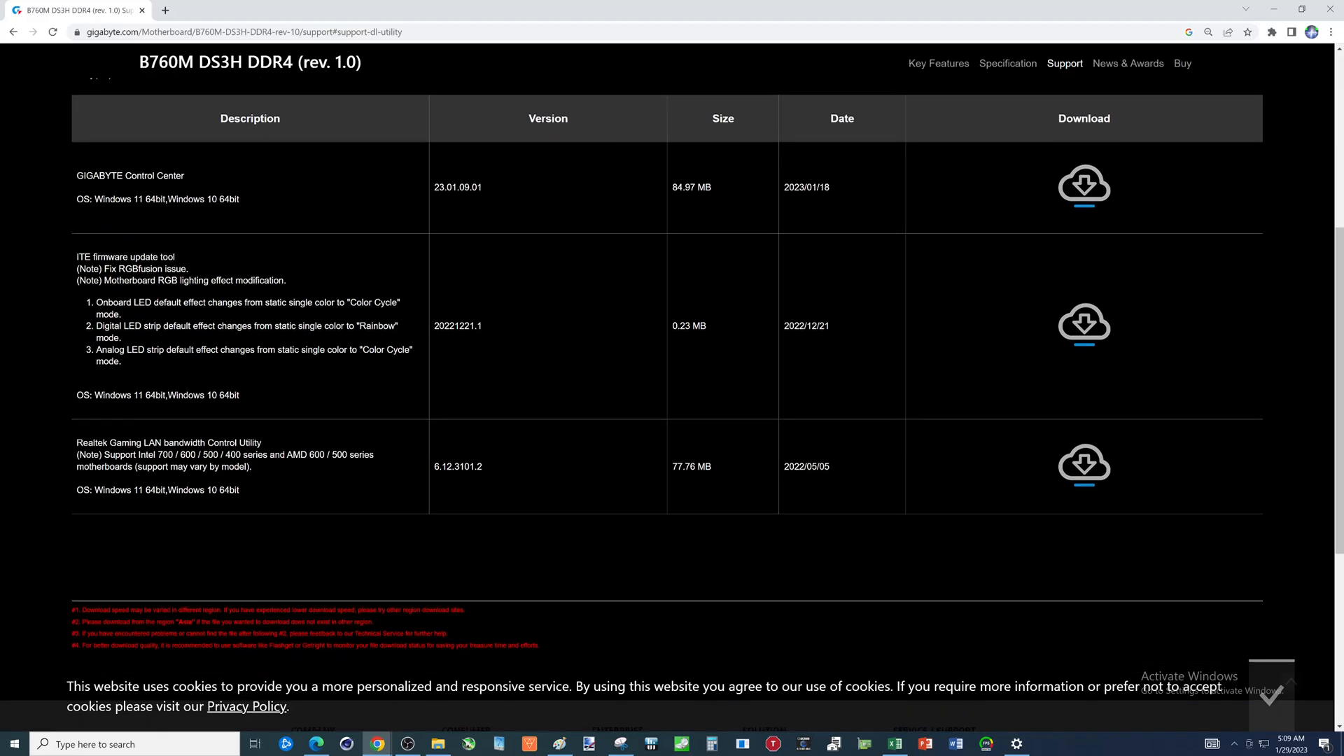
{"action": "scroll", "scroll_direction": "up", "scroll_amount": 3}
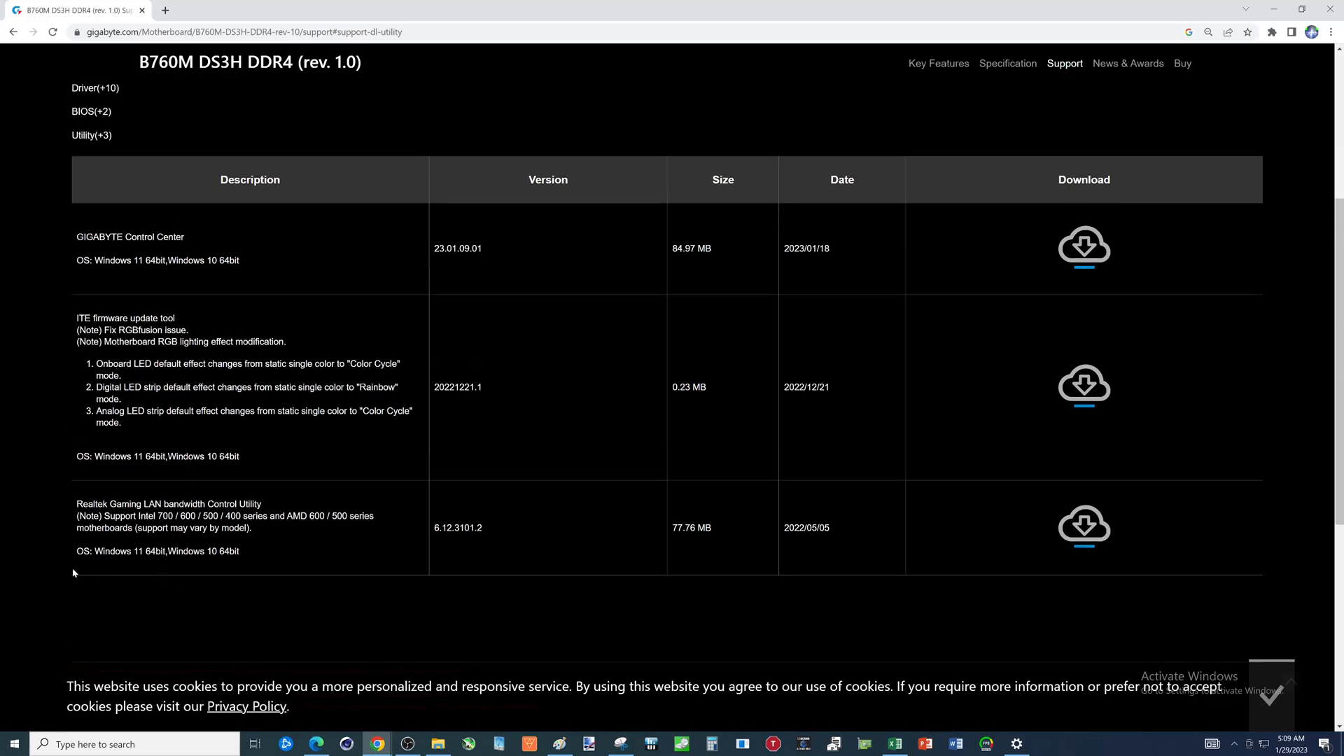
{"action": "mouse_move", "coordinate": [90, 592]}
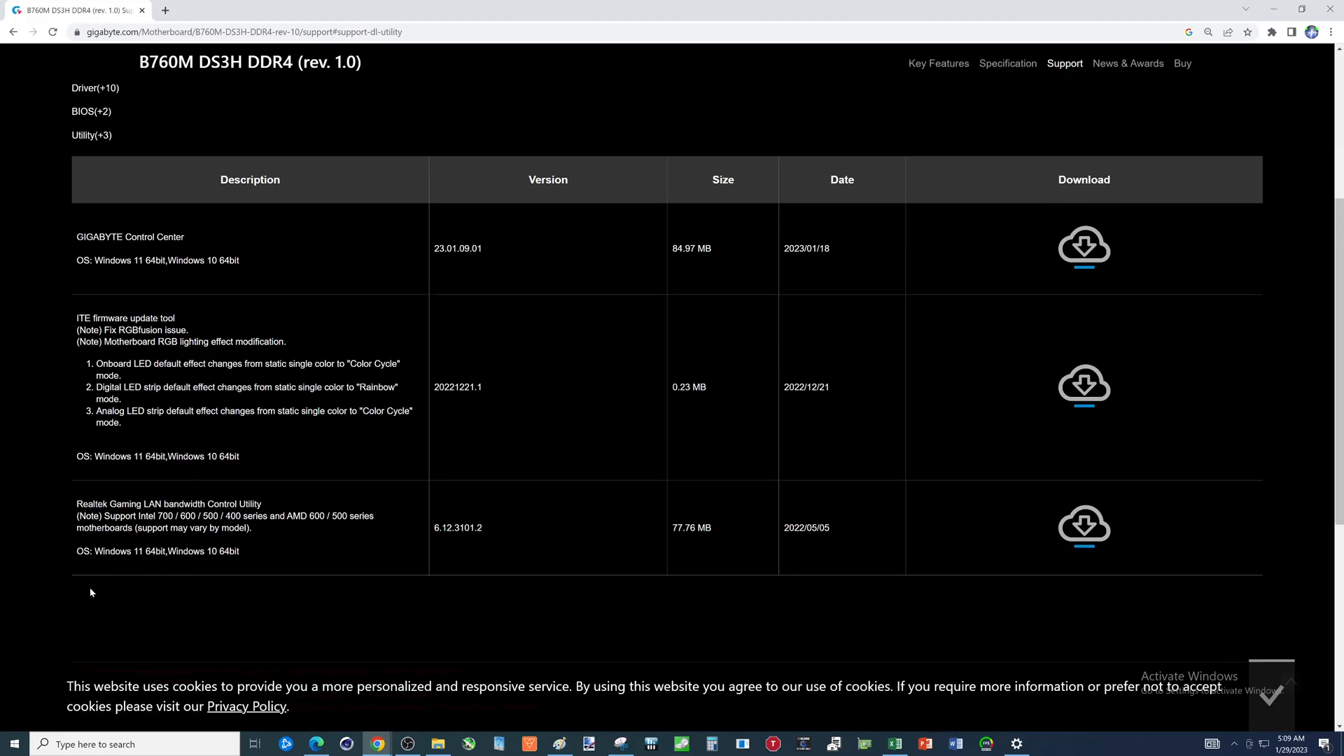
{"action": "scroll", "scroll_direction": "up", "scroll_amount": 3}
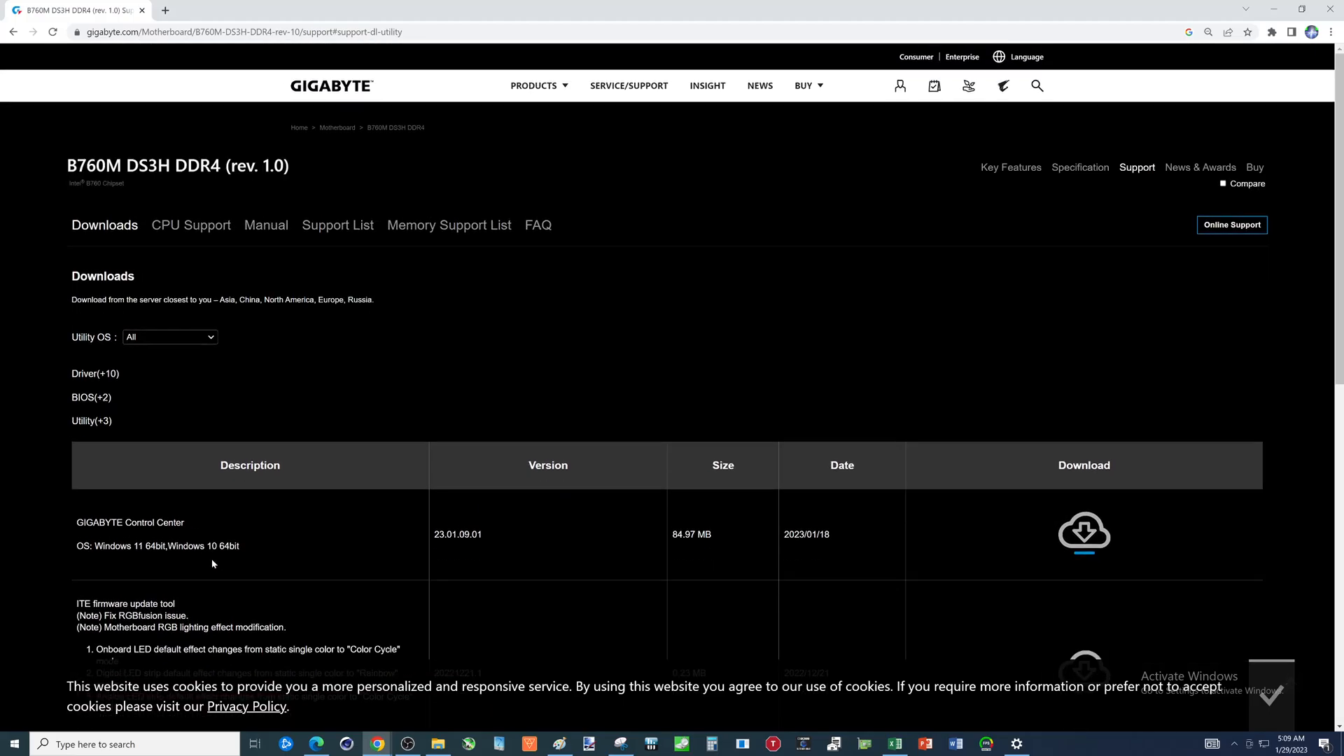
{"action": "mouse_move", "coordinate": [87, 386]}
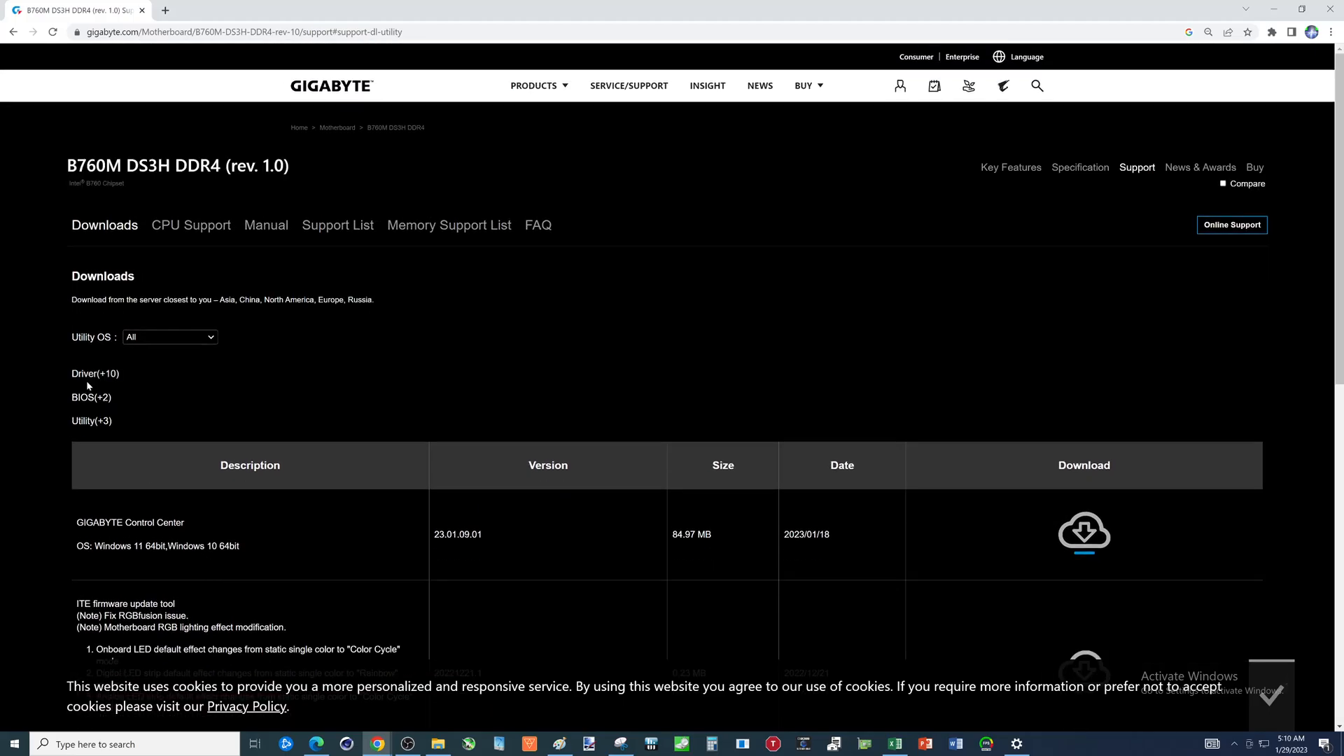
- Re-expand the audio driver table, then switch to the CPU Support list of compatible Intel Core processors
{"action": "left_click", "coordinate": [96, 373]}
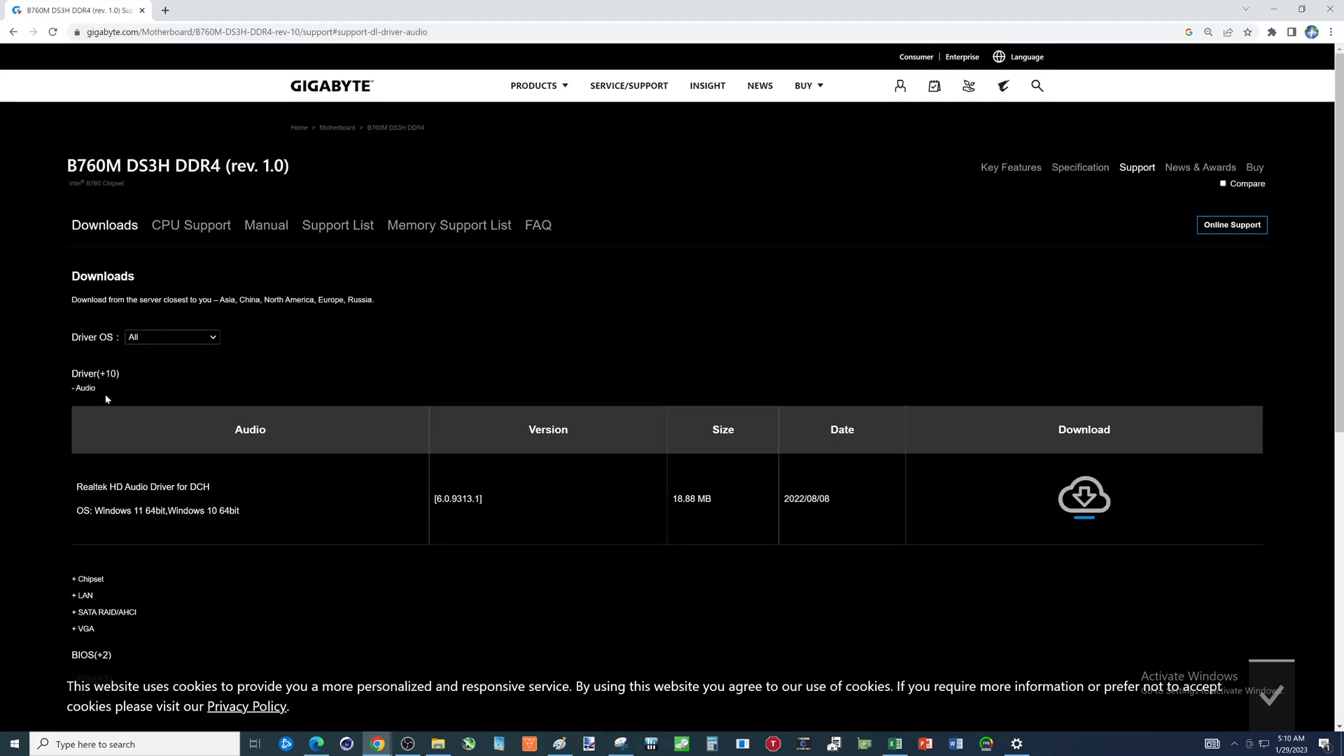
{"action": "mouse_move", "coordinate": [93, 439]}
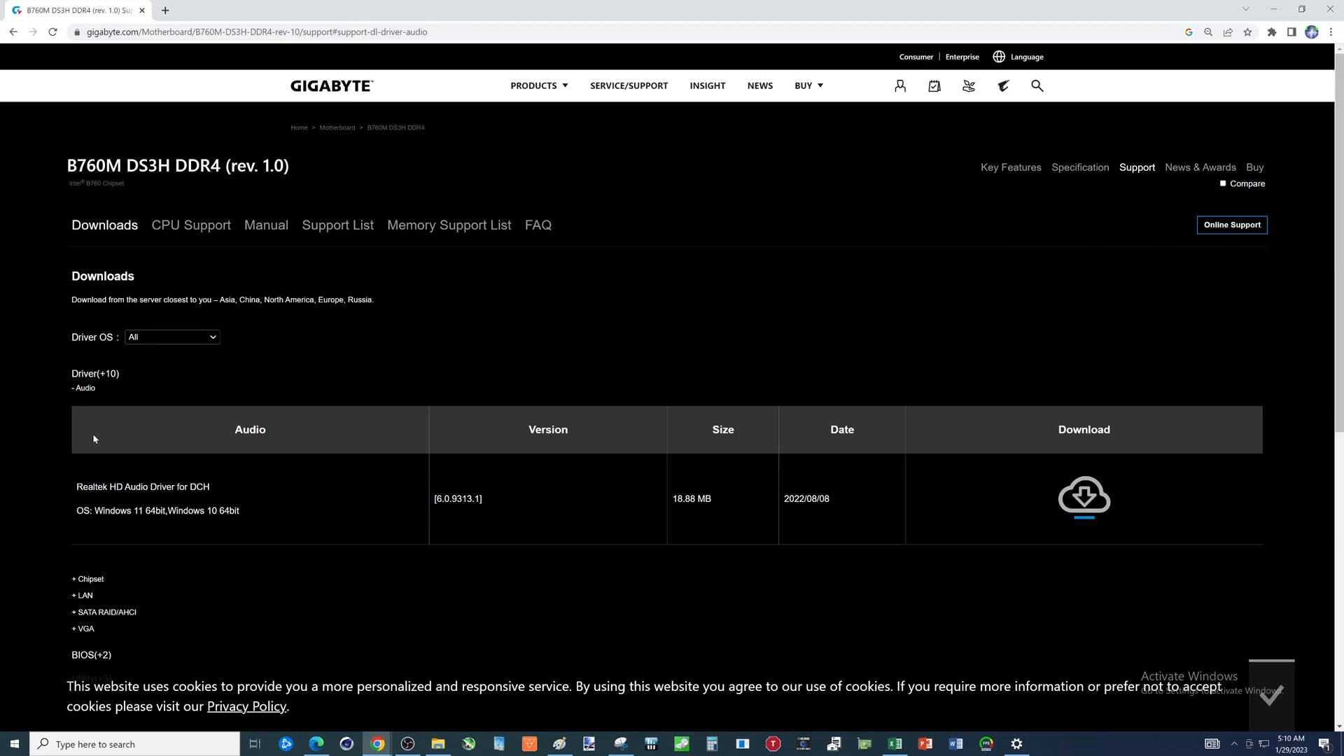
{"action": "mouse_move", "coordinate": [95, 439]}
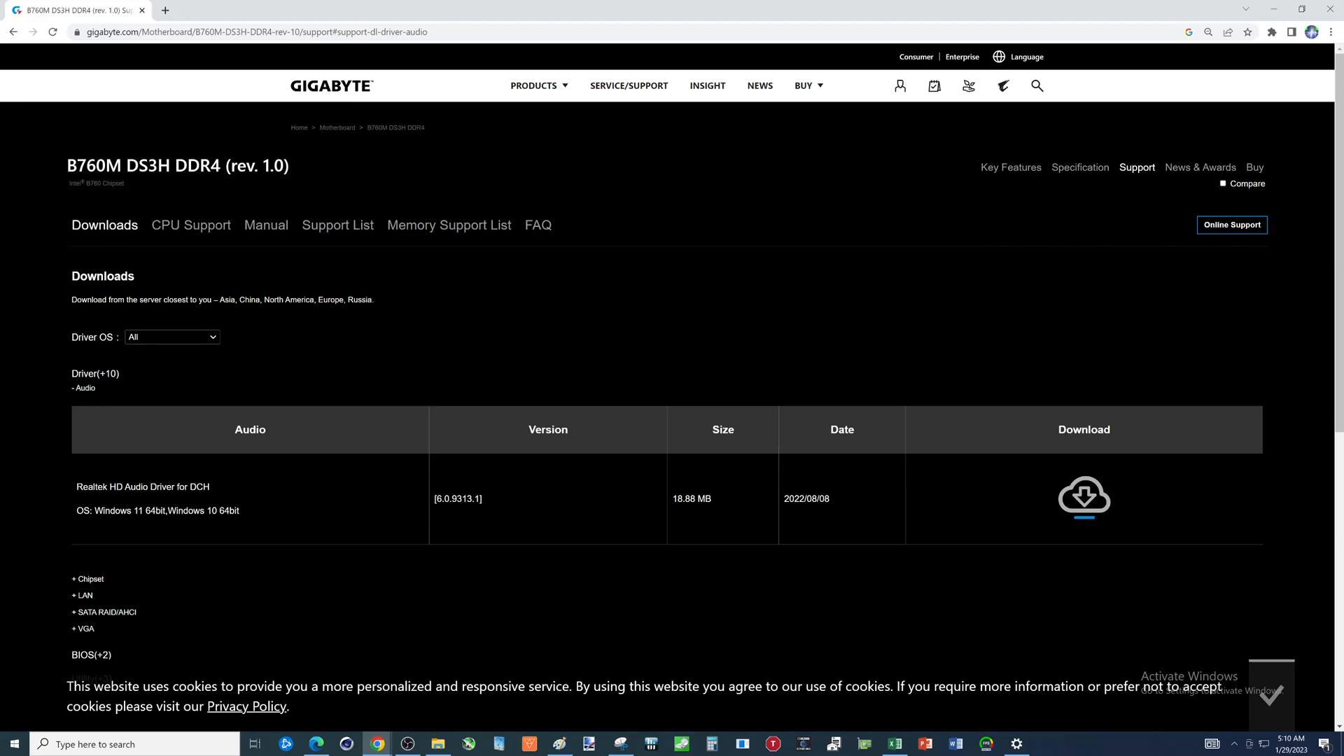
{"action": "mouse_move", "coordinate": [1067, 538]}
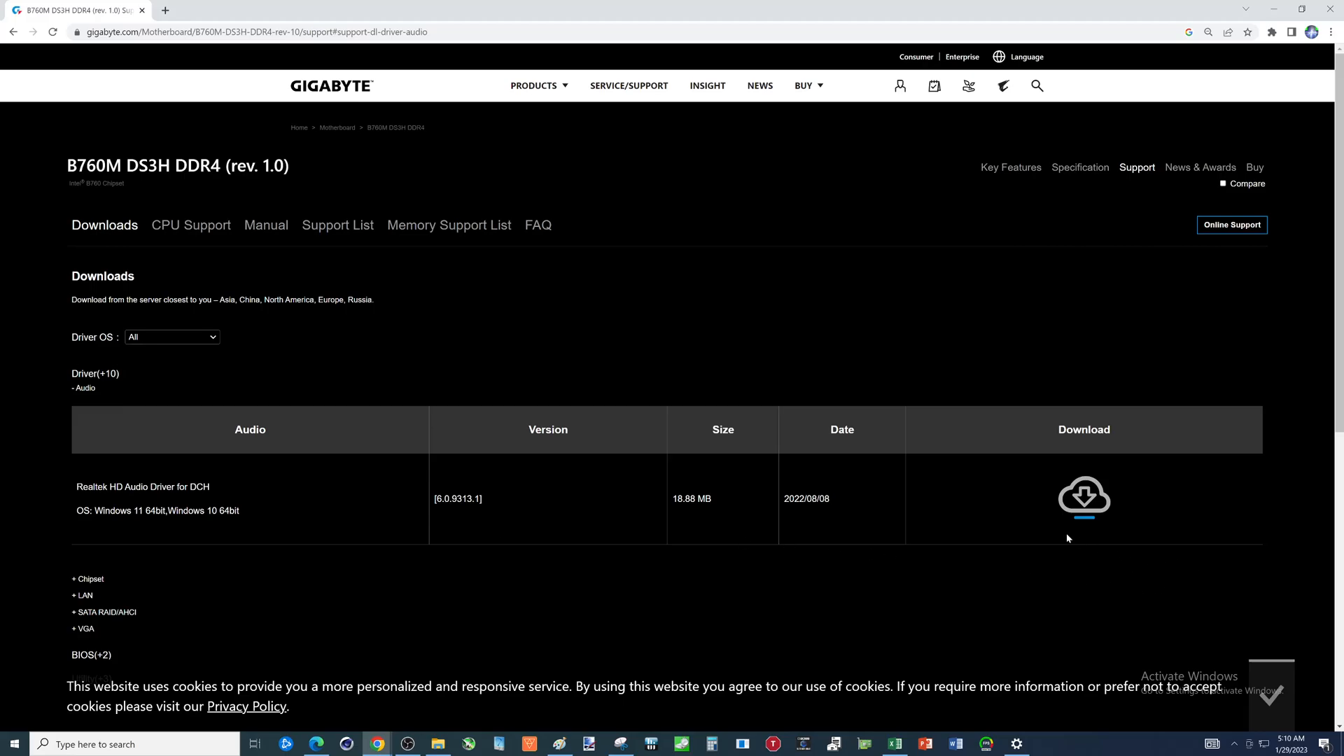
{"action": "mouse_move", "coordinate": [1084, 500]}
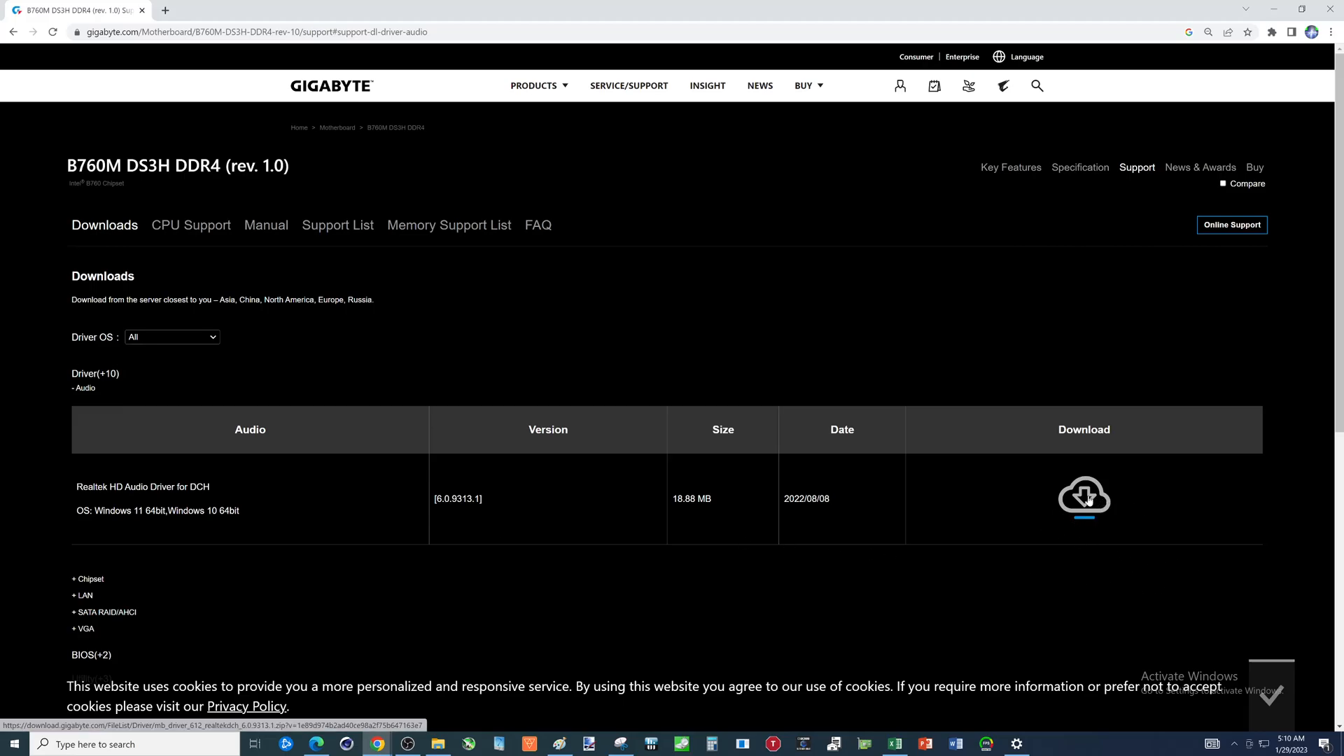
{"action": "mouse_move", "coordinate": [681, 447]}
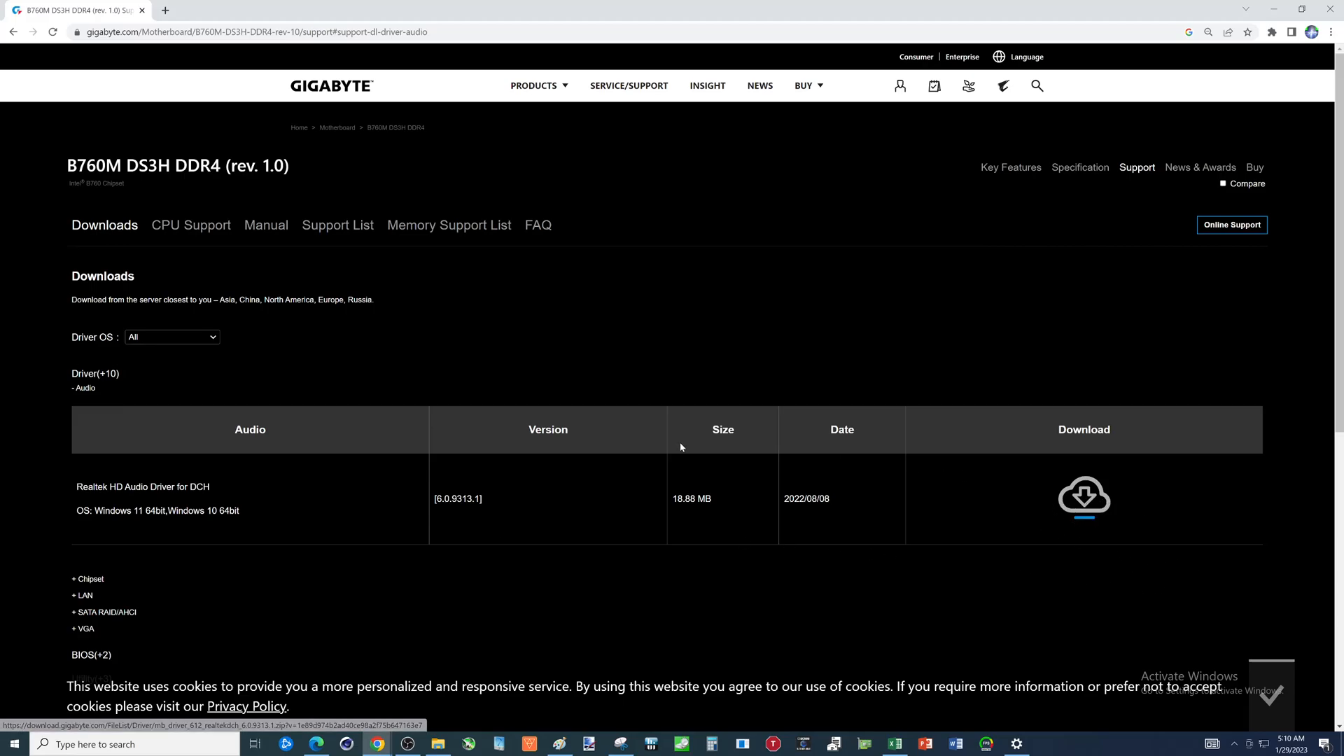
{"action": "mouse_move", "coordinate": [110, 297]}
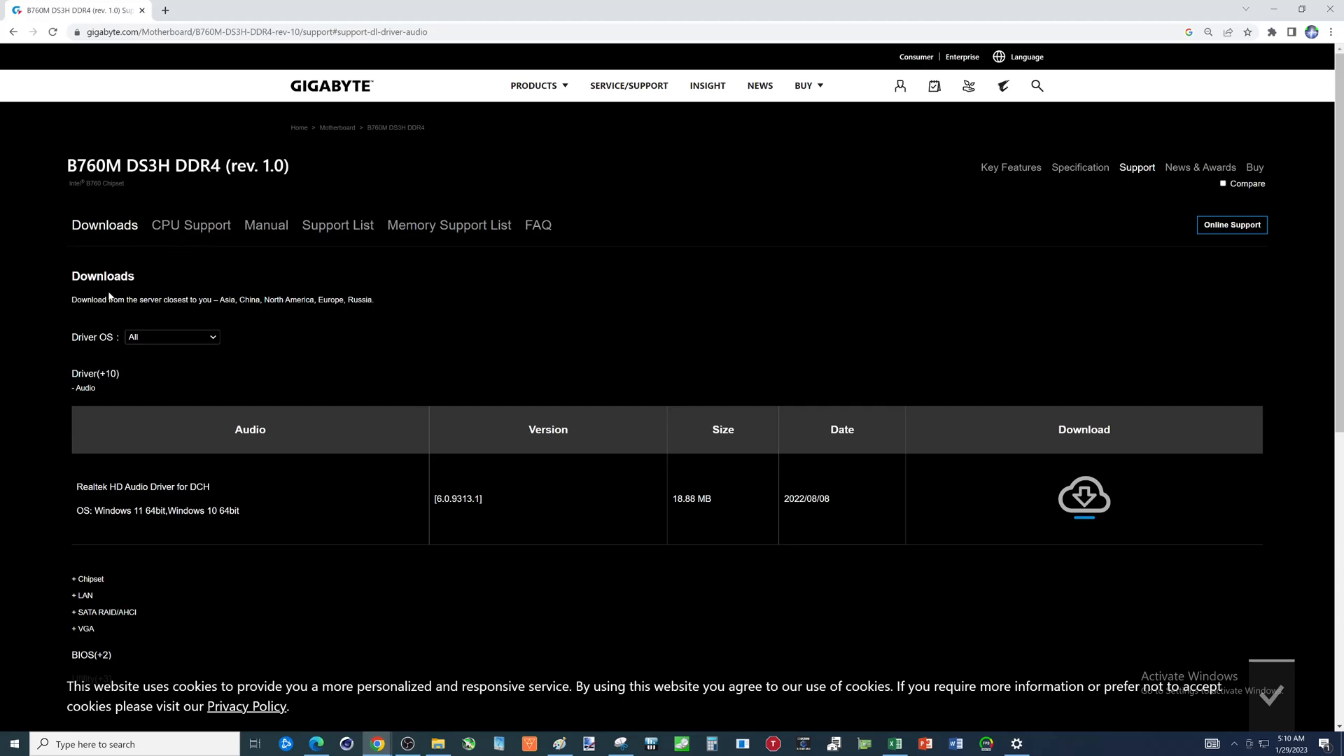
{"action": "mouse_move", "coordinate": [191, 232]}
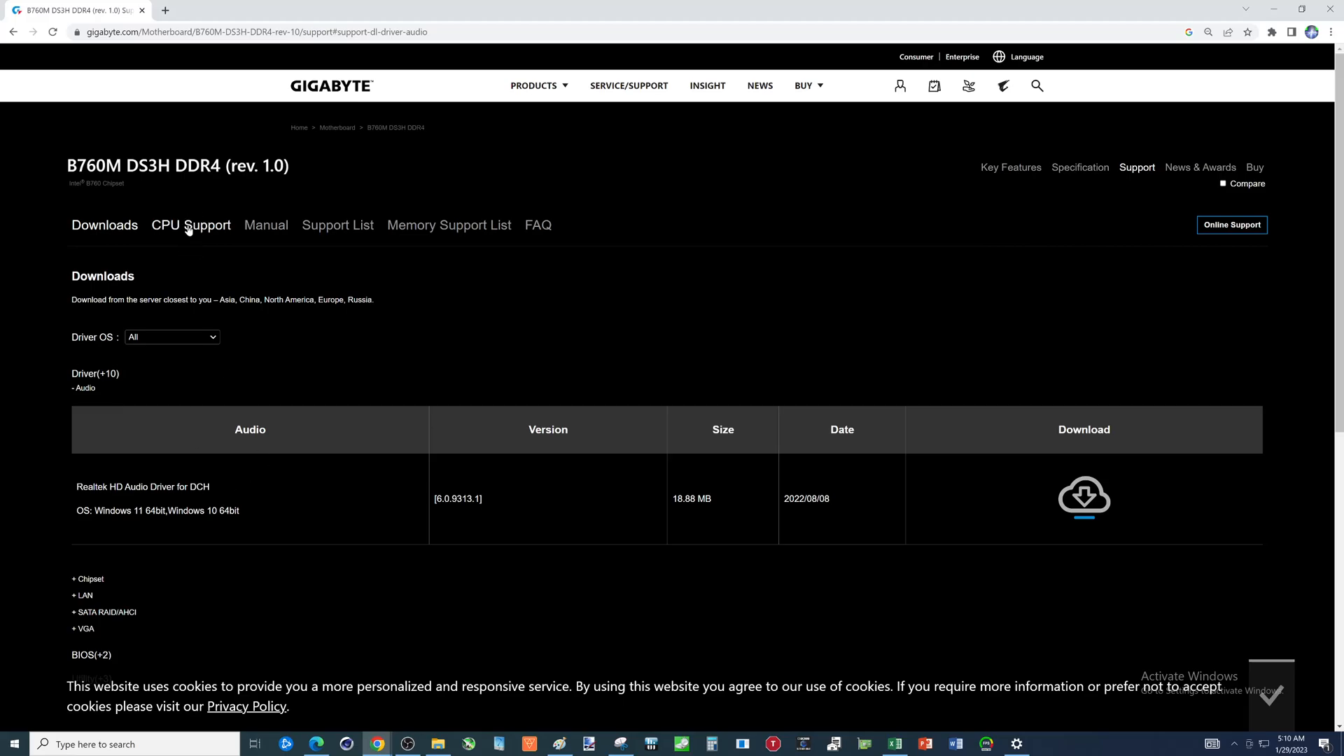
{"action": "left_click", "coordinate": [190, 225]}
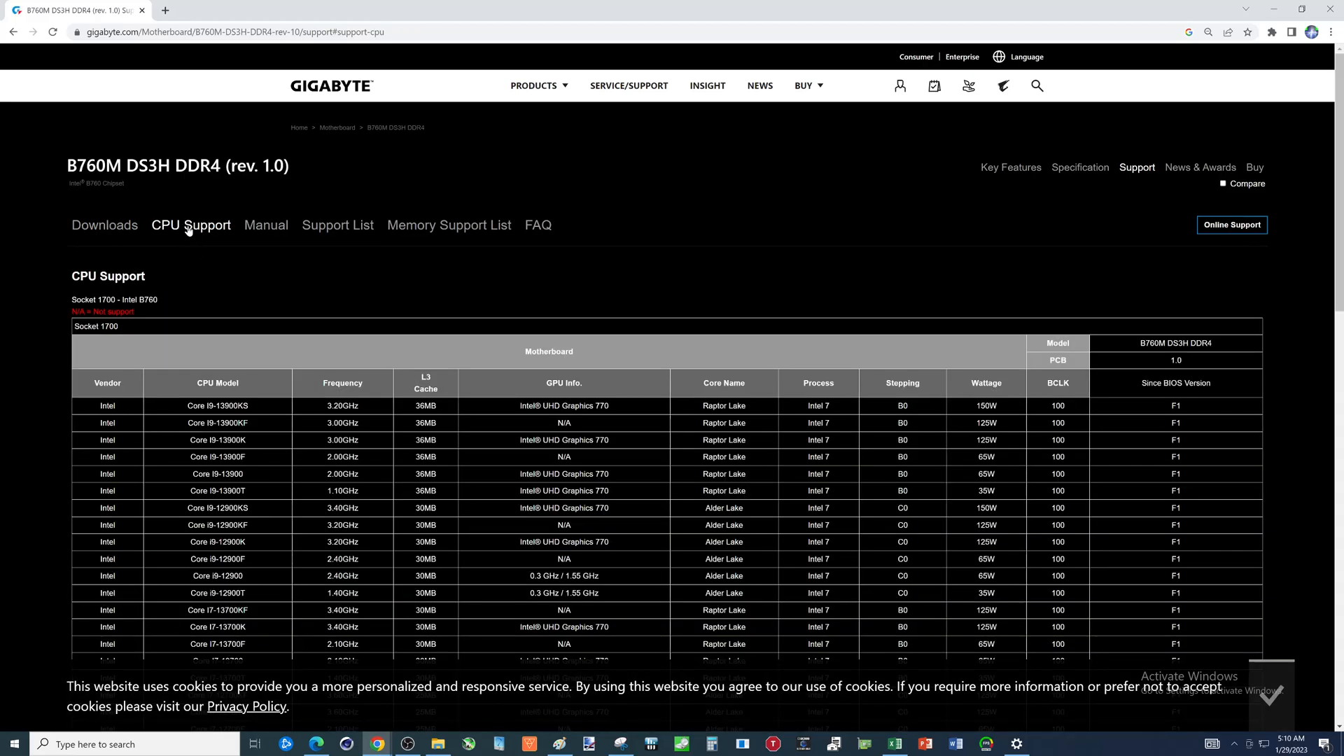
{"action": "scroll", "scroll_direction": "down", "scroll_amount": 3}
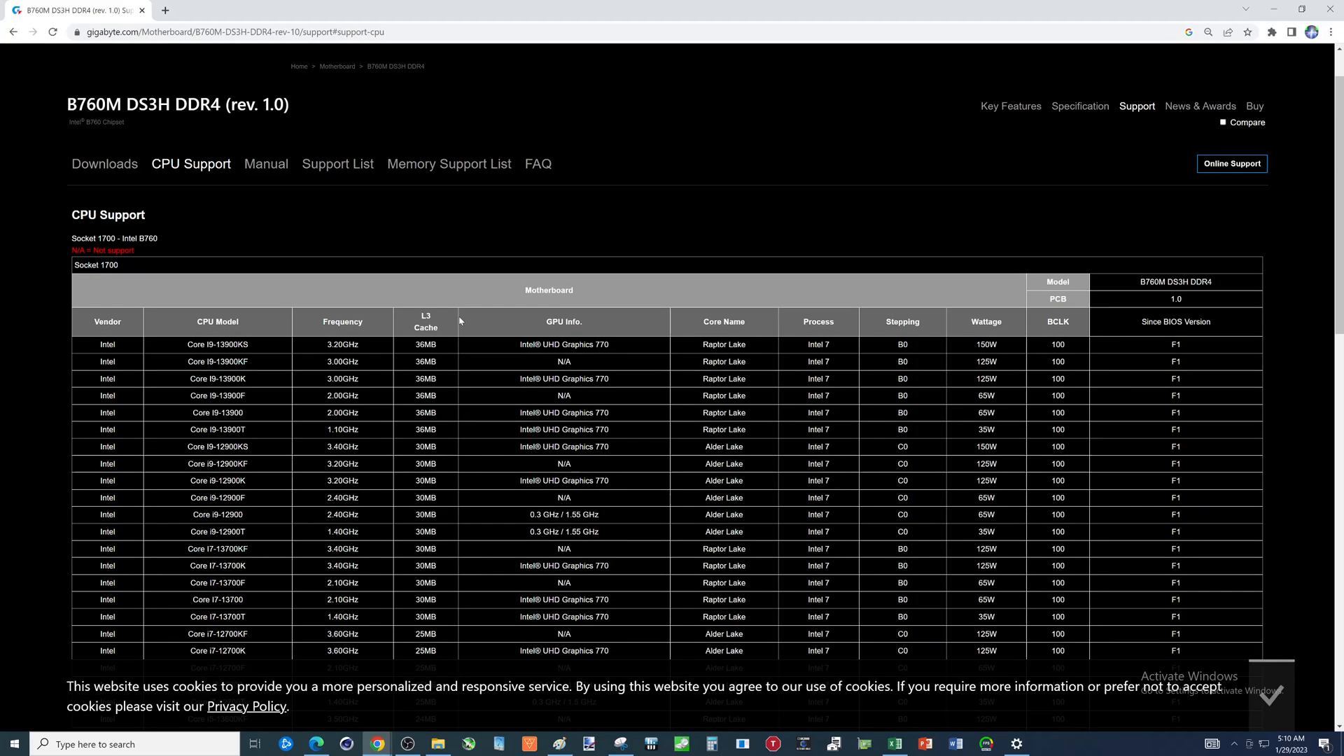
{"action": "scroll", "scroll_direction": "down", "scroll_amount": 3}
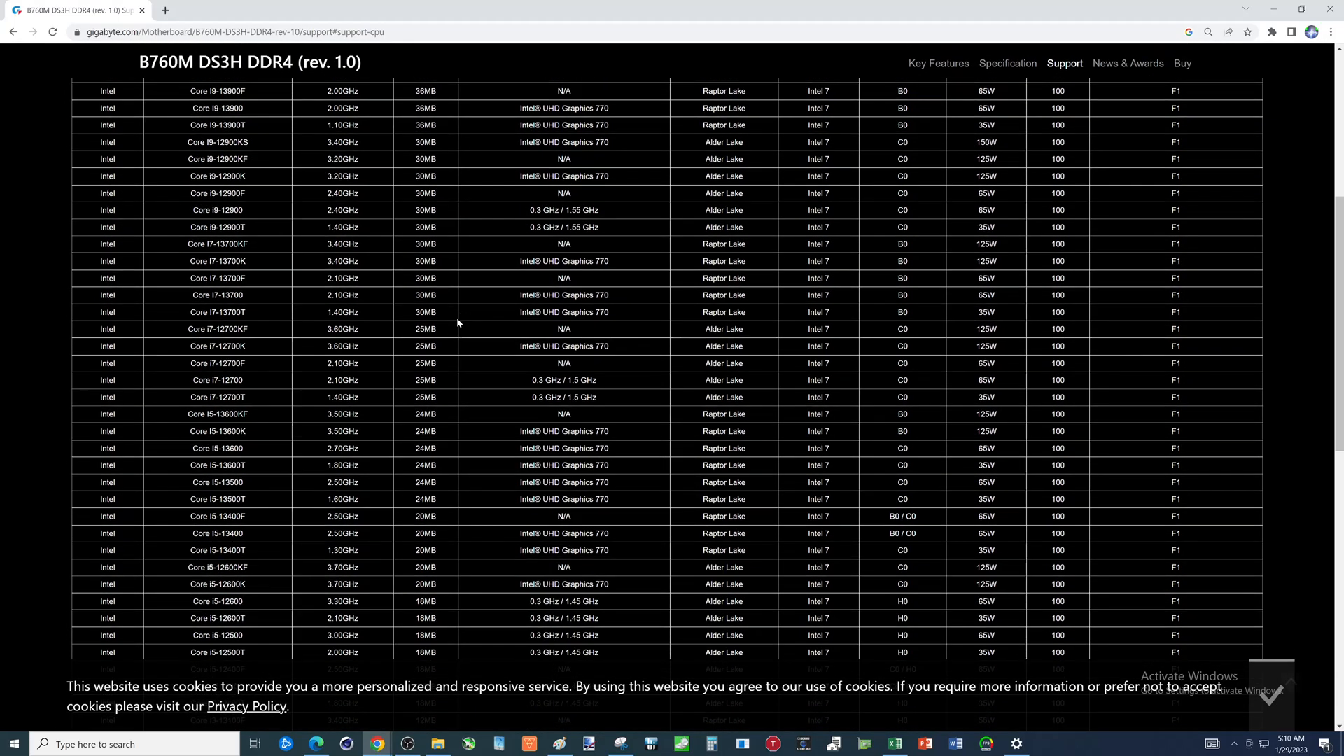
{"action": "scroll", "scroll_direction": "down", "scroll_amount": 3}
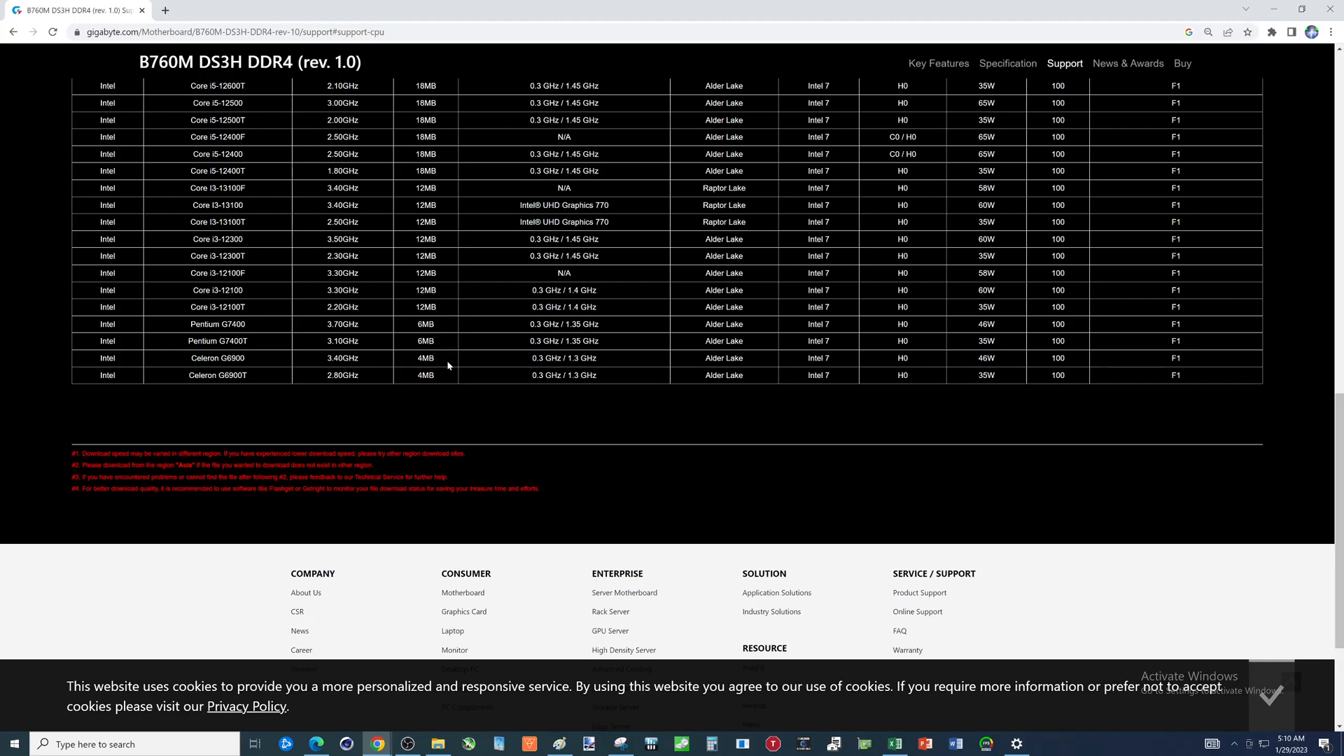
{"action": "scroll", "scroll_direction": "up", "scroll_amount": 3}
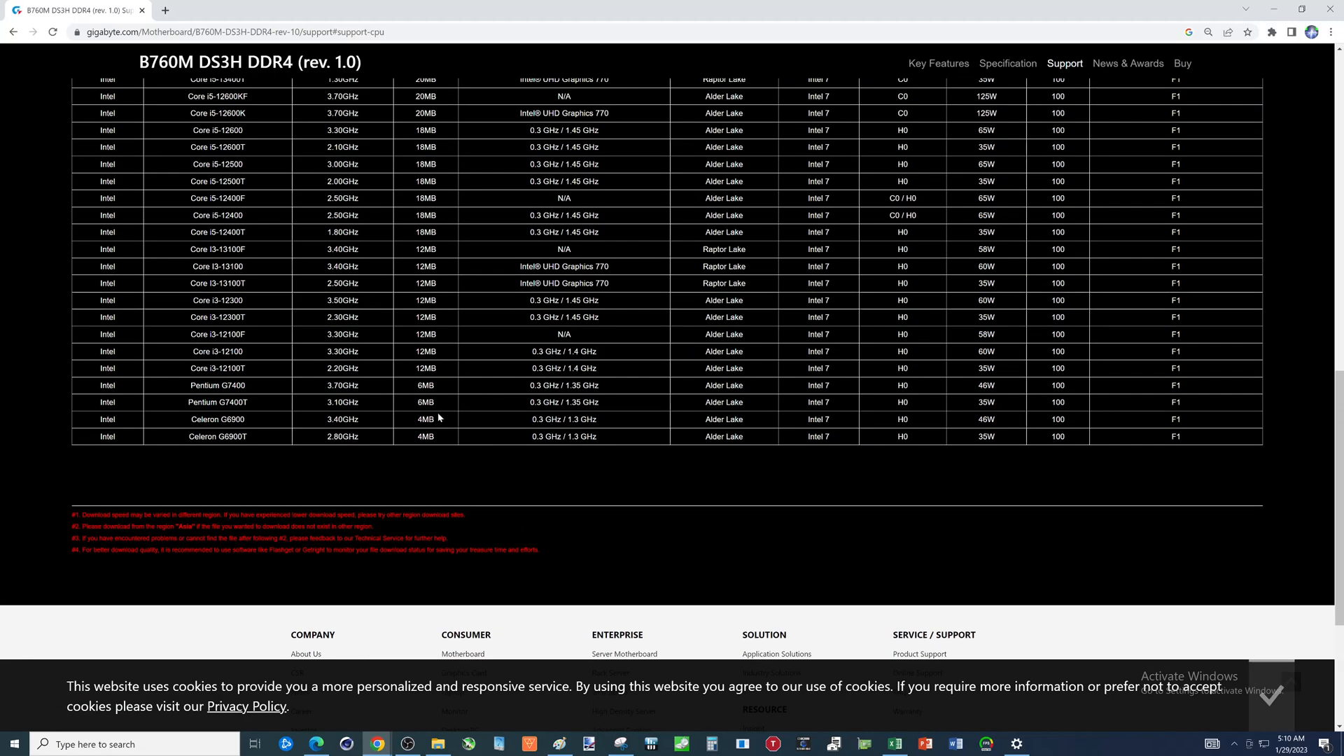
{"action": "mouse_move", "coordinate": [353, 400]}
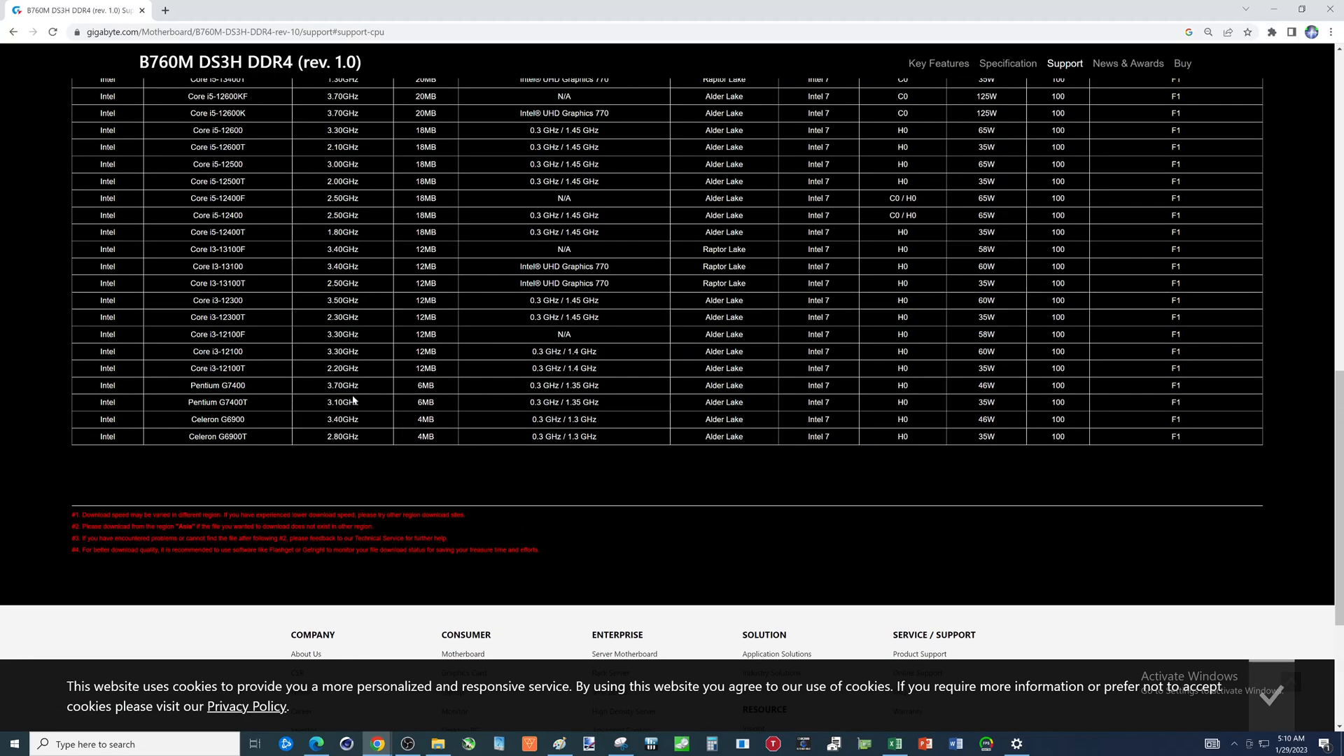
{"action": "mouse_move", "coordinate": [275, 430]}
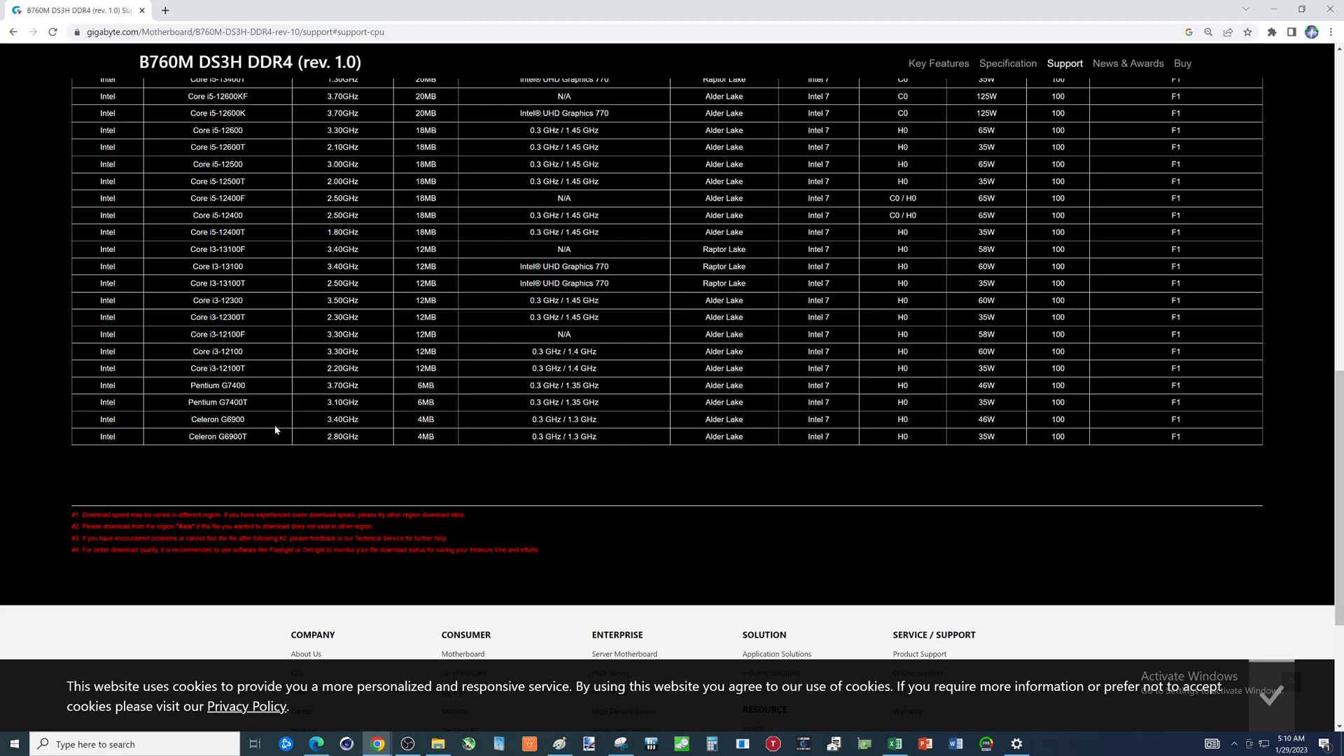
{"action": "scroll", "scroll_direction": "up", "scroll_amount": 3}
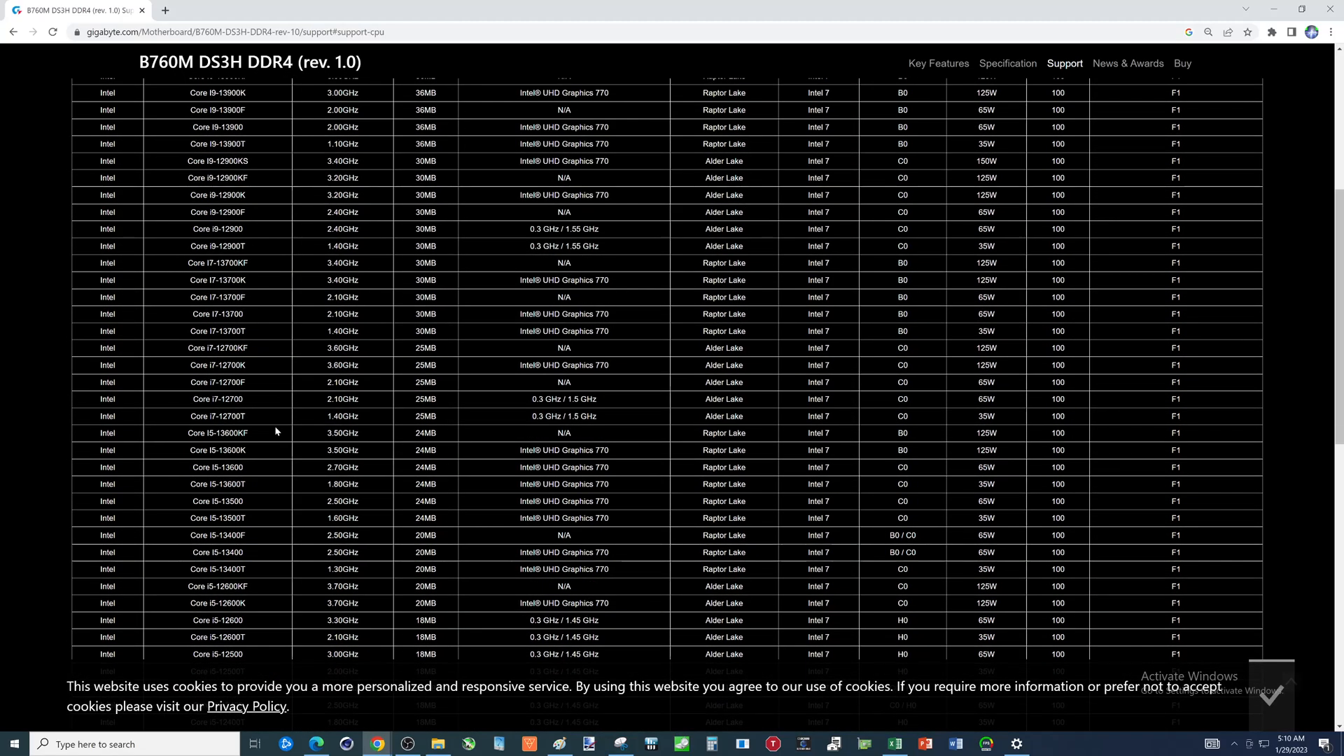
{"action": "scroll", "scroll_direction": "up", "scroll_amount": 3}
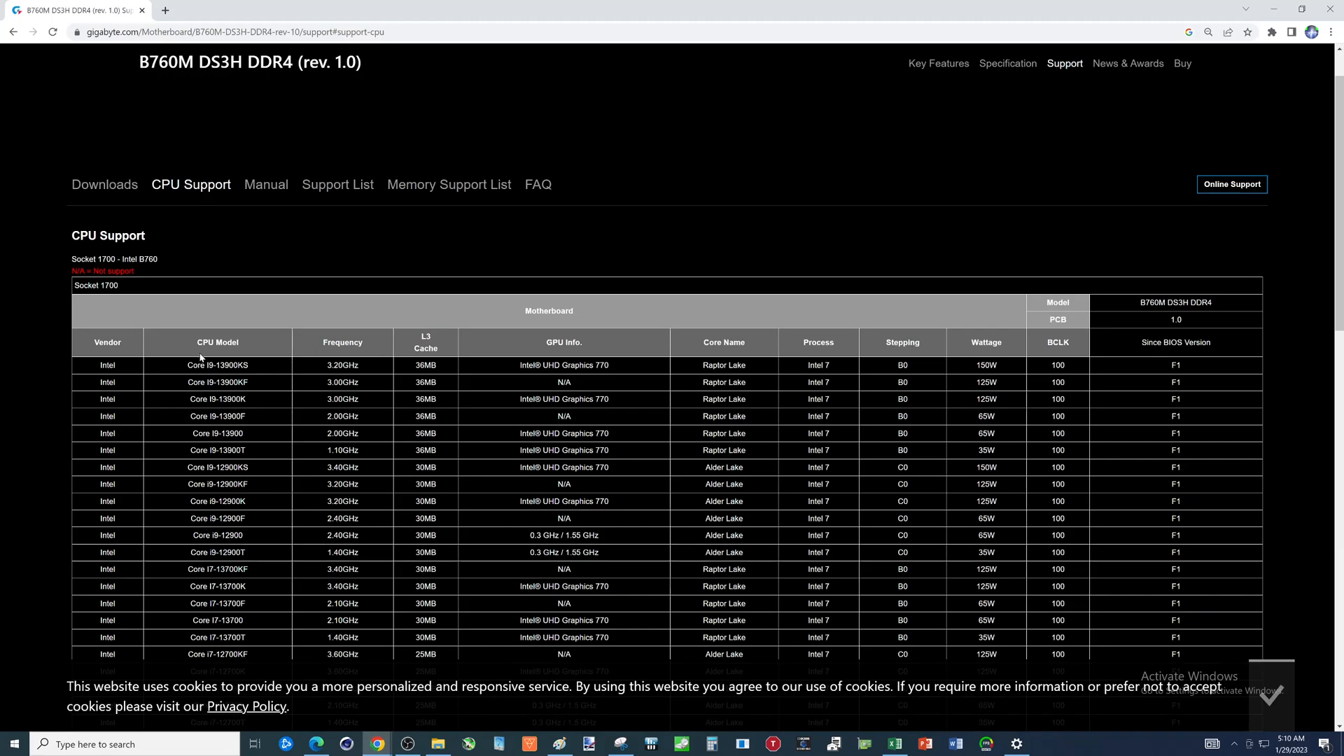
{"action": "mouse_move", "coordinate": [172, 371]}
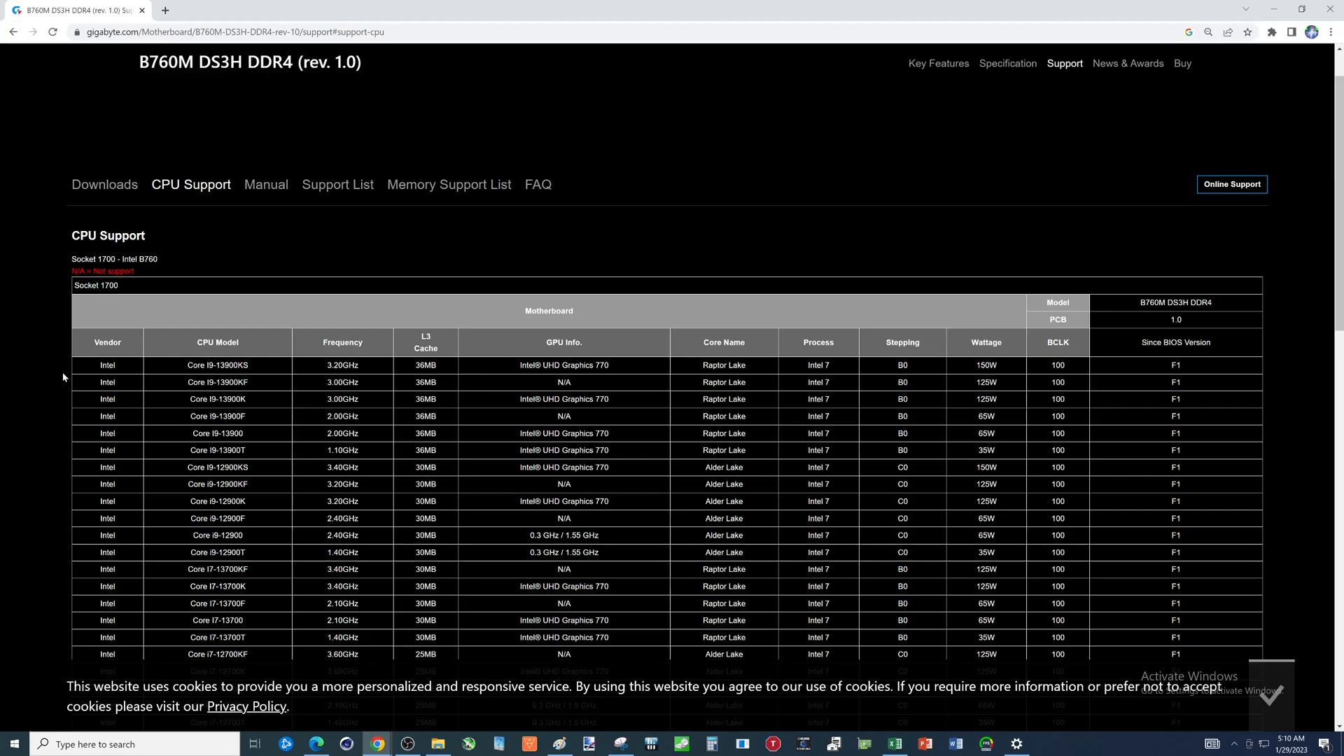
{"action": "mouse_move", "coordinate": [175, 381]}
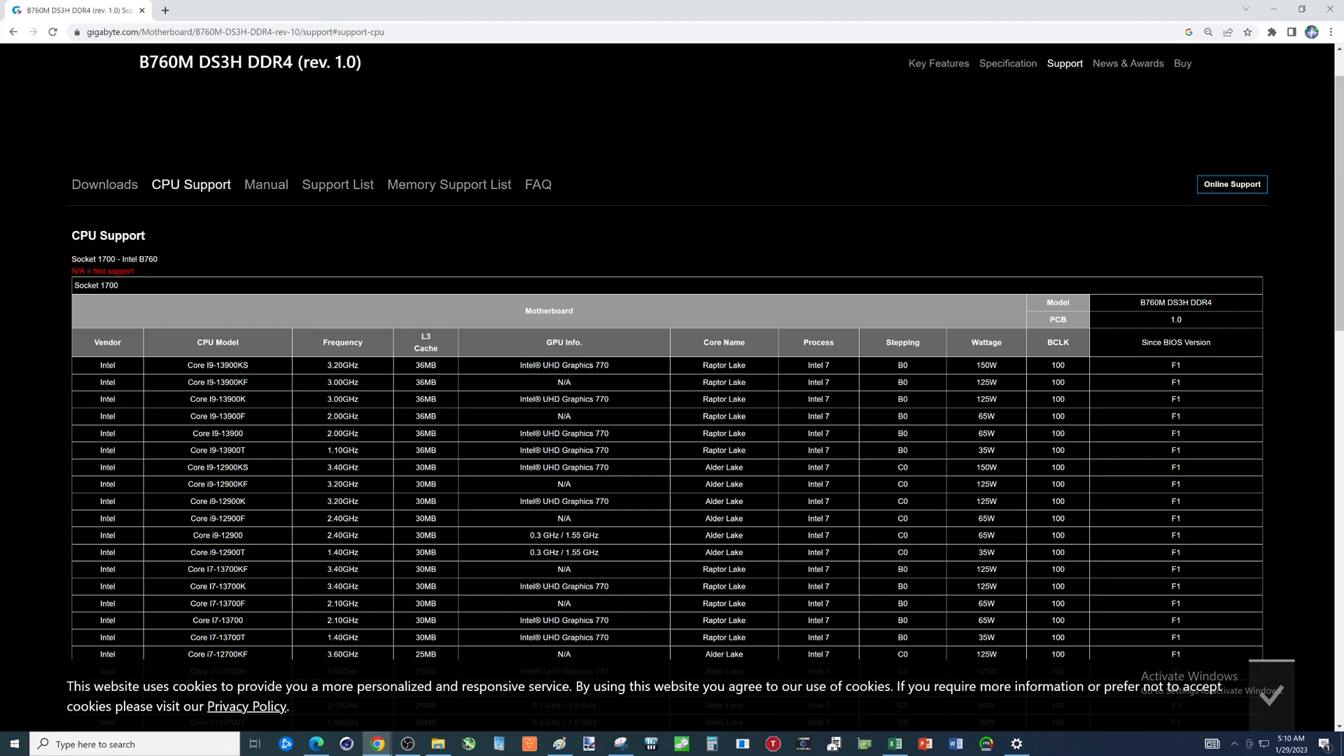
{"action": "mouse_move", "coordinate": [238, 428]}
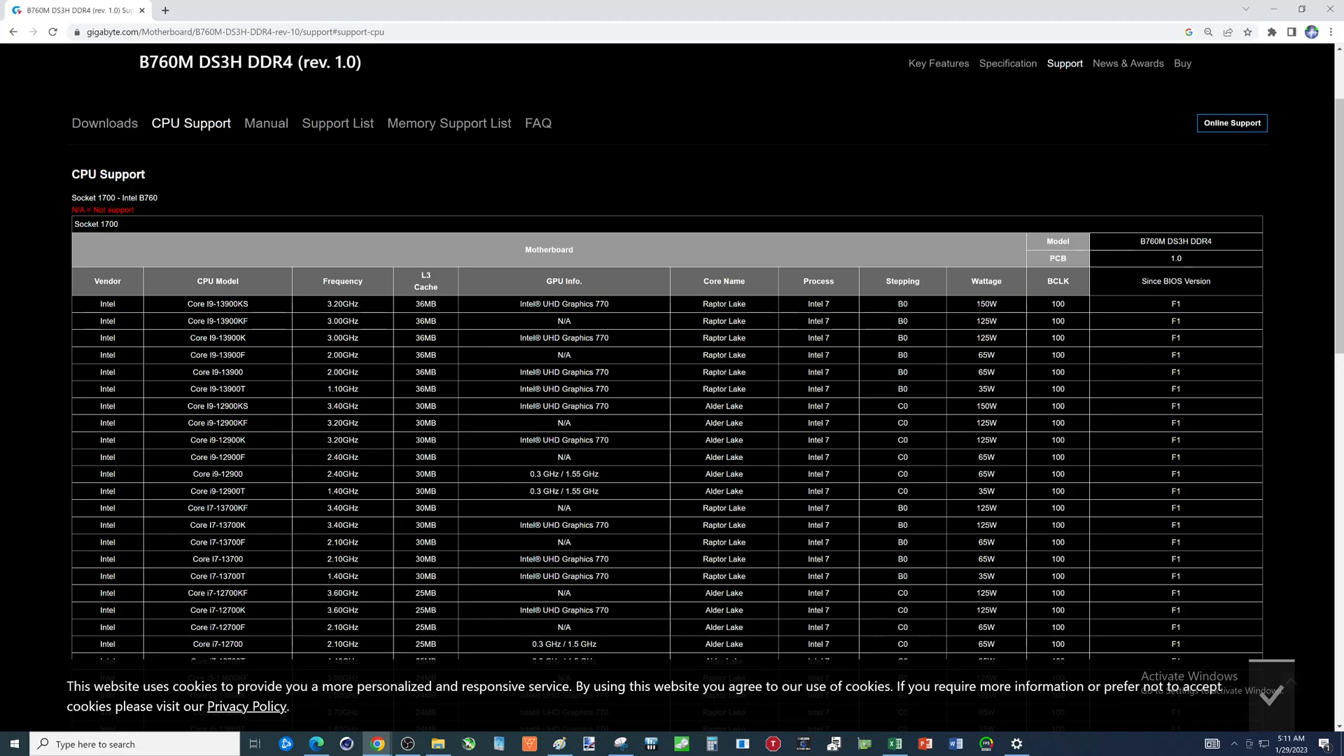
{"action": "mouse_move", "coordinate": [238, 488]}
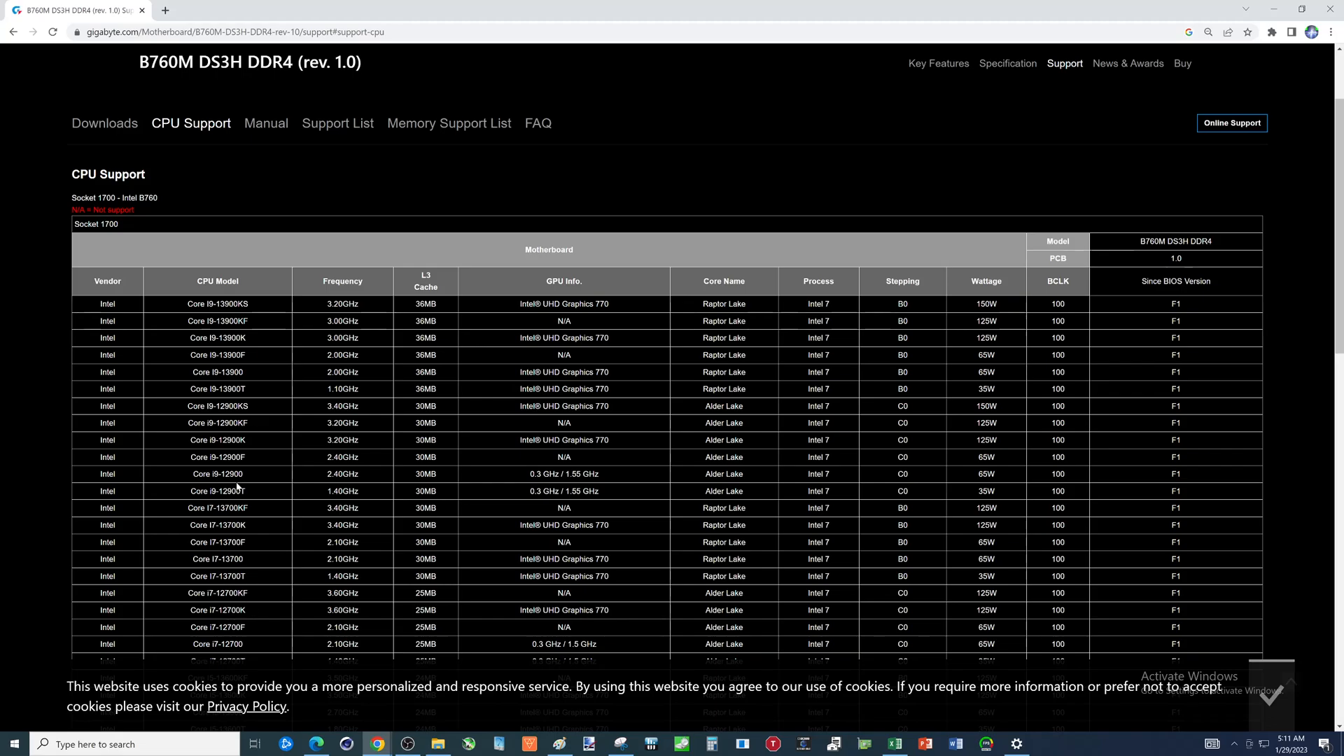
{"action": "scroll", "scroll_direction": "up", "scroll_amount": 3}
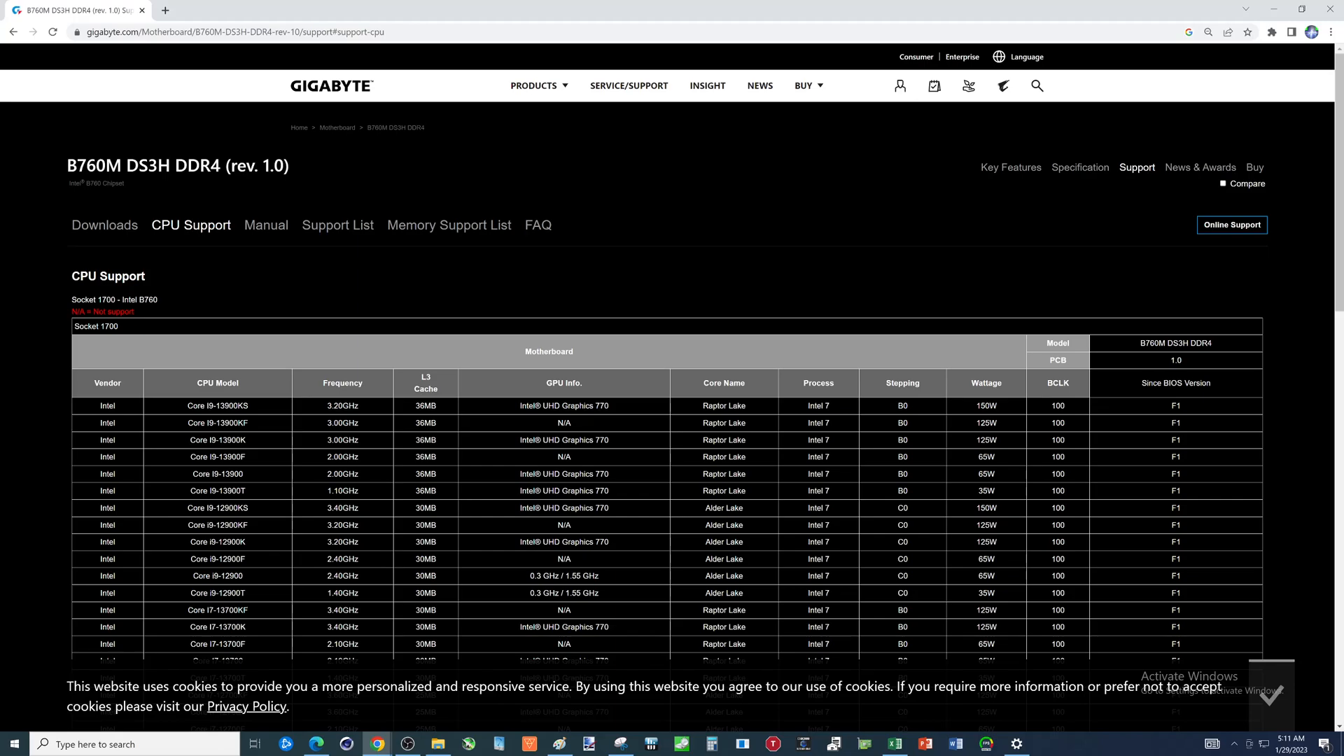
{"action": "mouse_move", "coordinate": [53, 436]}
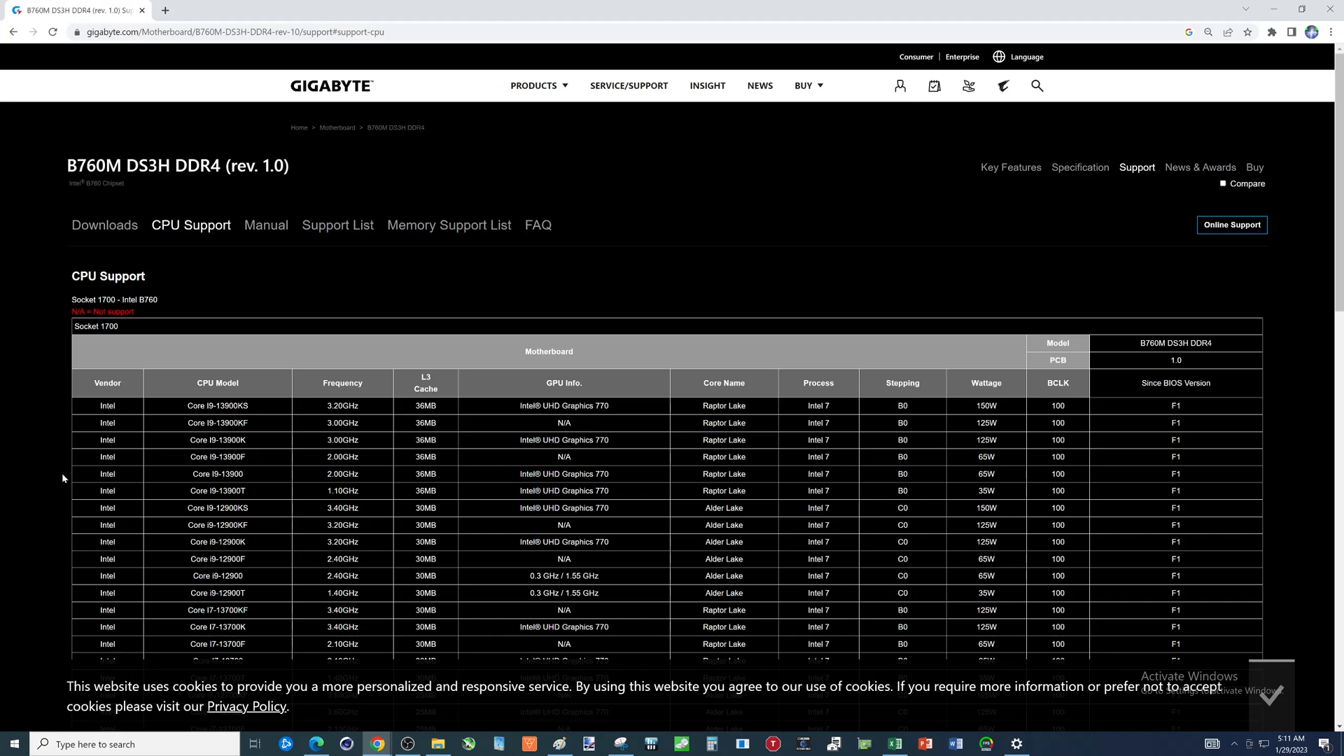
{"action": "mouse_move", "coordinate": [358, 420]}
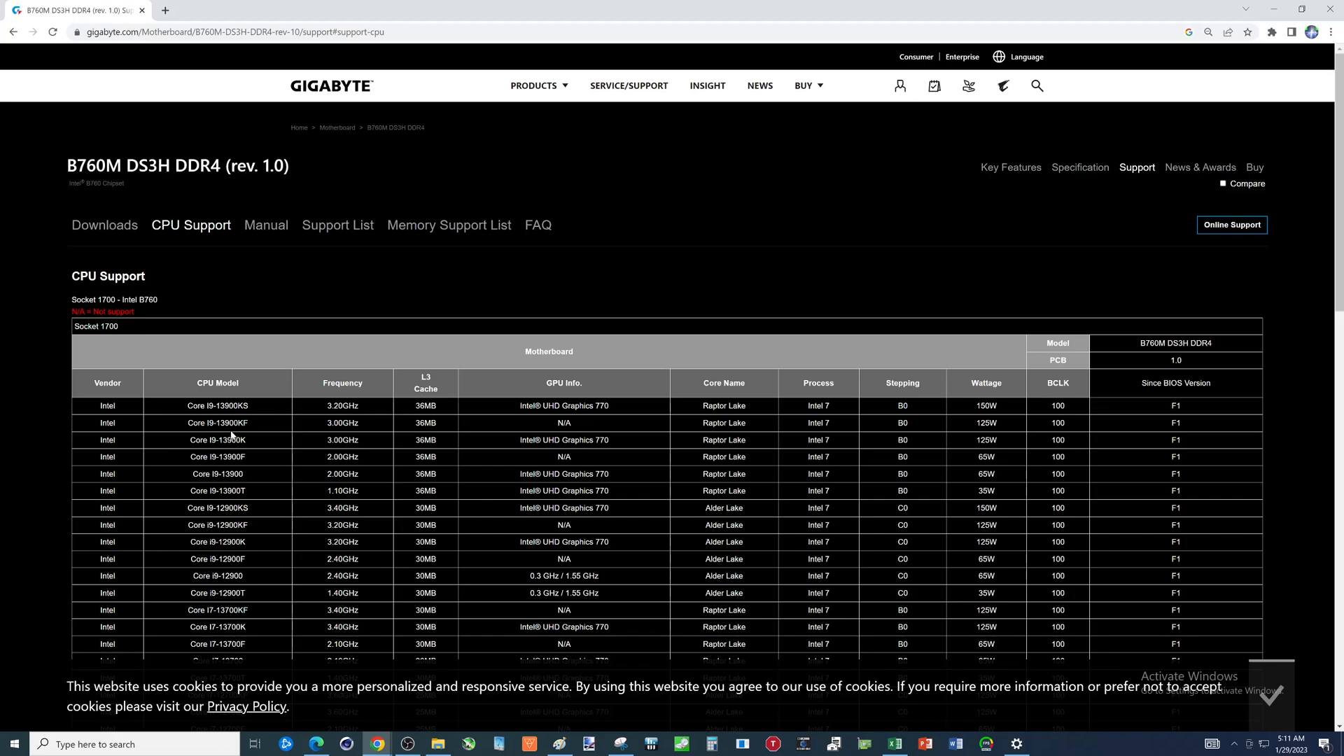
{"action": "mouse_move", "coordinate": [1170, 413]}
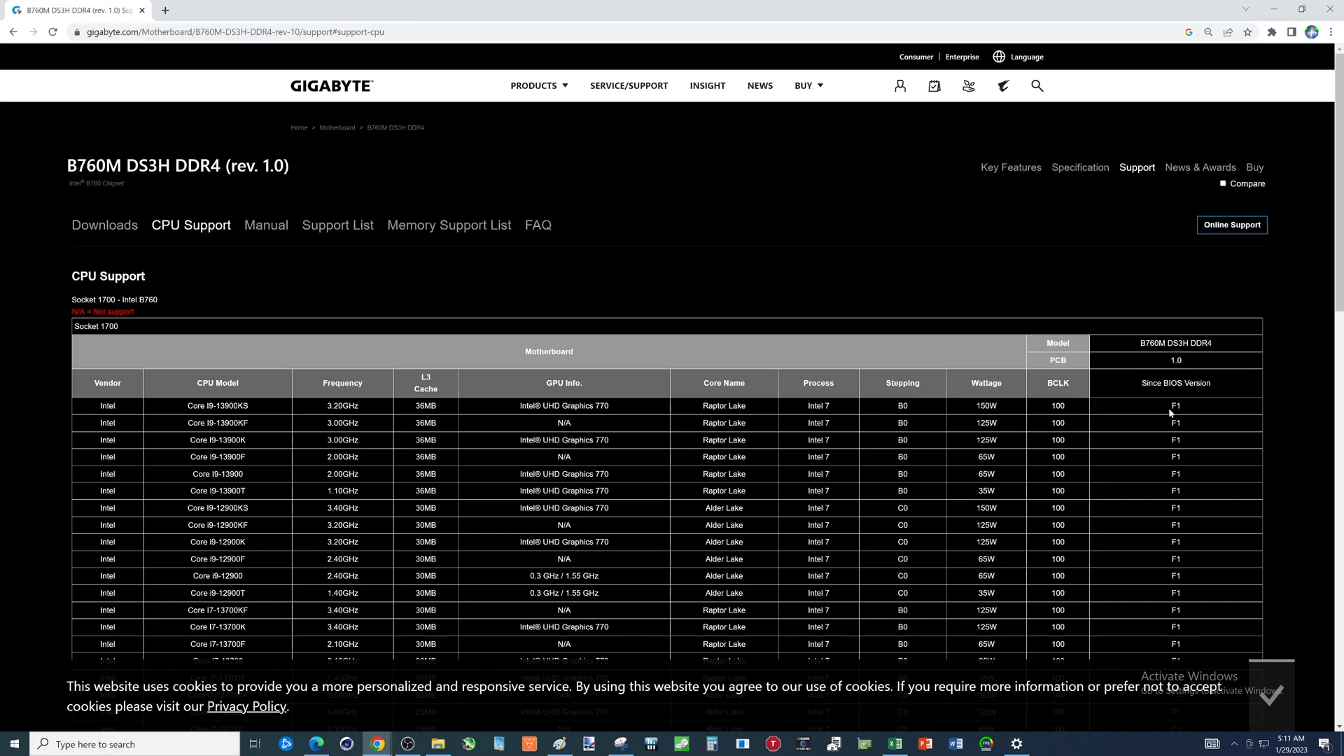
{"action": "mouse_move", "coordinate": [1179, 415]}
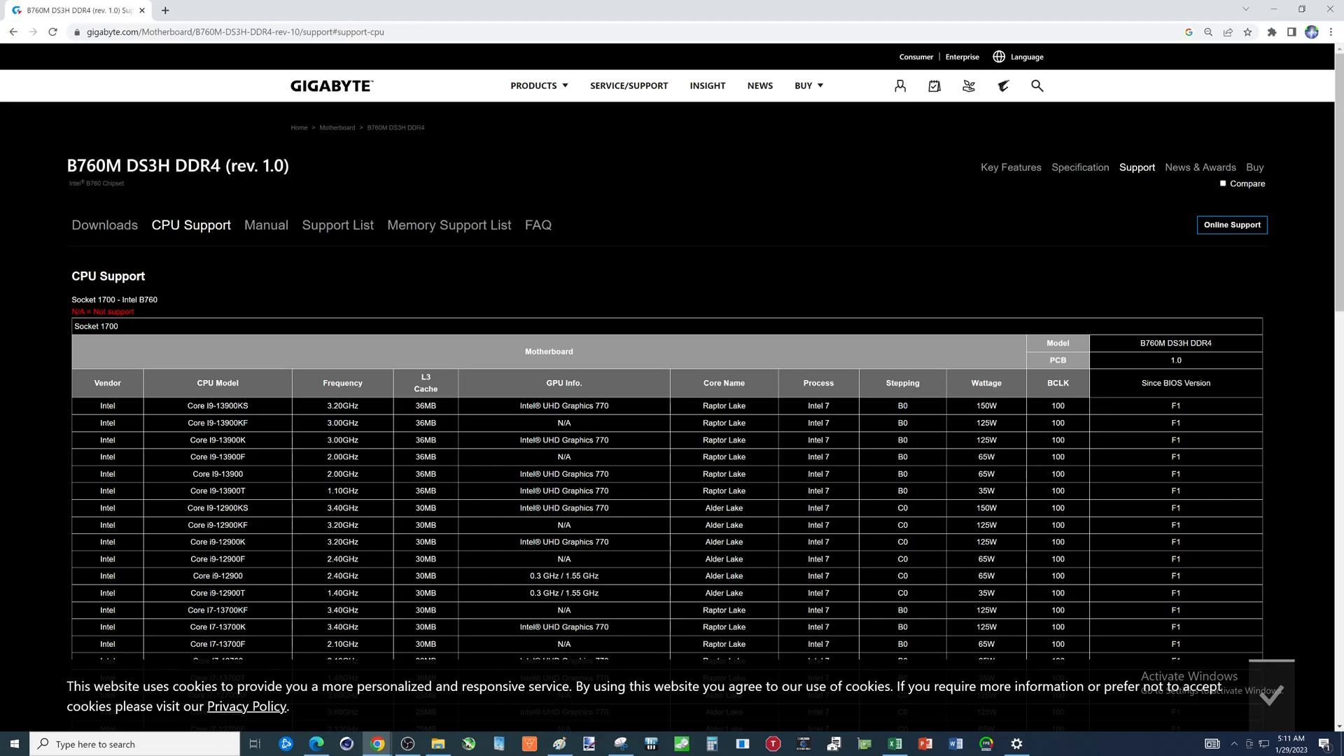
{"action": "mouse_move", "coordinate": [1185, 410]}
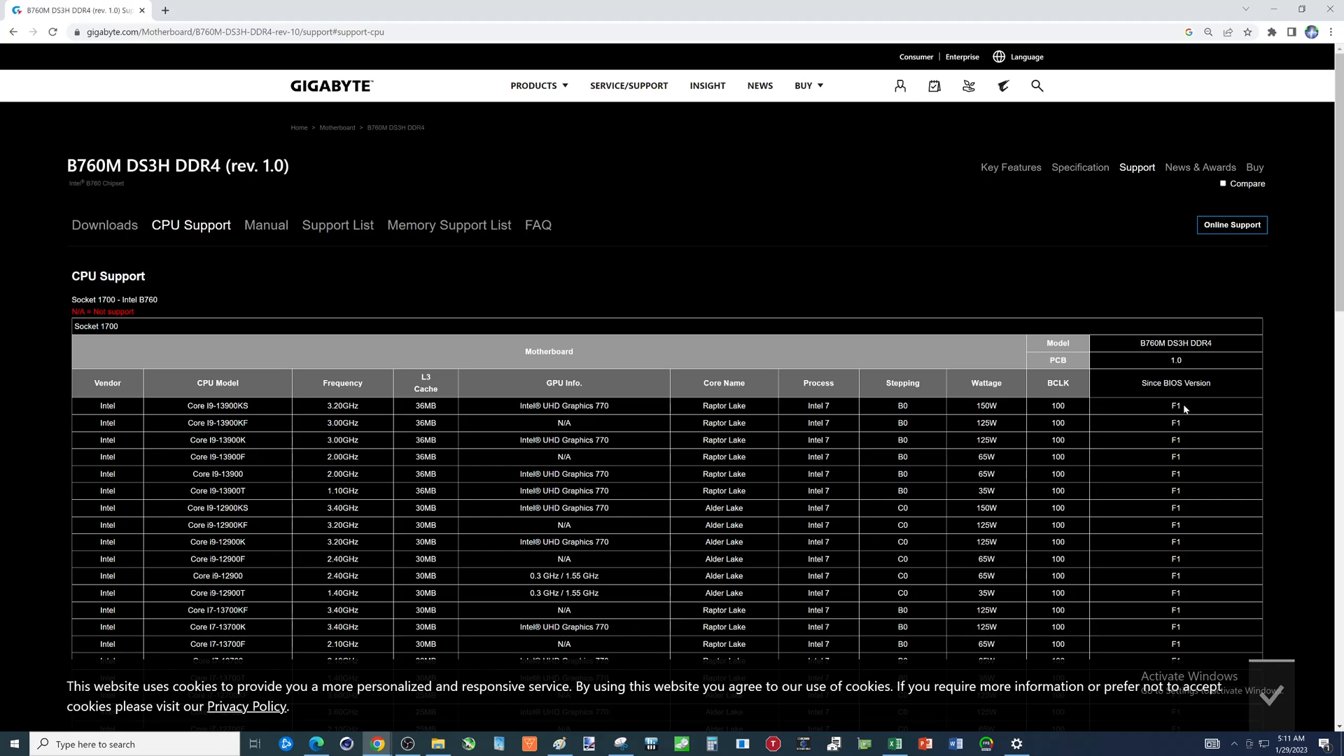
{"action": "mouse_move", "coordinate": [695, 409]}
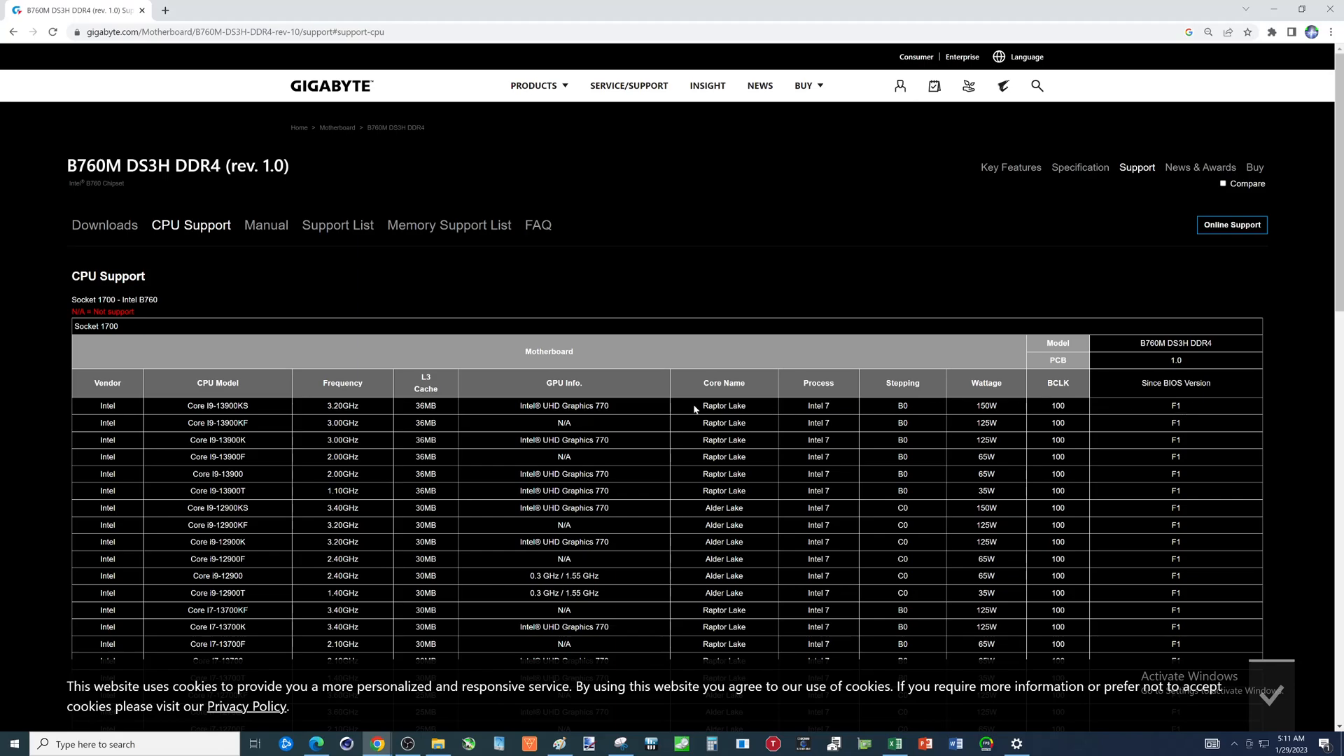
{"action": "mouse_move", "coordinate": [1123, 390]}
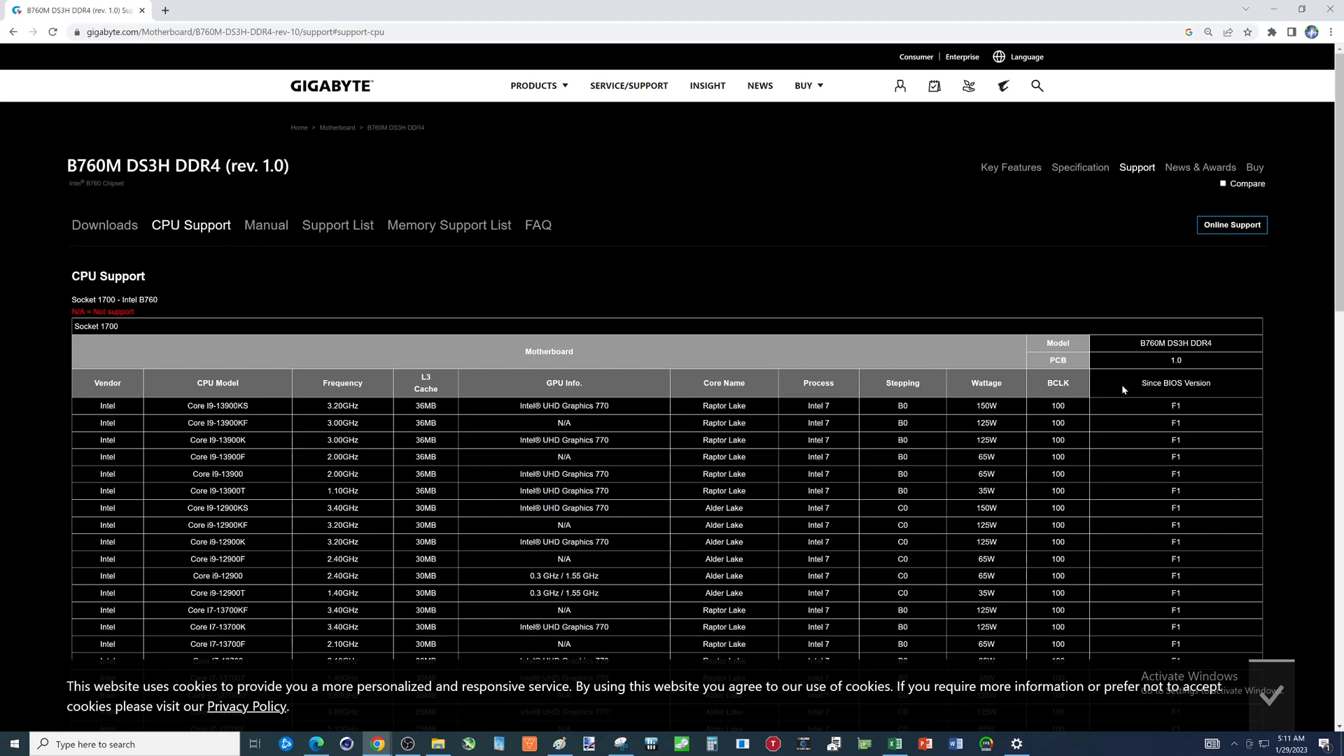
{"action": "scroll", "scroll_direction": "down", "scroll_amount": 3}
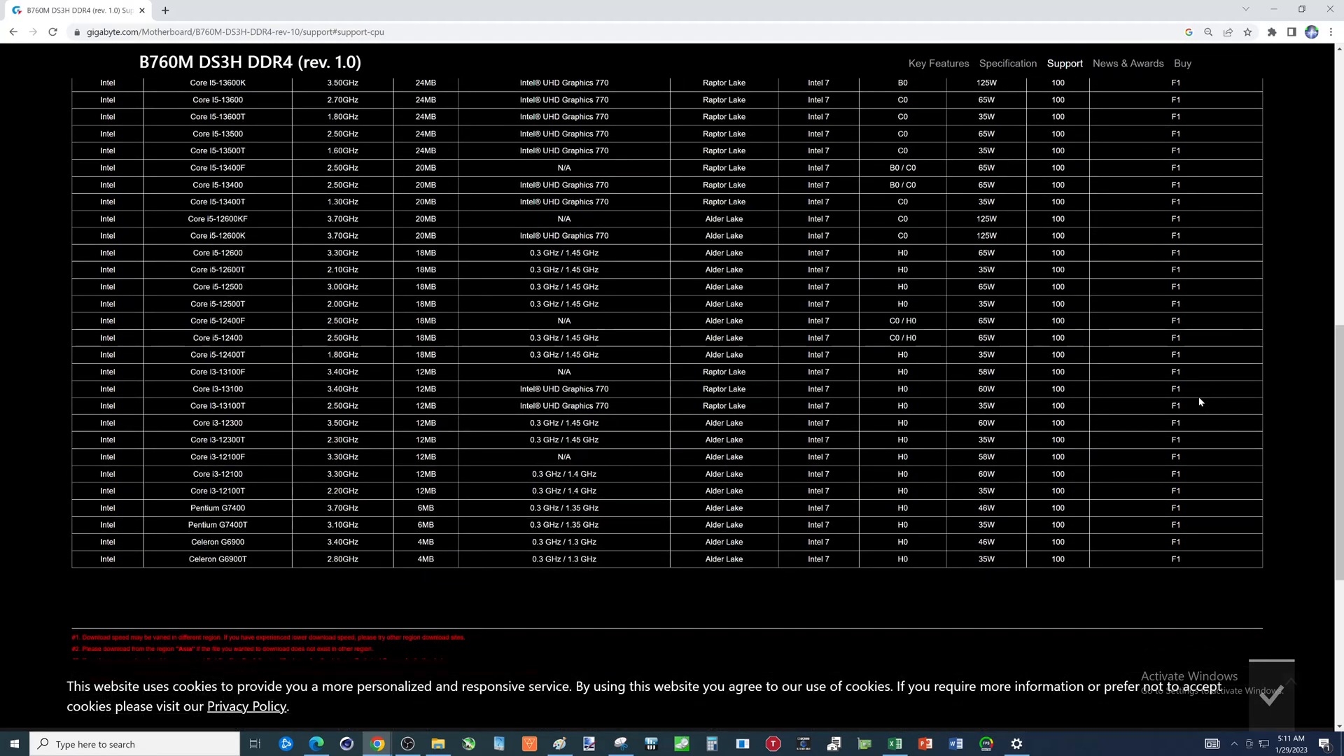
{"action": "scroll", "scroll_direction": "up", "scroll_amount": 3}
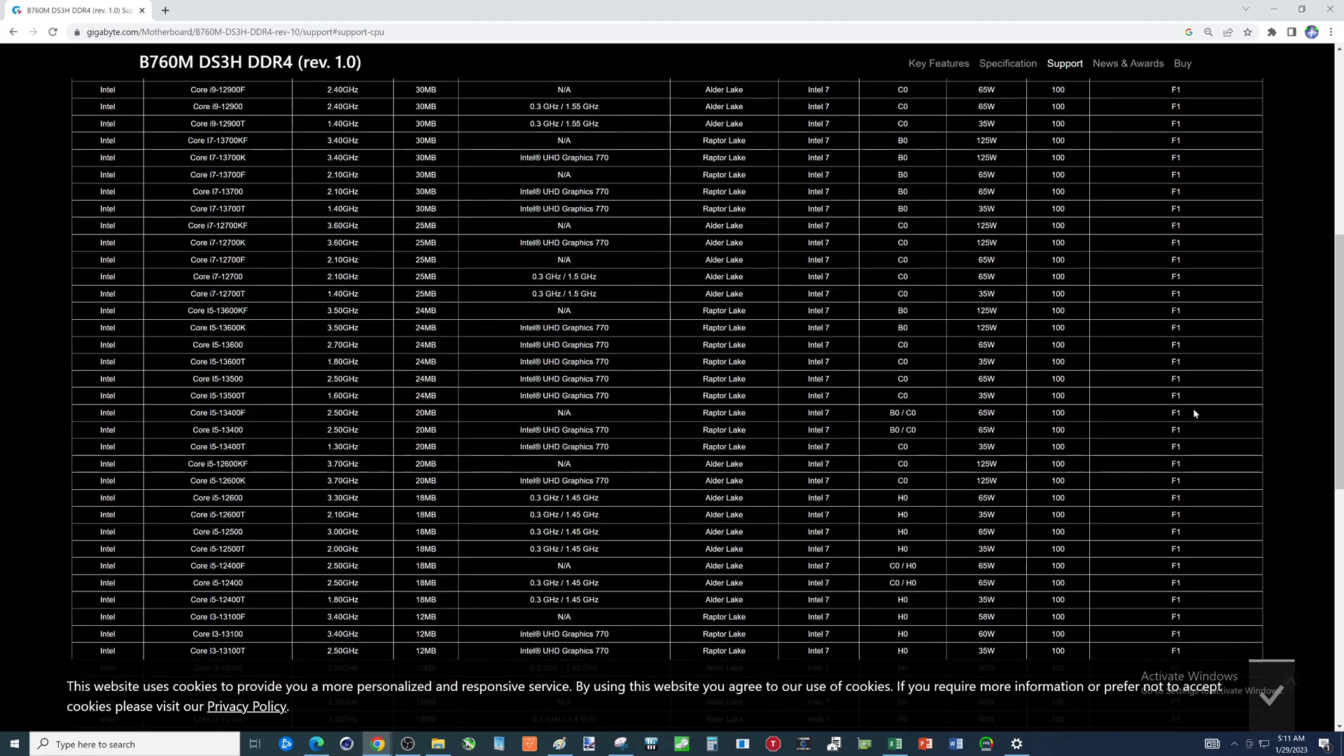
{"action": "scroll", "scroll_direction": "up", "scroll_amount": 3}
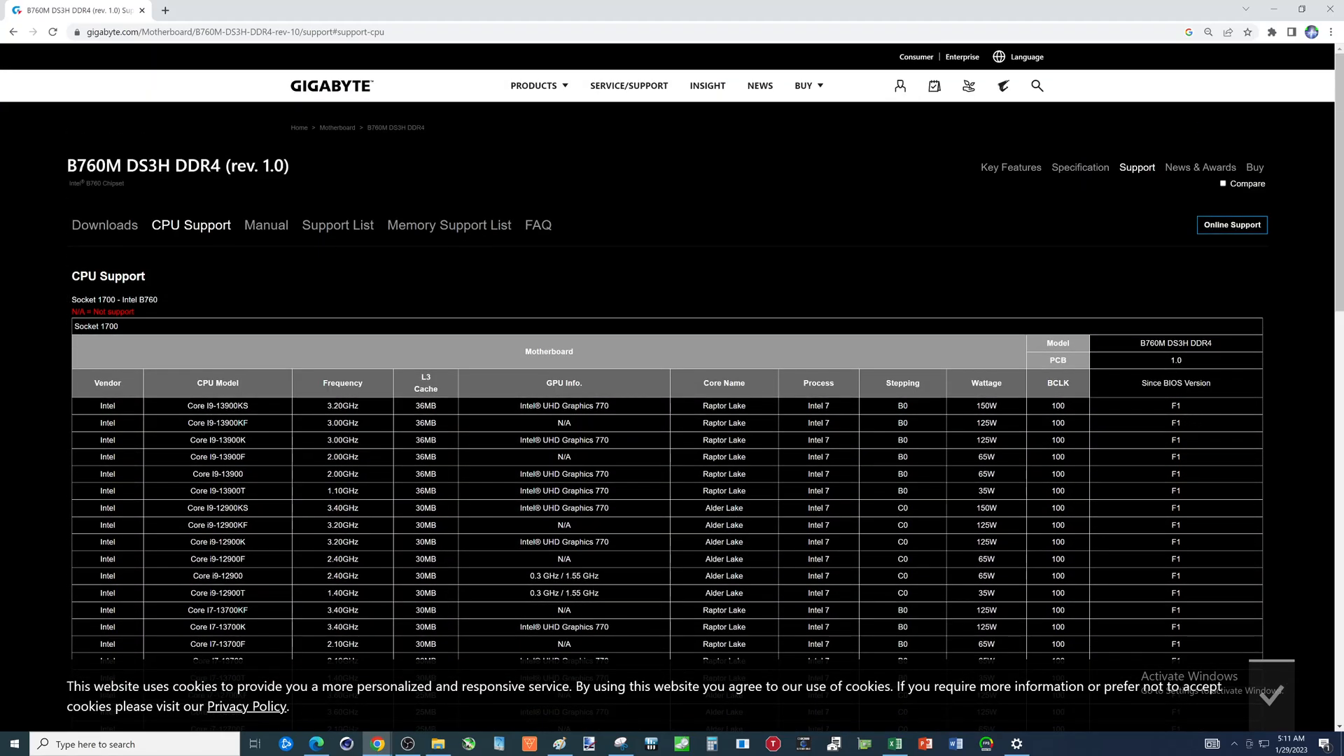
{"action": "mouse_move", "coordinate": [84, 180]}
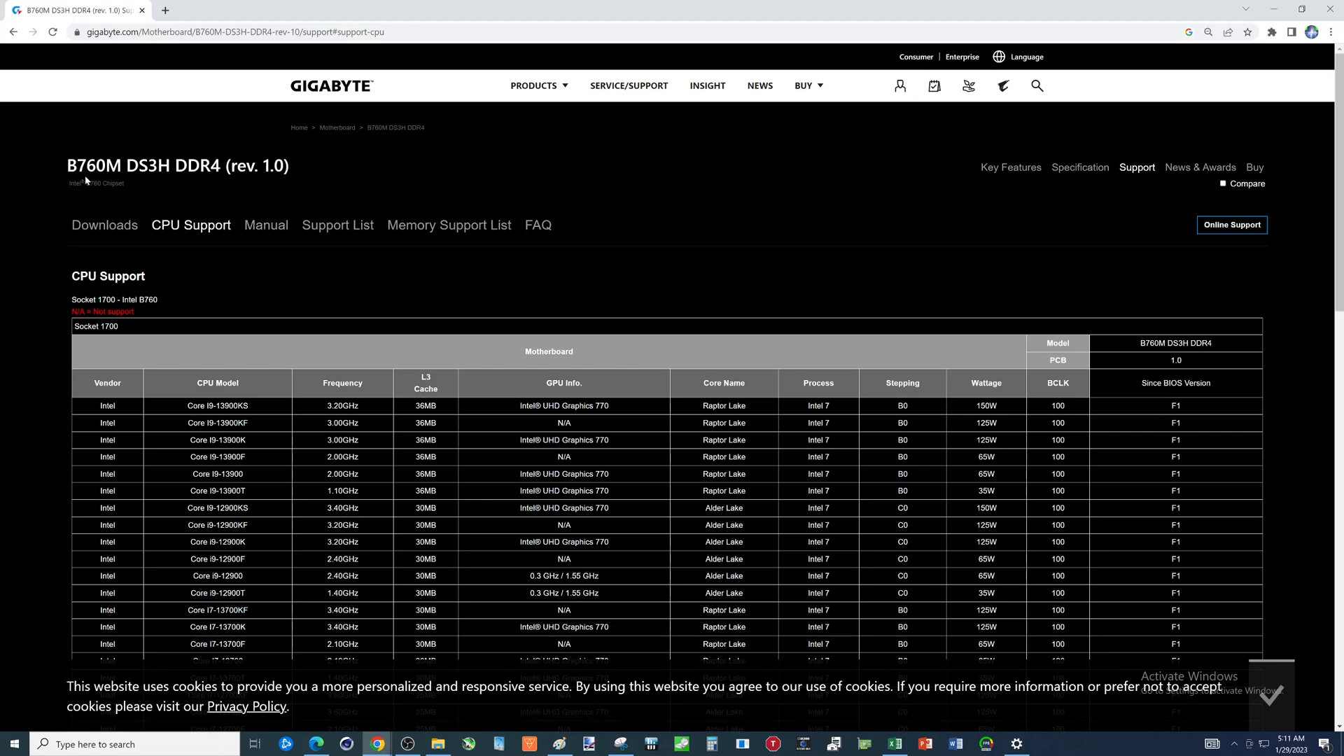
{"action": "mouse_move", "coordinate": [265, 443]}
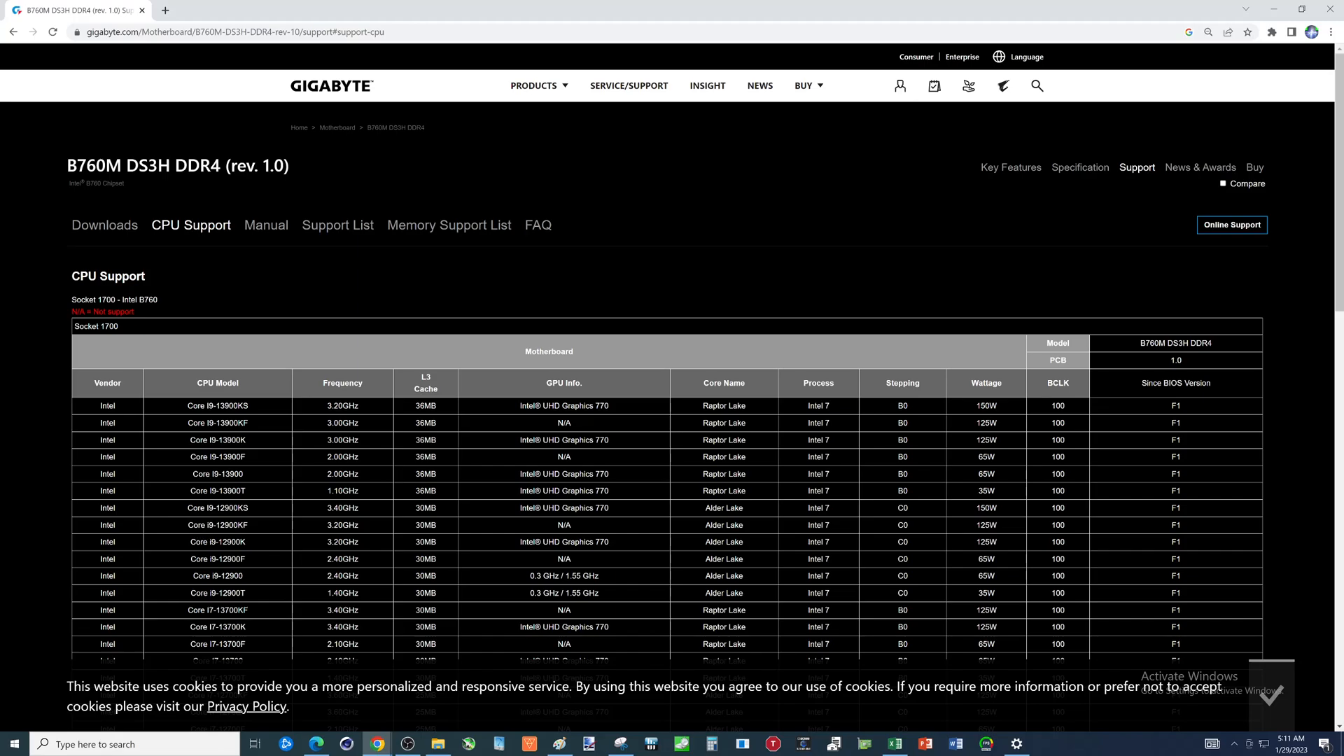
{"action": "mouse_move", "coordinate": [179, 295]}
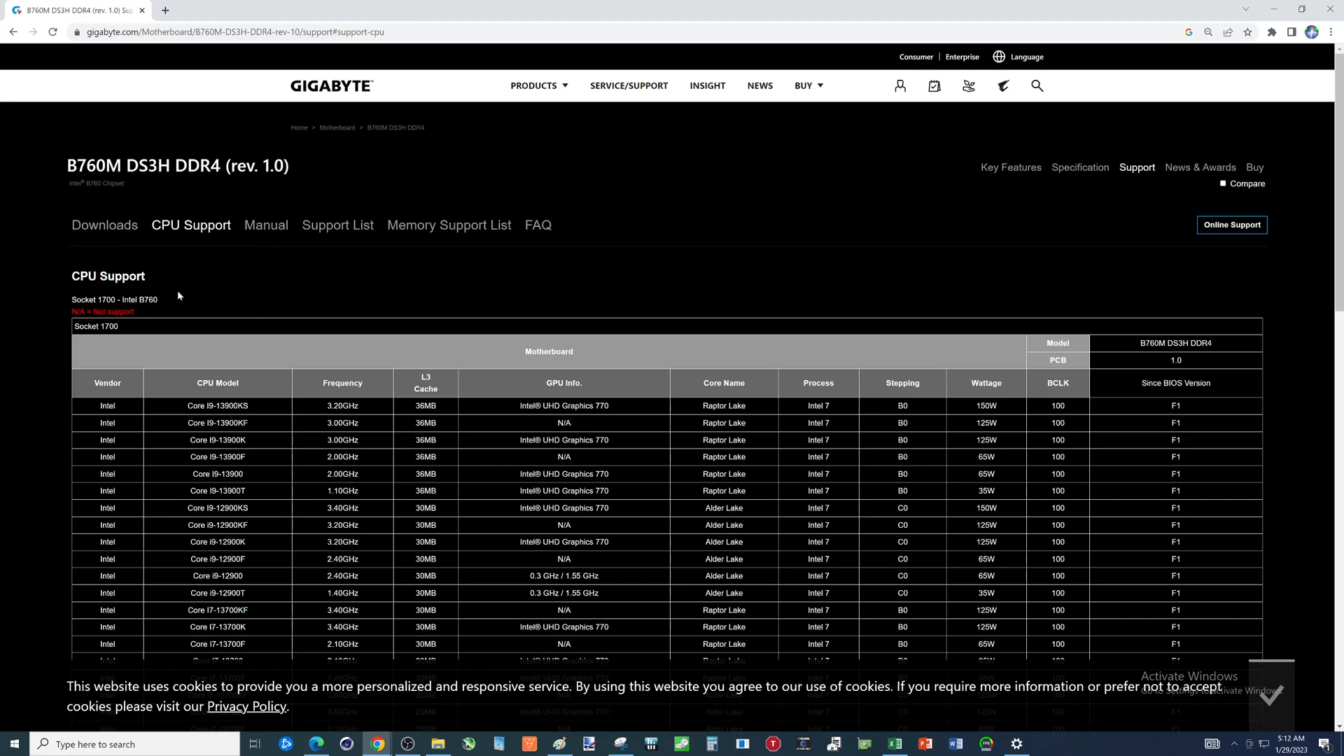
{"action": "mouse_move", "coordinate": [149, 259]}
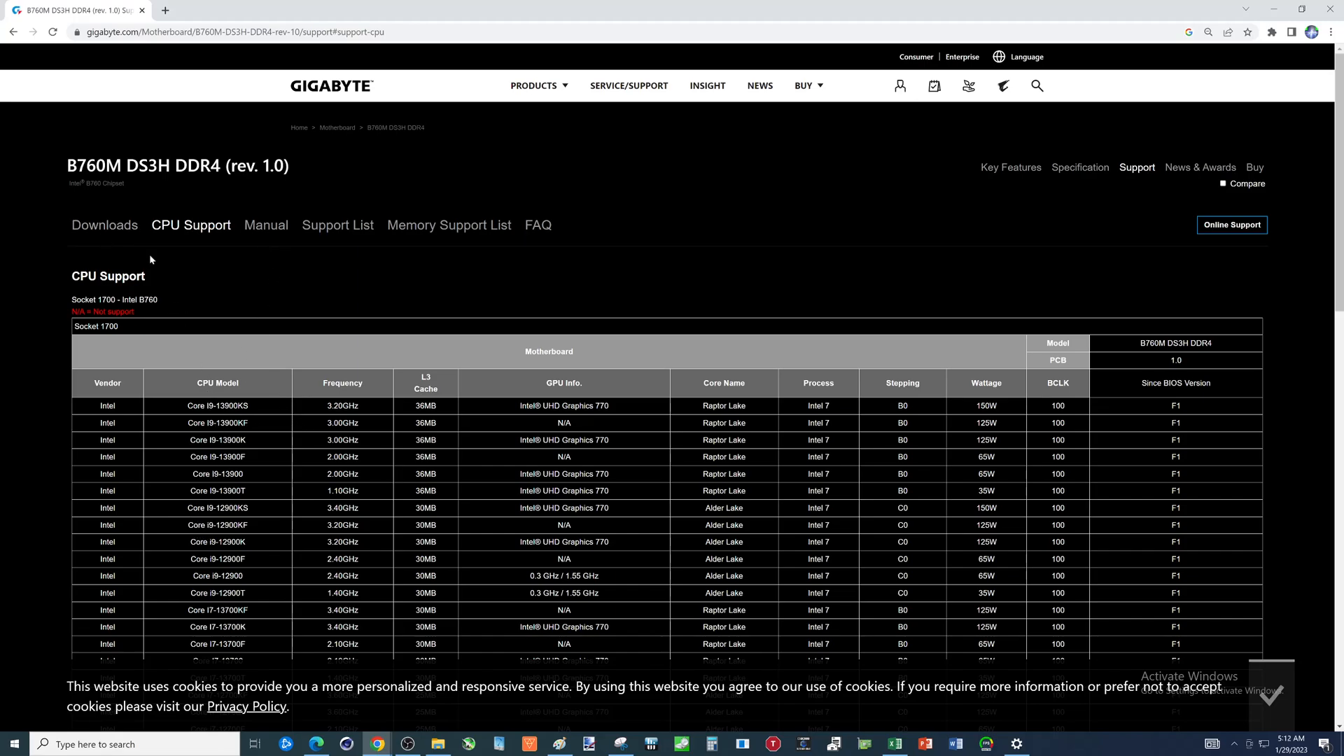
{"action": "mouse_move", "coordinate": [54, 376]}
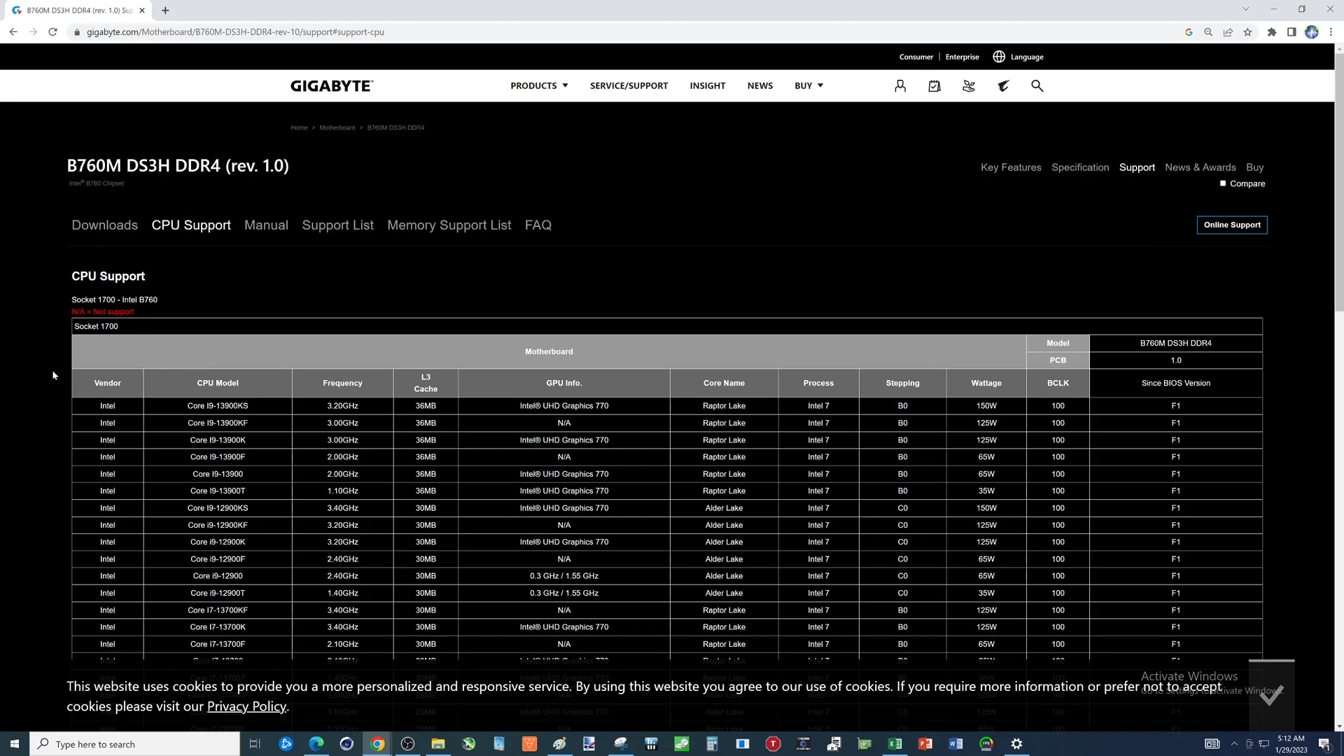
{"action": "mouse_move", "coordinate": [612, 309]}
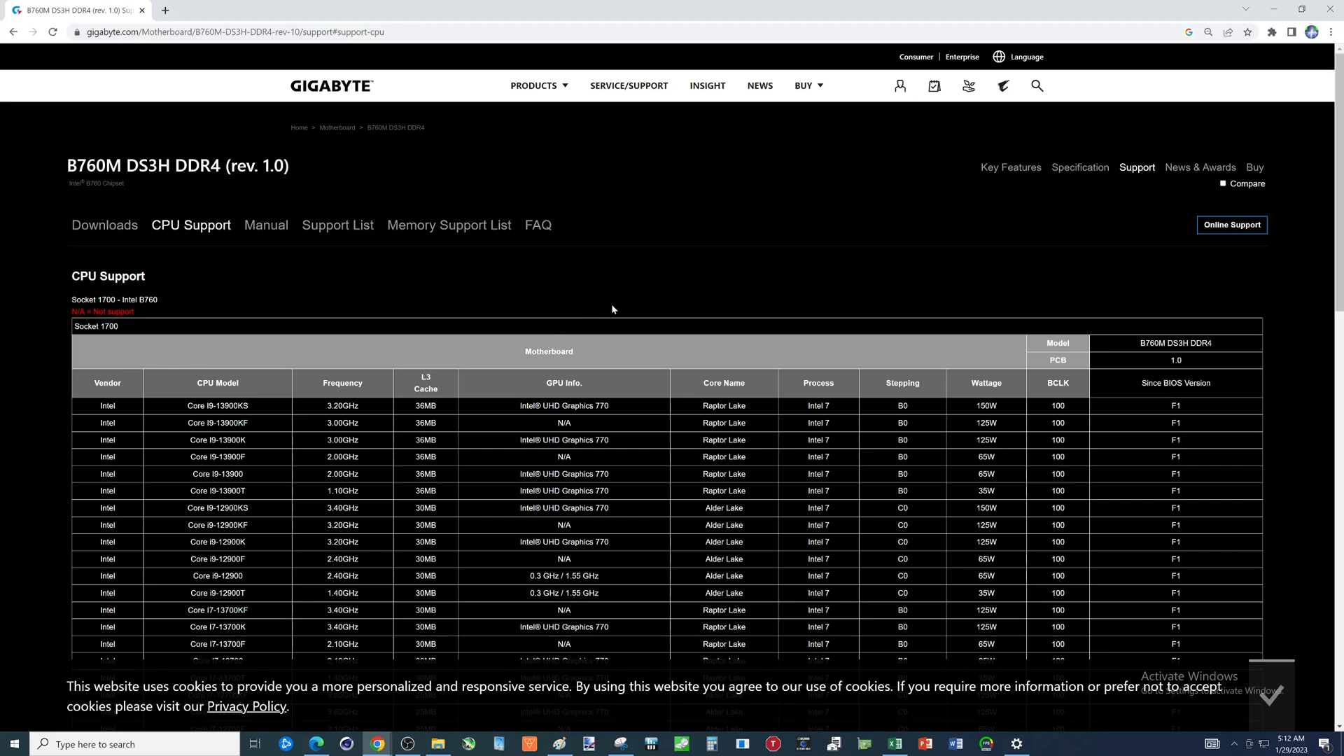
{"action": "mouse_move", "coordinate": [927, 298]}
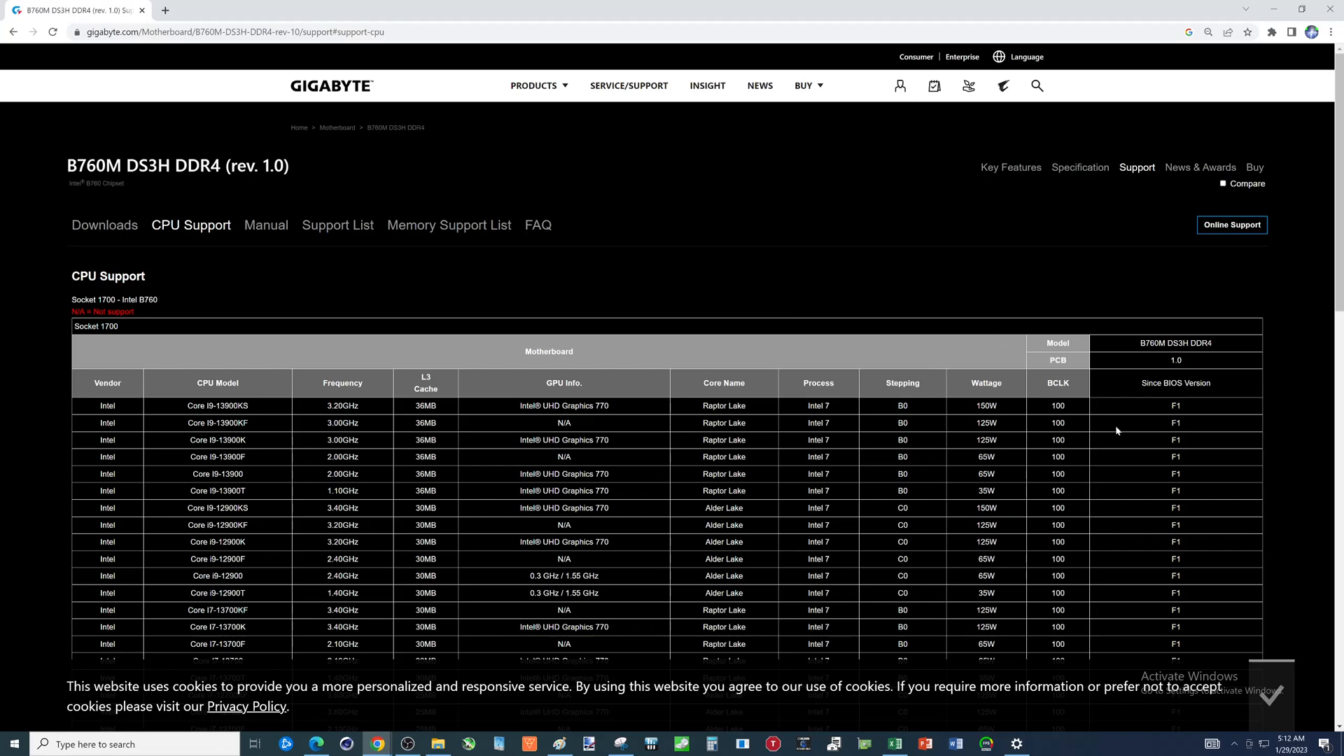
{"action": "mouse_move", "coordinate": [516, 331]}
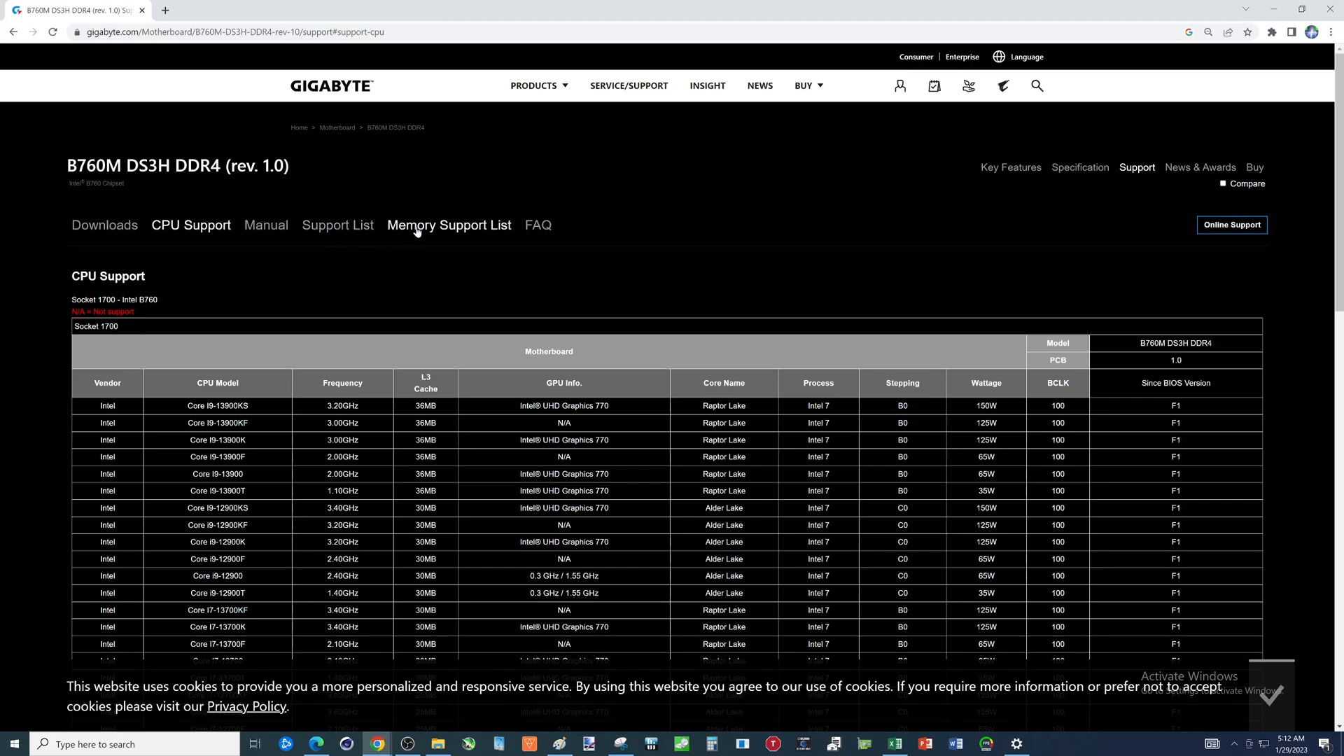
- Show the Memory Support List of compatible RAM modules for the board
{"action": "left_click", "coordinate": [448, 224]}
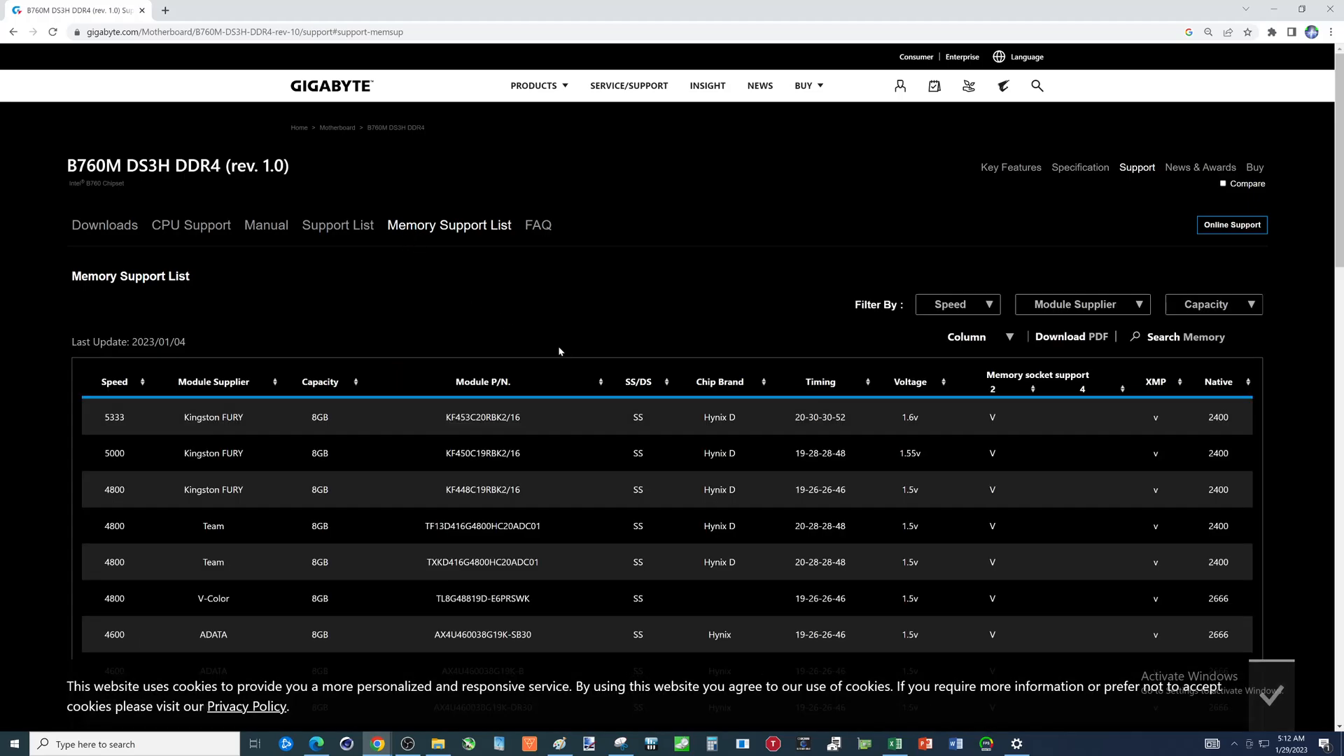
{"action": "mouse_move", "coordinate": [471, 319]}
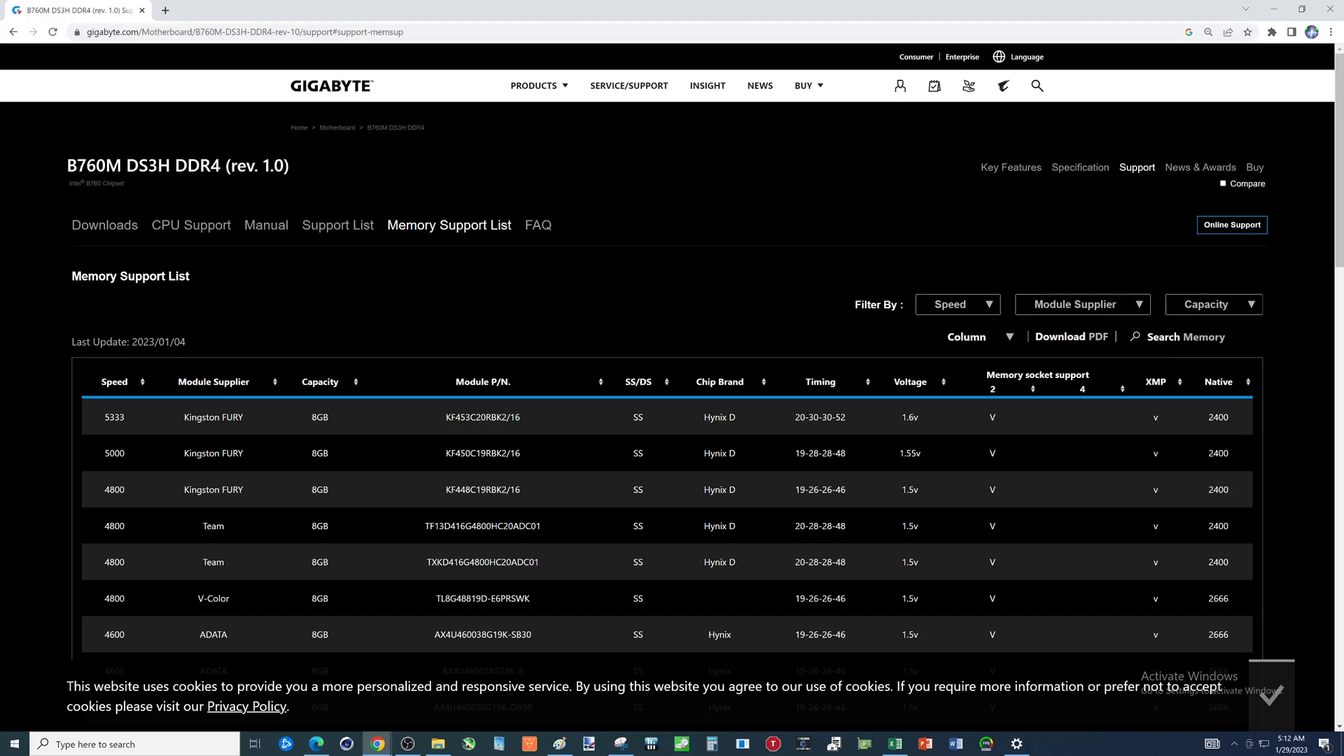
{"action": "mouse_move", "coordinate": [220, 429]}
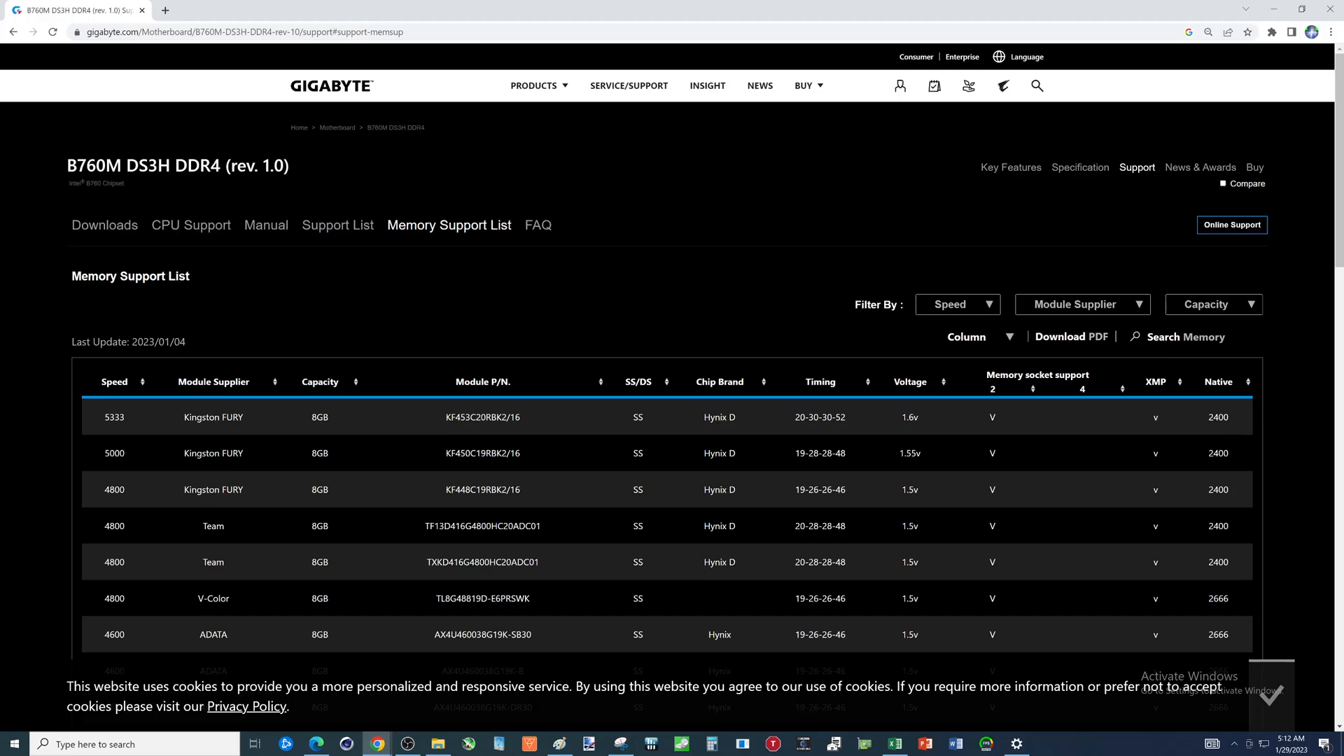
{"action": "mouse_move", "coordinate": [207, 447]}
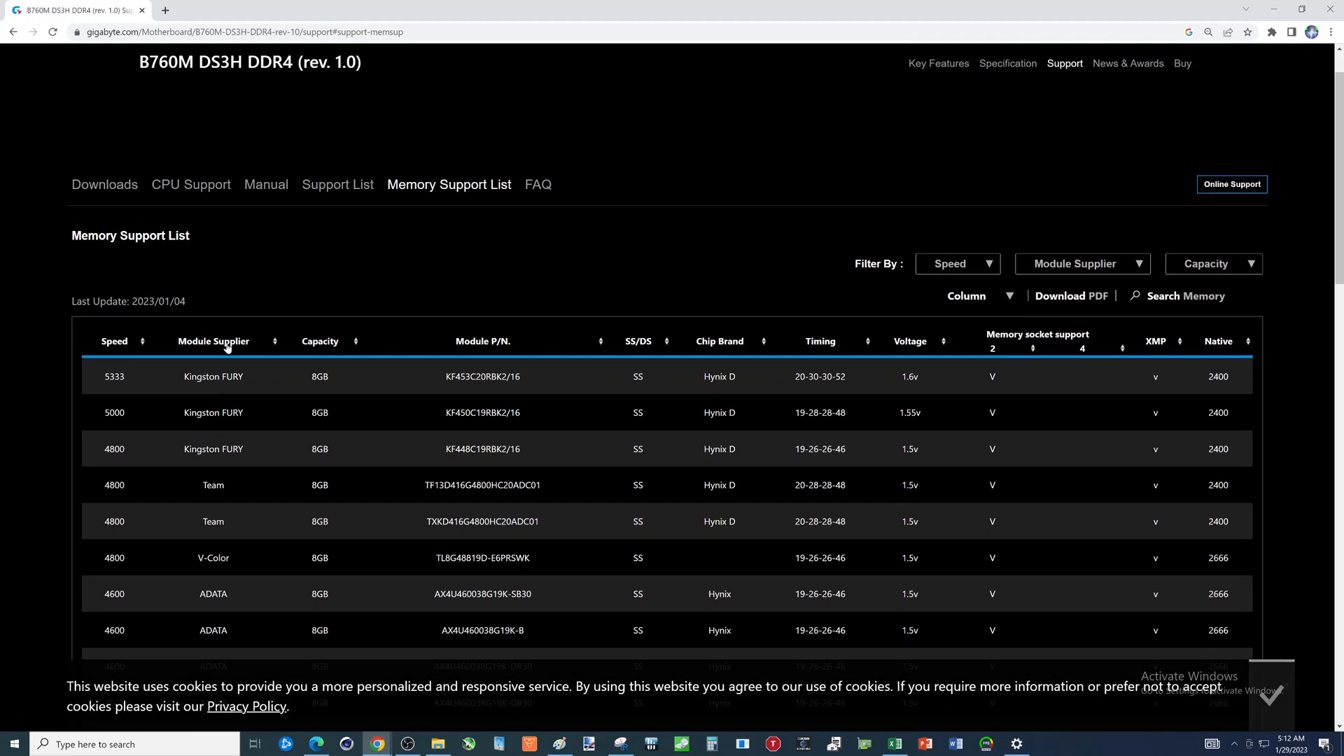
{"action": "mouse_move", "coordinate": [1126, 285]}
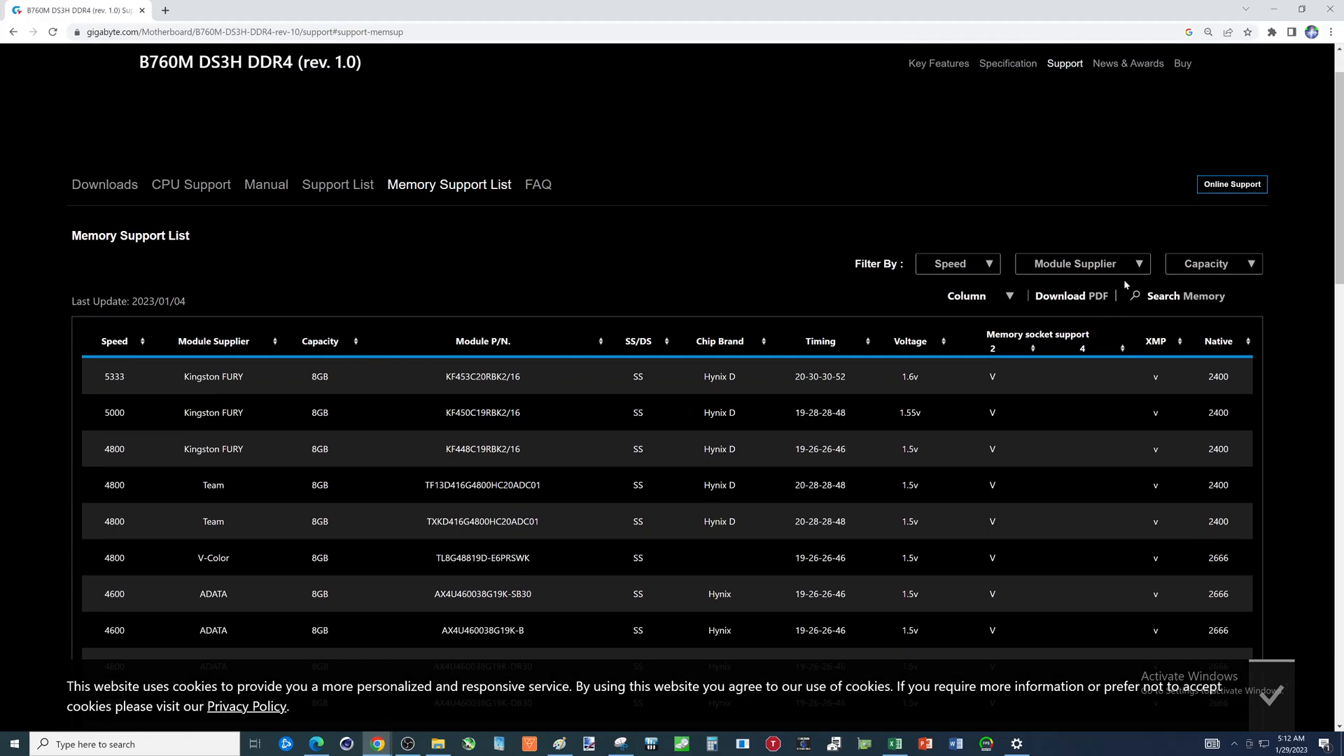
{"action": "left_click", "coordinate": [1082, 263]}
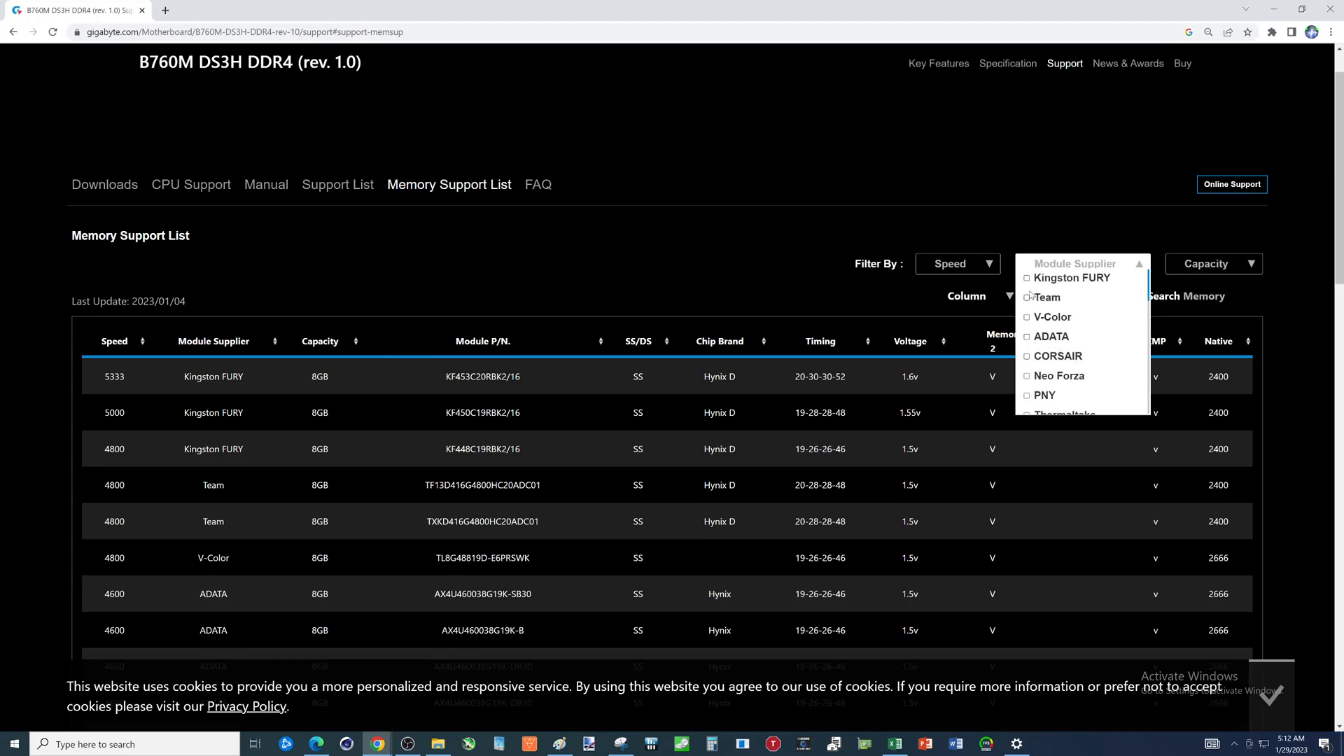
{"action": "left_click", "coordinate": [1027, 277]}
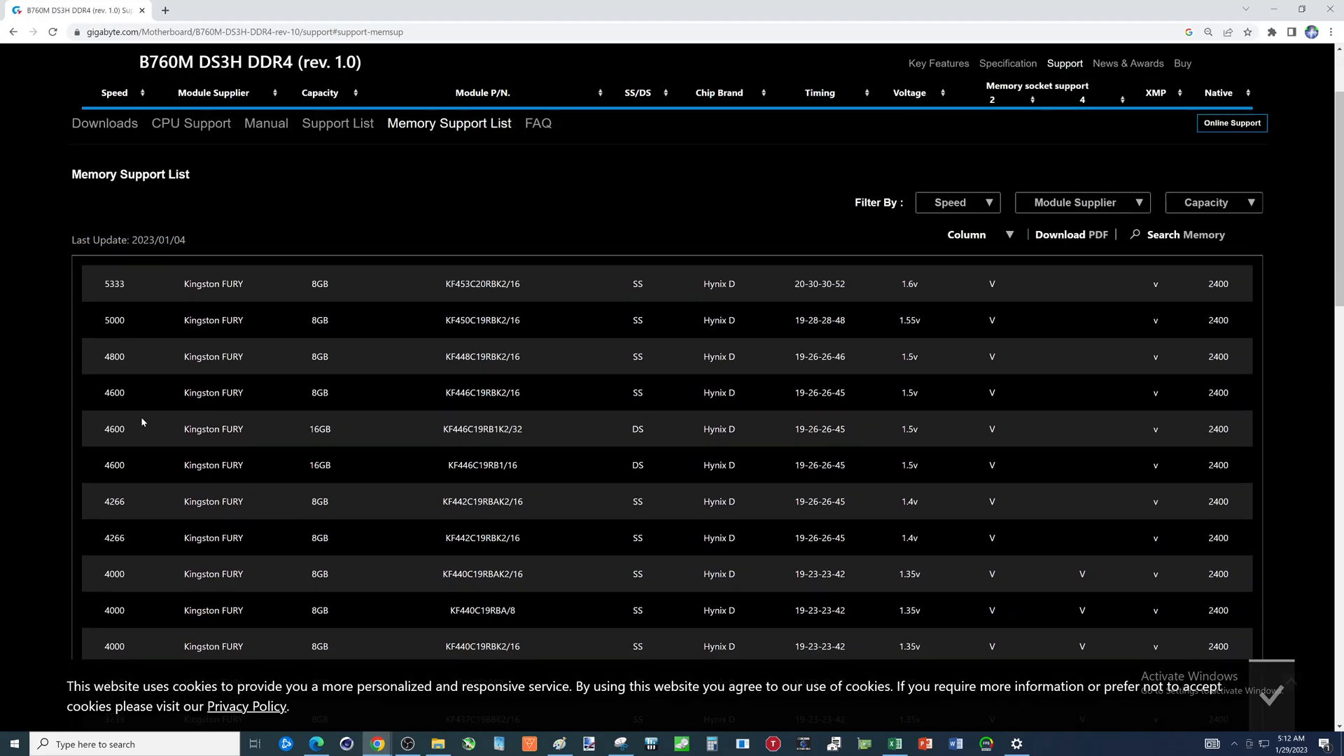
{"action": "scroll", "scroll_direction": "up", "scroll_amount": 3}
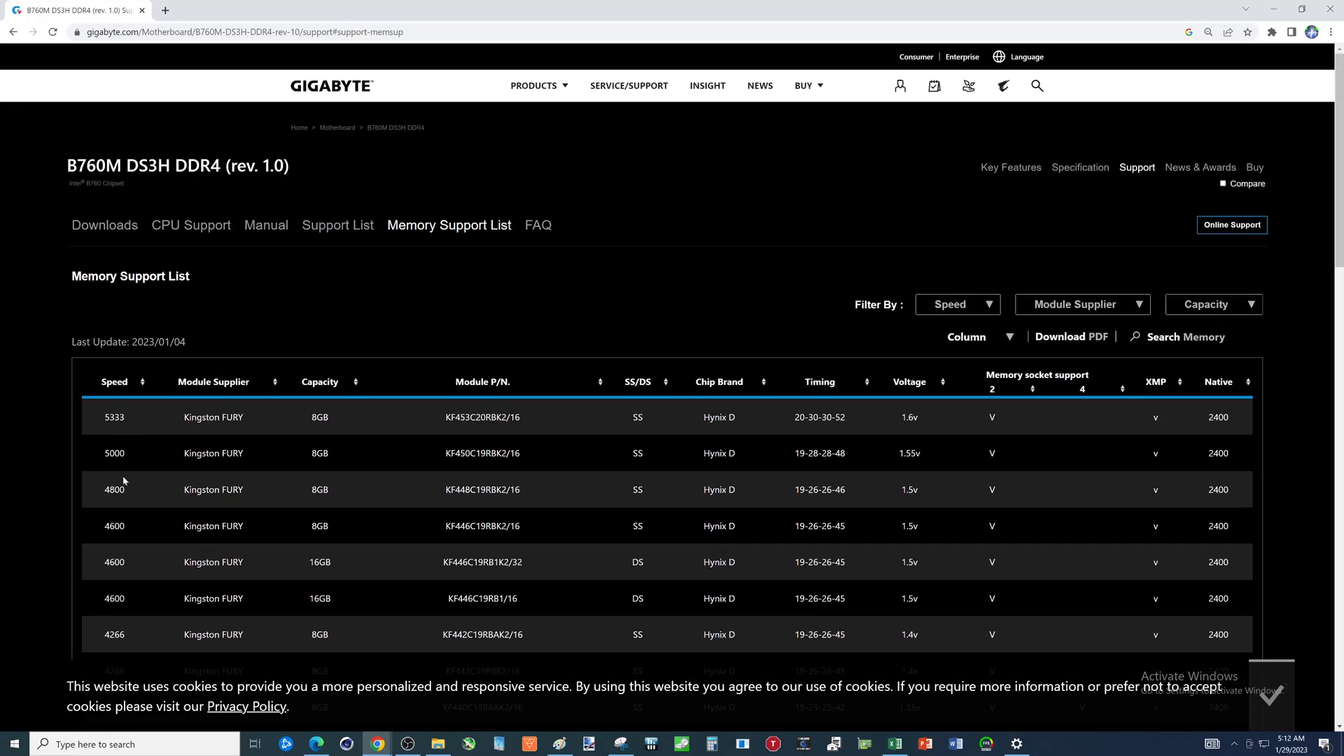
{"action": "mouse_move", "coordinate": [1084, 465]}
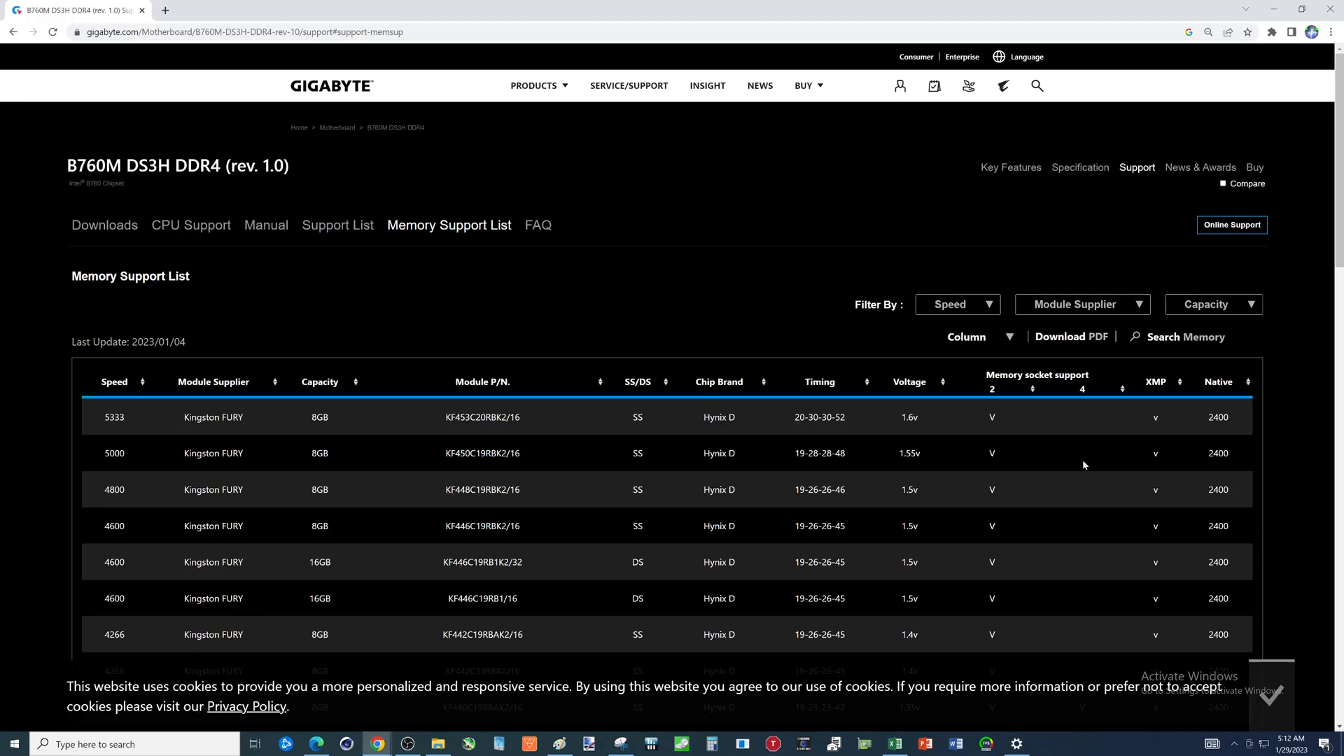
{"action": "mouse_move", "coordinate": [118, 503]}
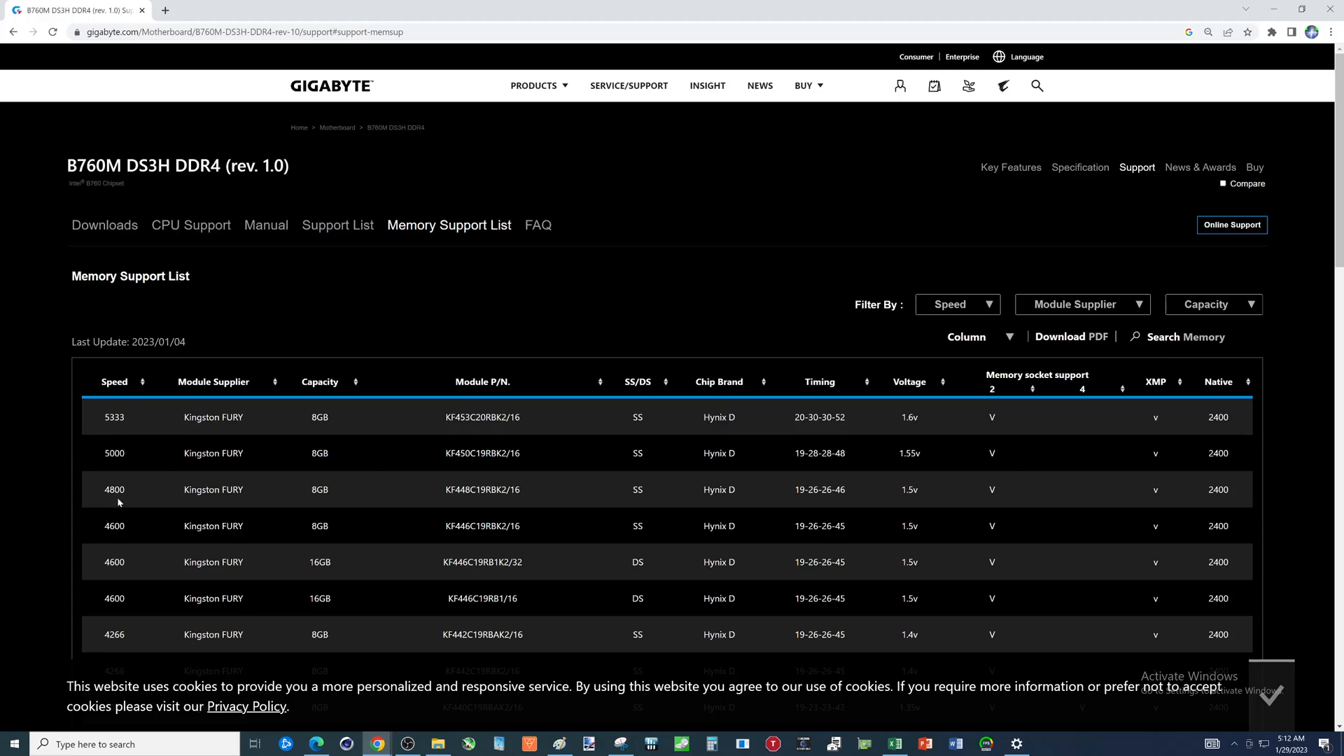
{"action": "mouse_move", "coordinate": [287, 500]}
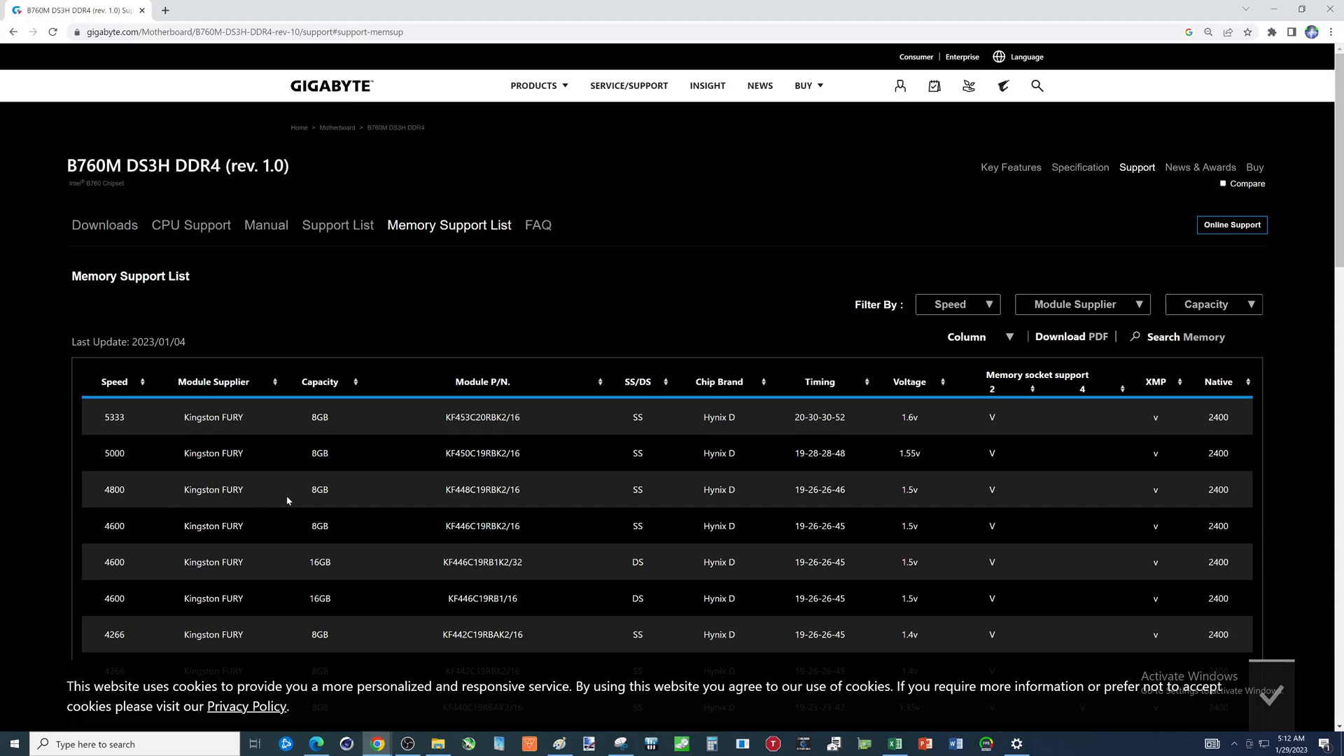
{"action": "mouse_move", "coordinate": [611, 459]}
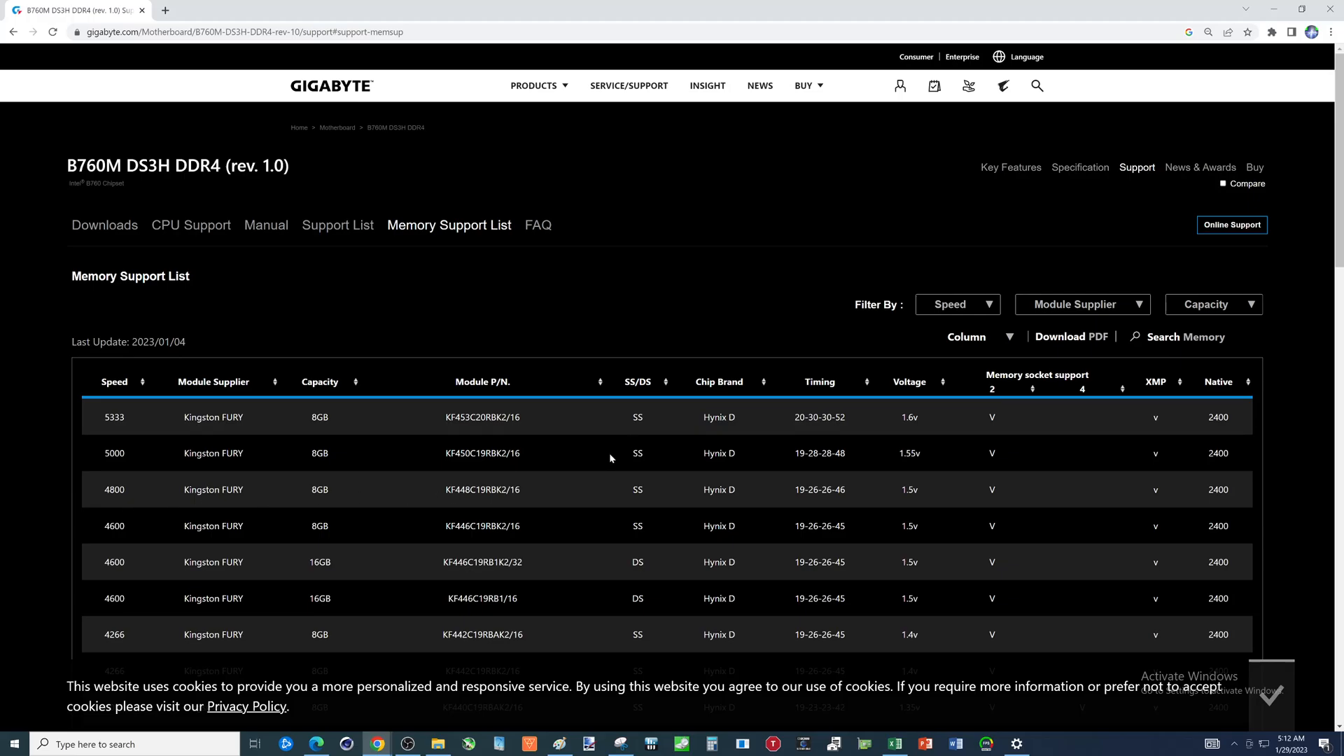
{"action": "mouse_move", "coordinate": [187, 404]}
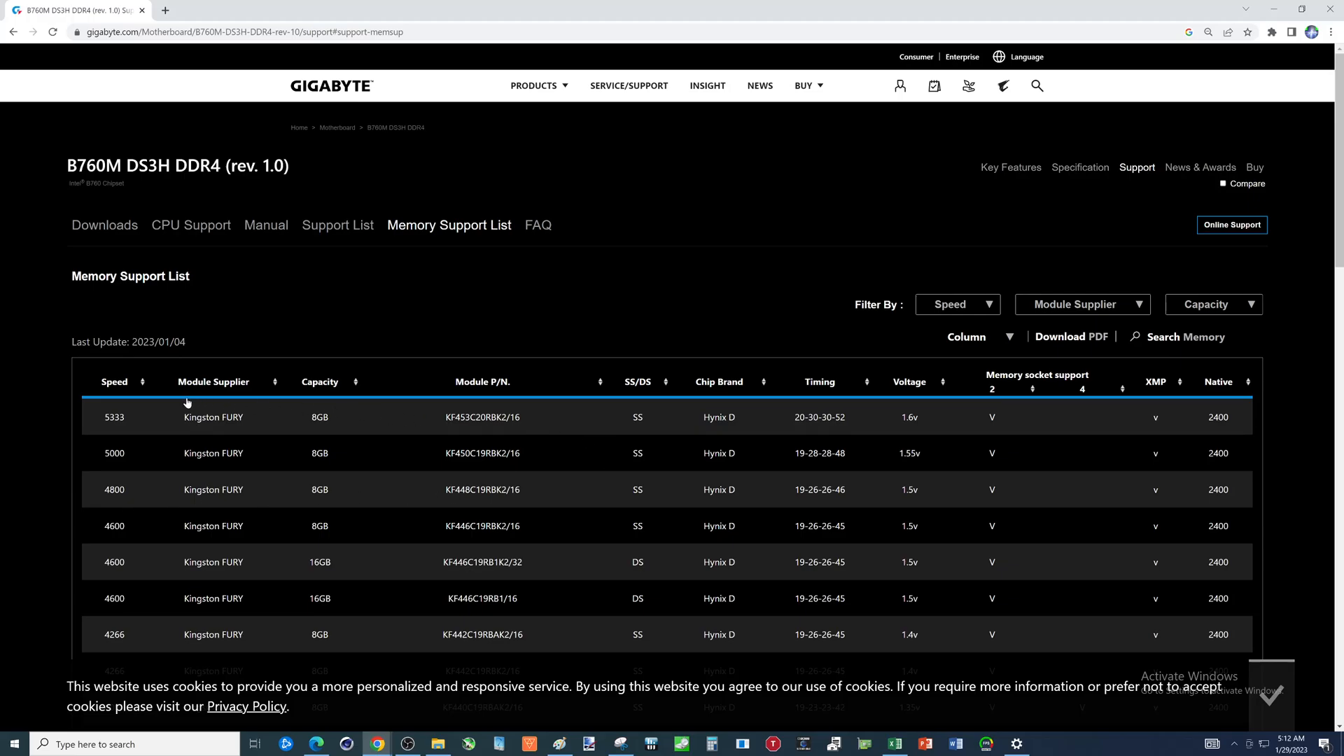
{"action": "mouse_move", "coordinate": [755, 408]}
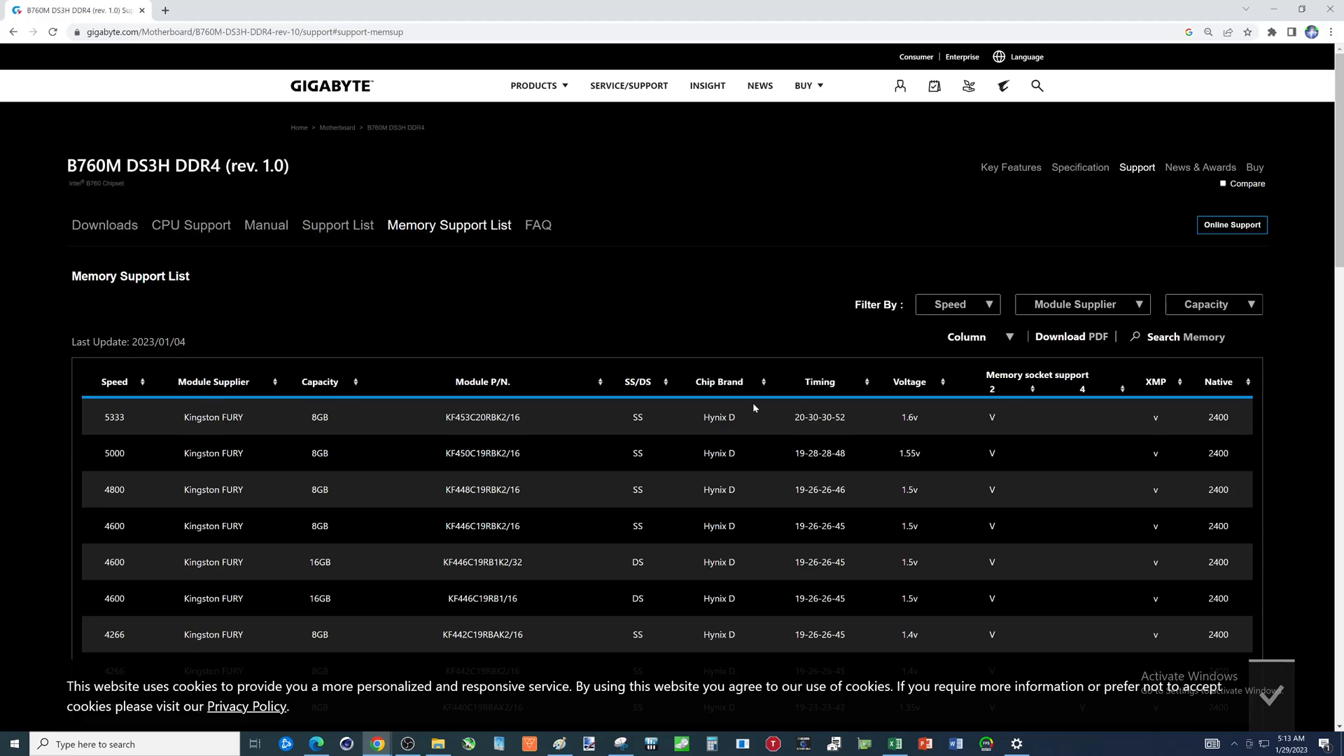
{"action": "scroll", "scroll_direction": "down", "scroll_amount": 3}
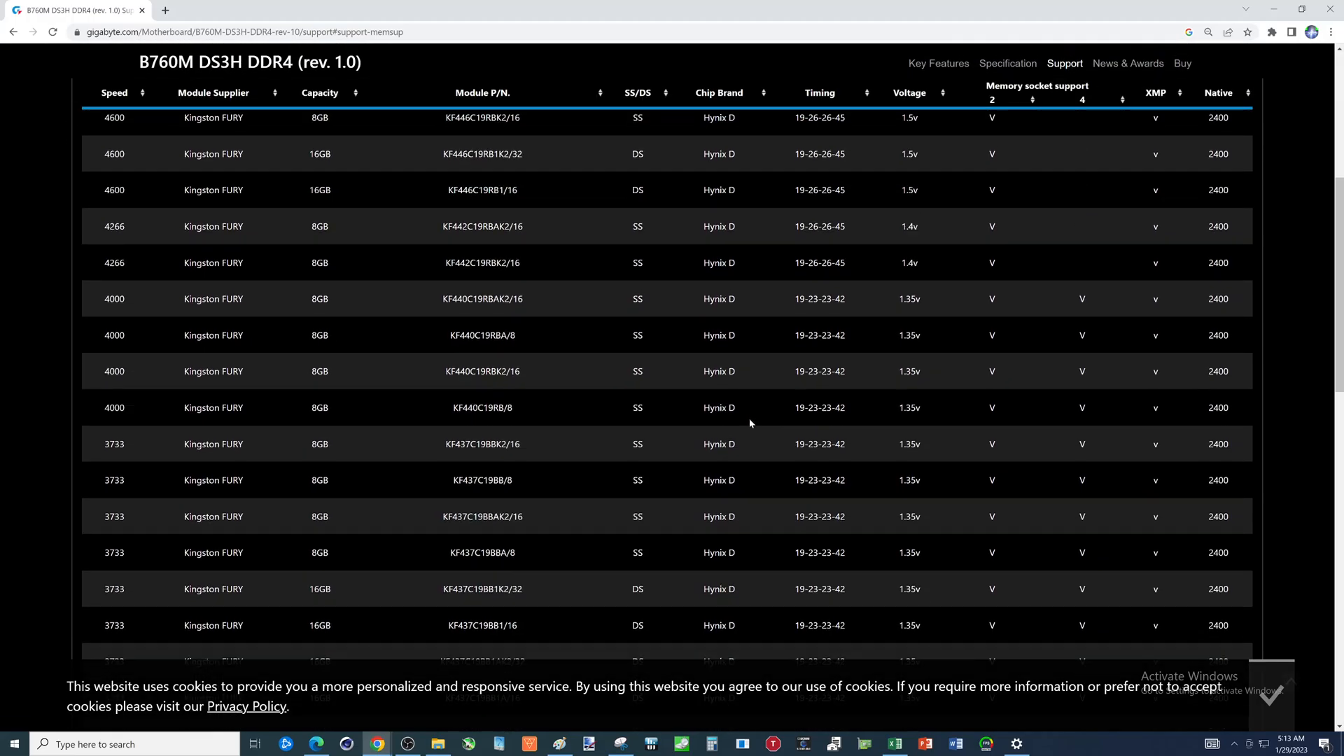
{"action": "scroll", "scroll_direction": "up", "scroll_amount": 3}
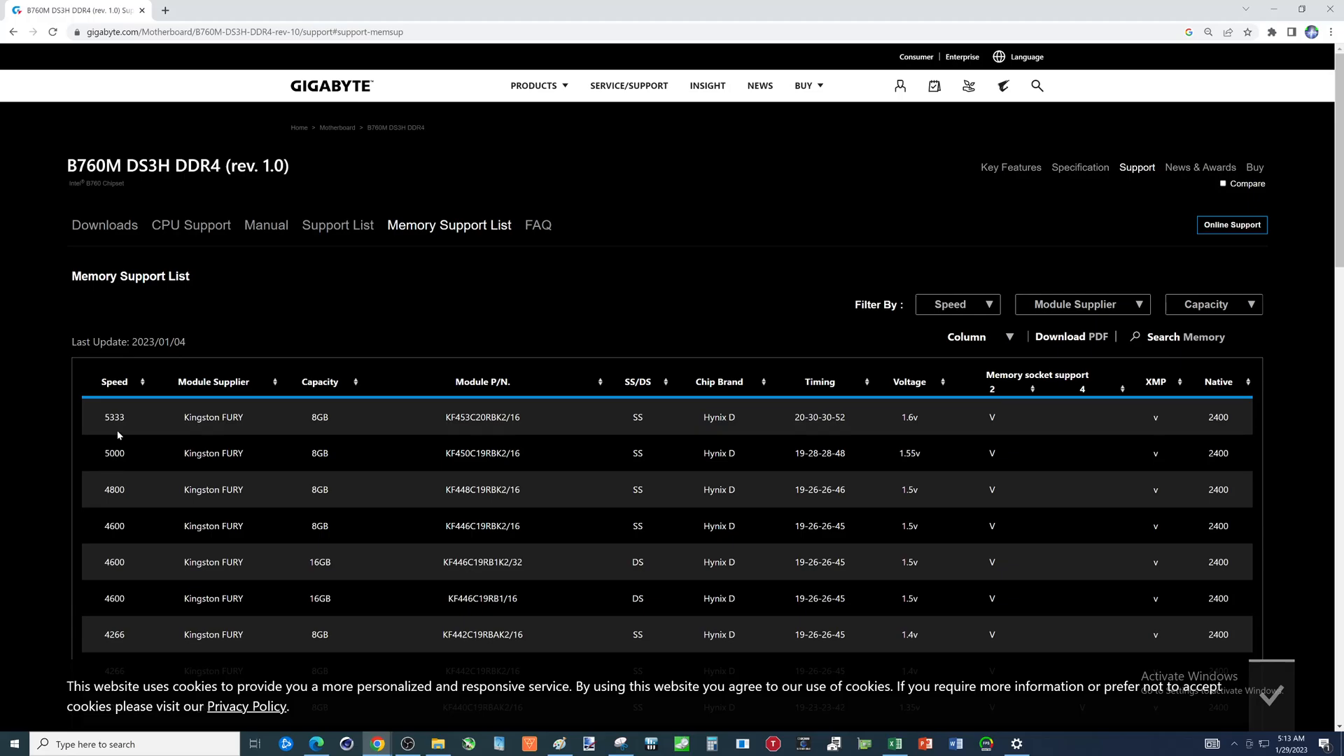
{"action": "mouse_move", "coordinate": [156, 459]}
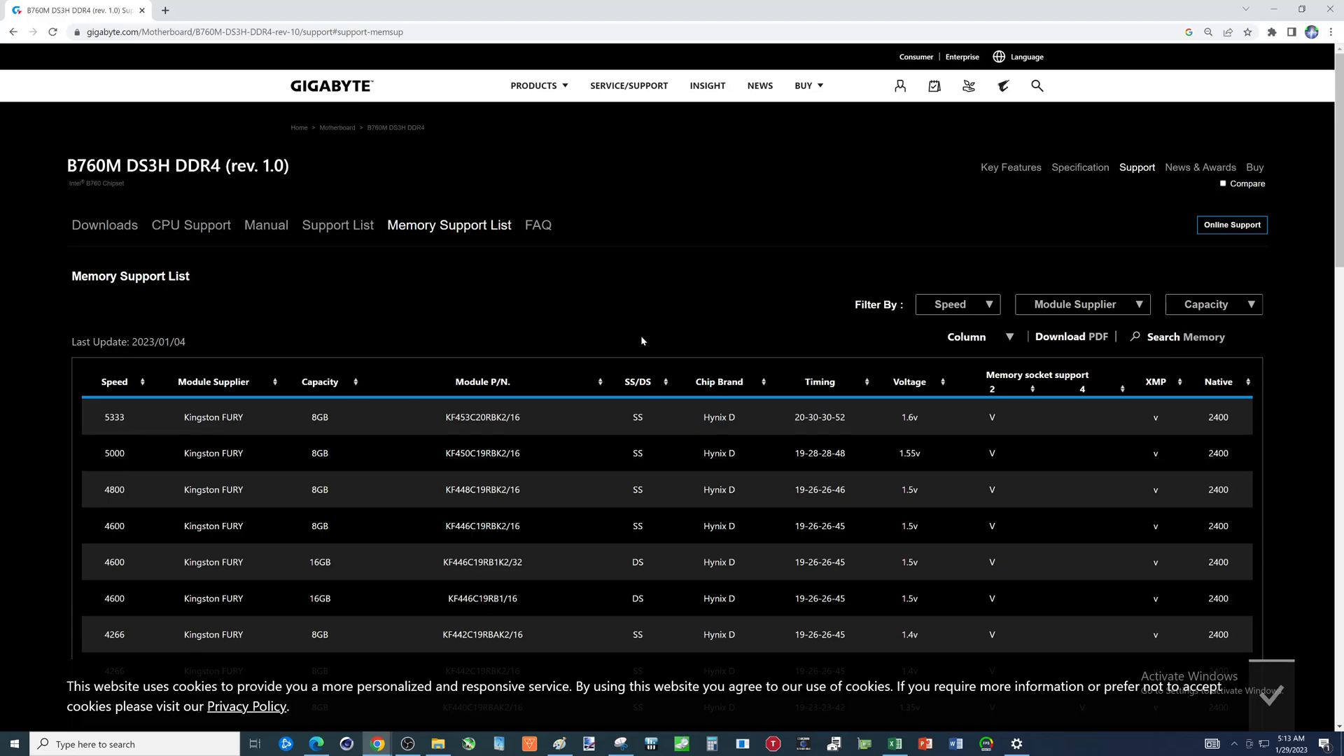
{"action": "mouse_move", "coordinate": [569, 367]}
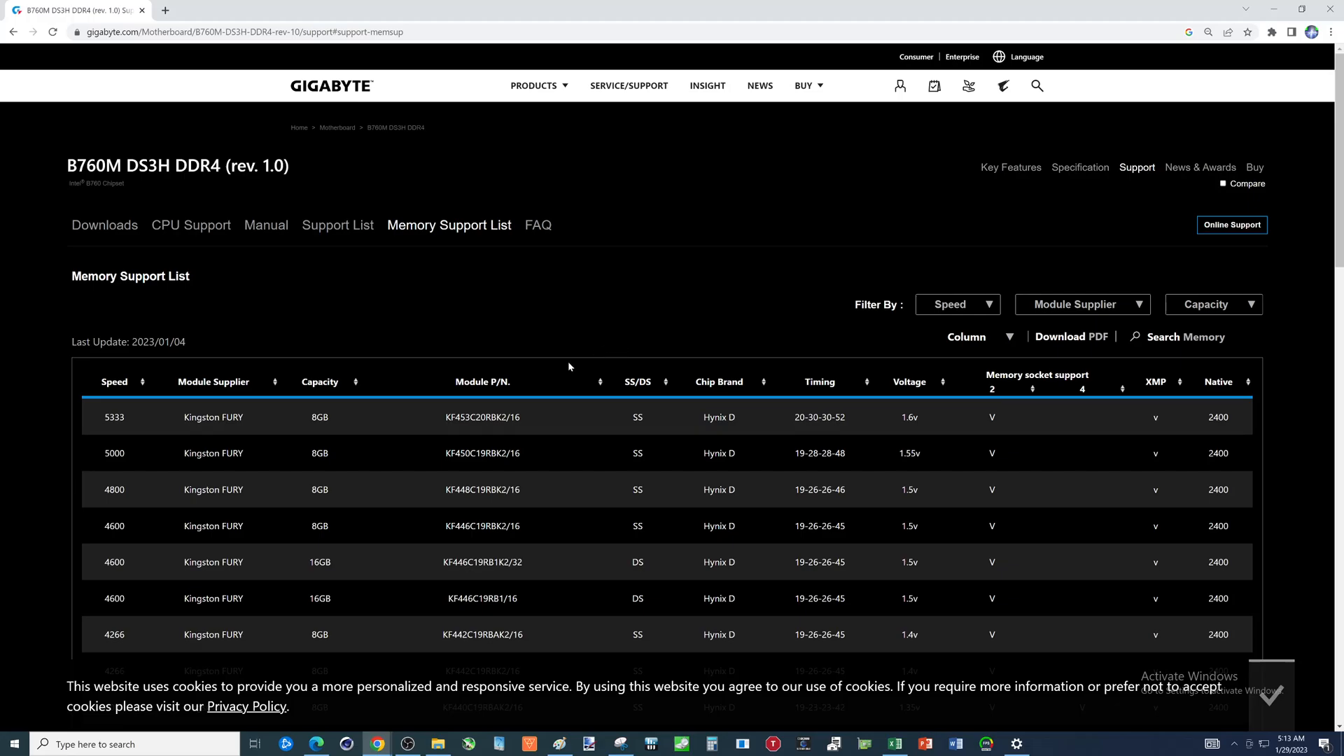
{"action": "mouse_move", "coordinate": [138, 432]}
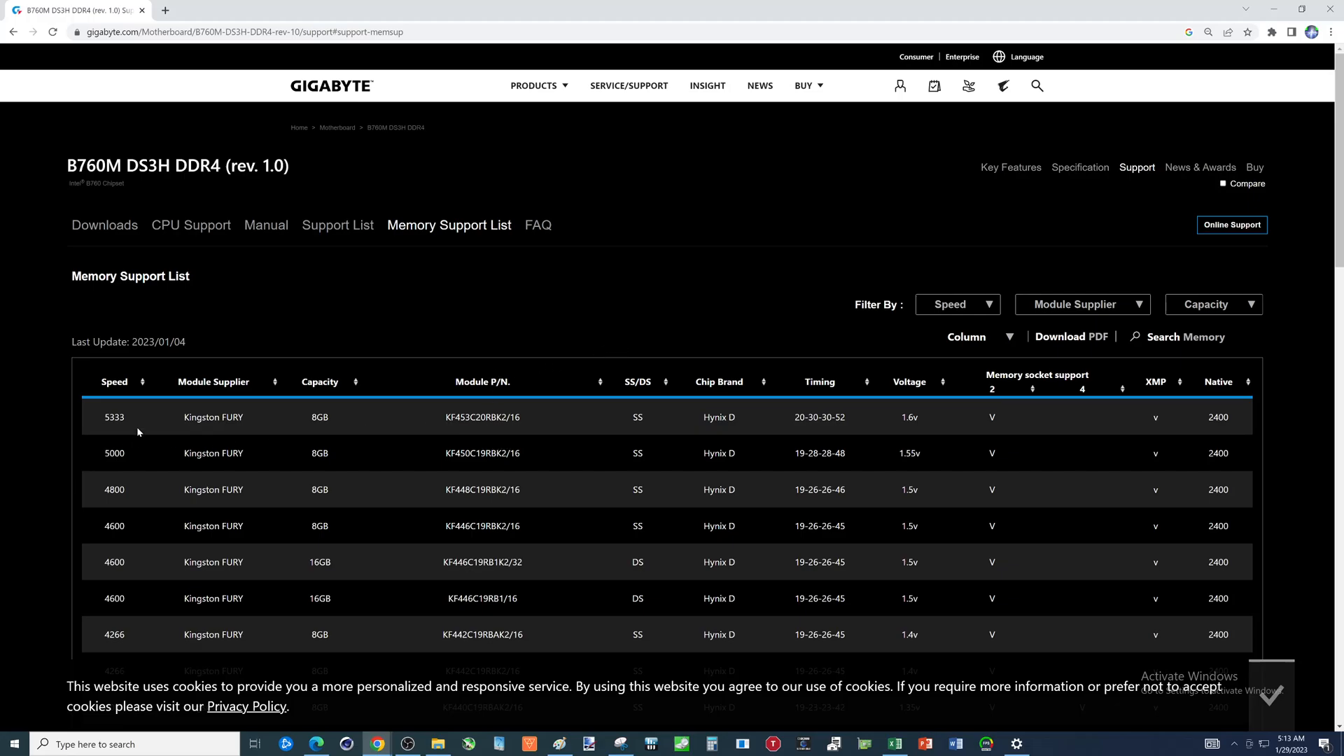
{"action": "mouse_move", "coordinate": [897, 432]}
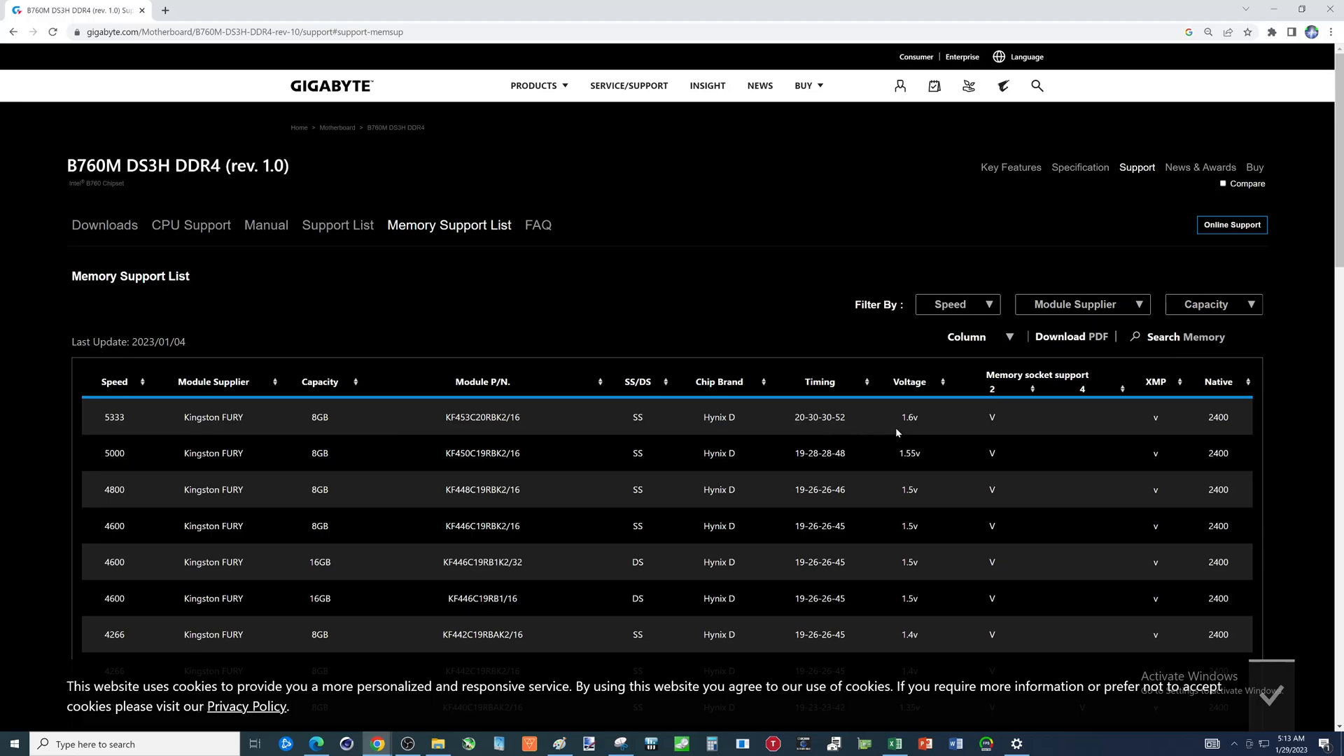
{"action": "mouse_move", "coordinate": [382, 431]}
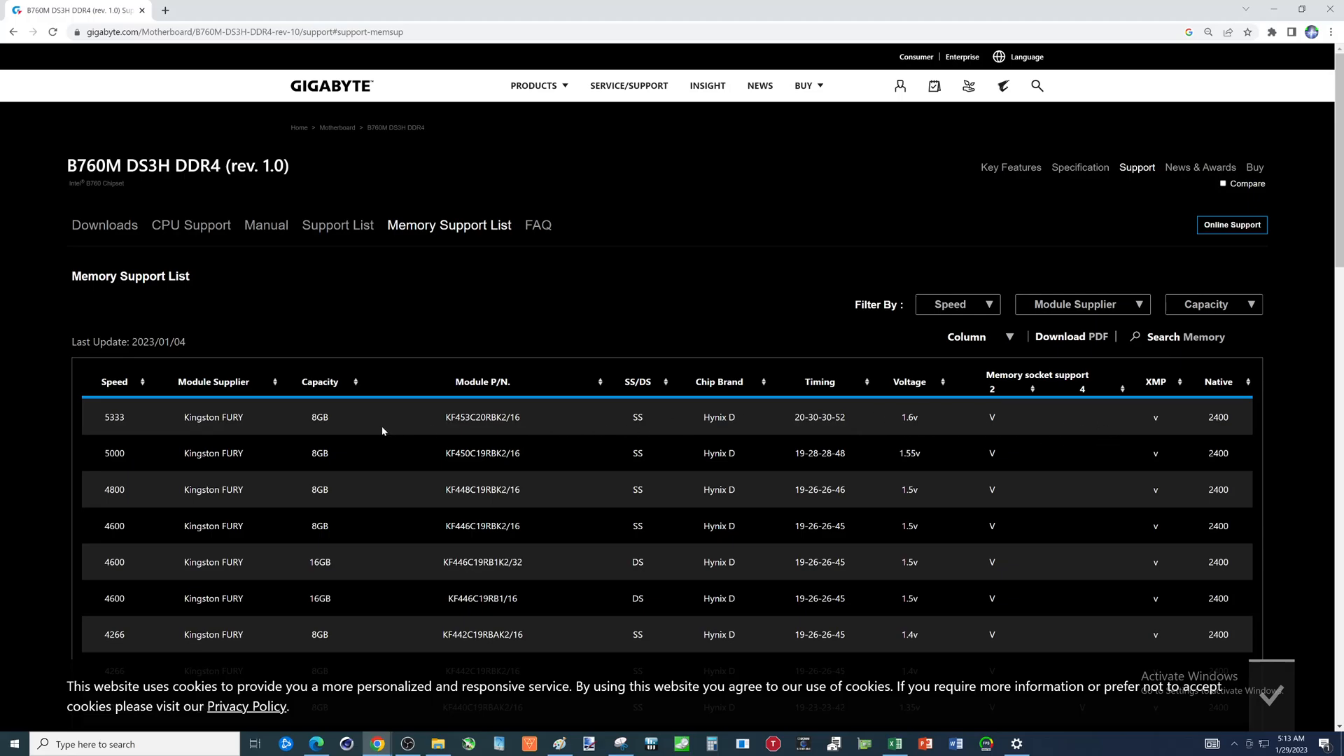
{"action": "mouse_move", "coordinate": [34, 437]}
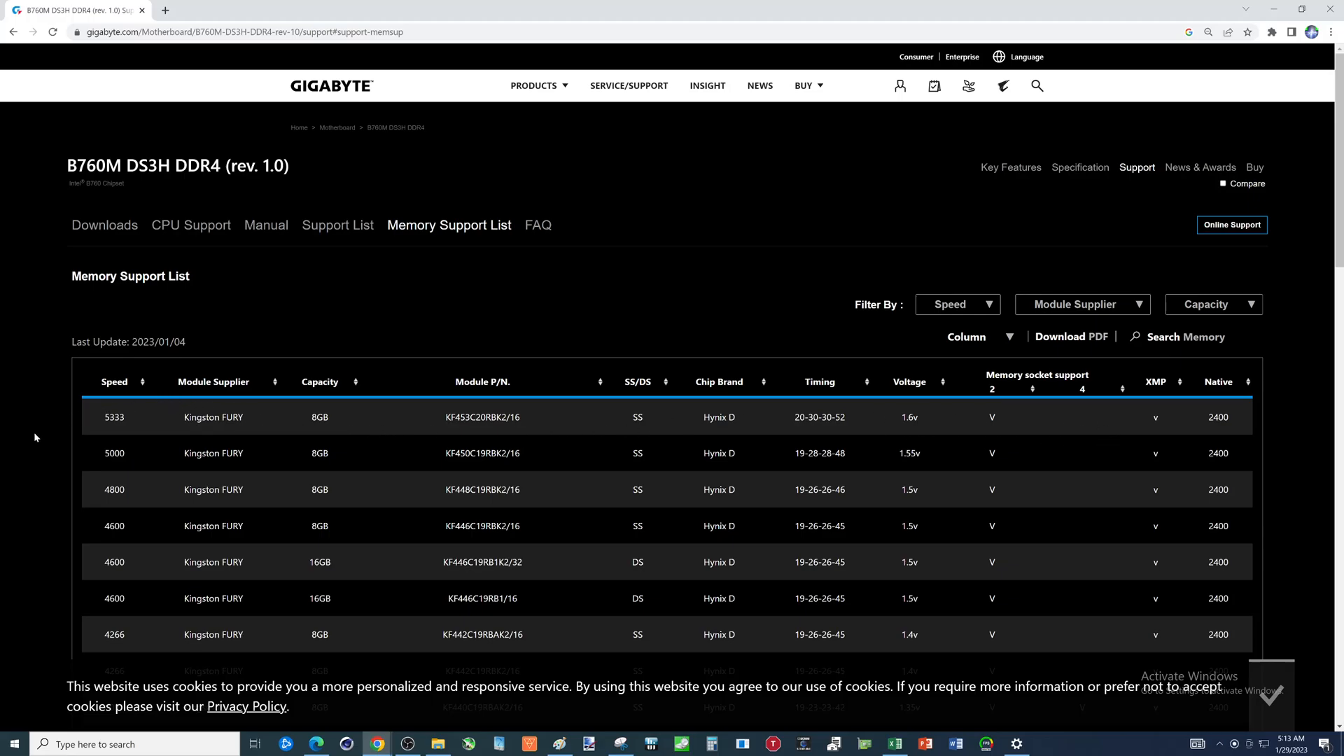
{"action": "mouse_move", "coordinate": [408, 444]}
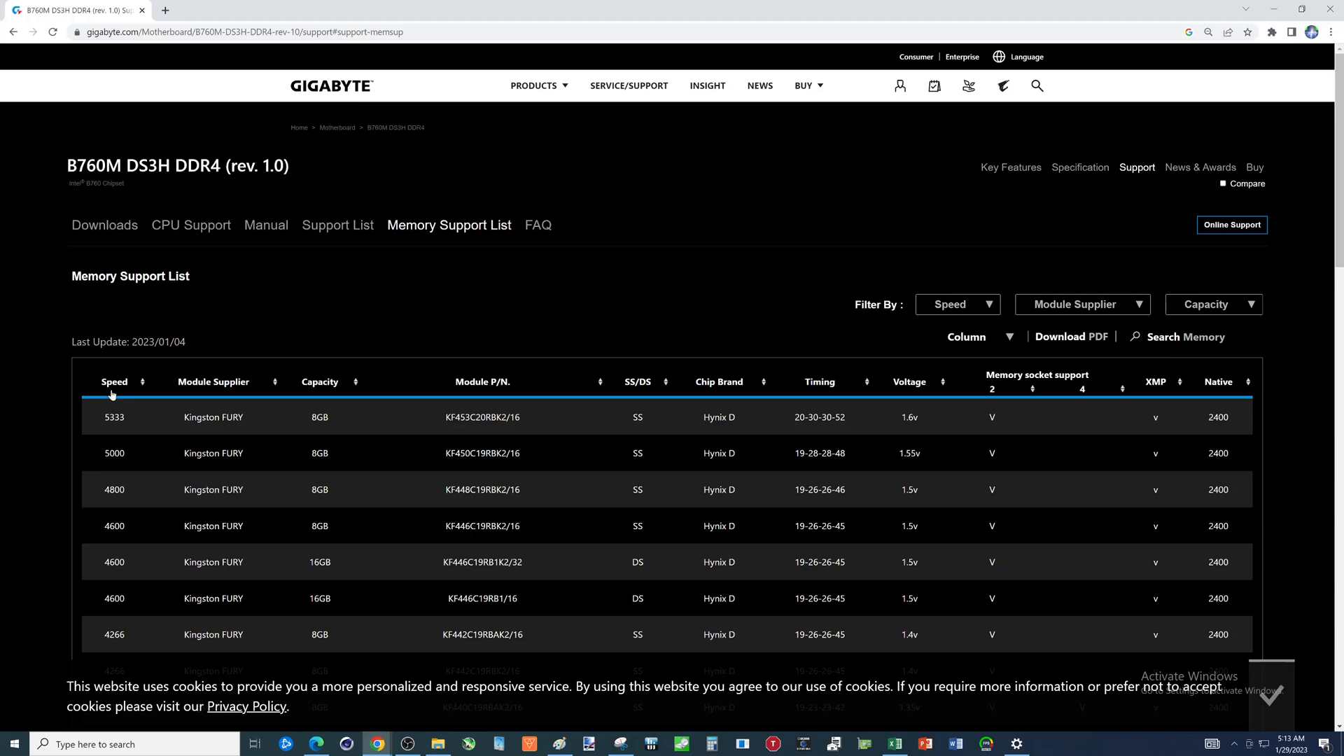
{"action": "mouse_move", "coordinate": [140, 473]}
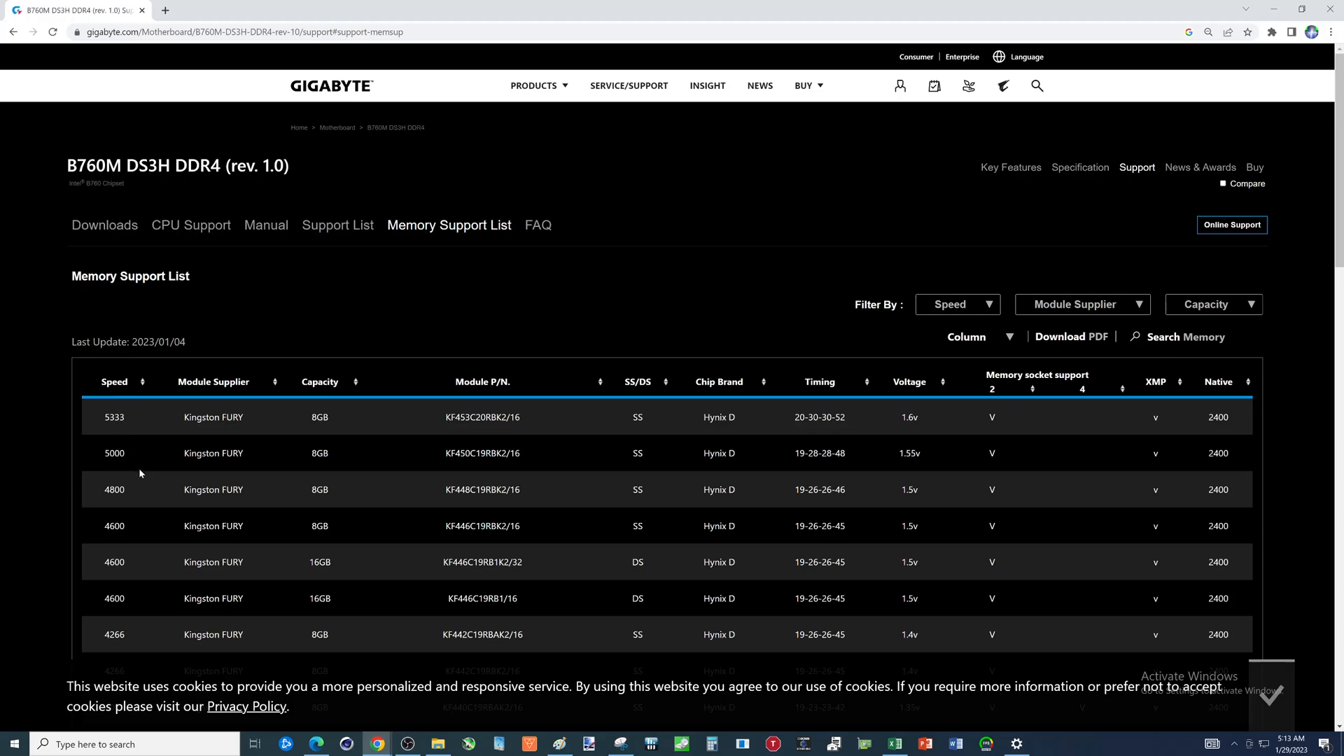
{"action": "scroll", "scroll_direction": "down", "scroll_amount": 3}
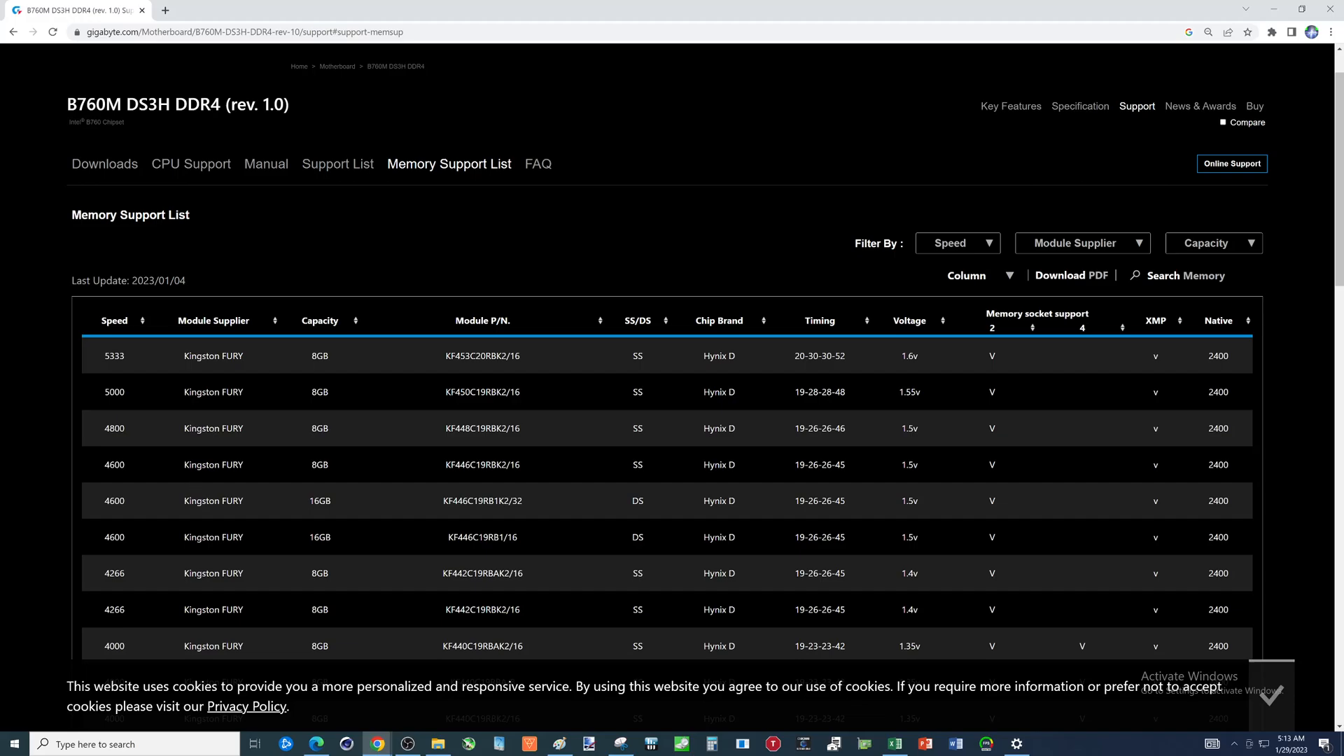
{"action": "mouse_move", "coordinate": [218, 404]}
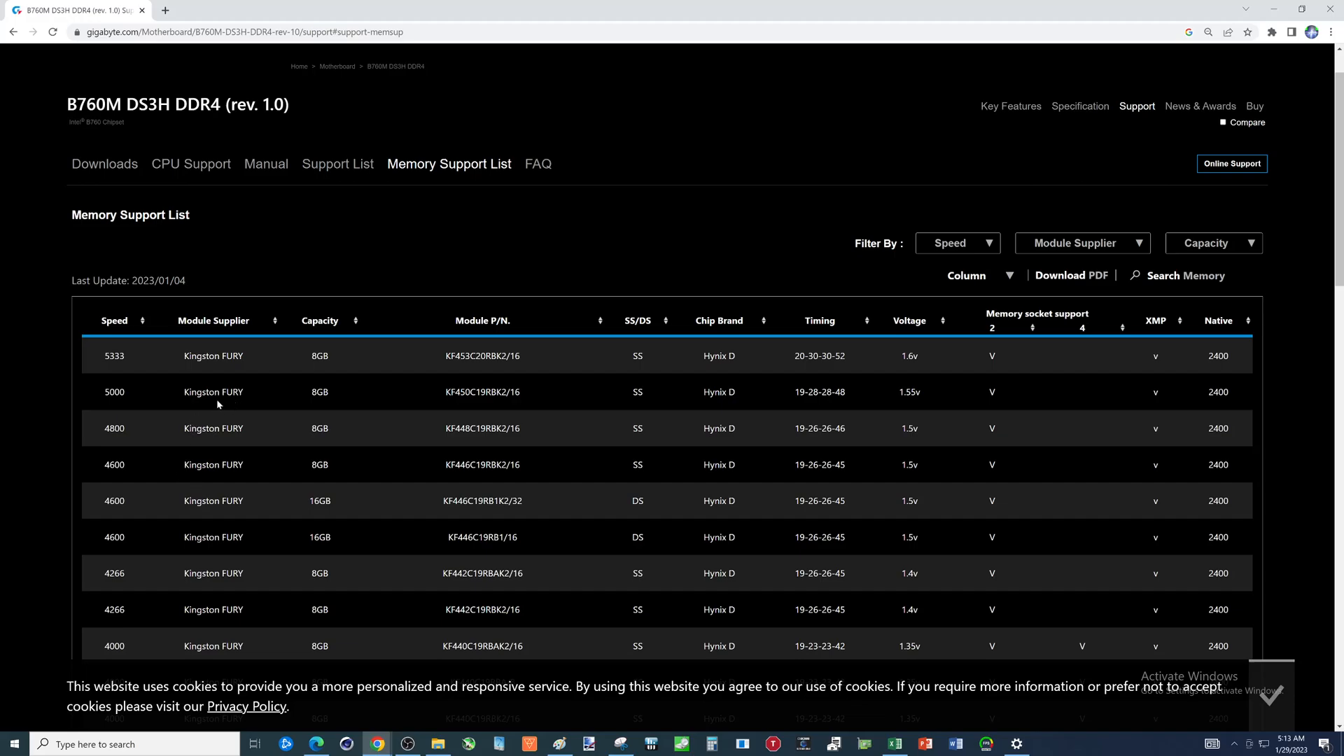
{"action": "mouse_move", "coordinate": [341, 378]}
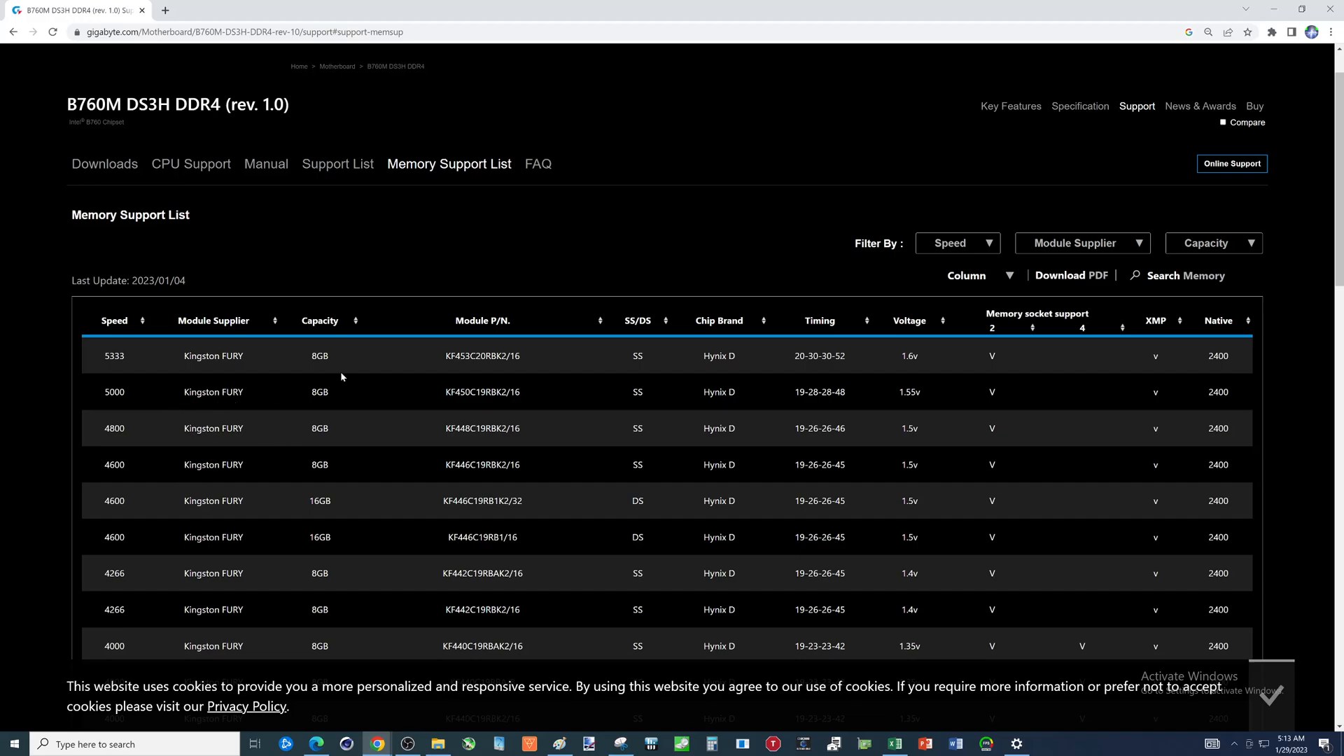
{"action": "mouse_move", "coordinate": [1088, 259]}
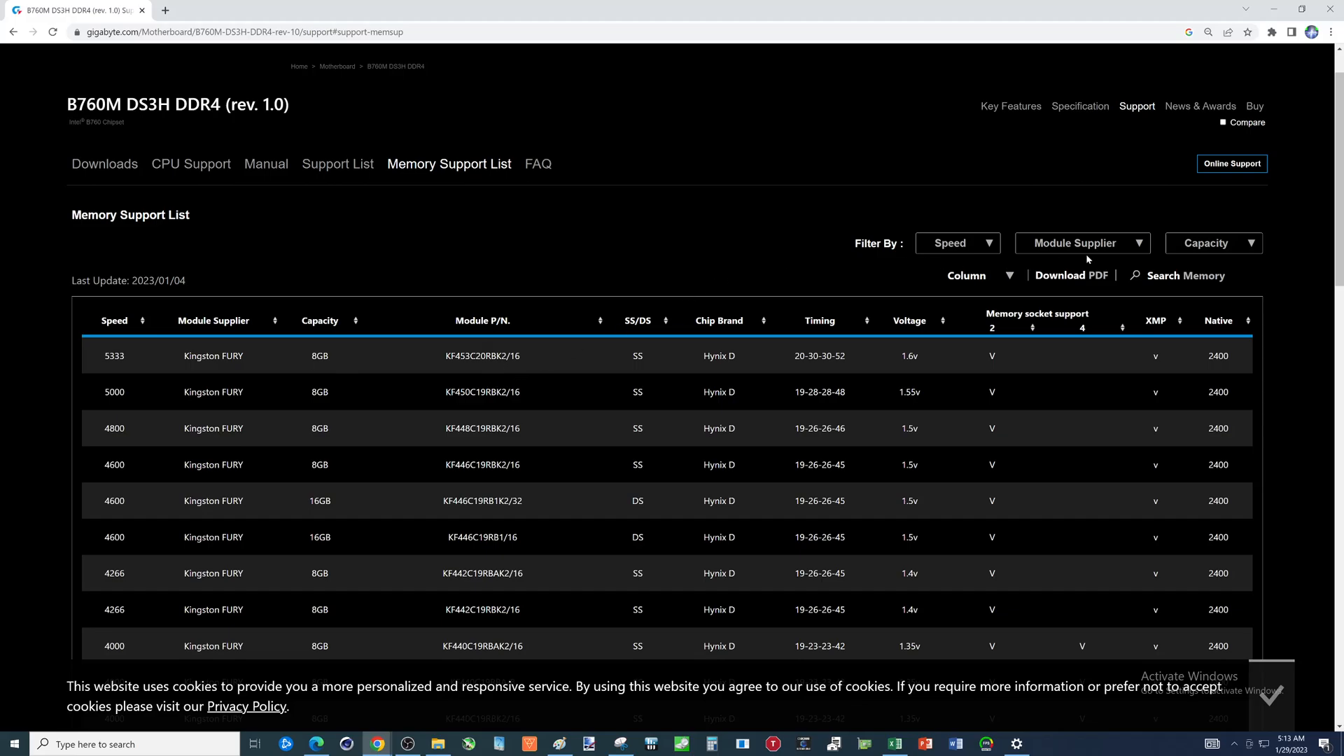
- Clear the Kingston FURY supplier filter and browse all modules through the 4600 and 4400 entries
{"action": "left_click", "coordinate": [1082, 243]}
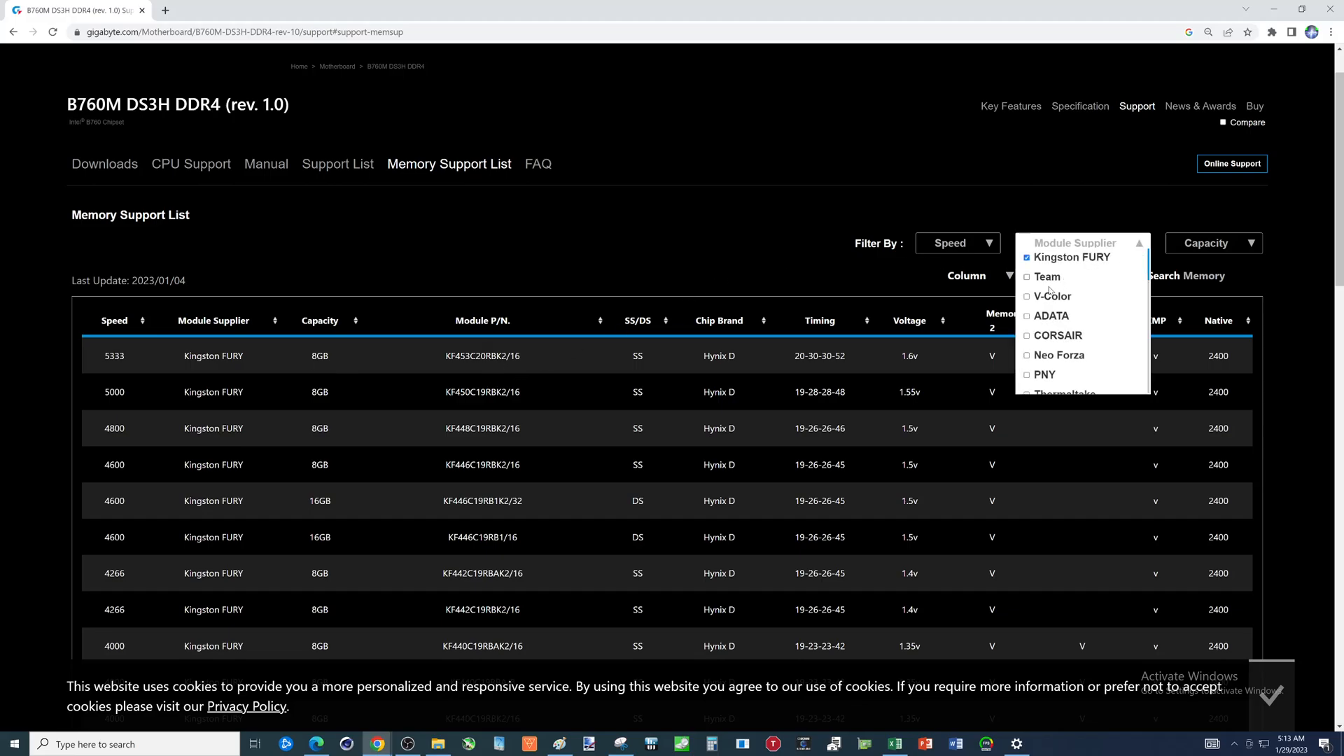
{"action": "left_click", "coordinate": [1026, 259]}
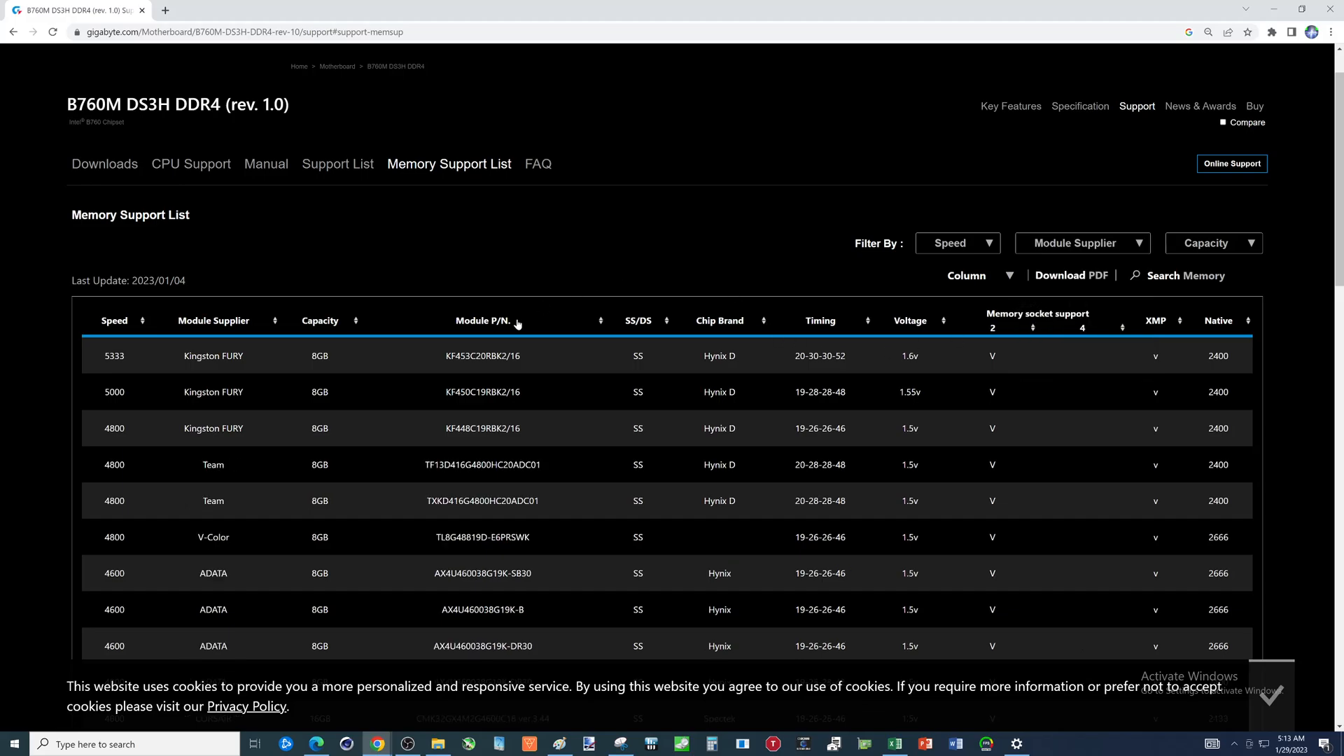
{"action": "scroll", "scroll_direction": "down", "scroll_amount": 3}
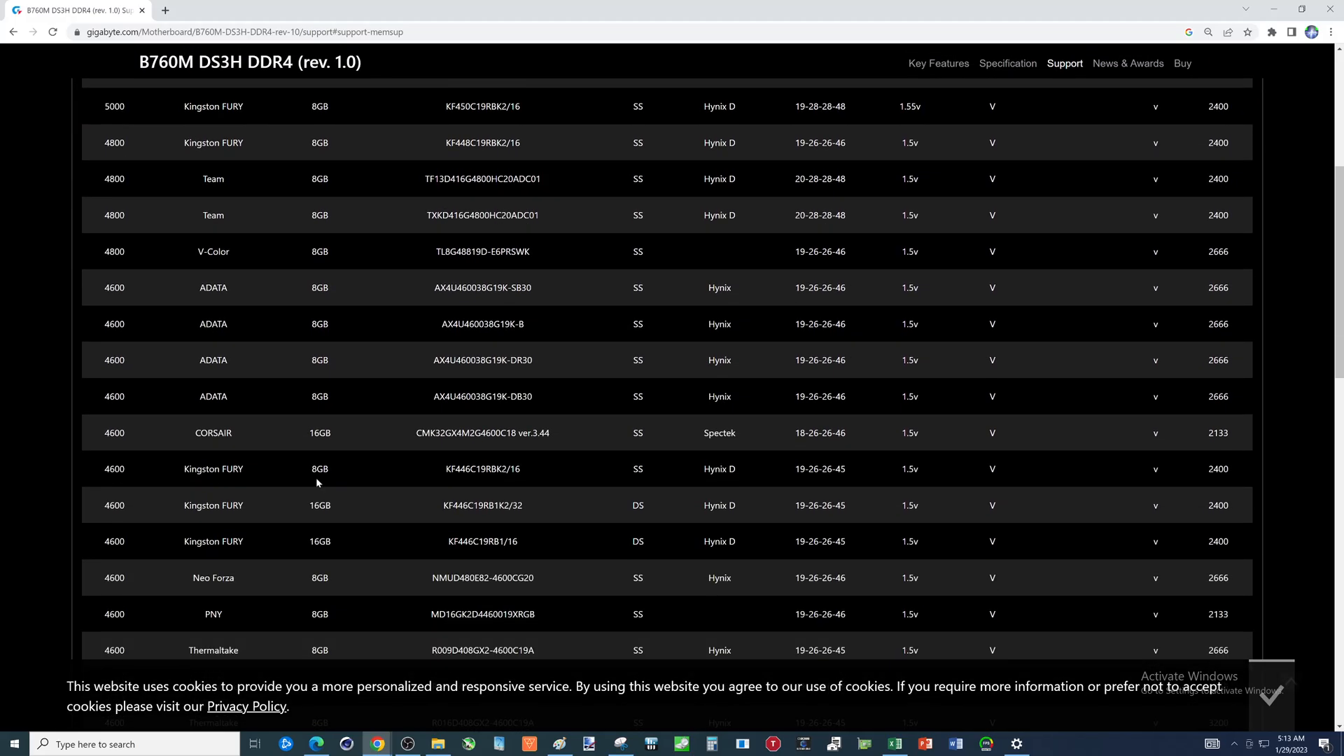
{"action": "scroll", "scroll_direction": "down", "scroll_amount": 3}
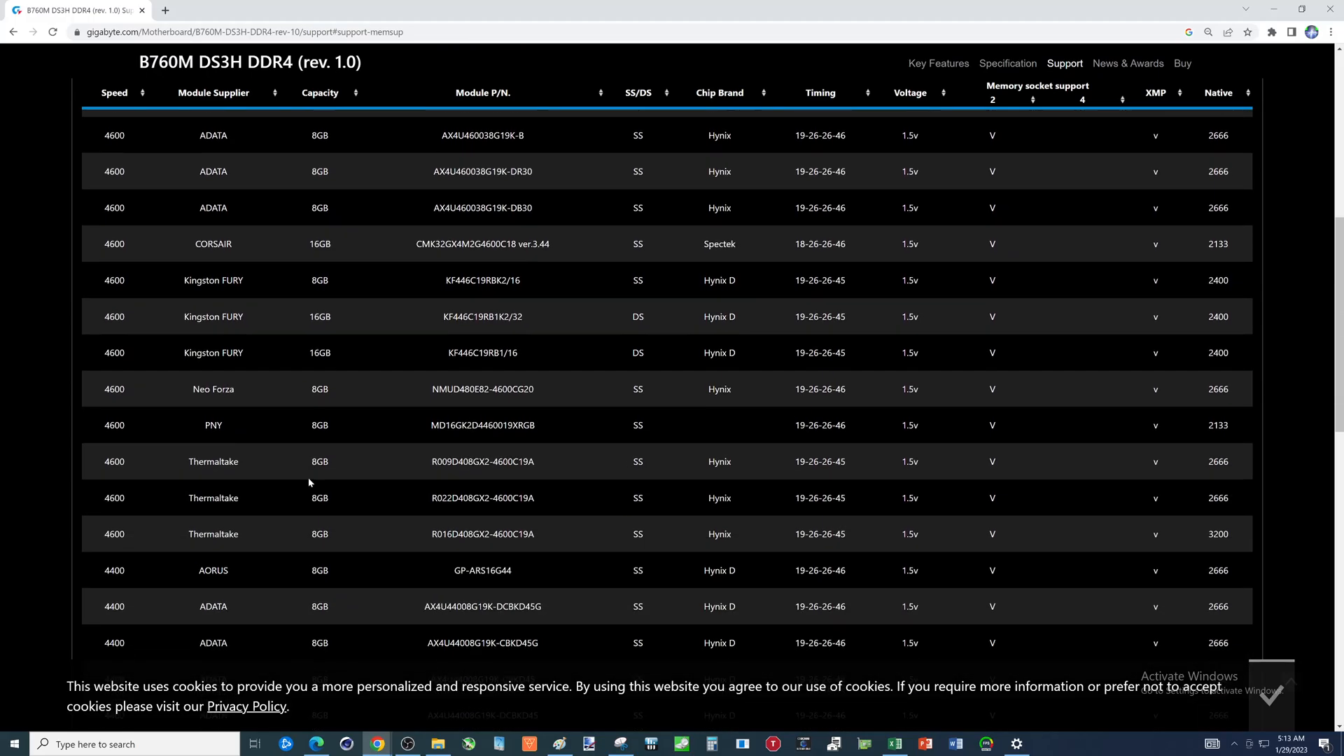
{"action": "scroll", "scroll_direction": "down", "scroll_amount": 3}
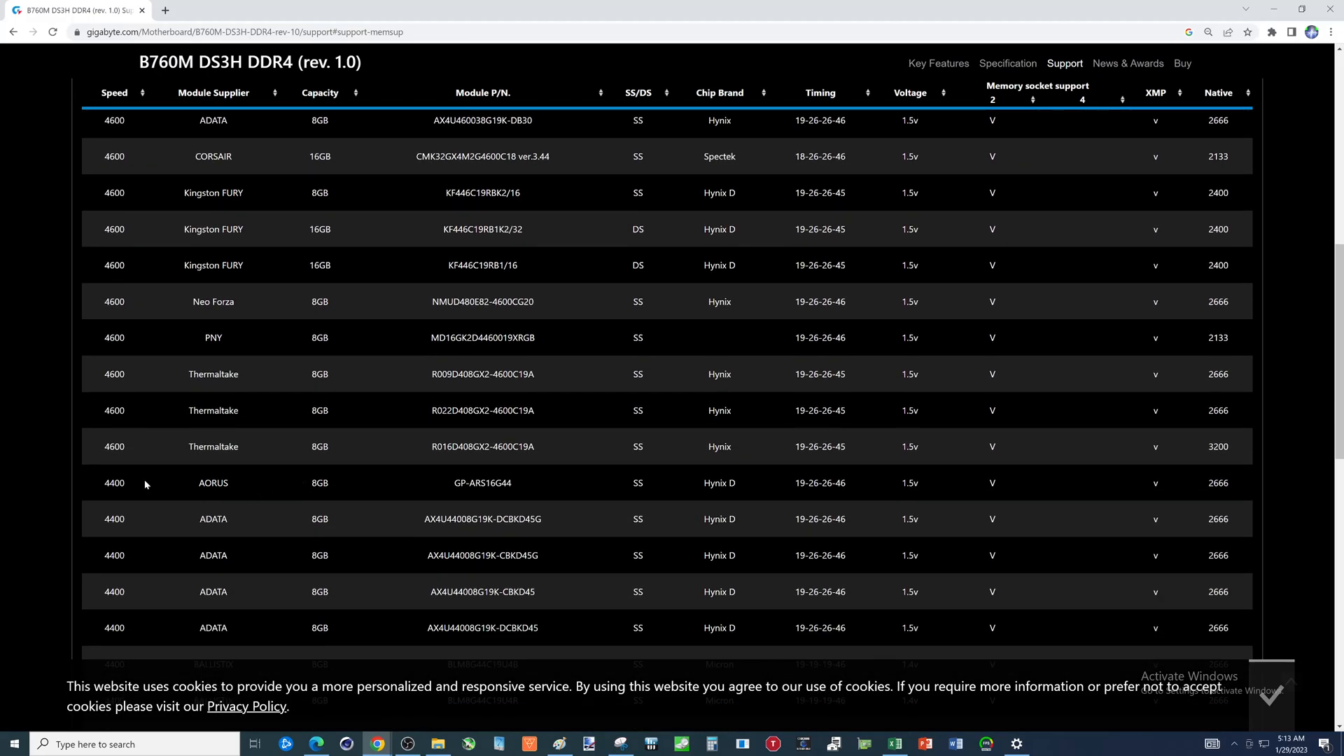
{"action": "scroll", "scroll_direction": "down", "scroll_amount": 3}
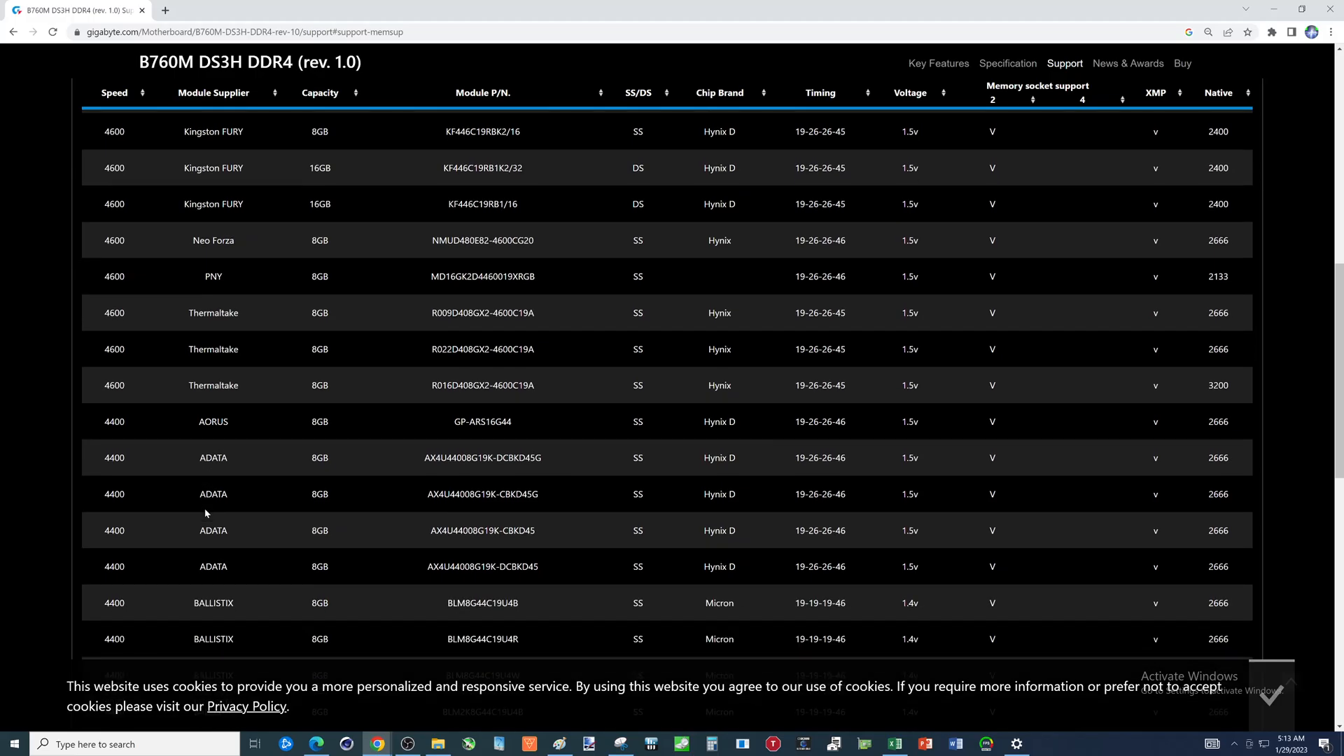
{"action": "scroll", "scroll_direction": "up", "scroll_amount": 3}
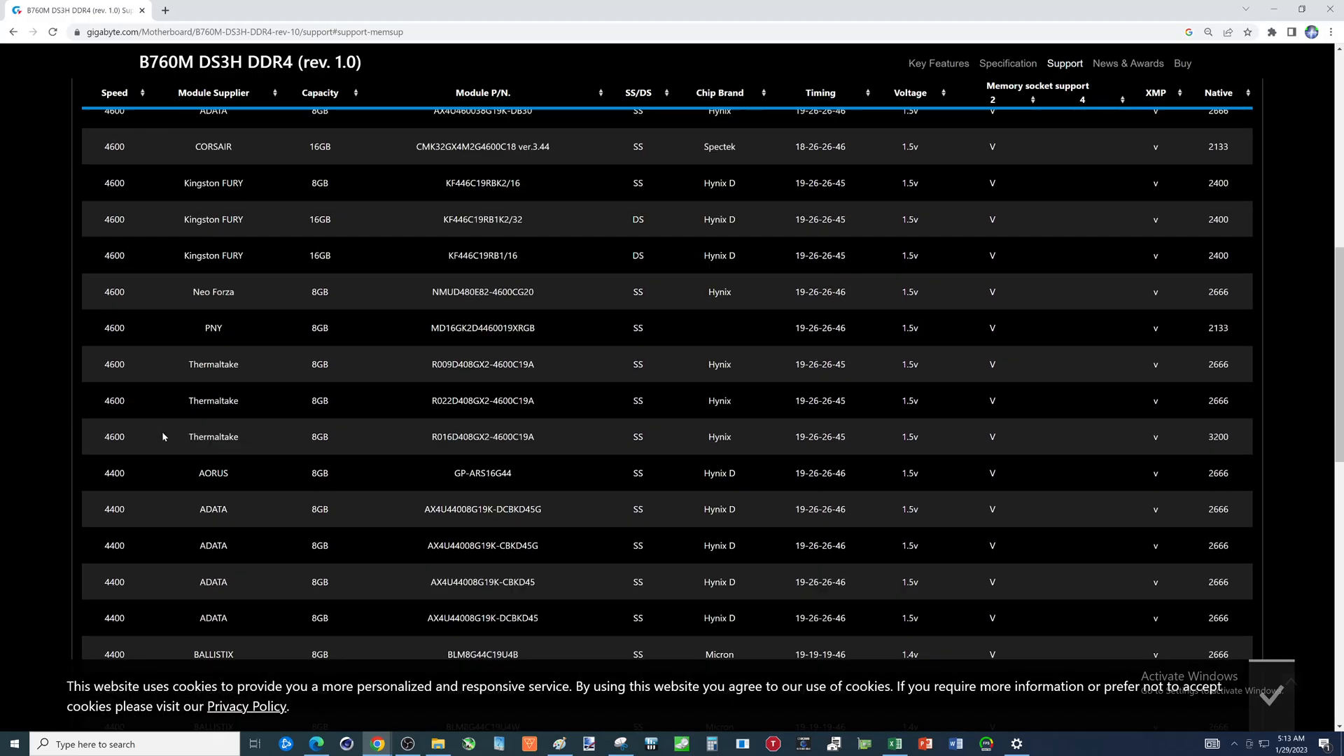
{"action": "scroll", "scroll_direction": "up", "scroll_amount": 3}
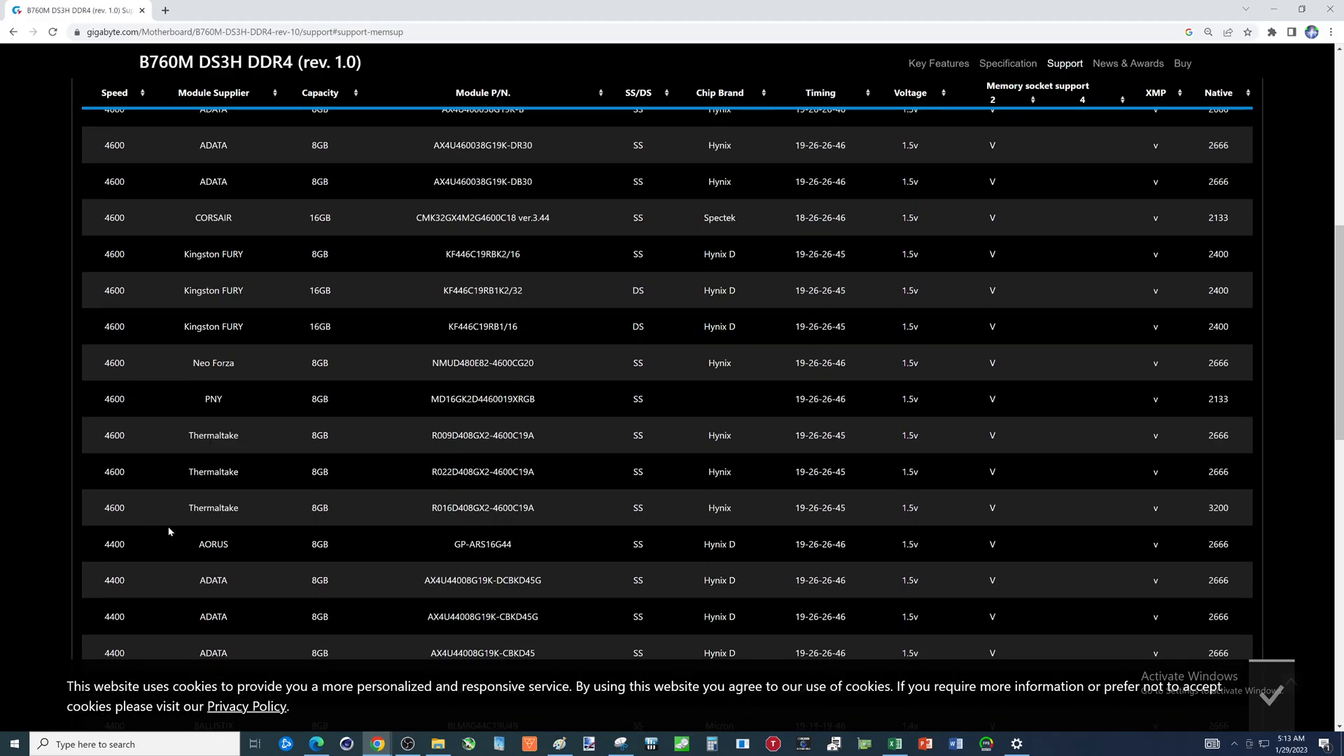
{"action": "mouse_move", "coordinate": [172, 550]}
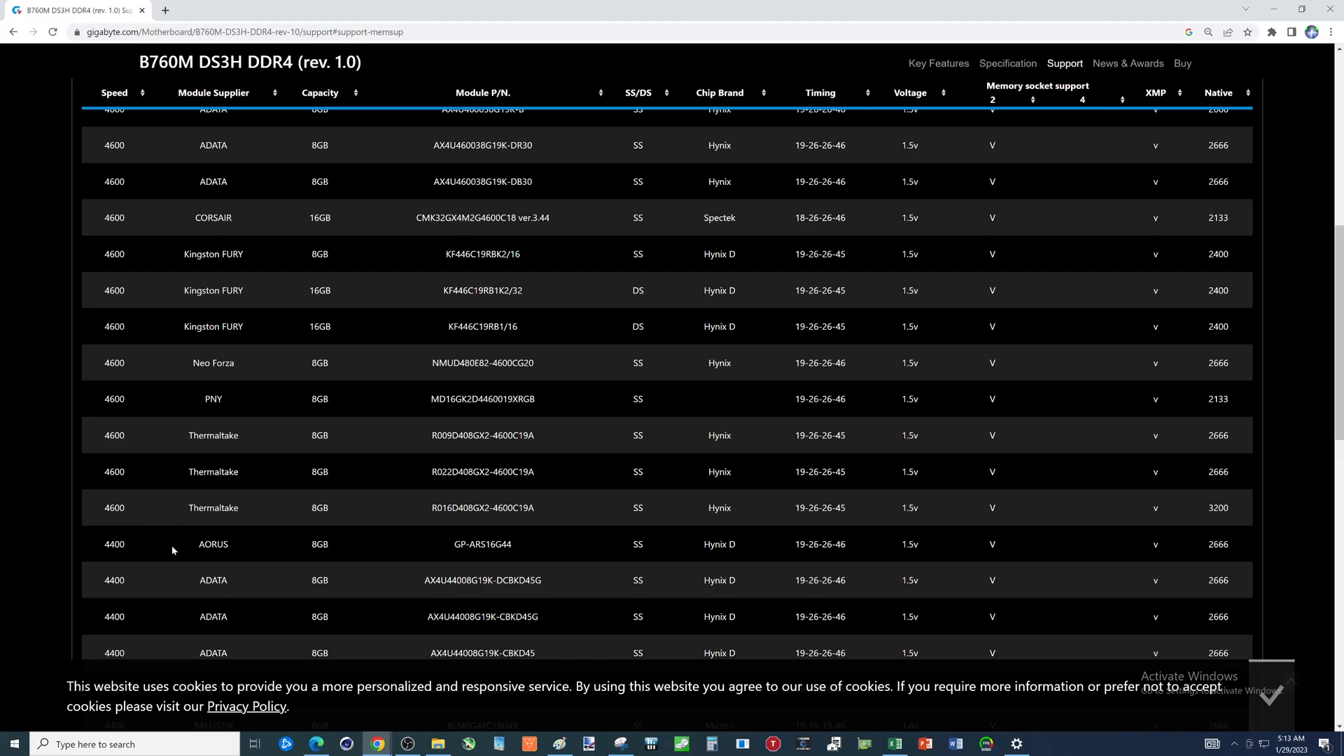
{"action": "scroll", "scroll_direction": "up", "scroll_amount": 3}
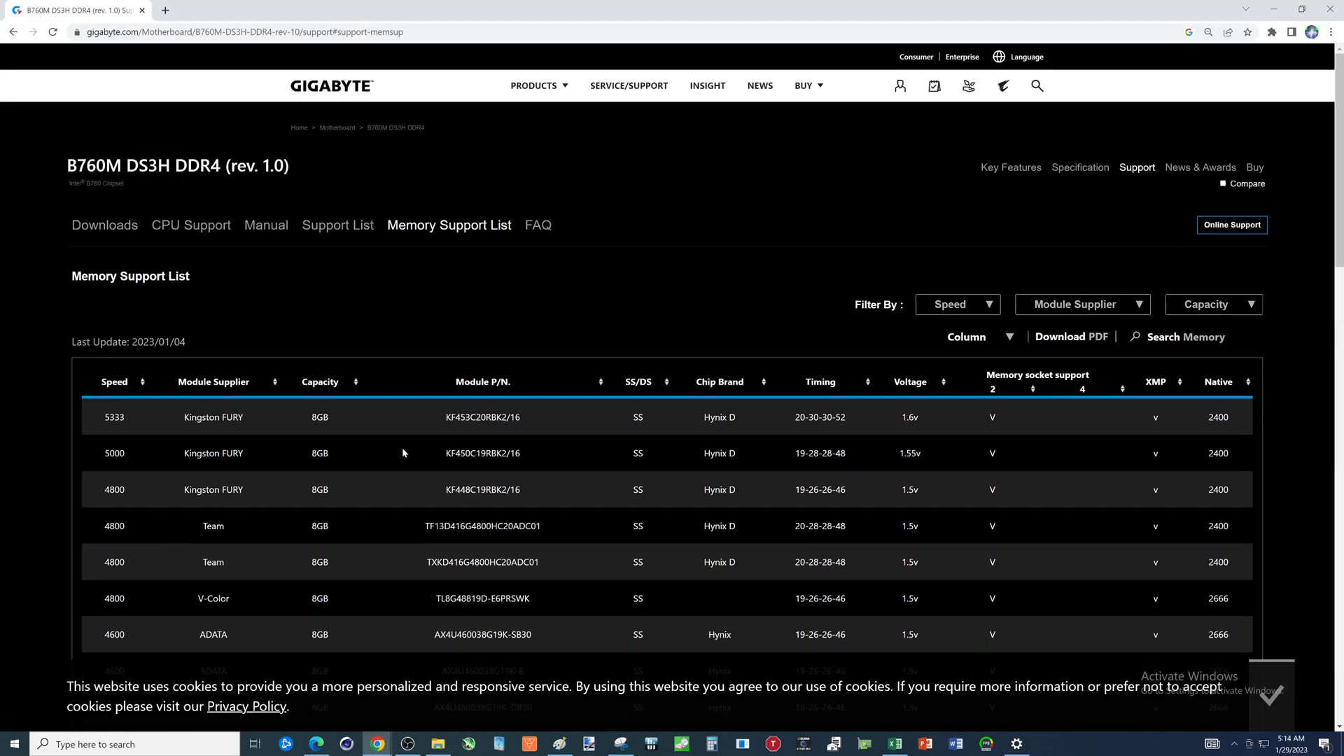
{"action": "mouse_move", "coordinate": [717, 339]}
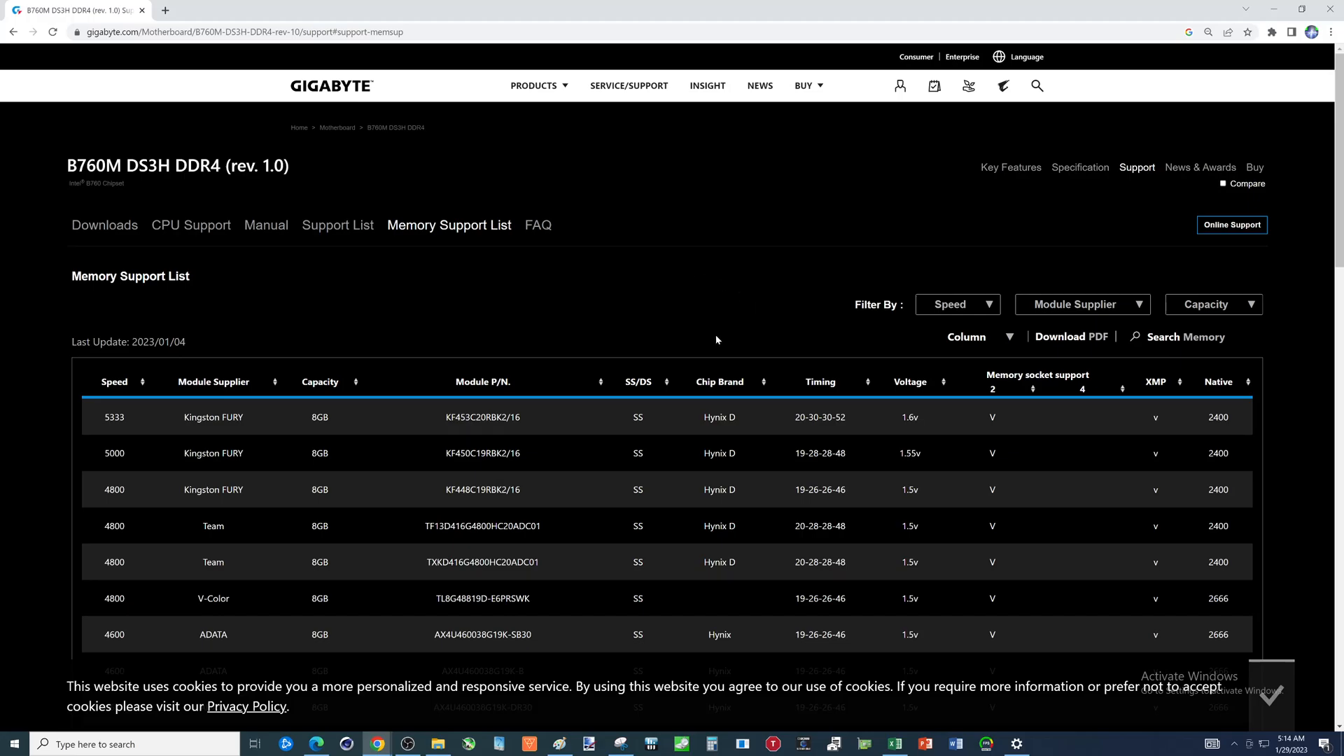
{"action": "mouse_move", "coordinate": [538, 230]}
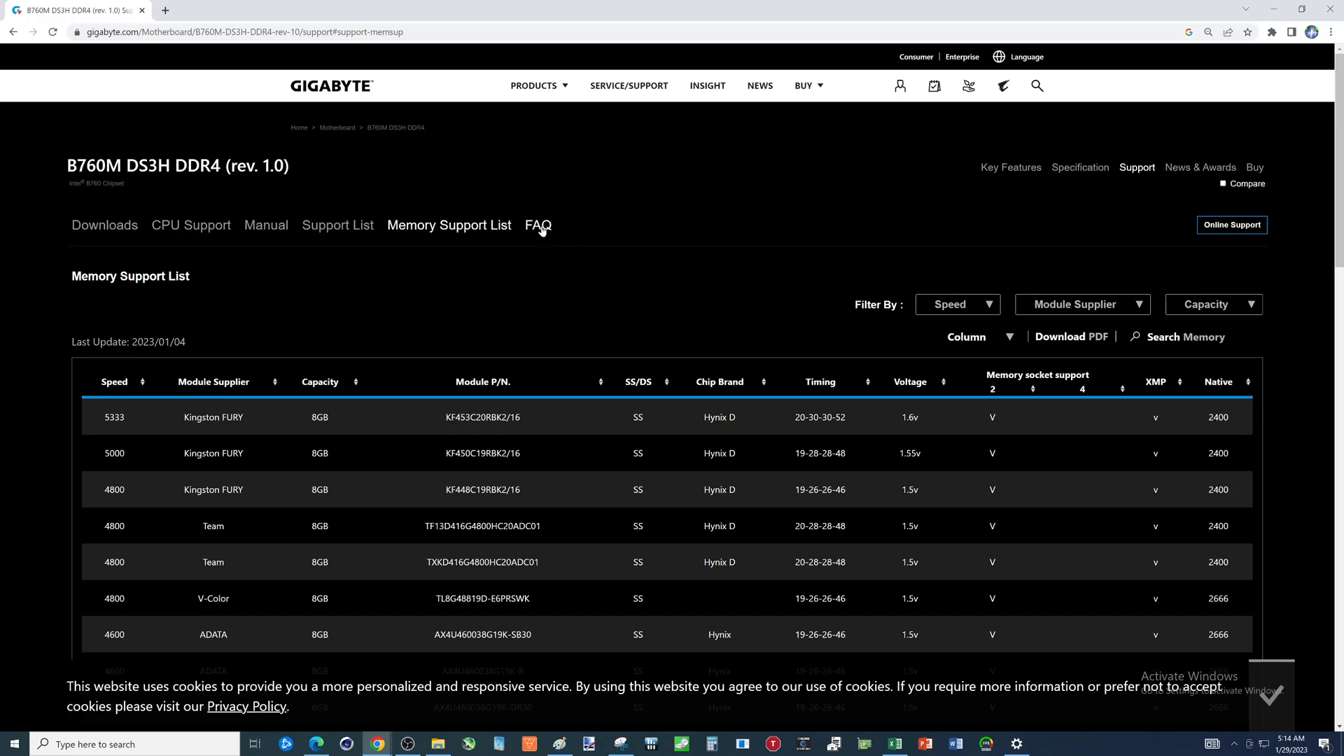